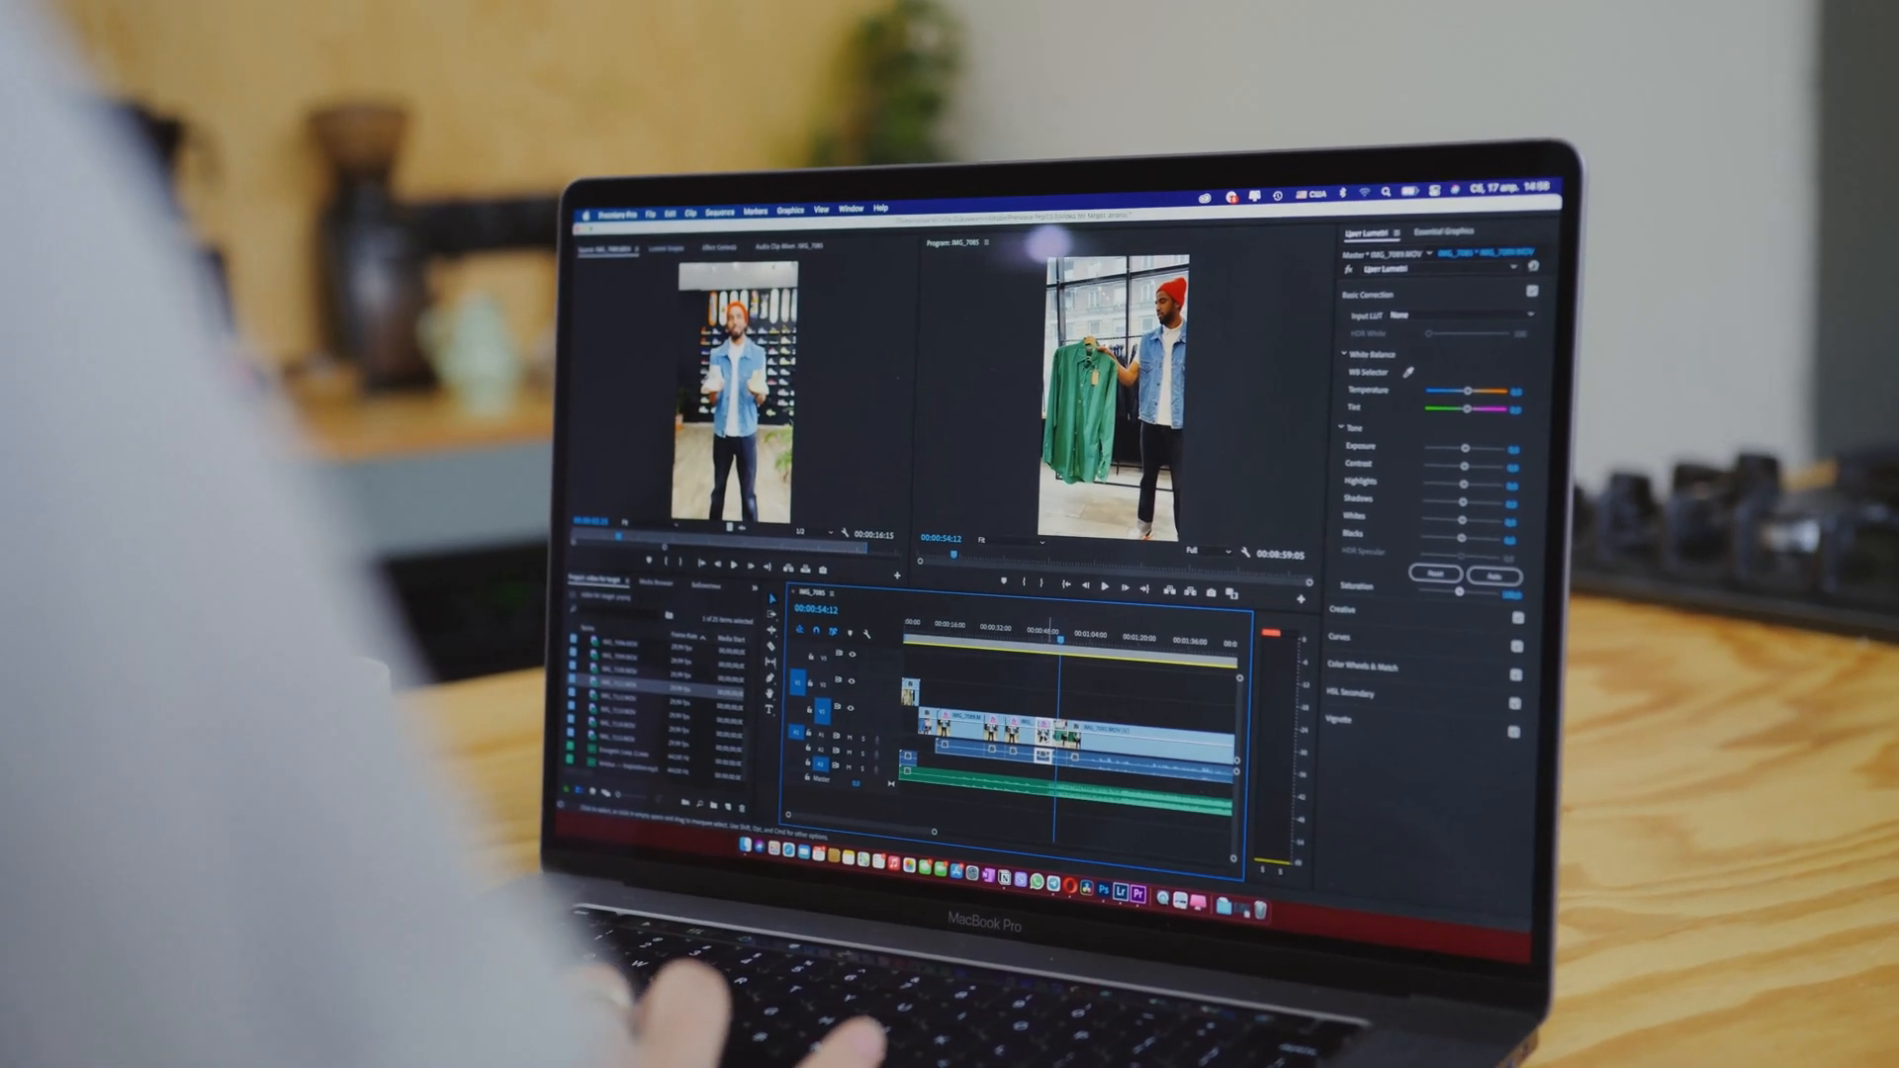
- Keep Camtasia Recorder on Full Screen with the camera off, and start recording
right_click(981, 727)
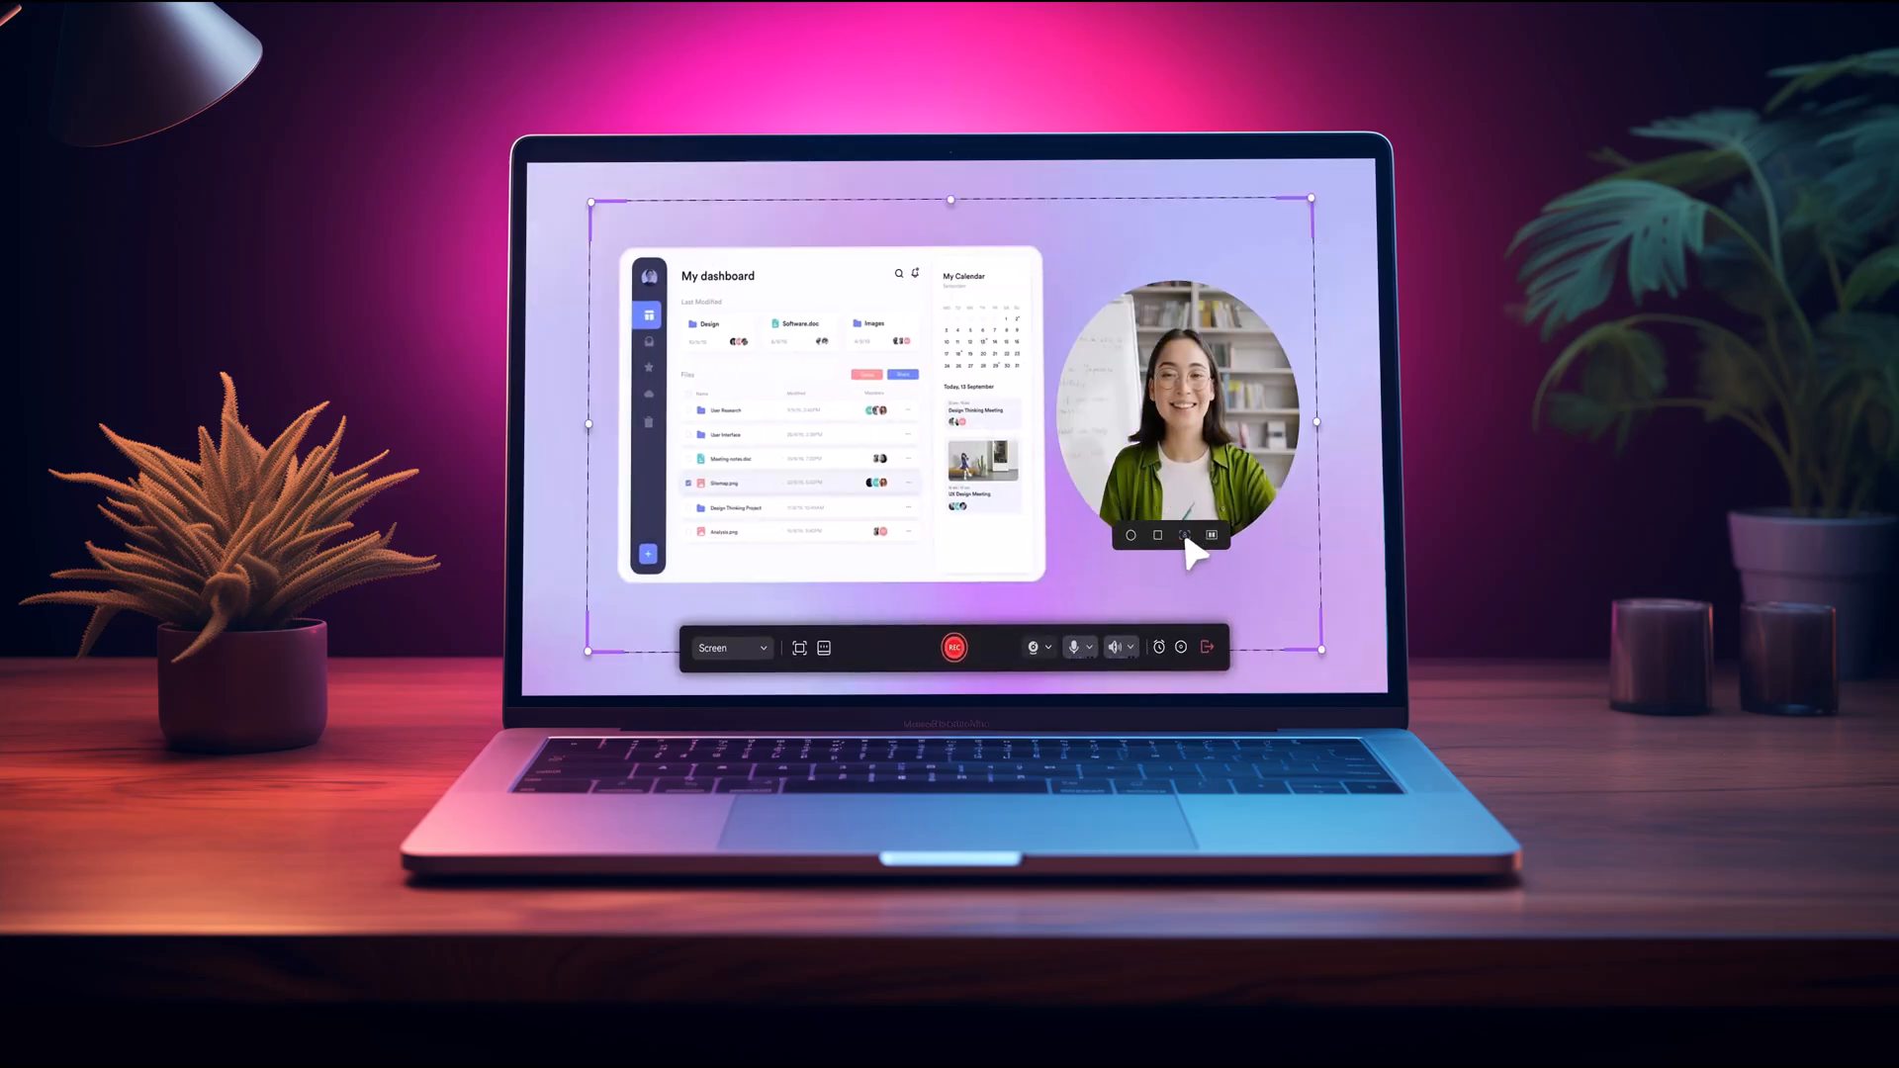
left_click(954, 647)
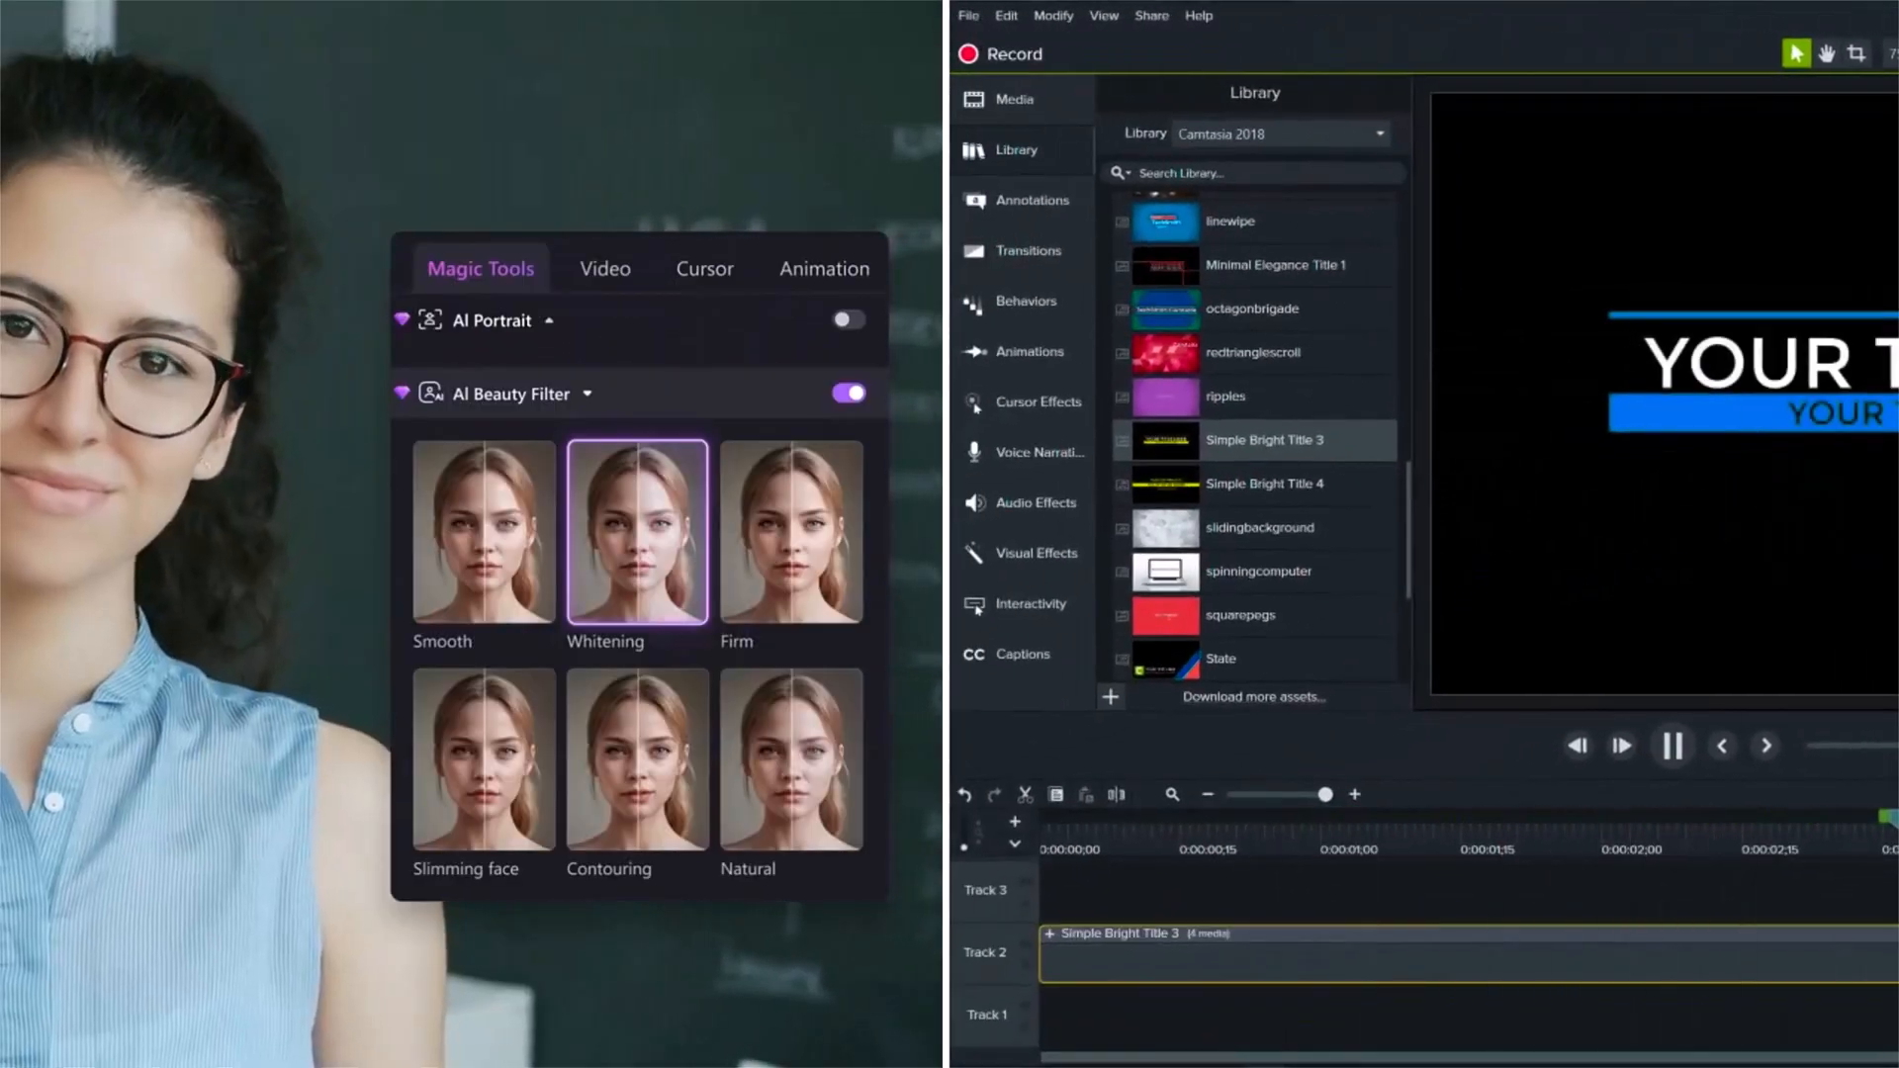
left_click(1023, 300)
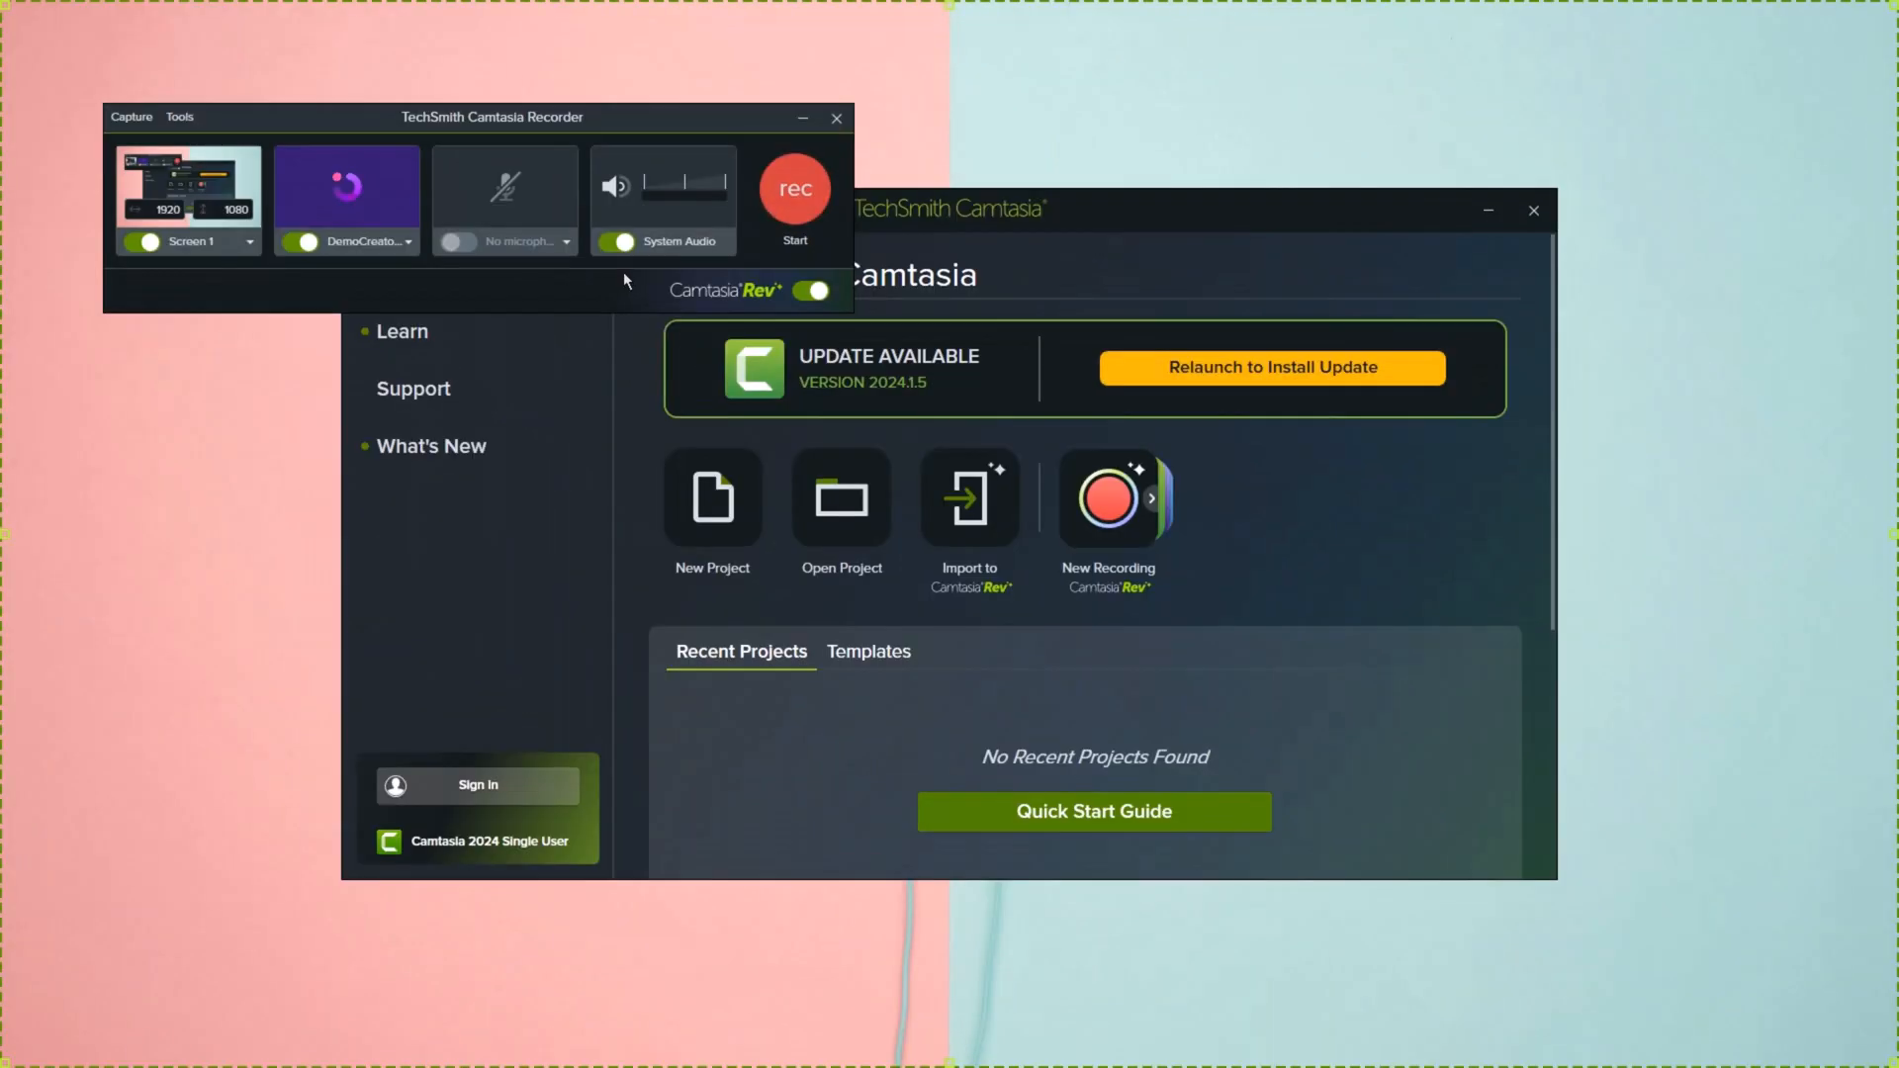
left_click(248, 241)
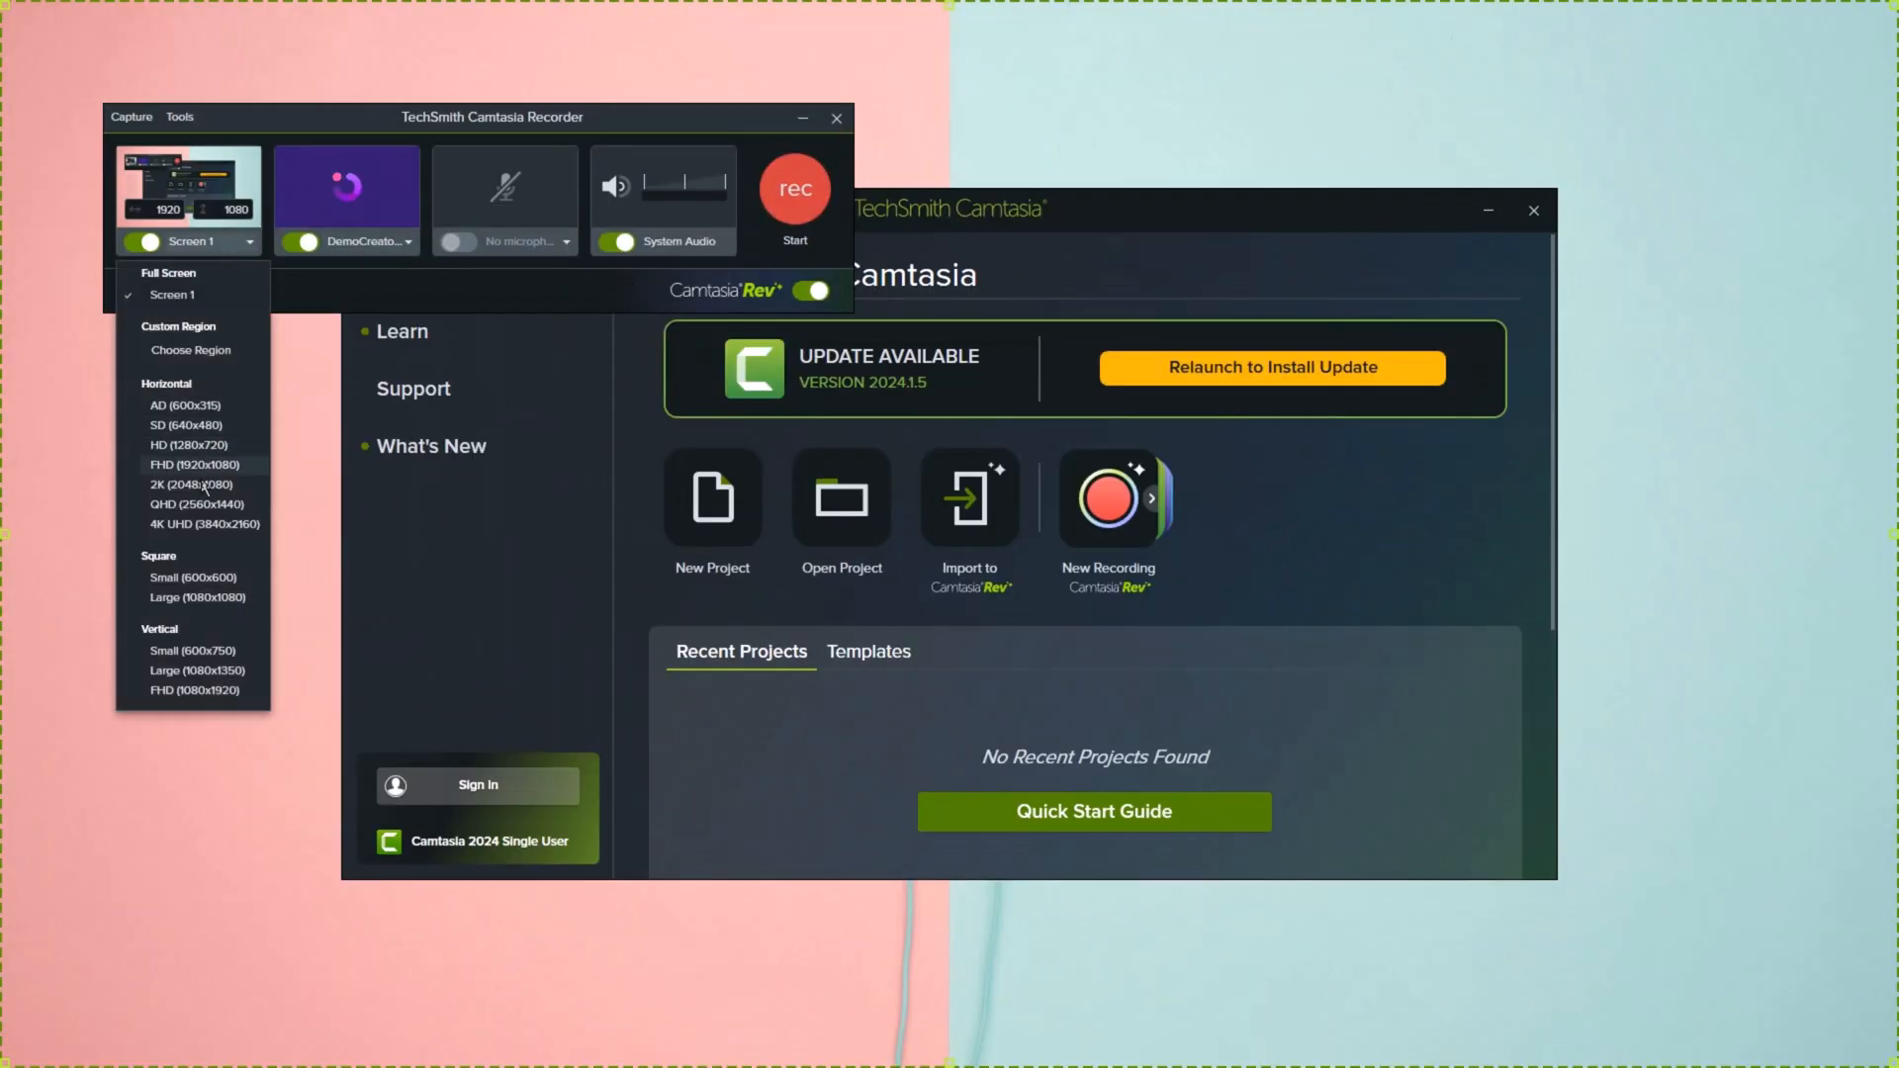
left_click(408, 242)
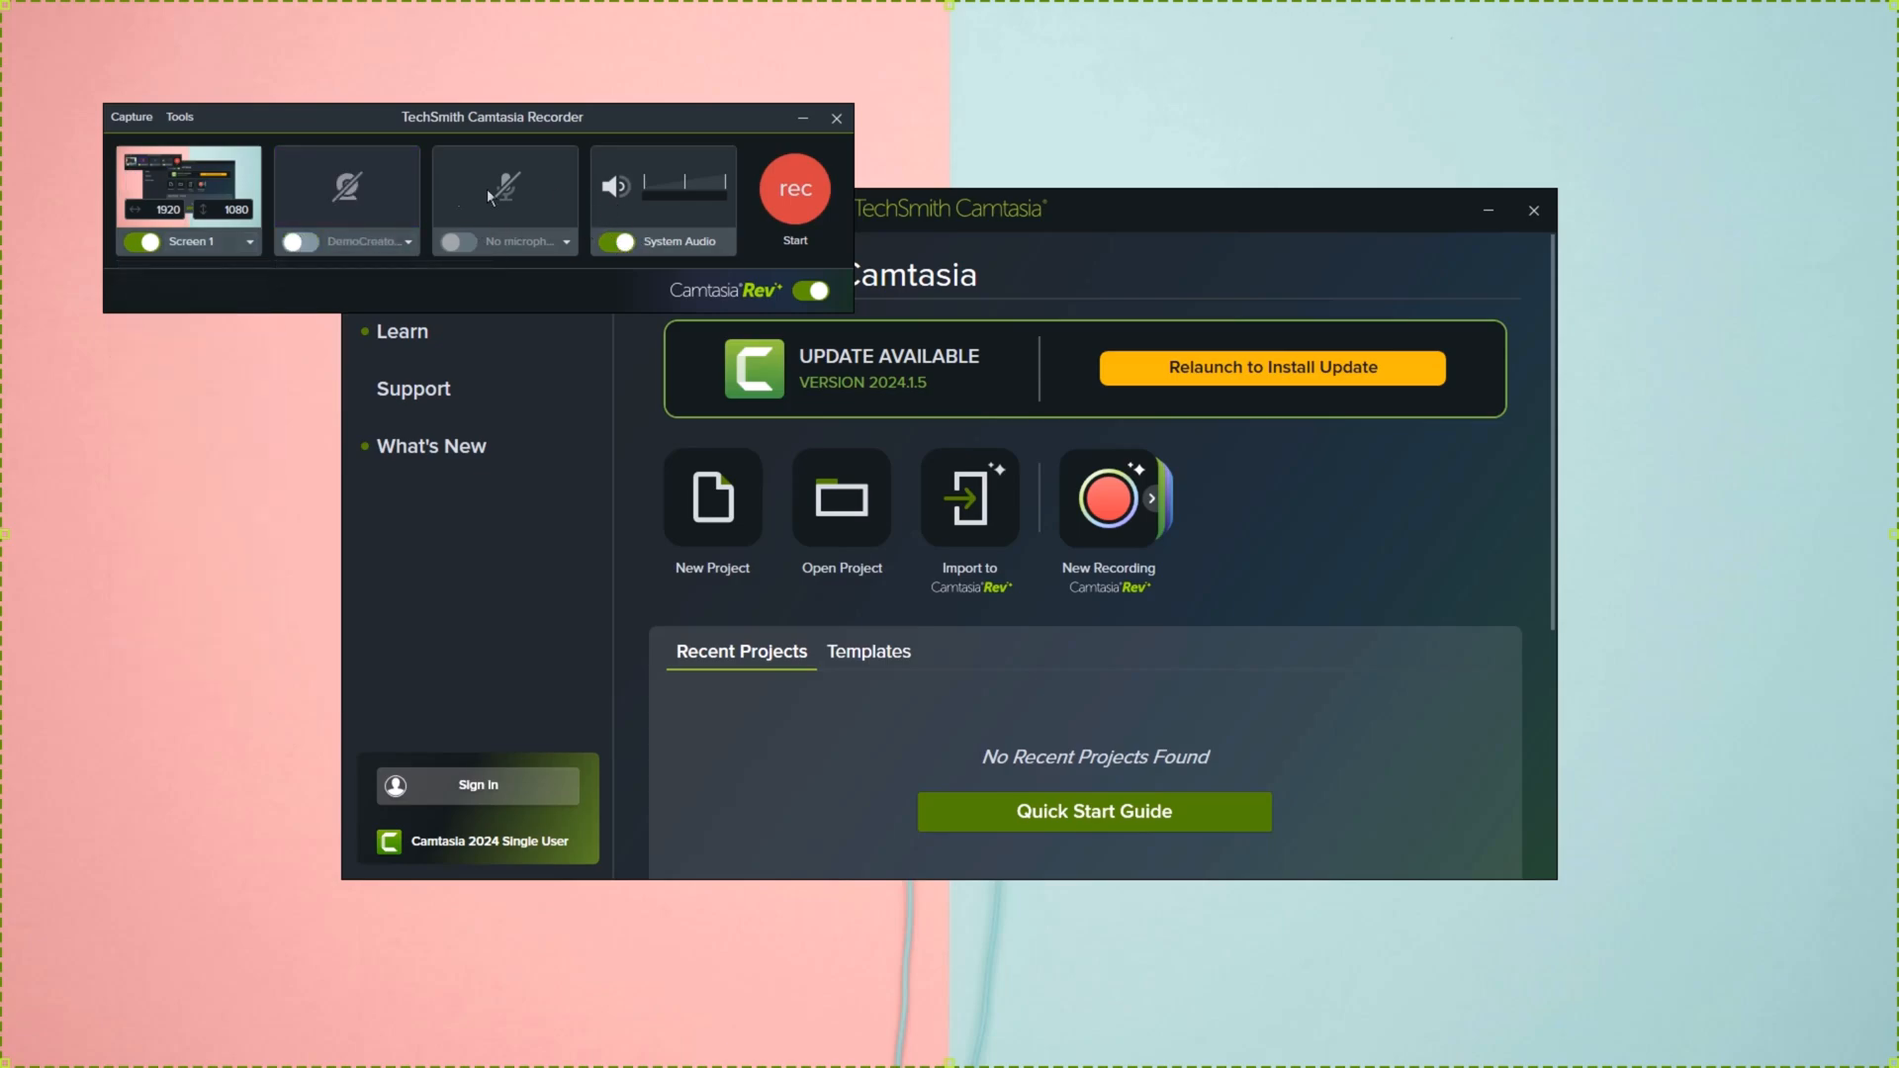
mouse_move(795, 189)
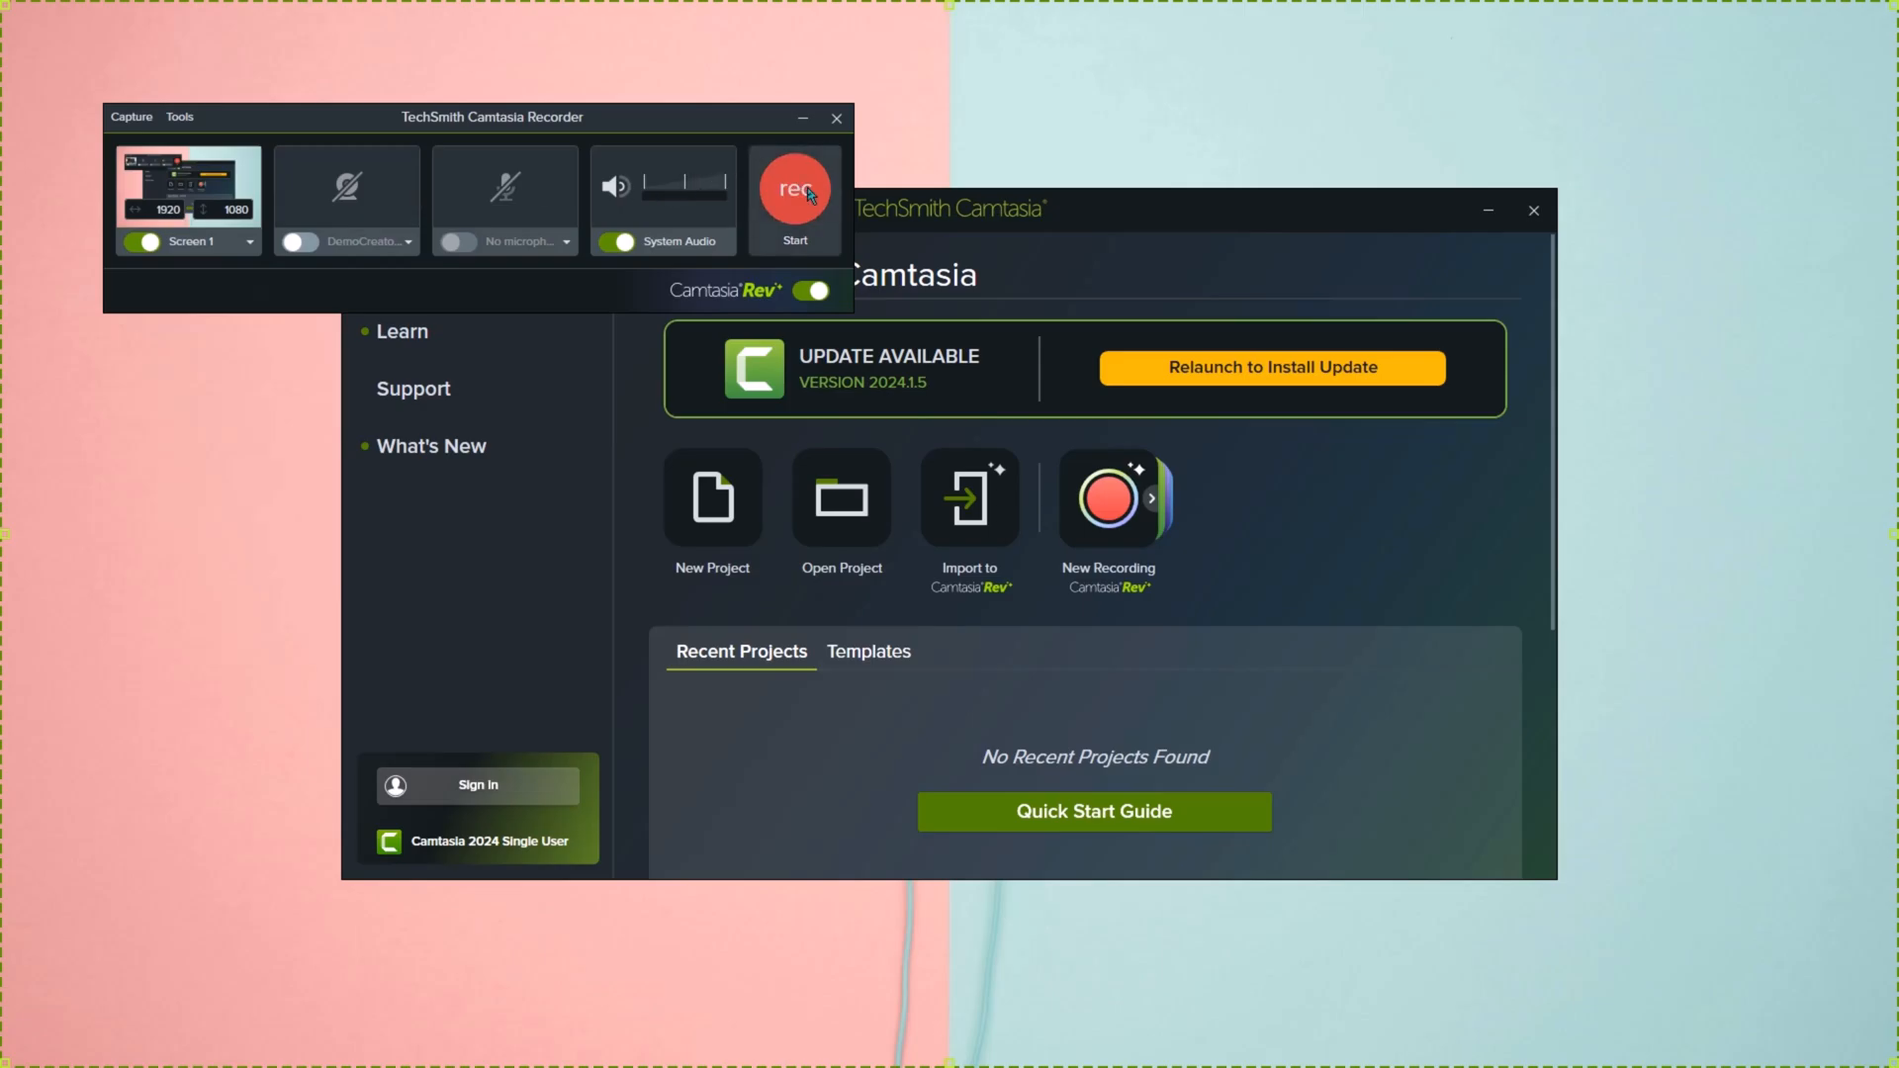
left_click(795, 195)
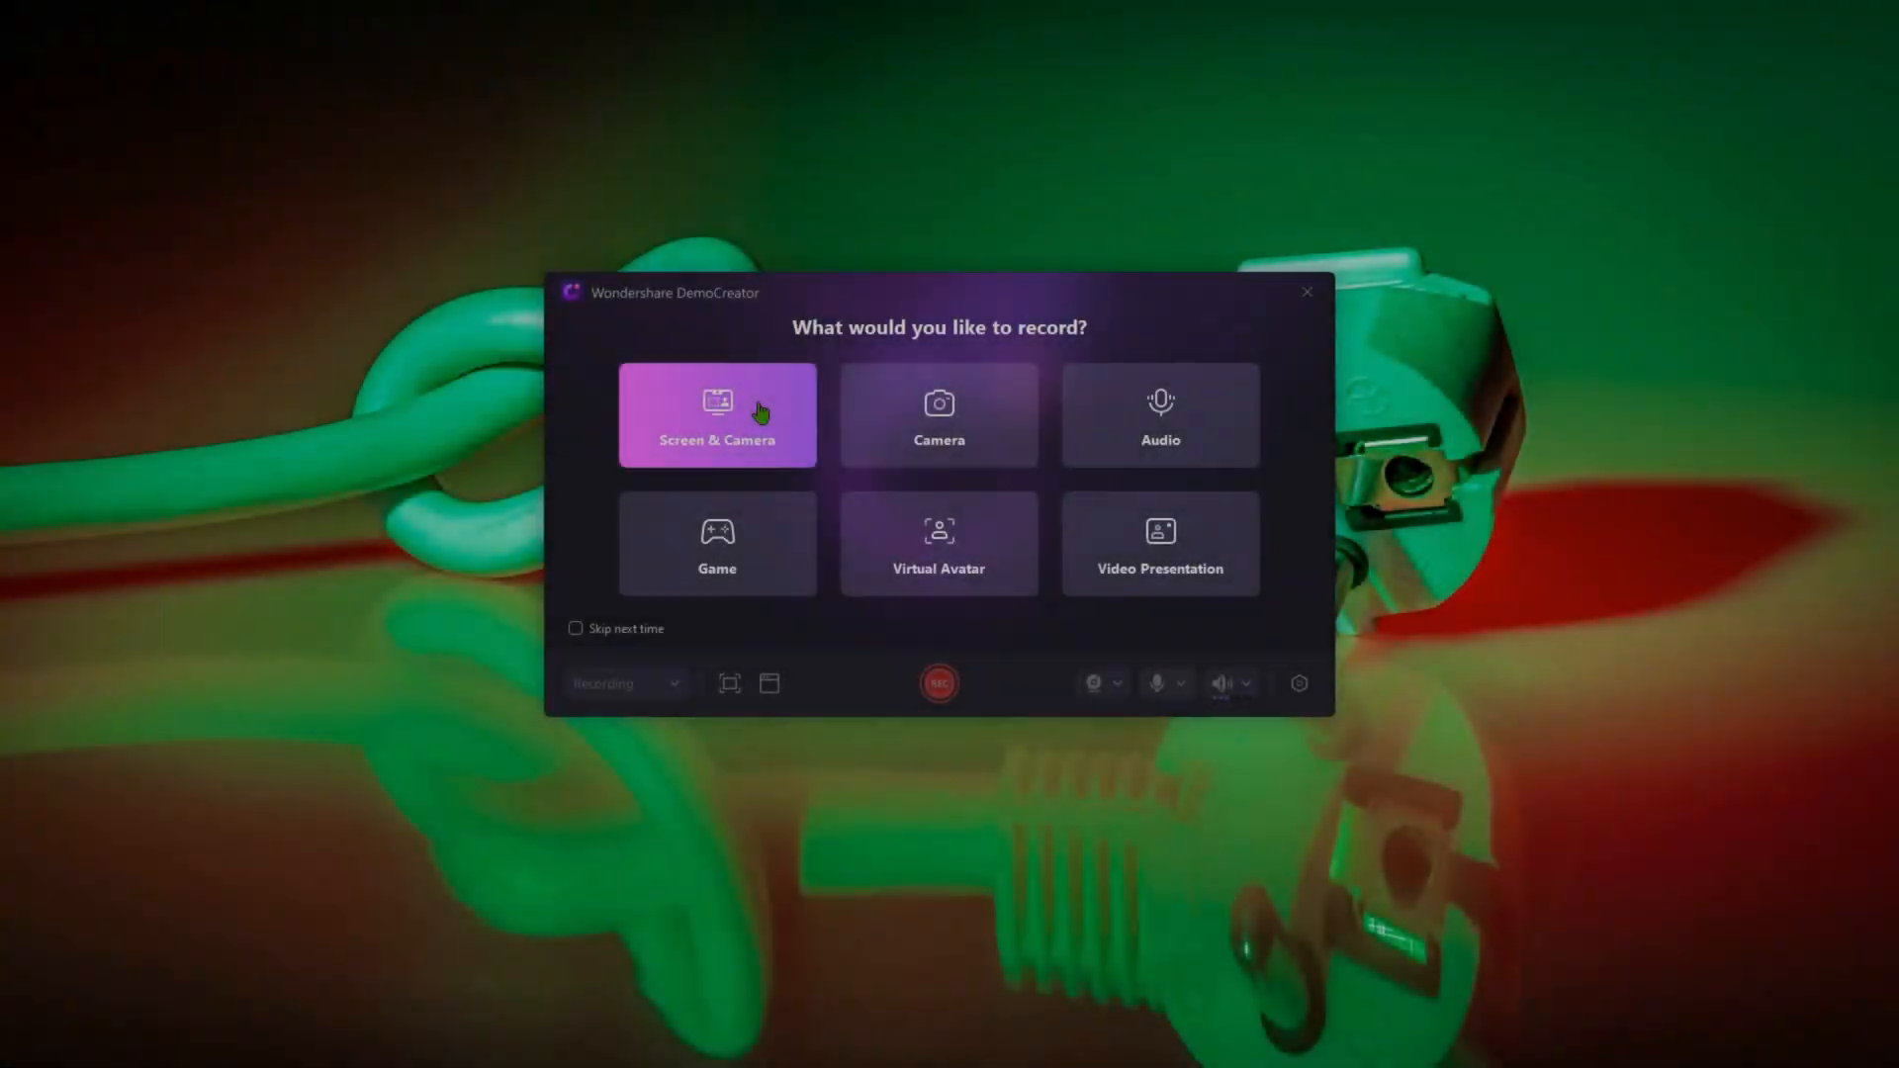
- Choose Screen & Camera and show the Video tab's frame-rate options, currently 120 fps
left_click(716, 415)
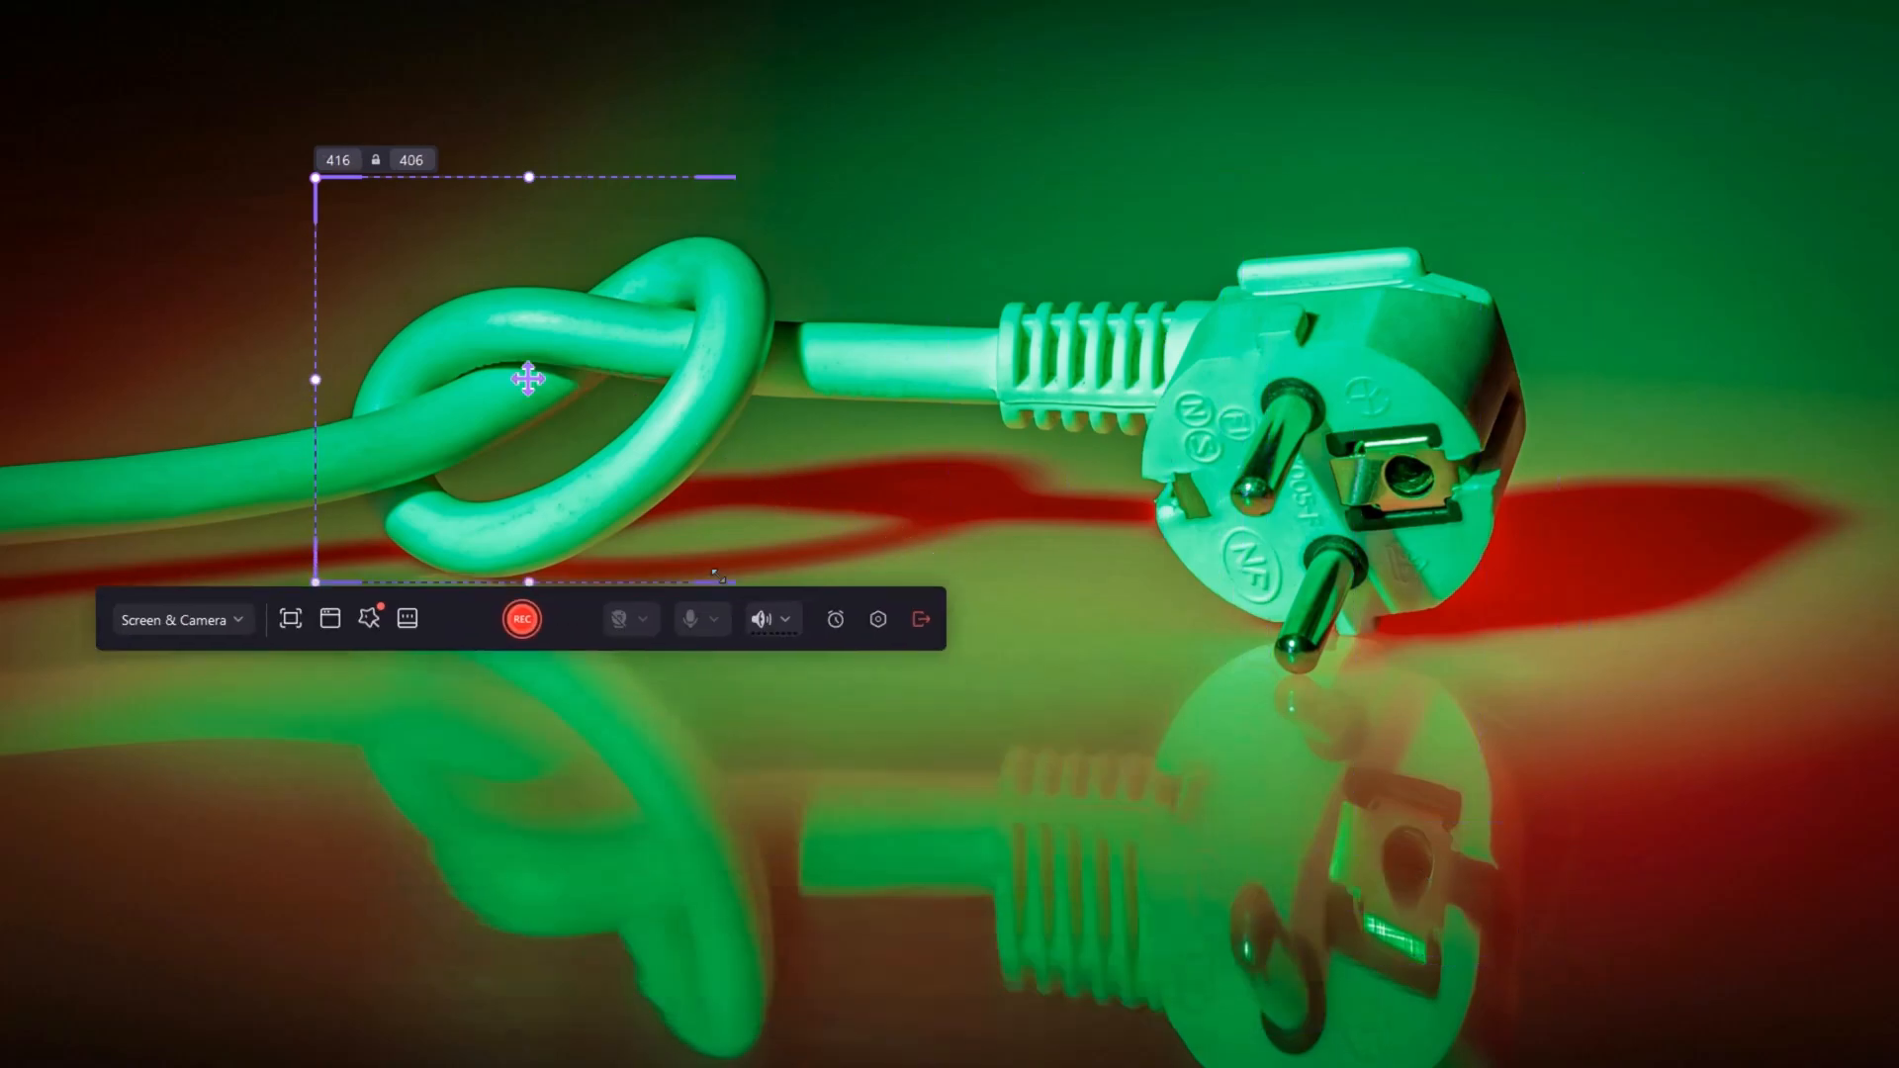
left_click(522, 619)
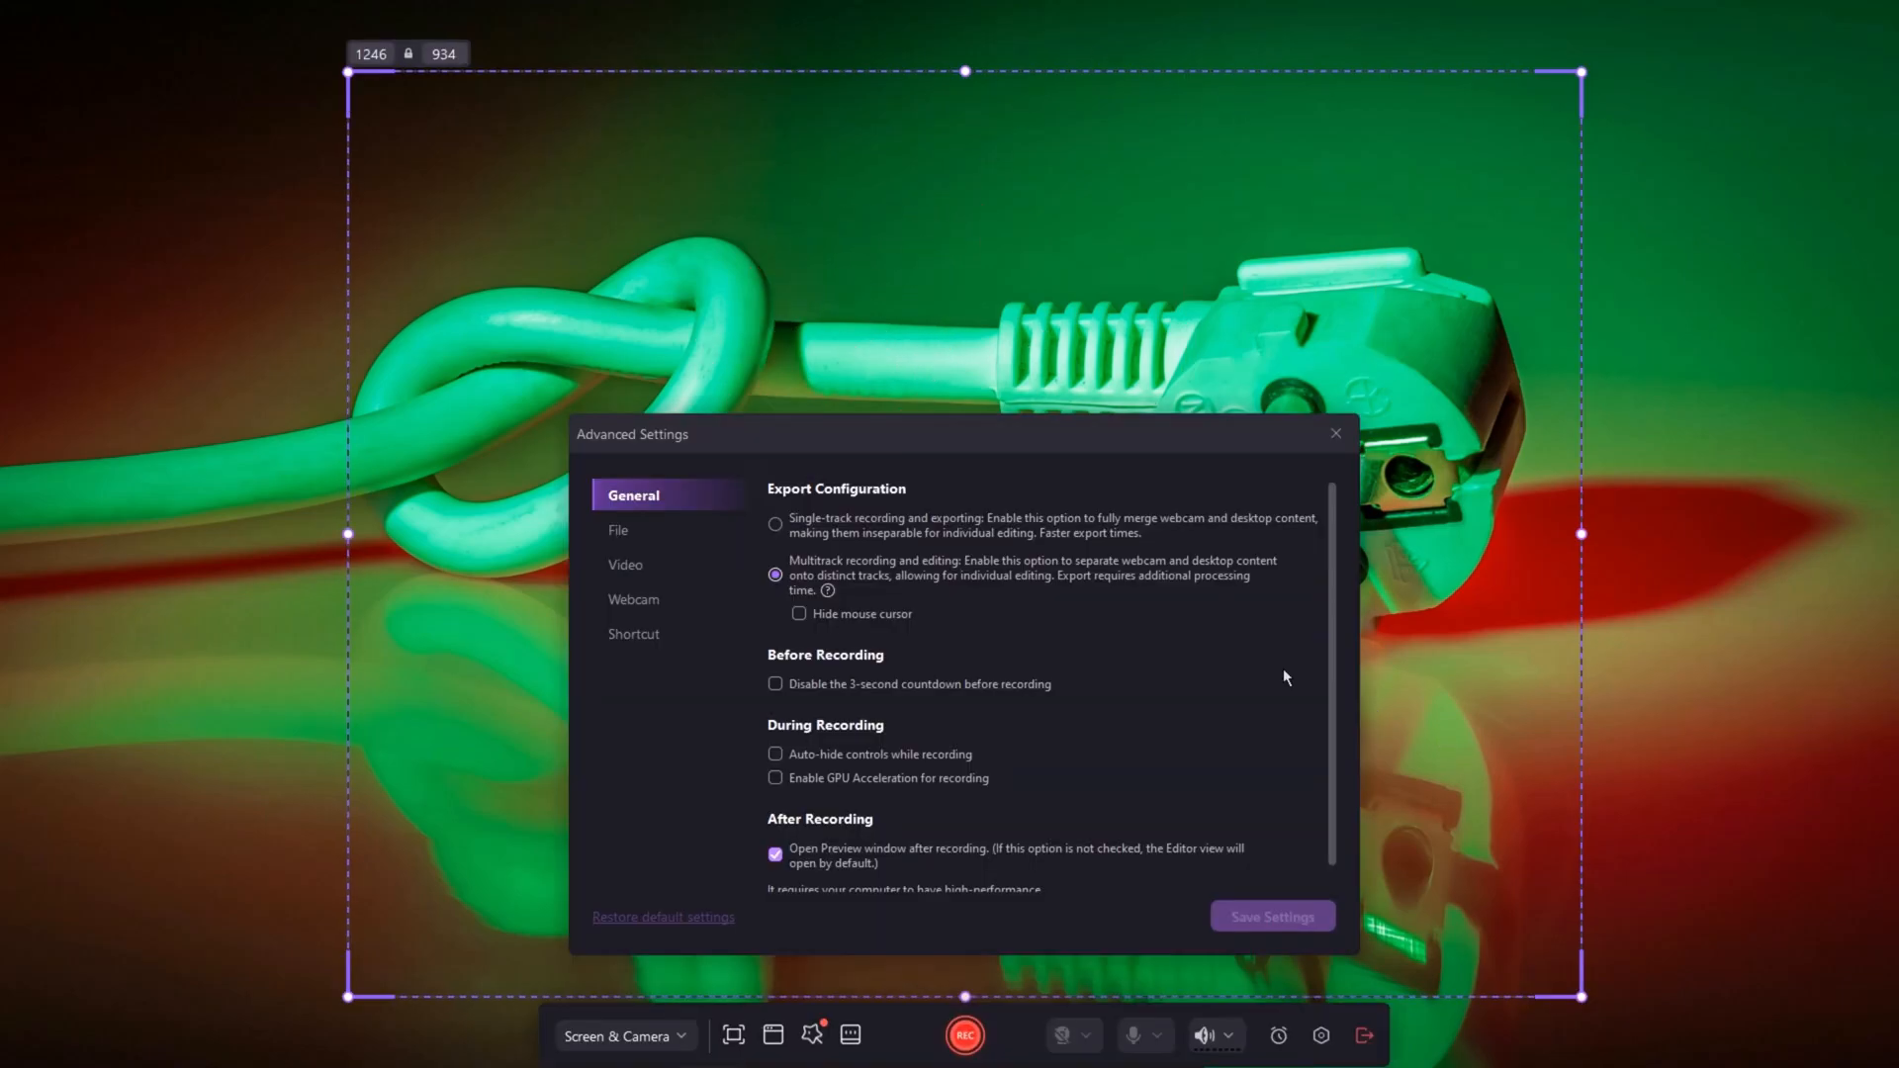
left_click(626, 563)
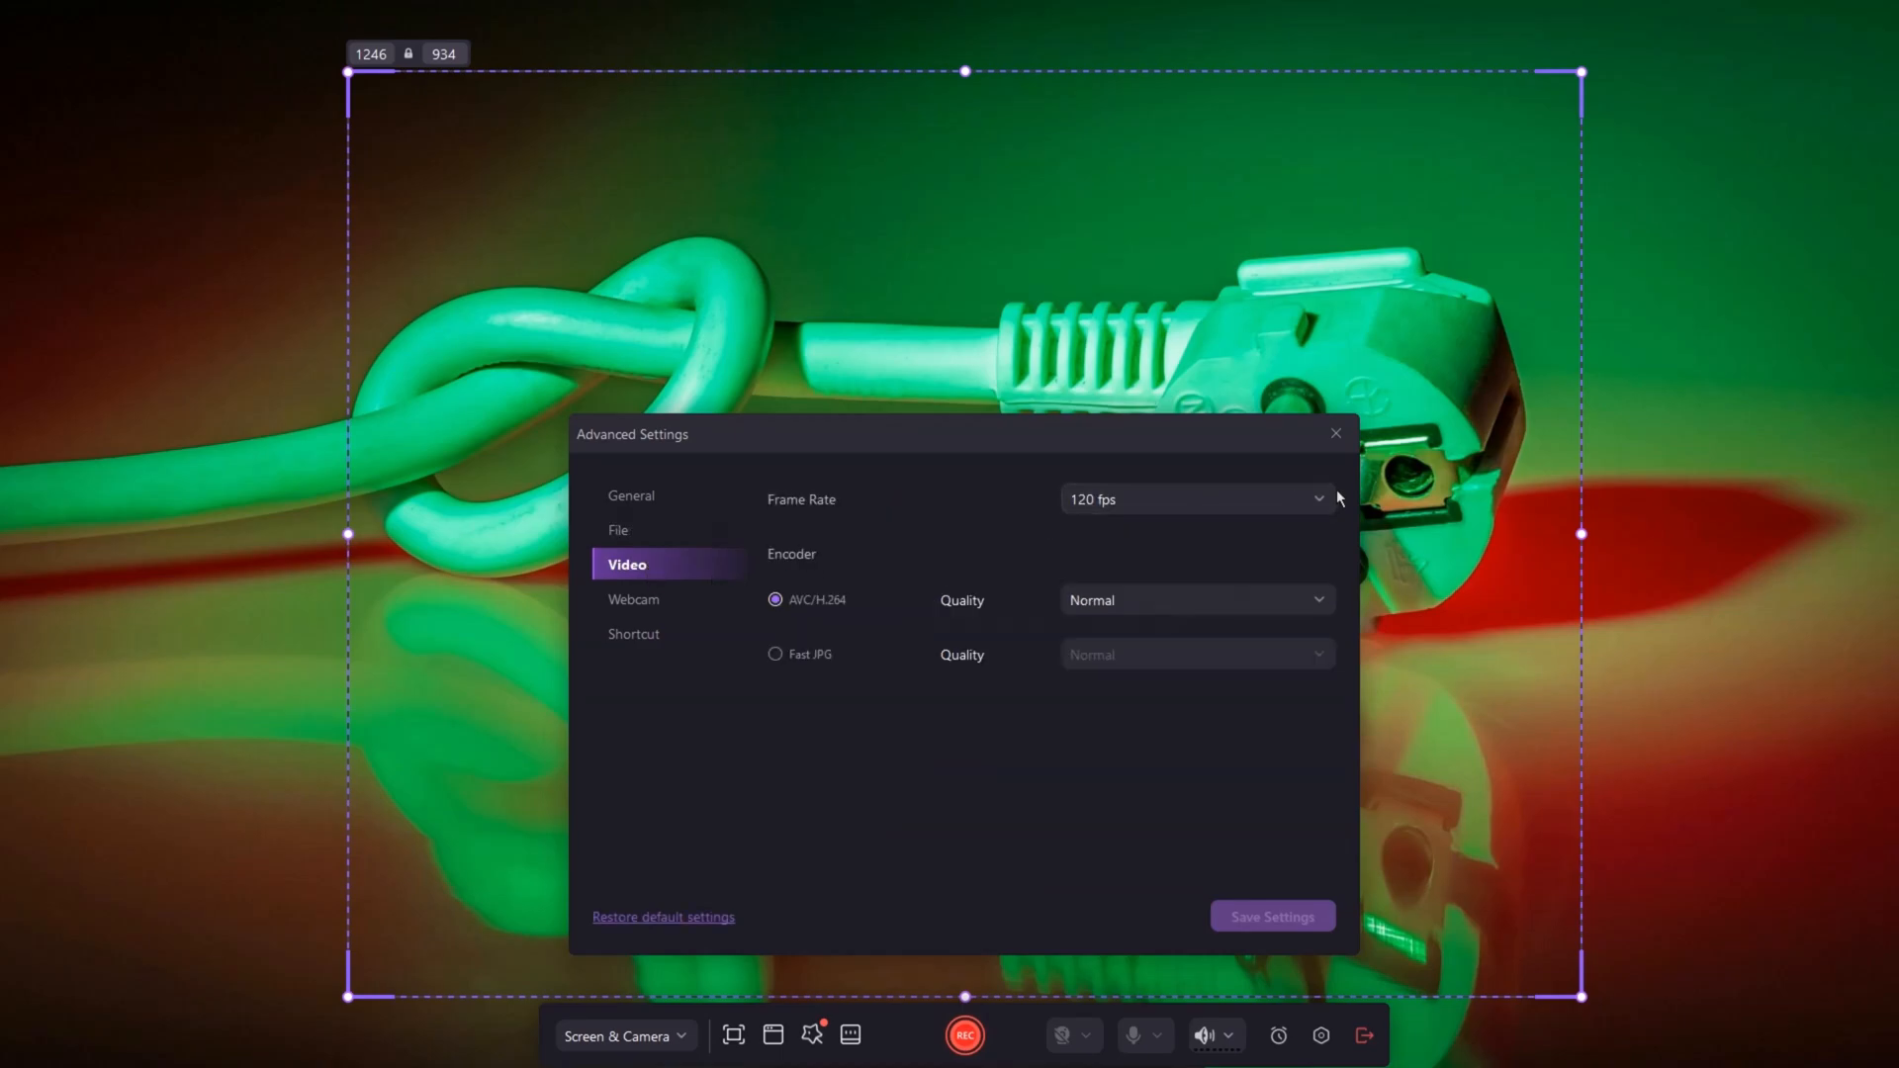
left_click(1196, 498)
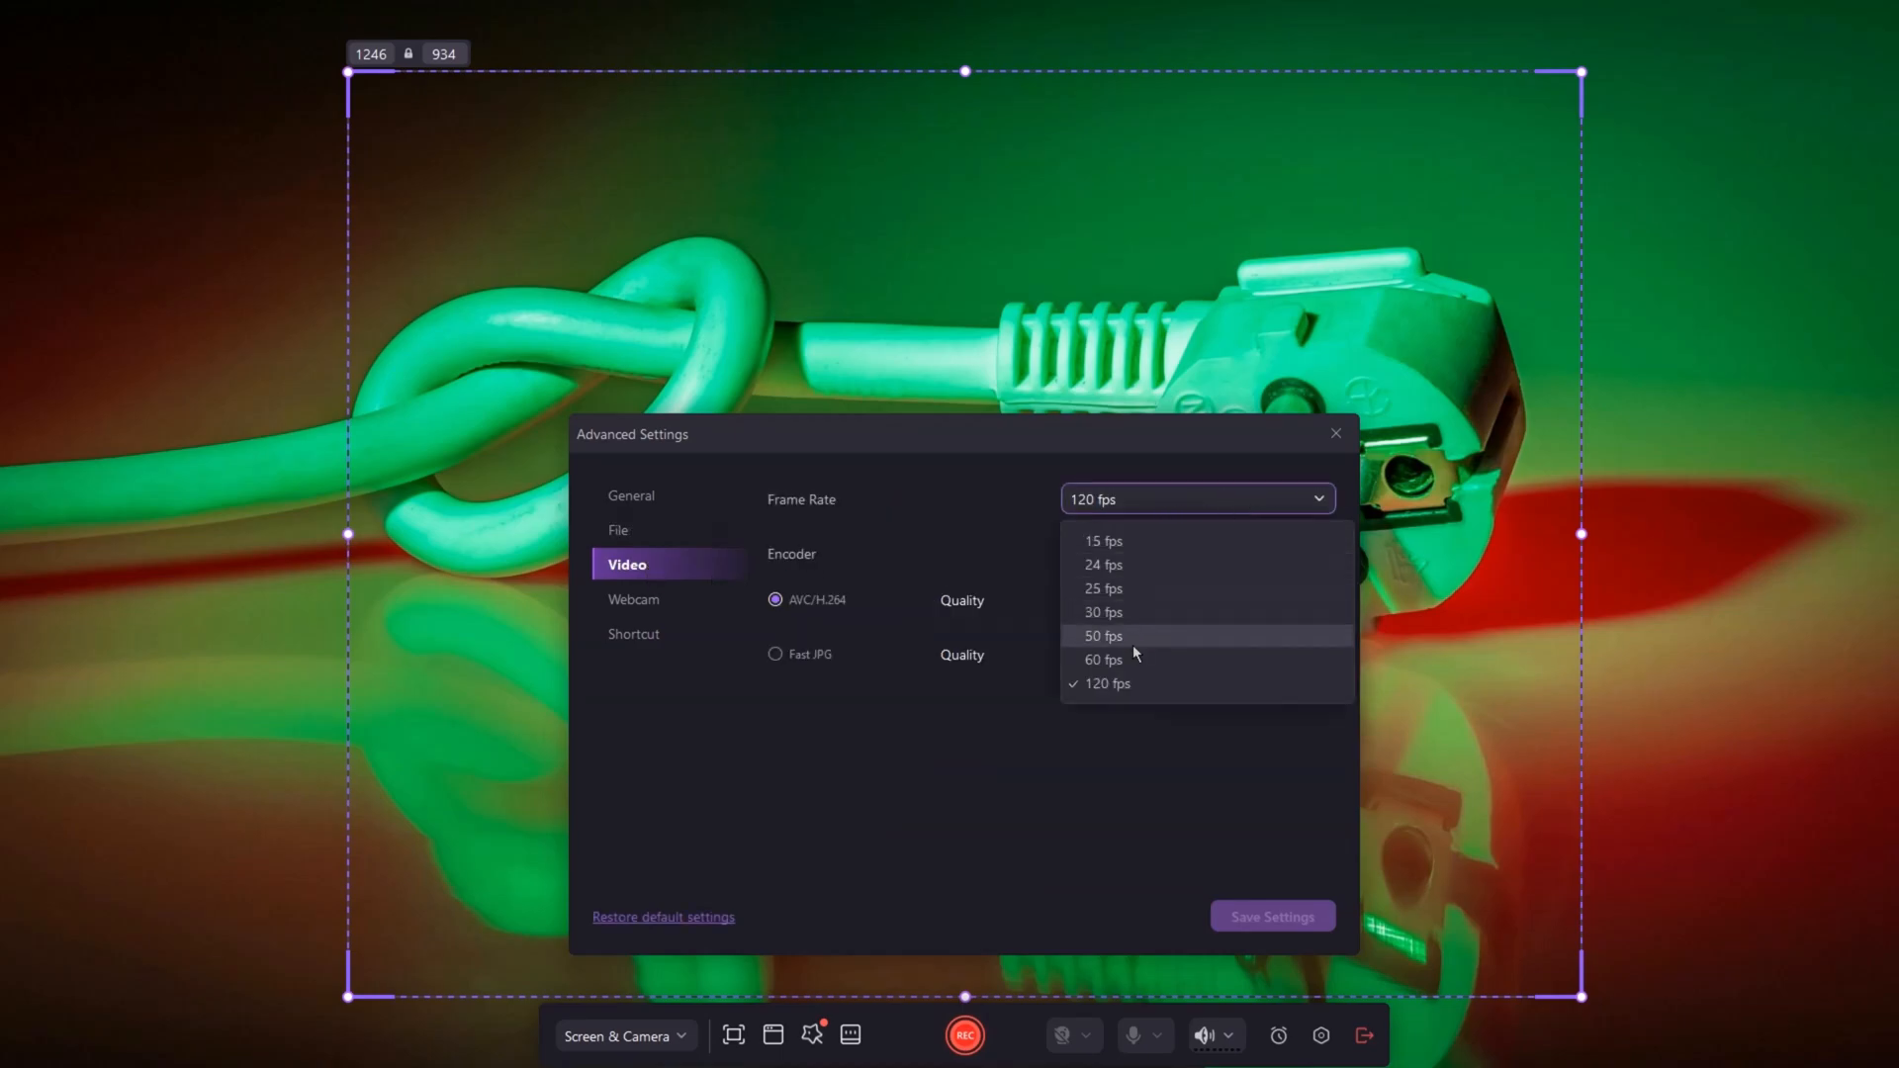
mouse_move(1124, 684)
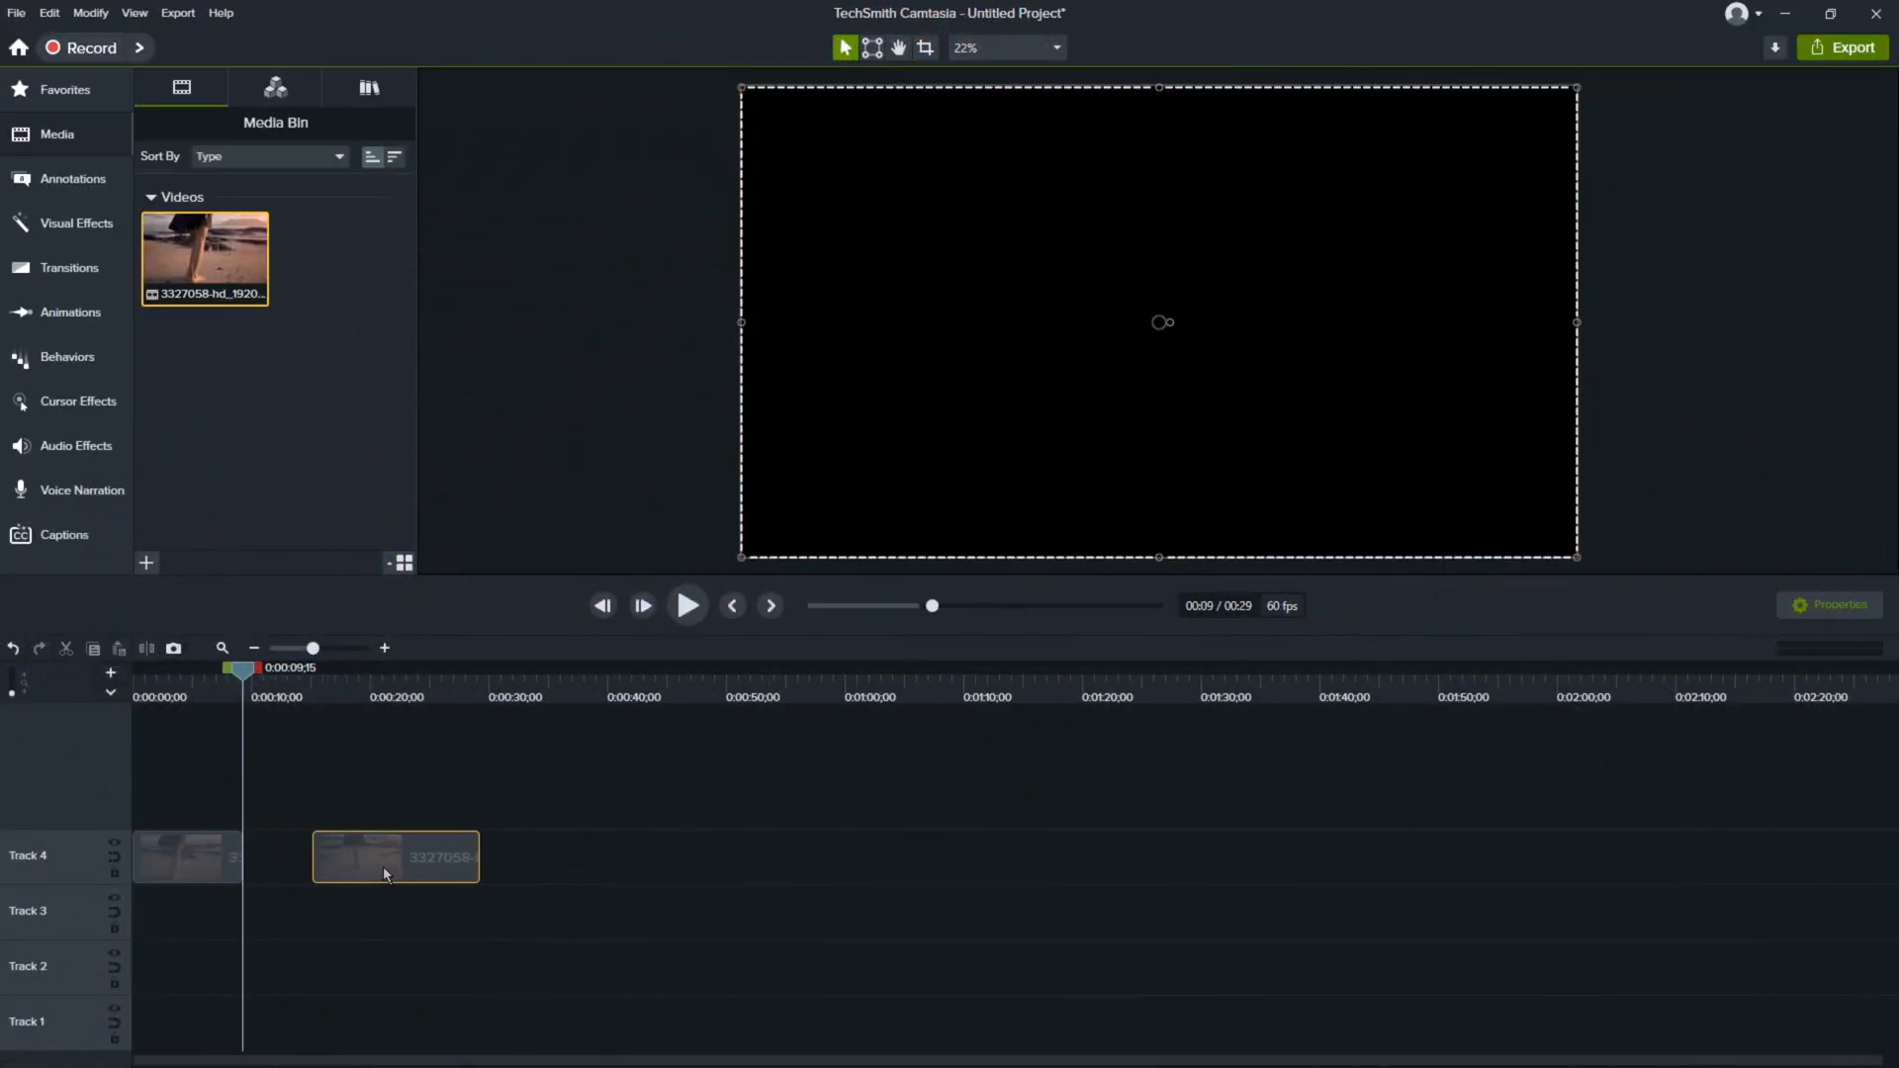
- Add a 'Video Editing' callout, adjust its font, apply Jump And Fall, and preview it
left_click(72, 178)
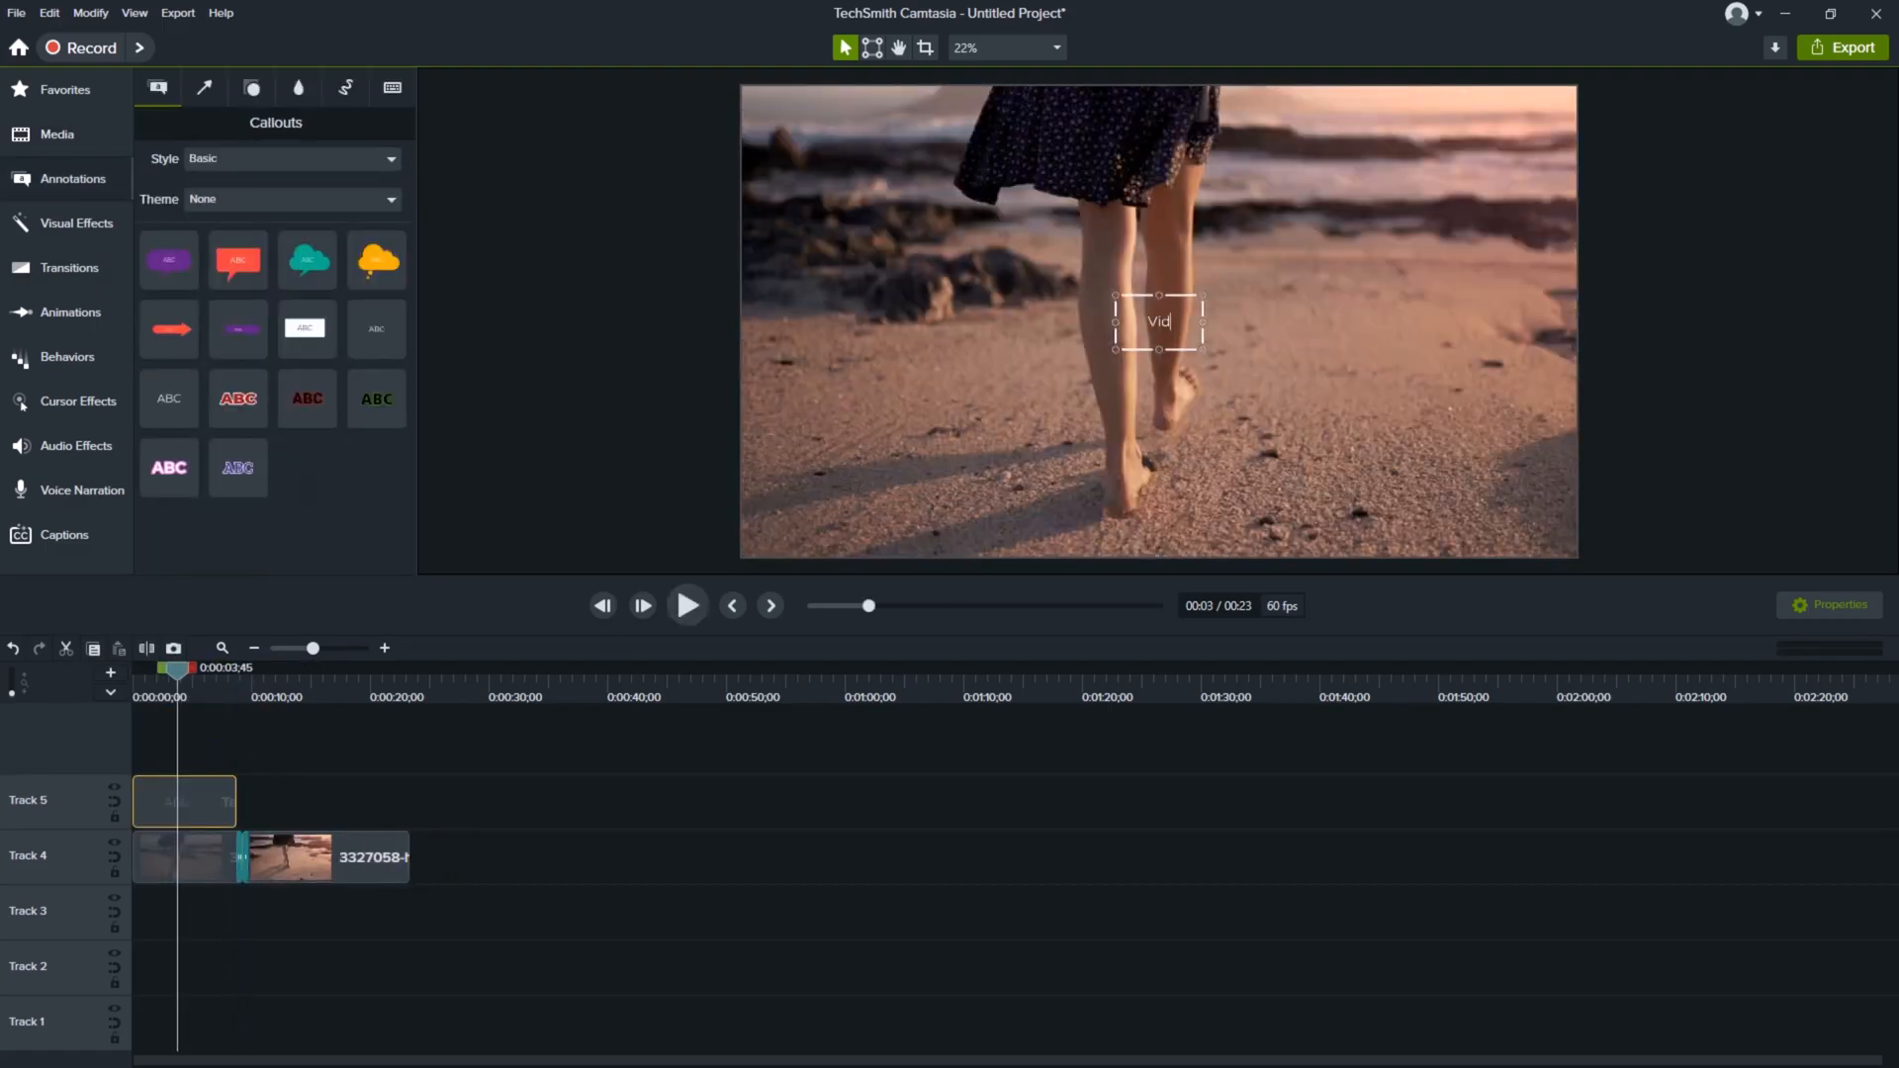
type("Video Editing")
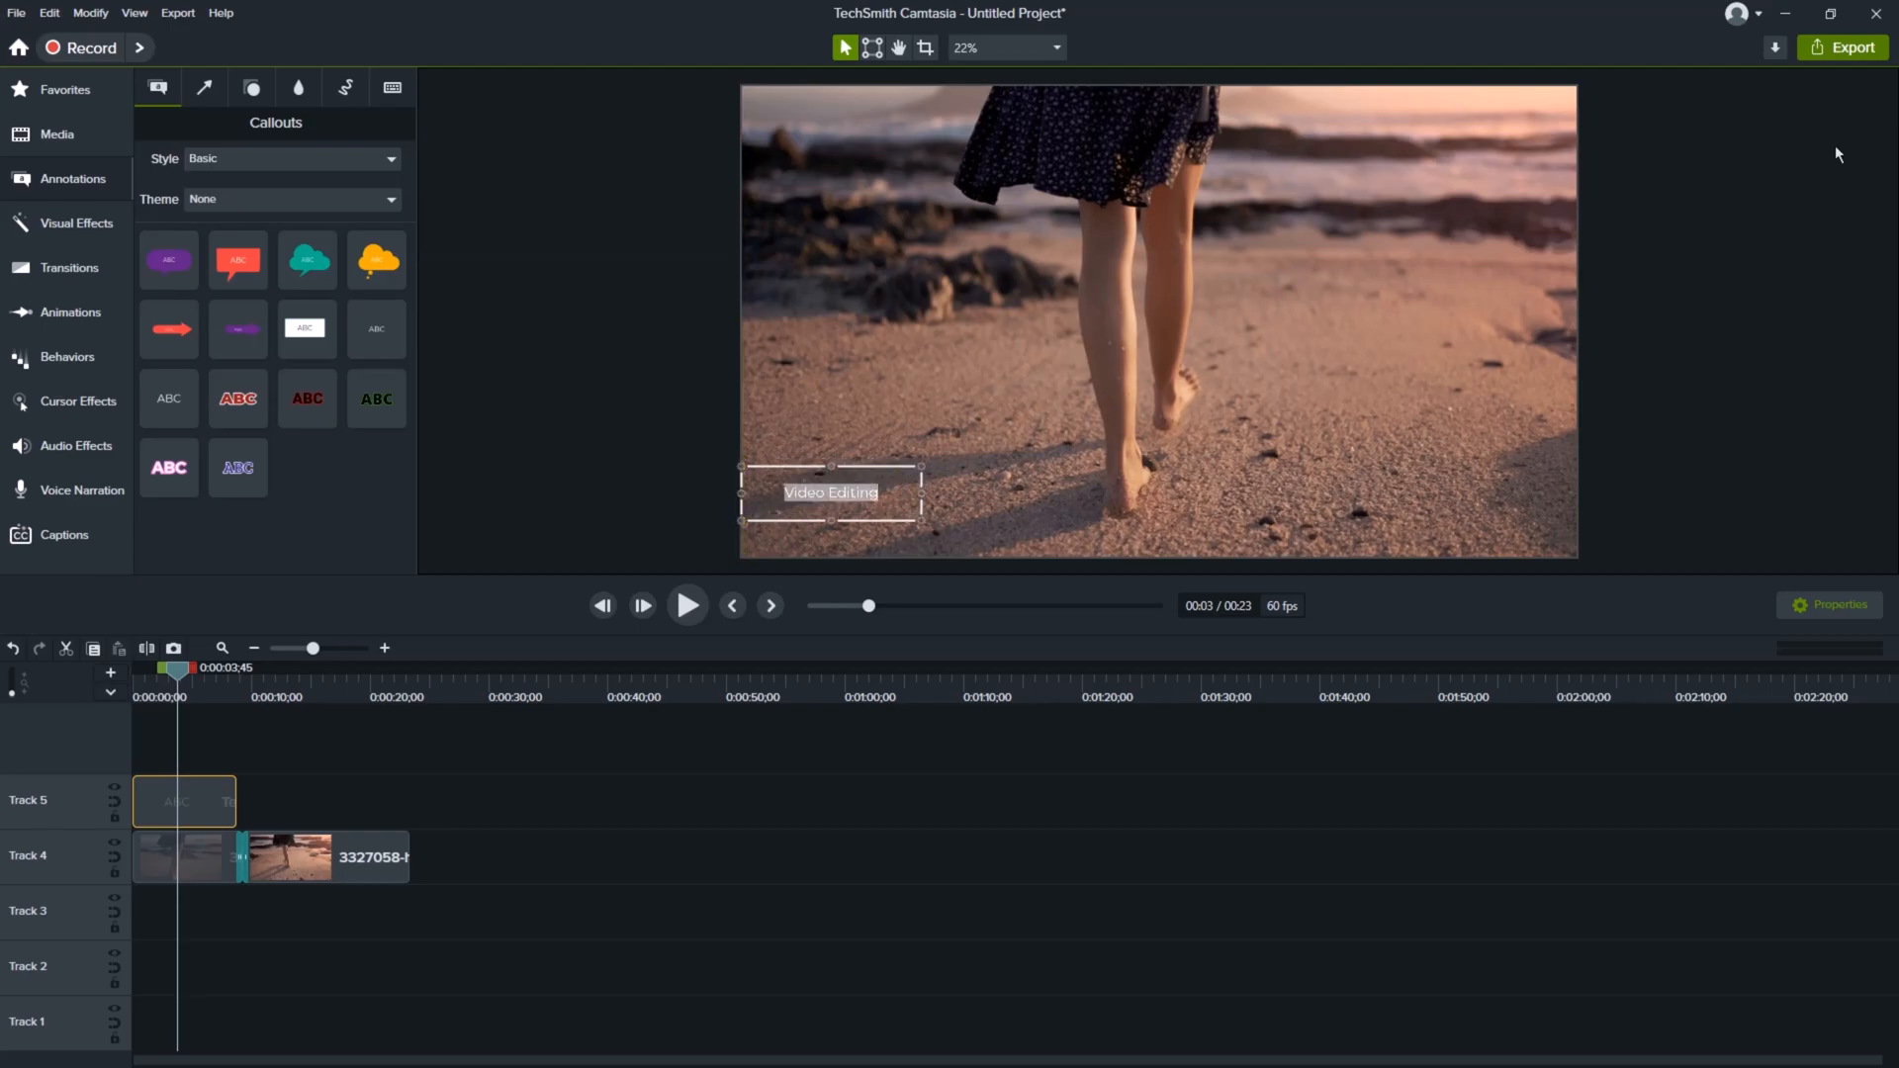
left_click(1828, 605)
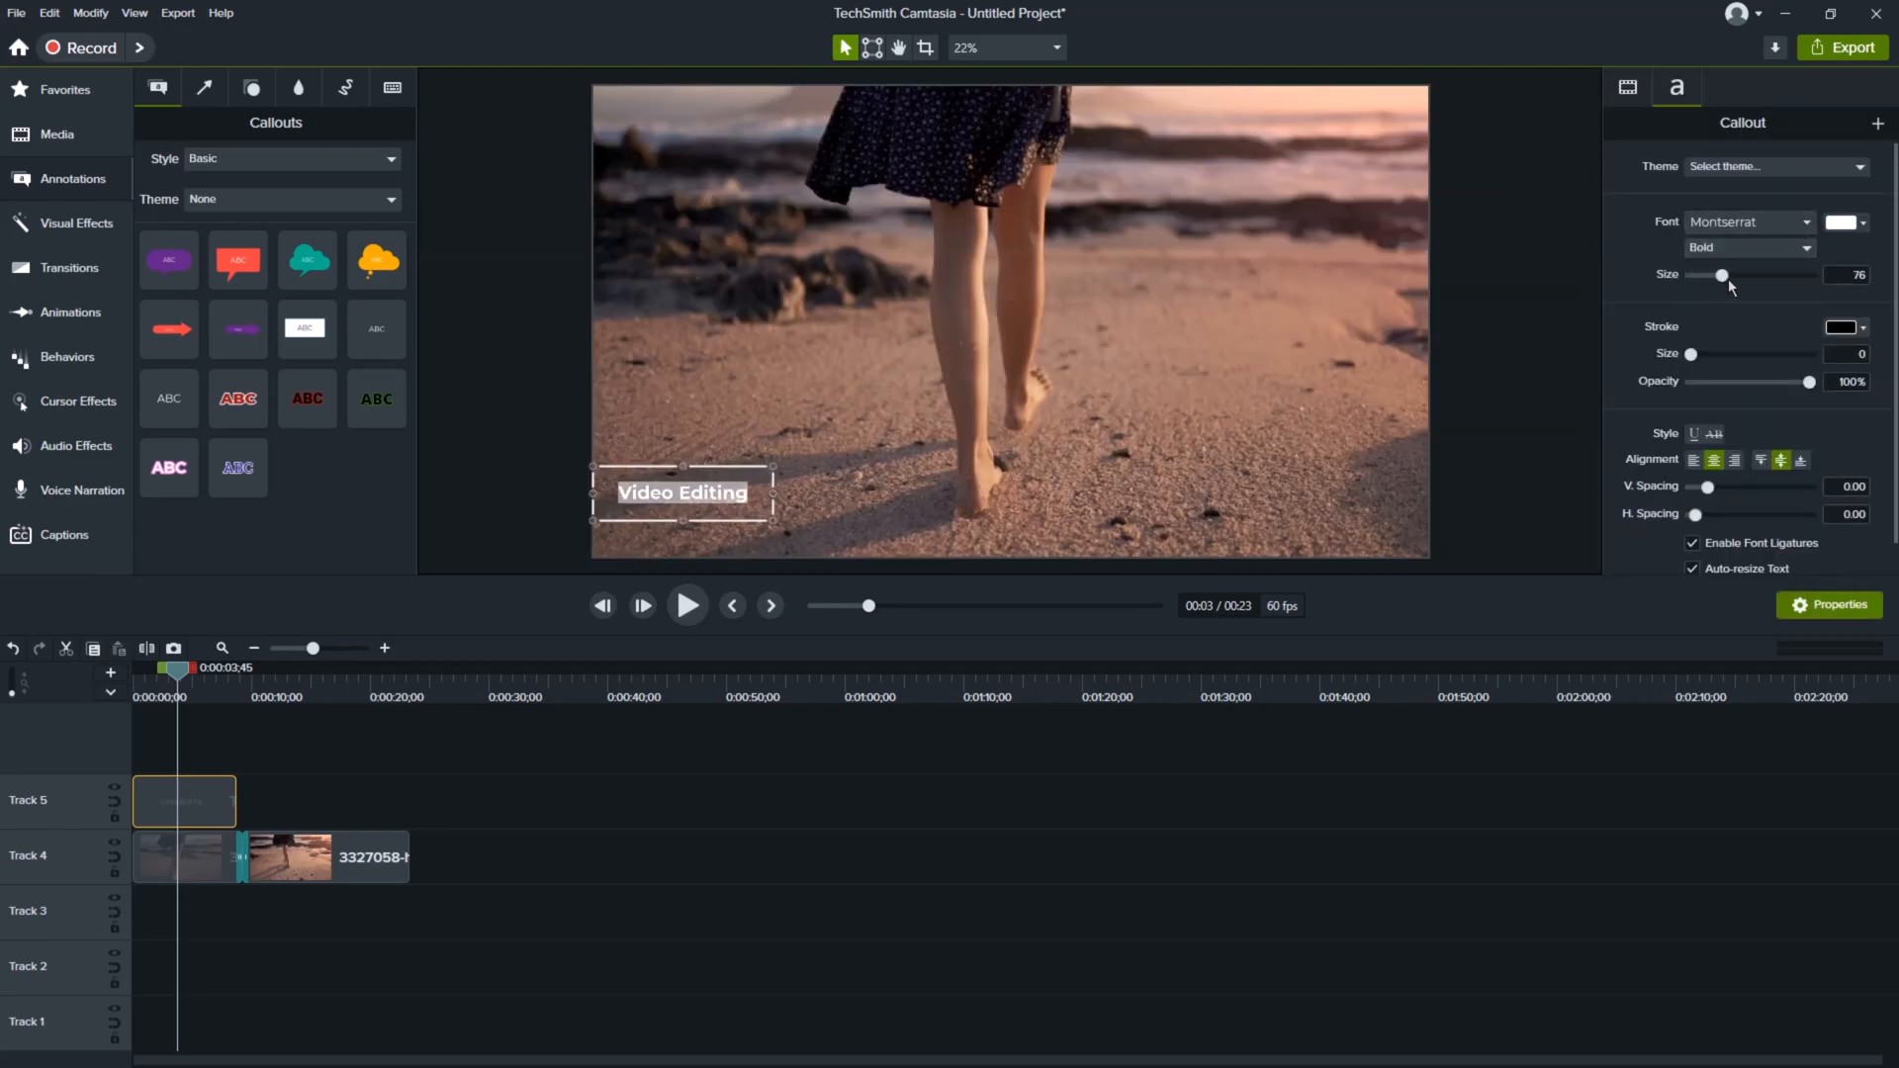
left_click(69, 356)
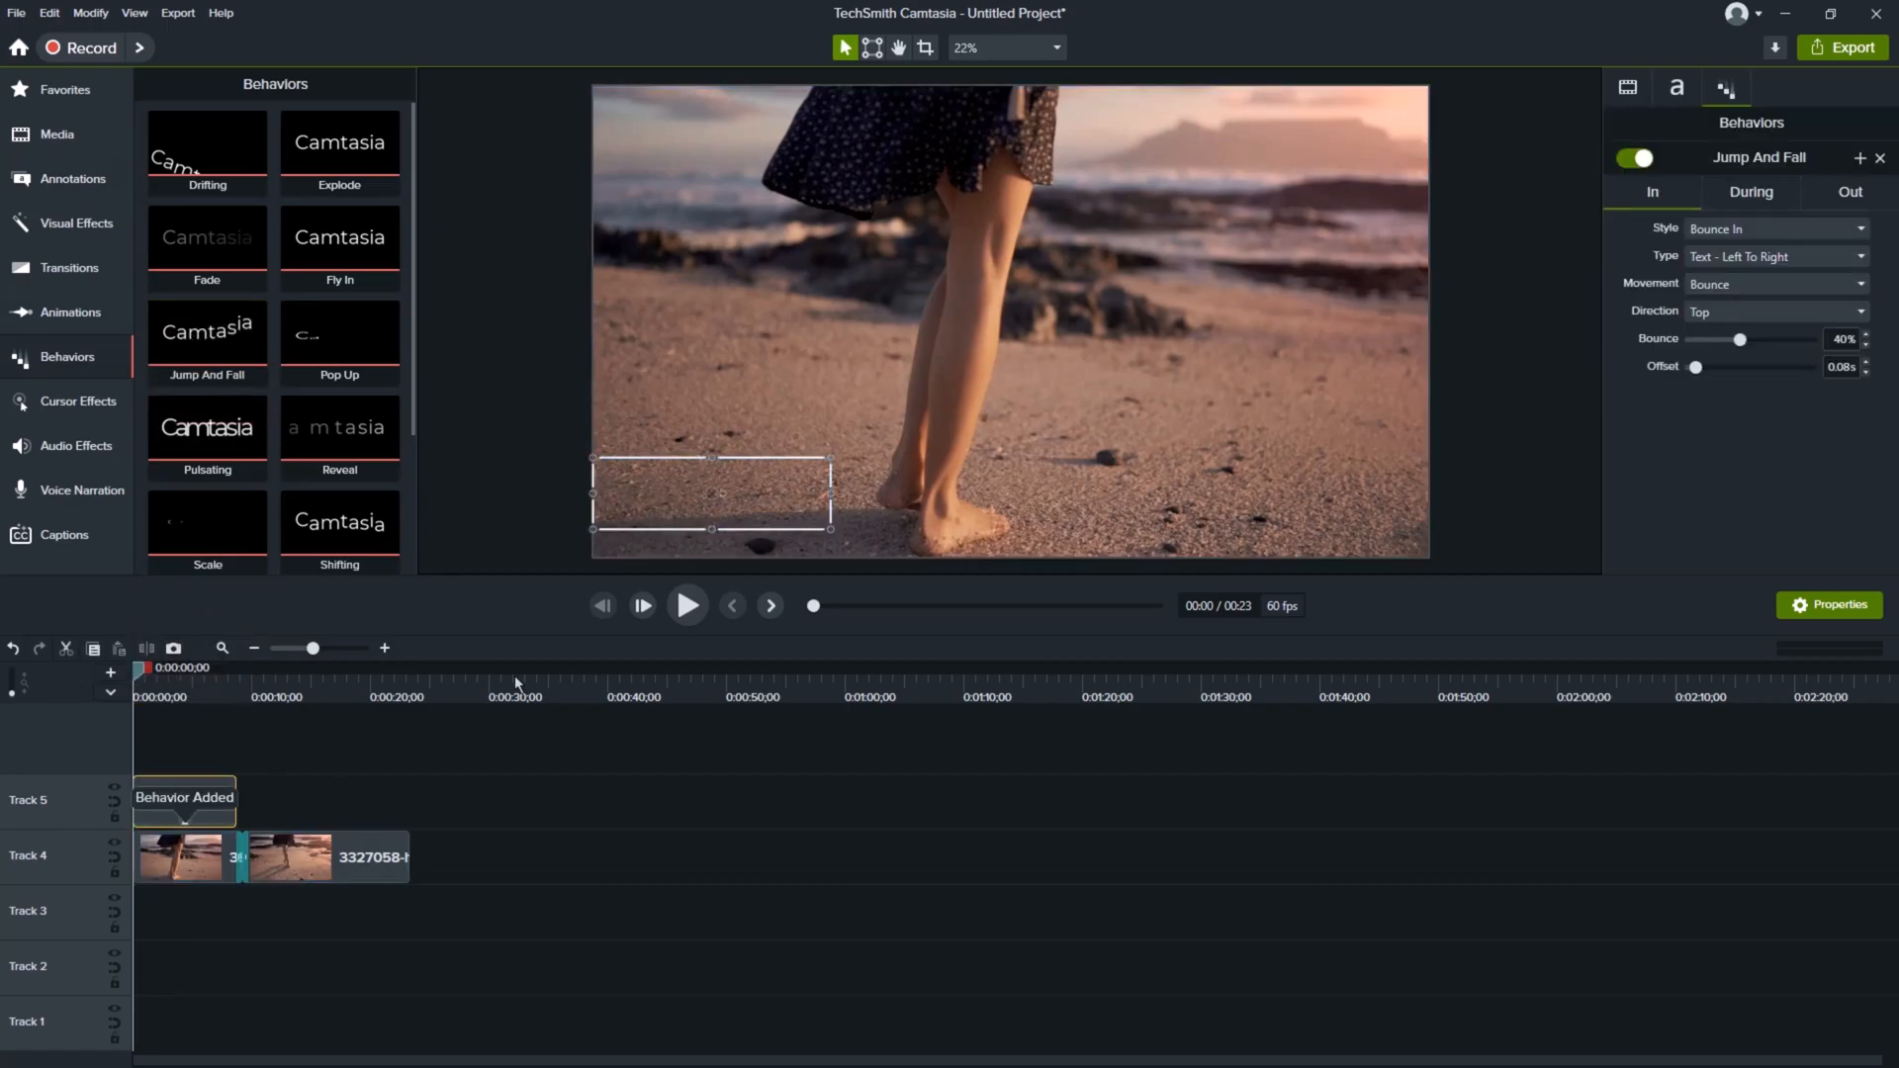
left_click(685, 605)
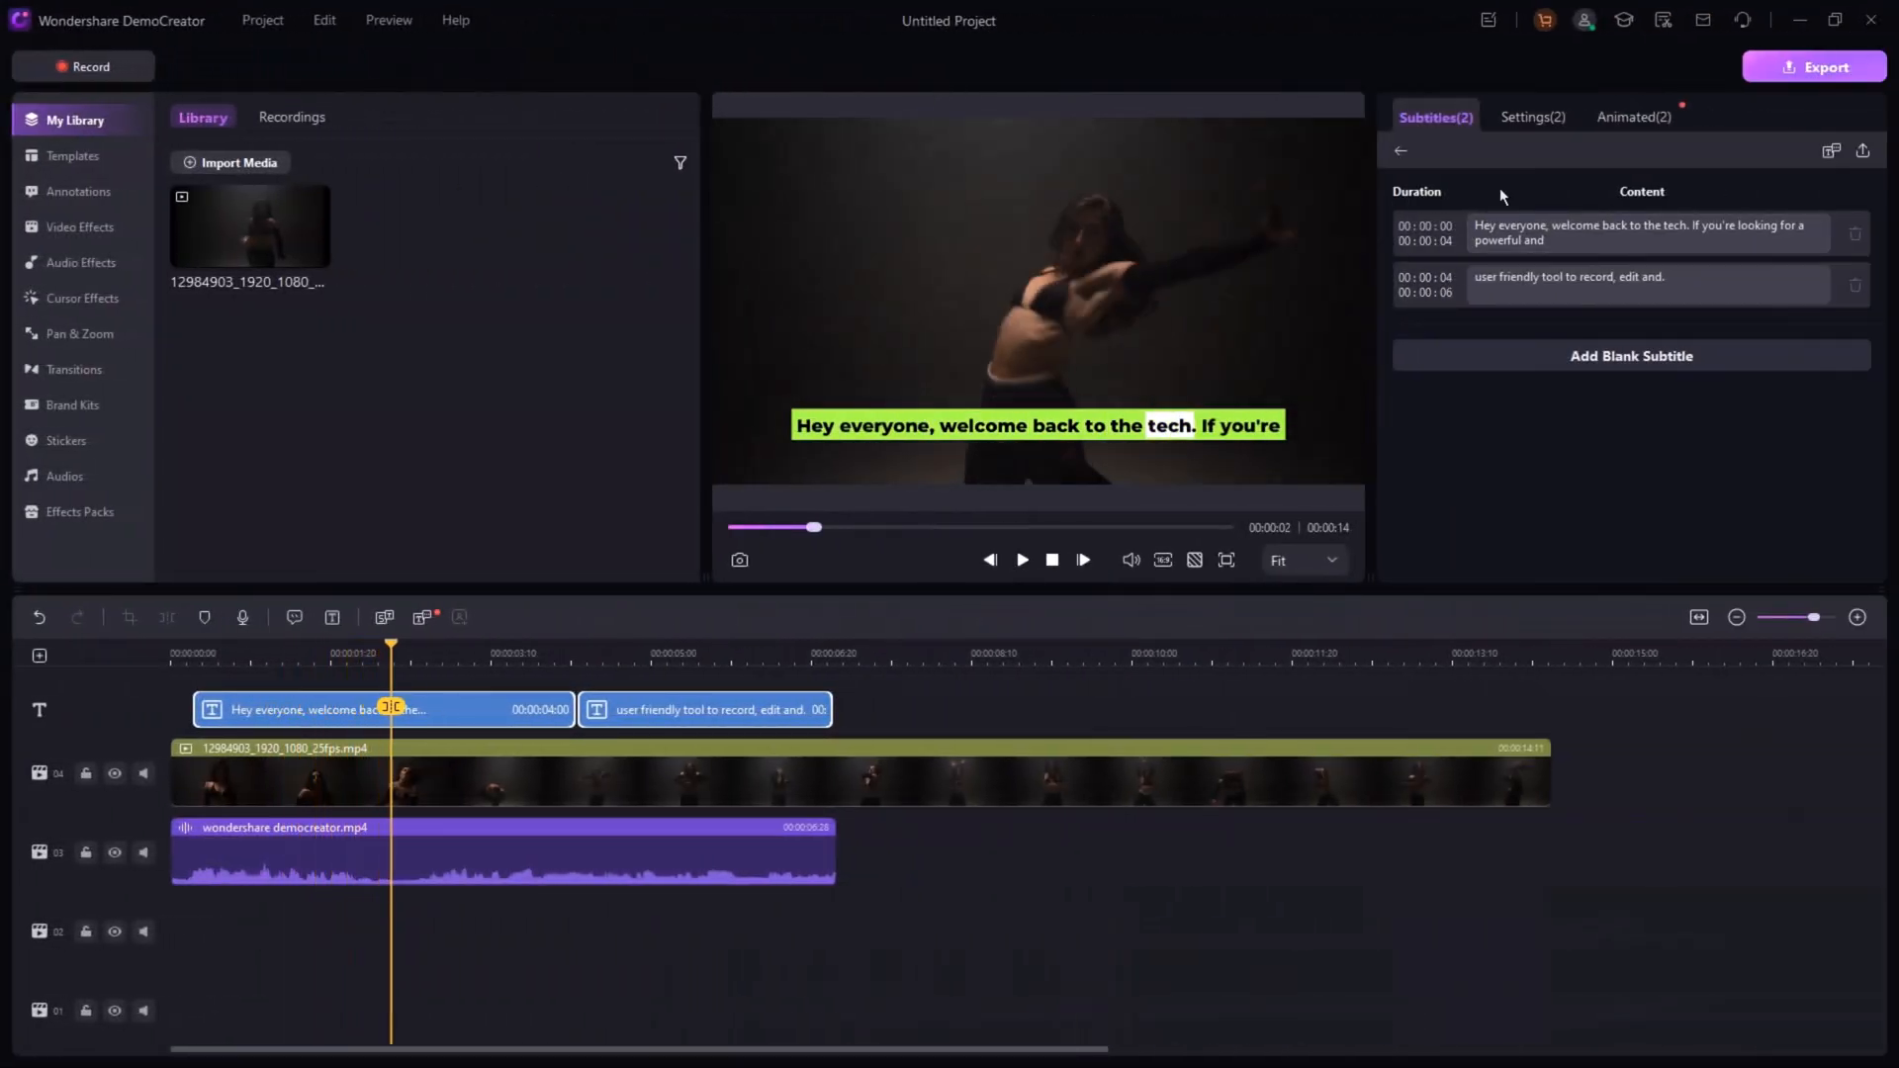
- Try the yellow box animated subtitle preset, then settle on the teal box style
left_click(1634, 117)
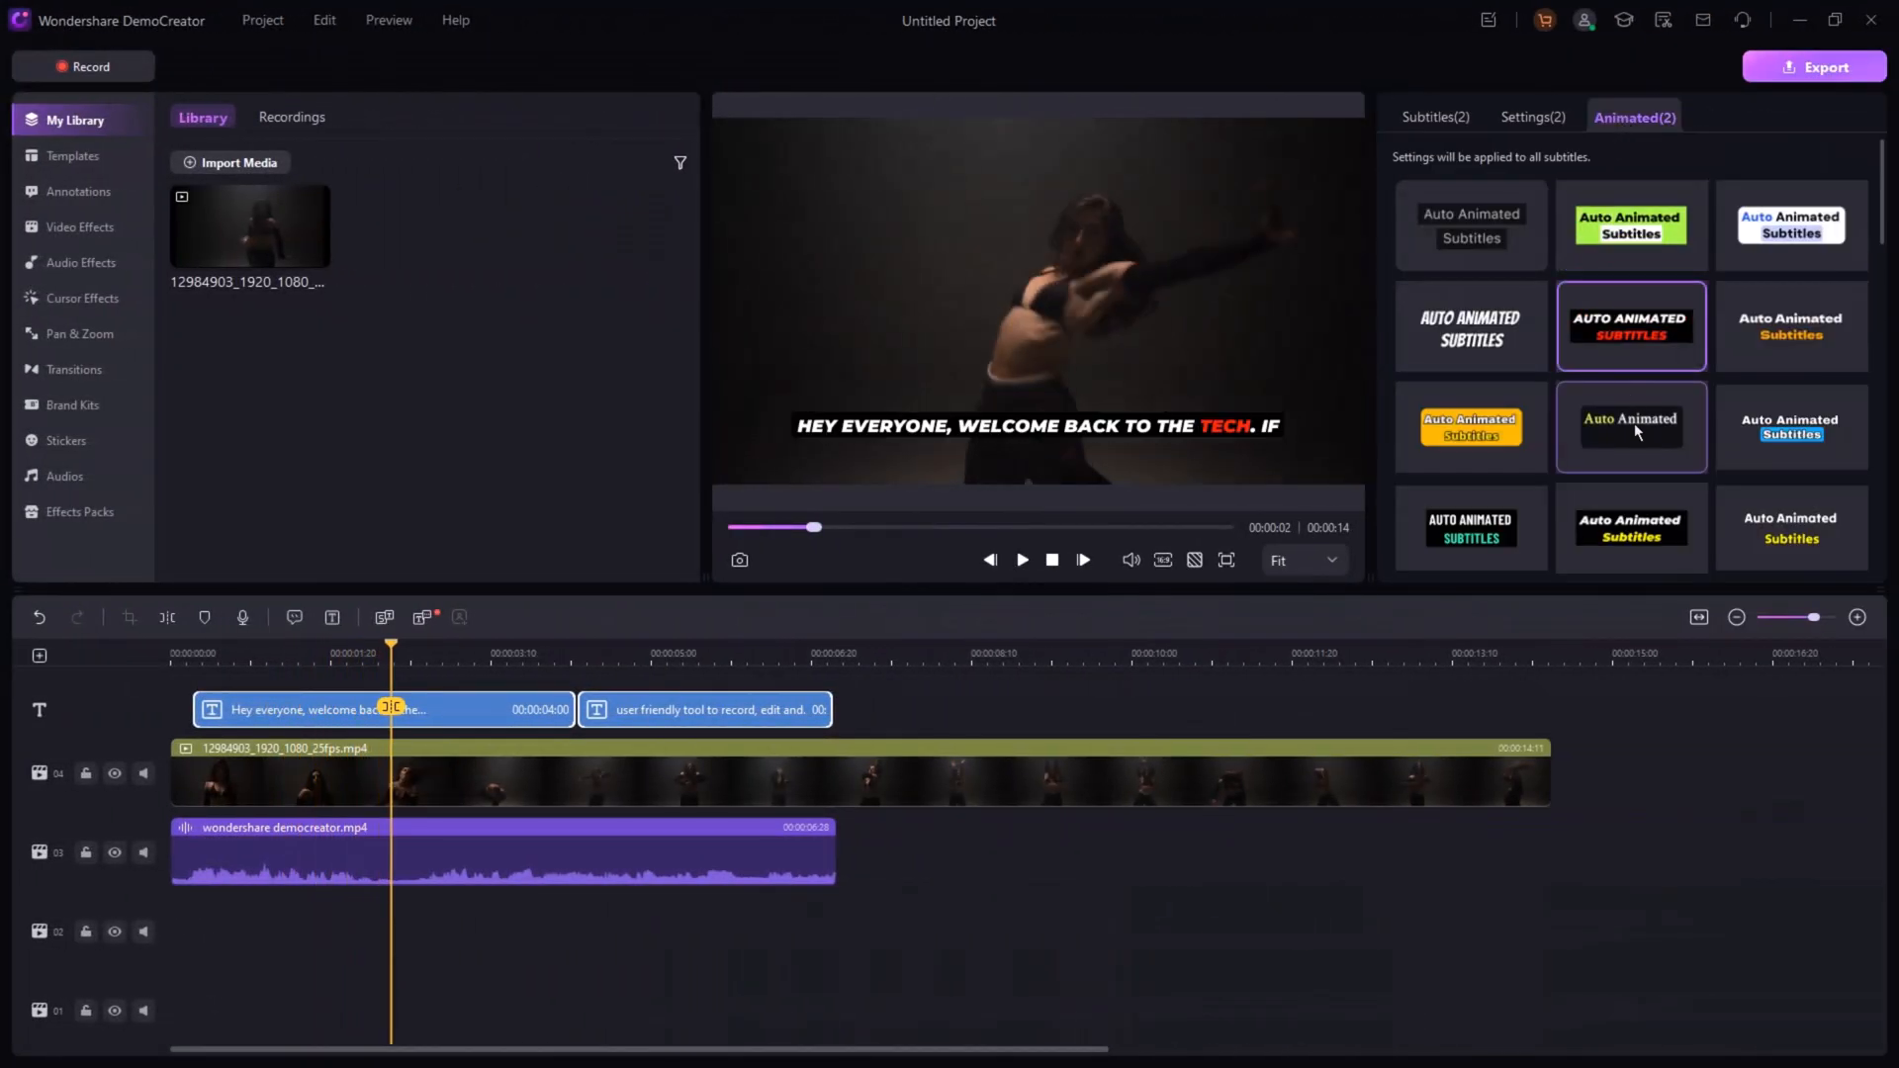
left_click(1469, 426)
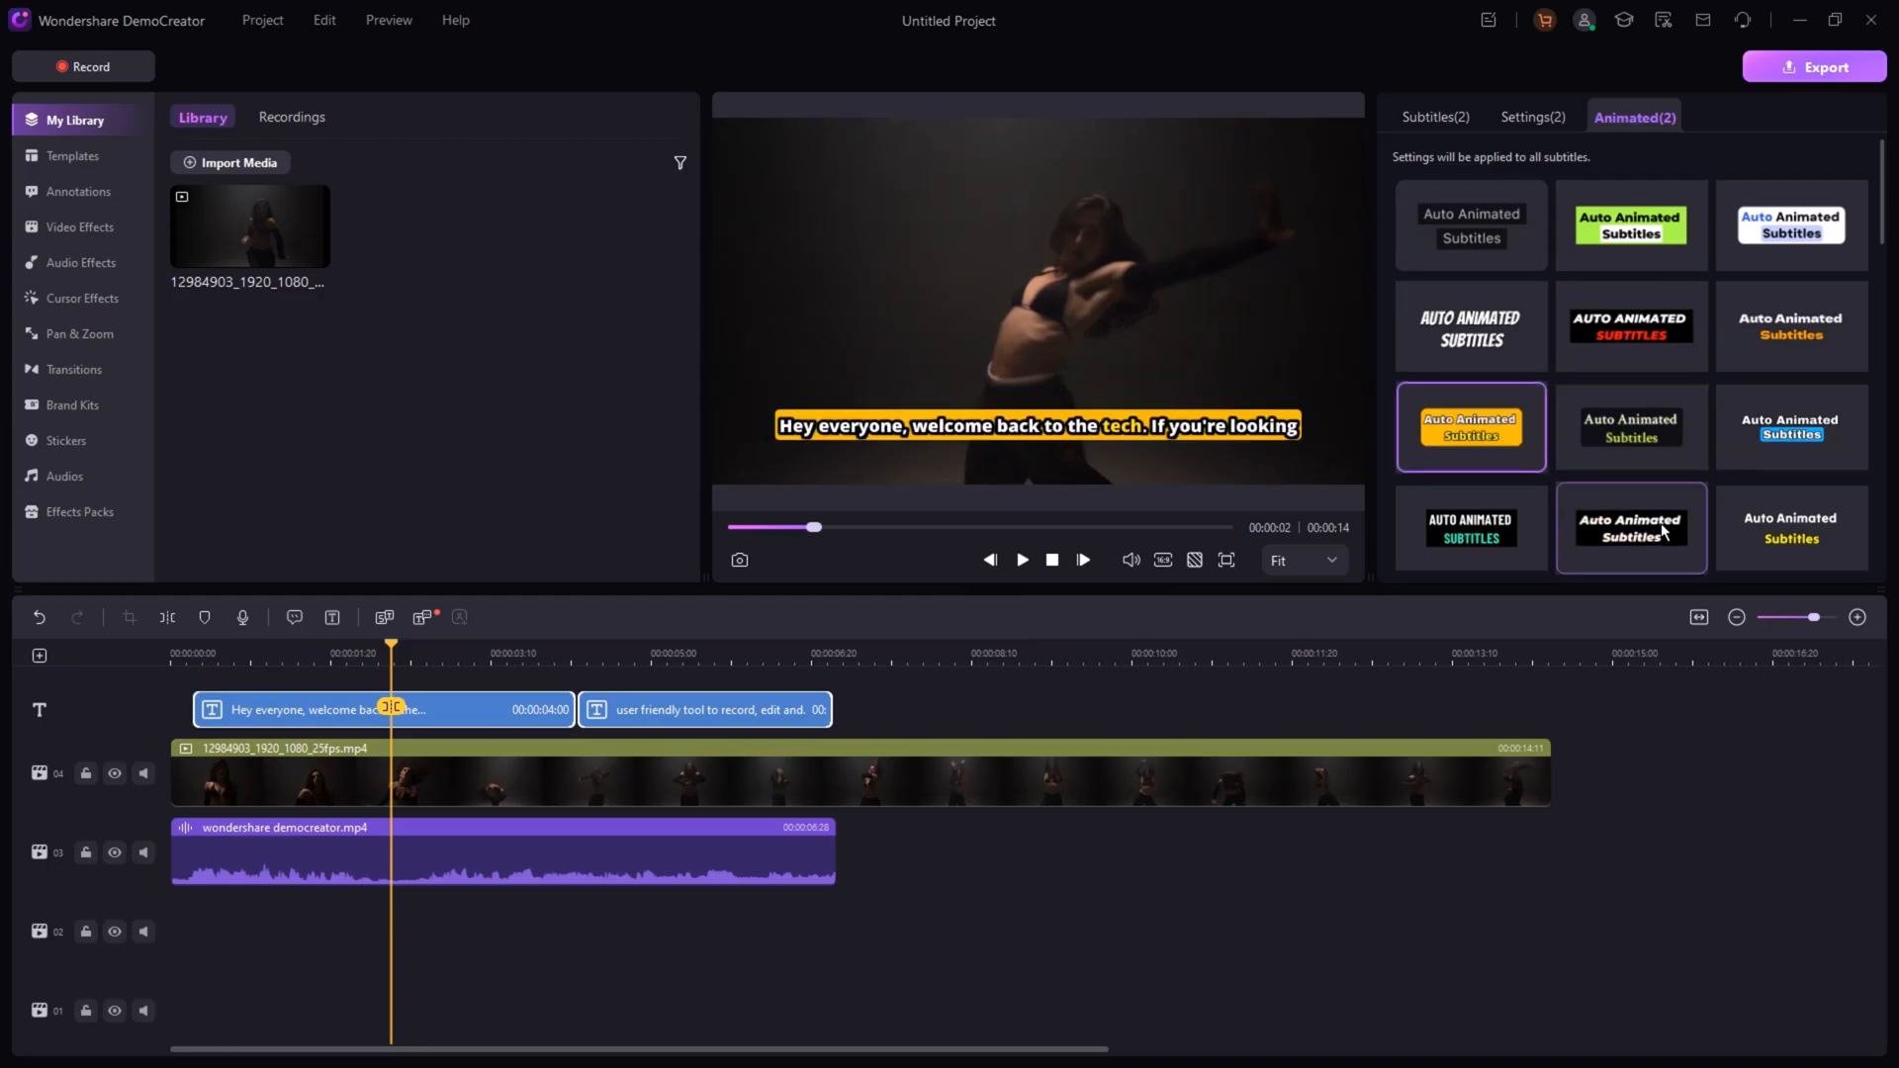
scroll("down", 3)
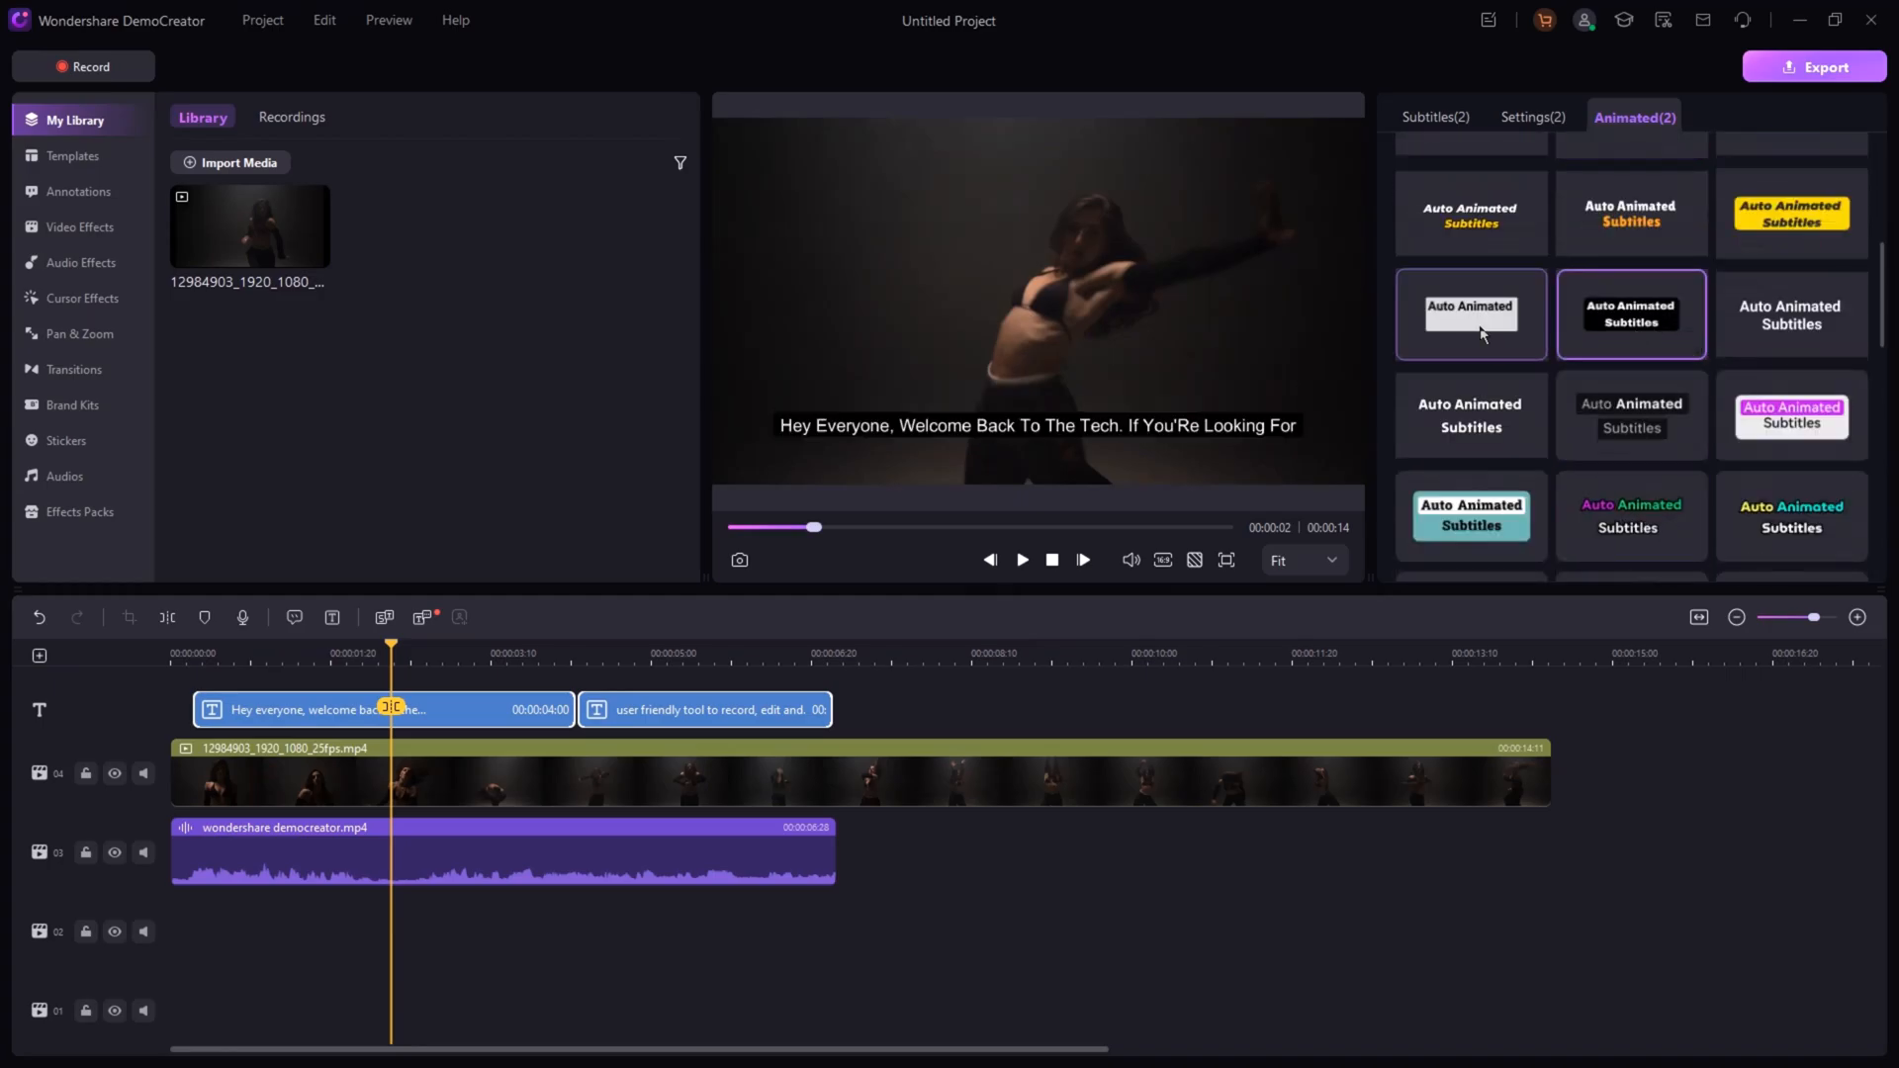
left_click(1471, 515)
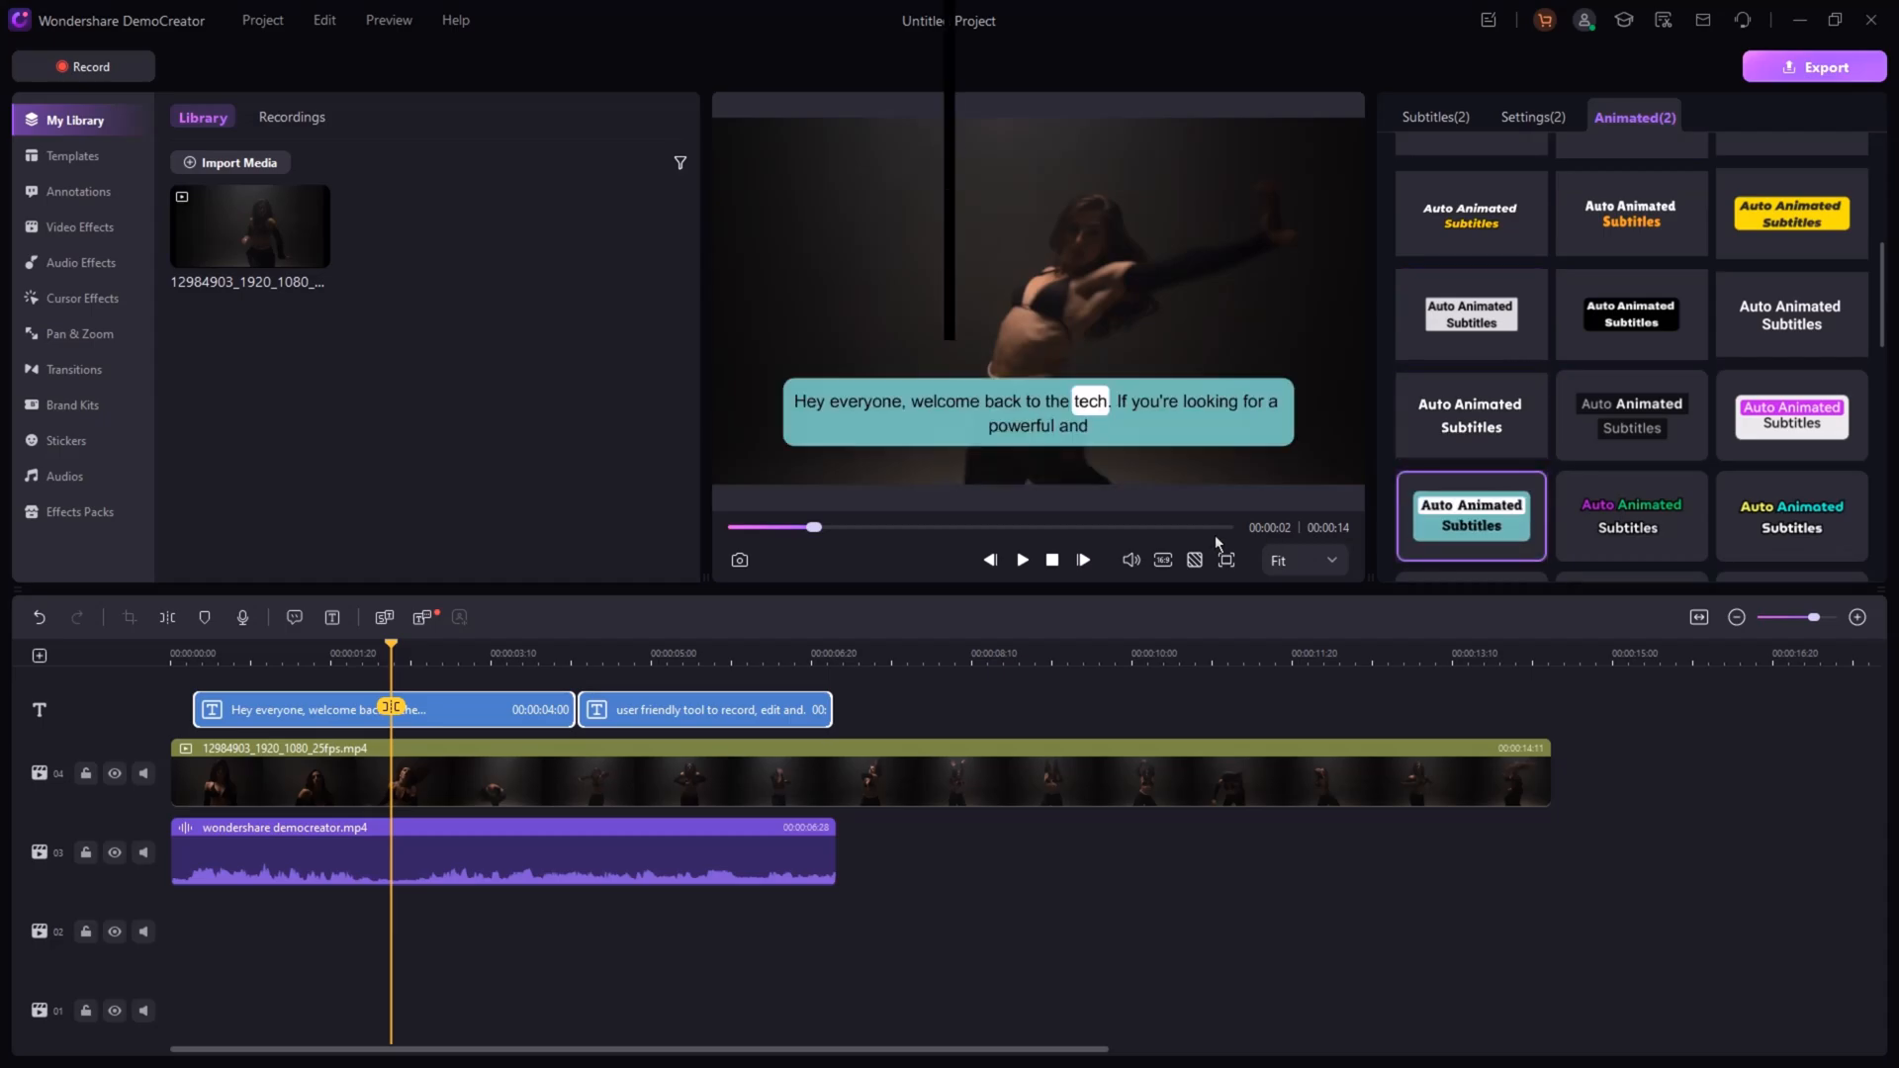
- Apply the Green Screen video effect and view its colour removal choices
left_click(80, 227)
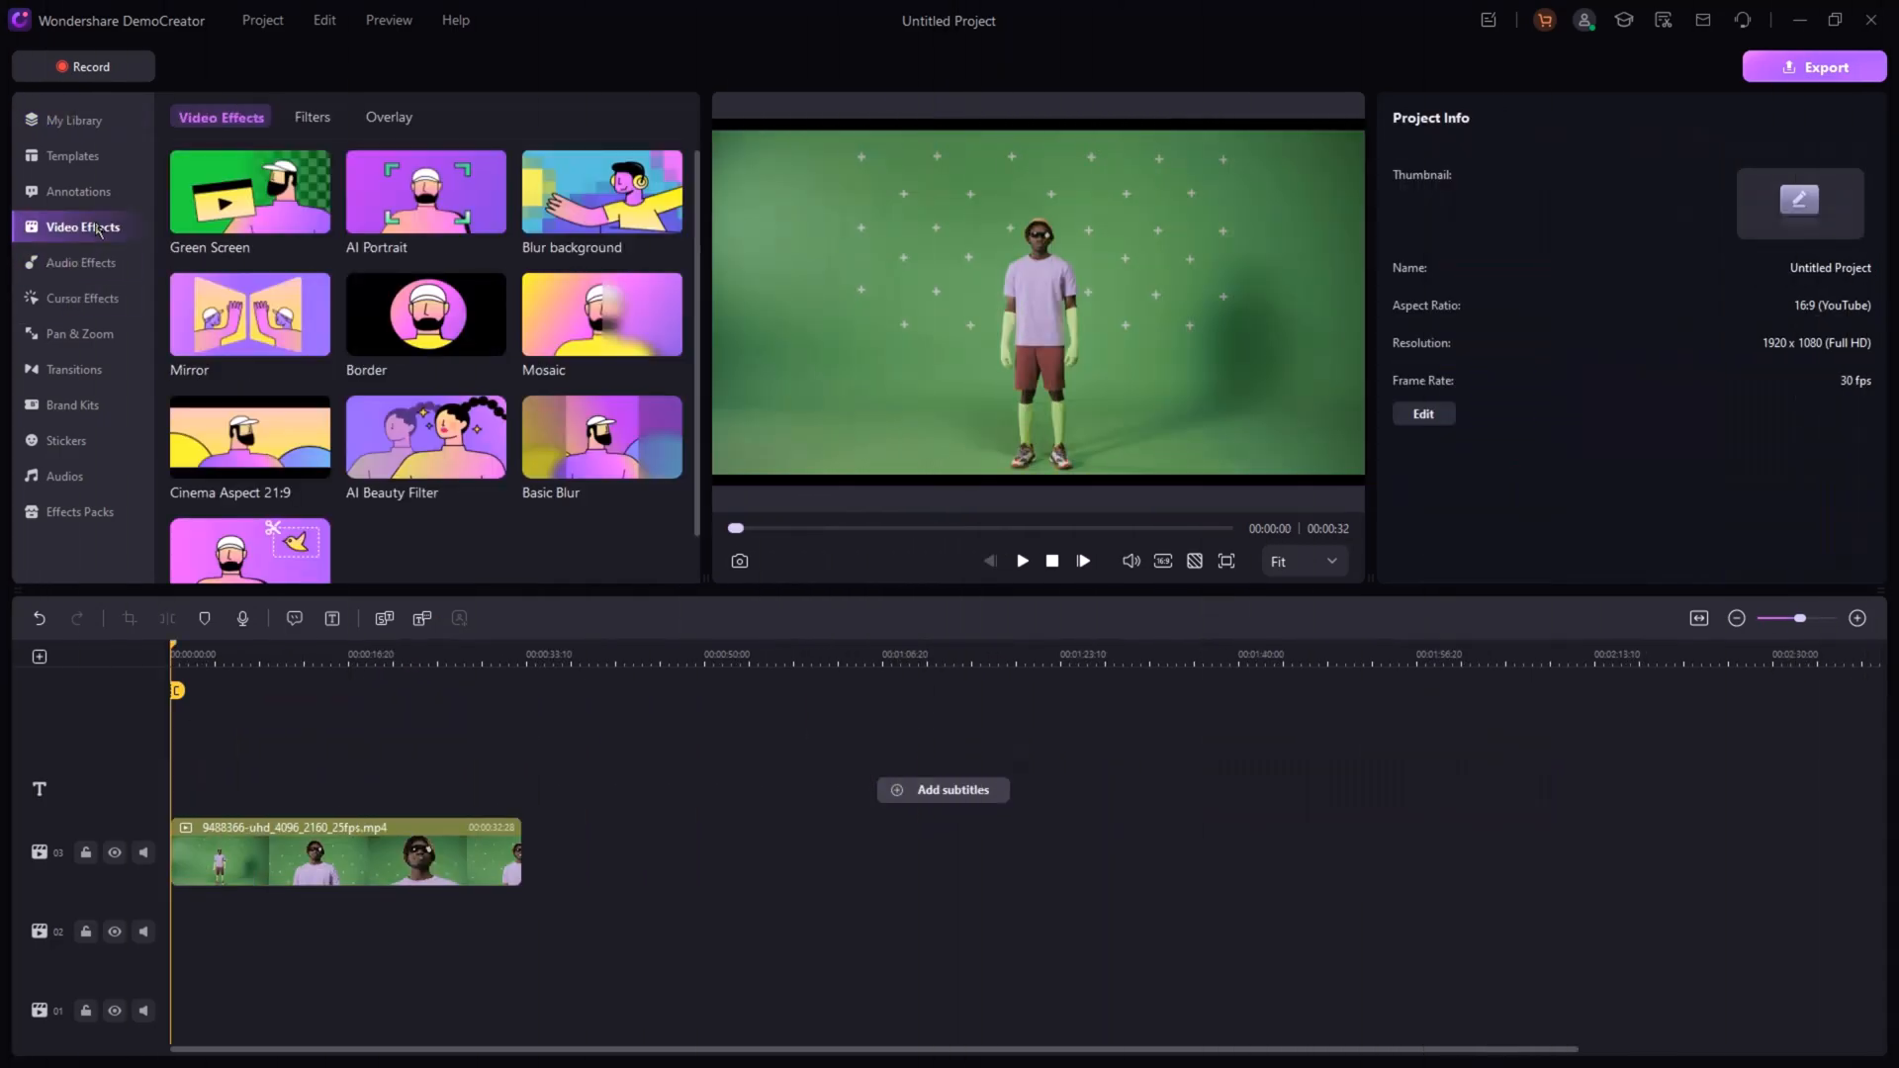
left_click(249, 188)
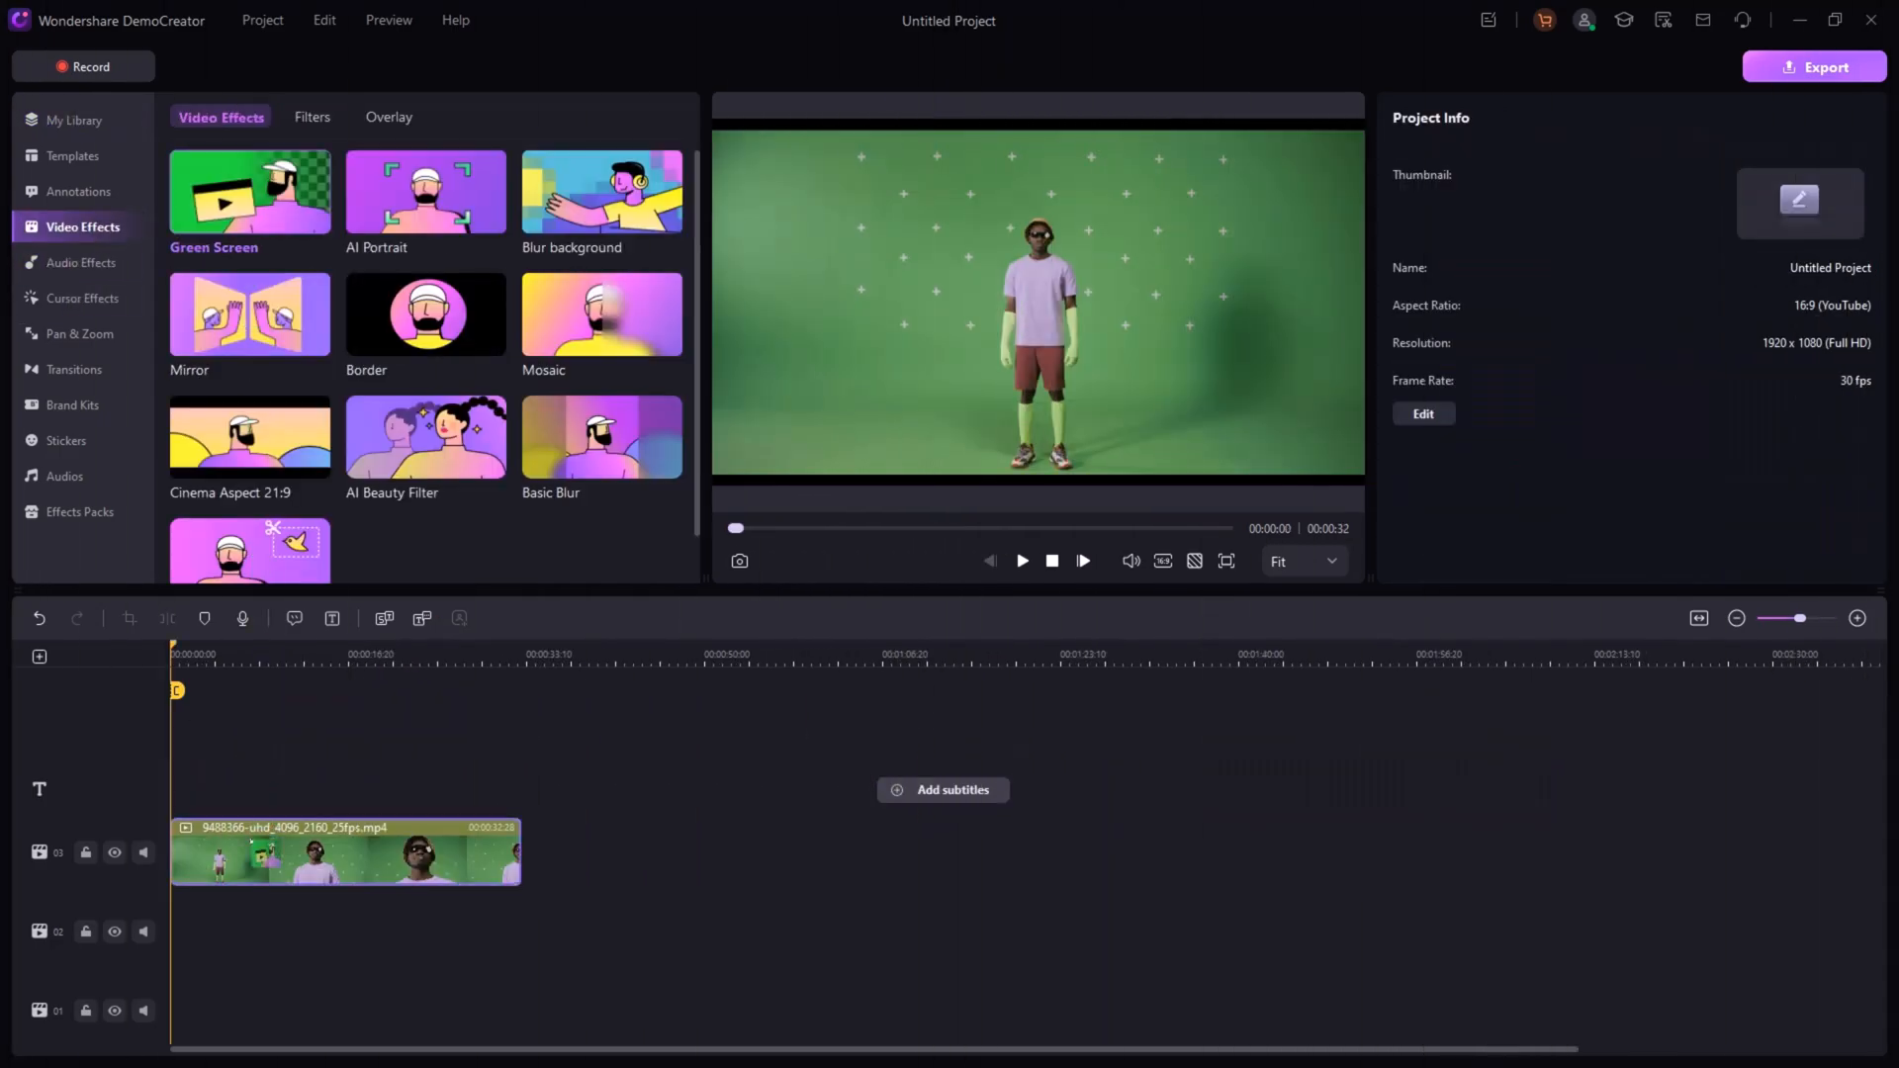
double_click(250, 194)
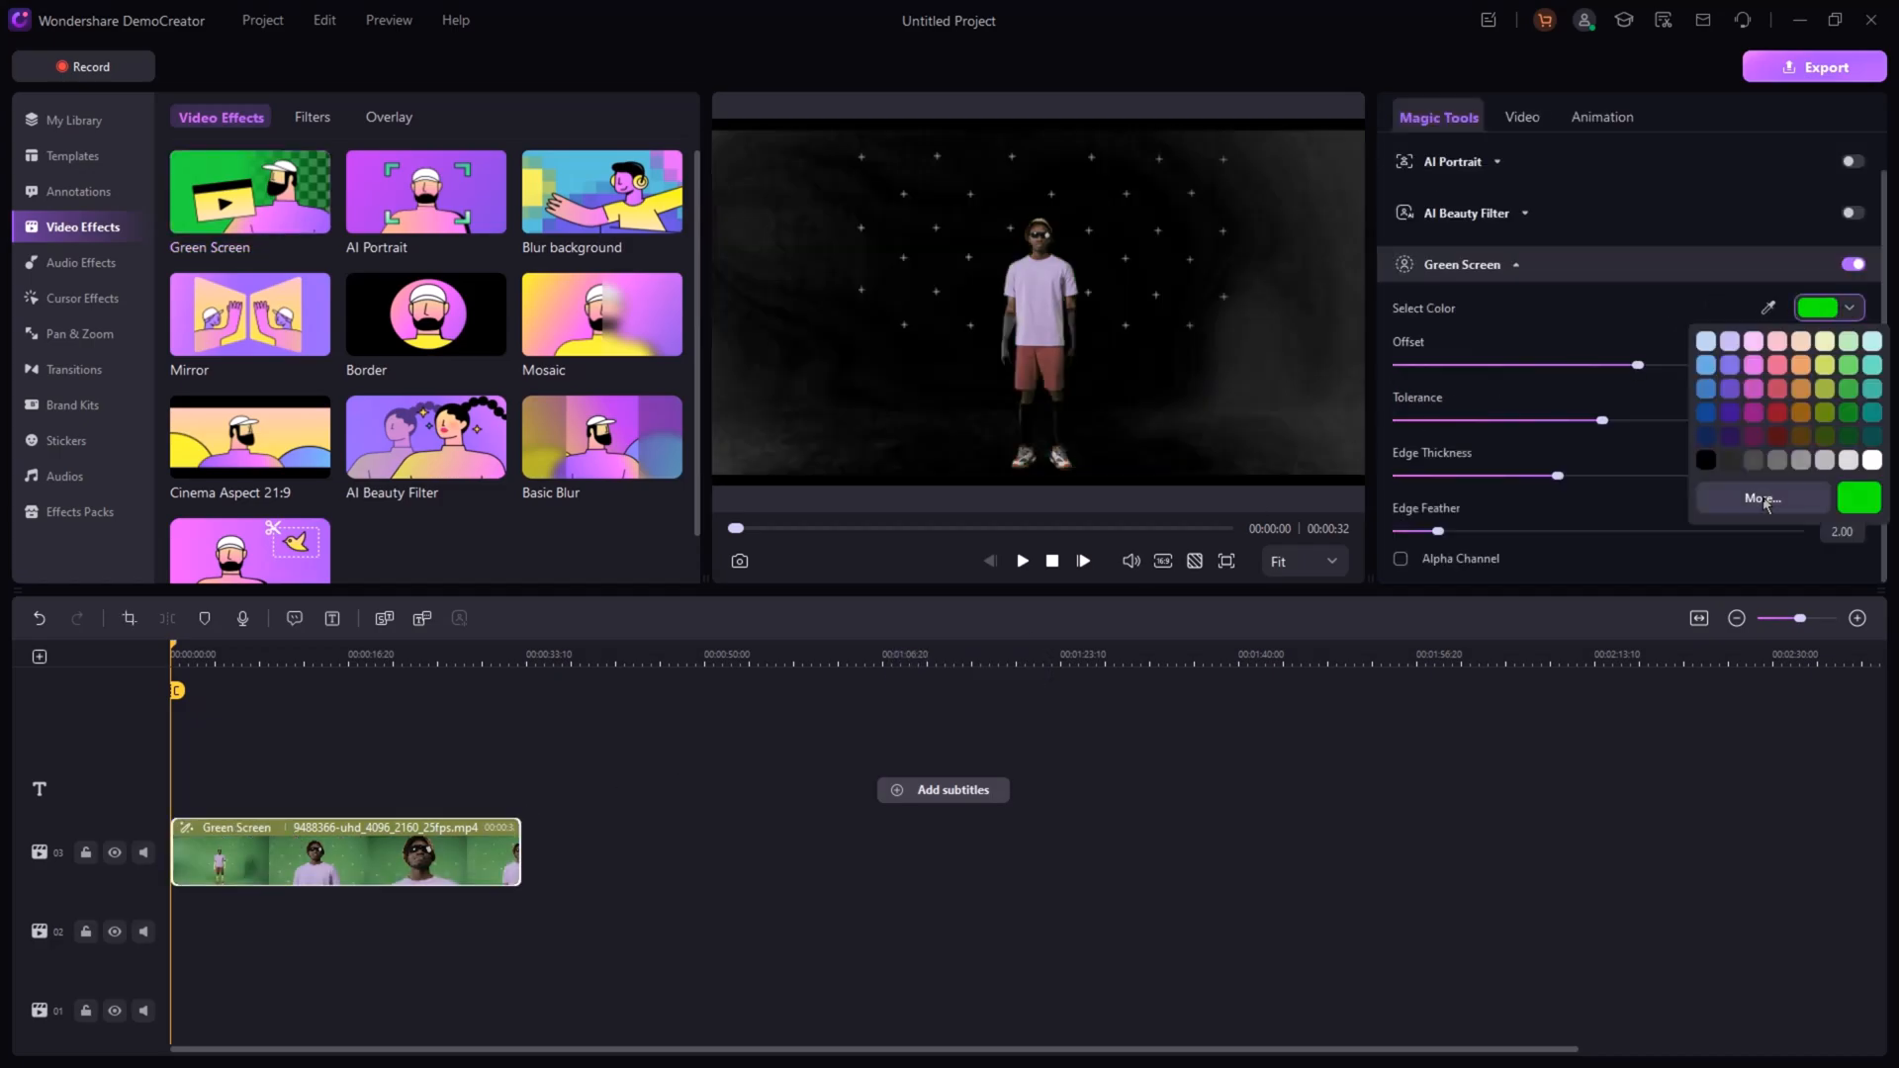
- Preview the AI Voice Changer audio effect, then apply Mosaic to the dancing clip
left_click(81, 263)
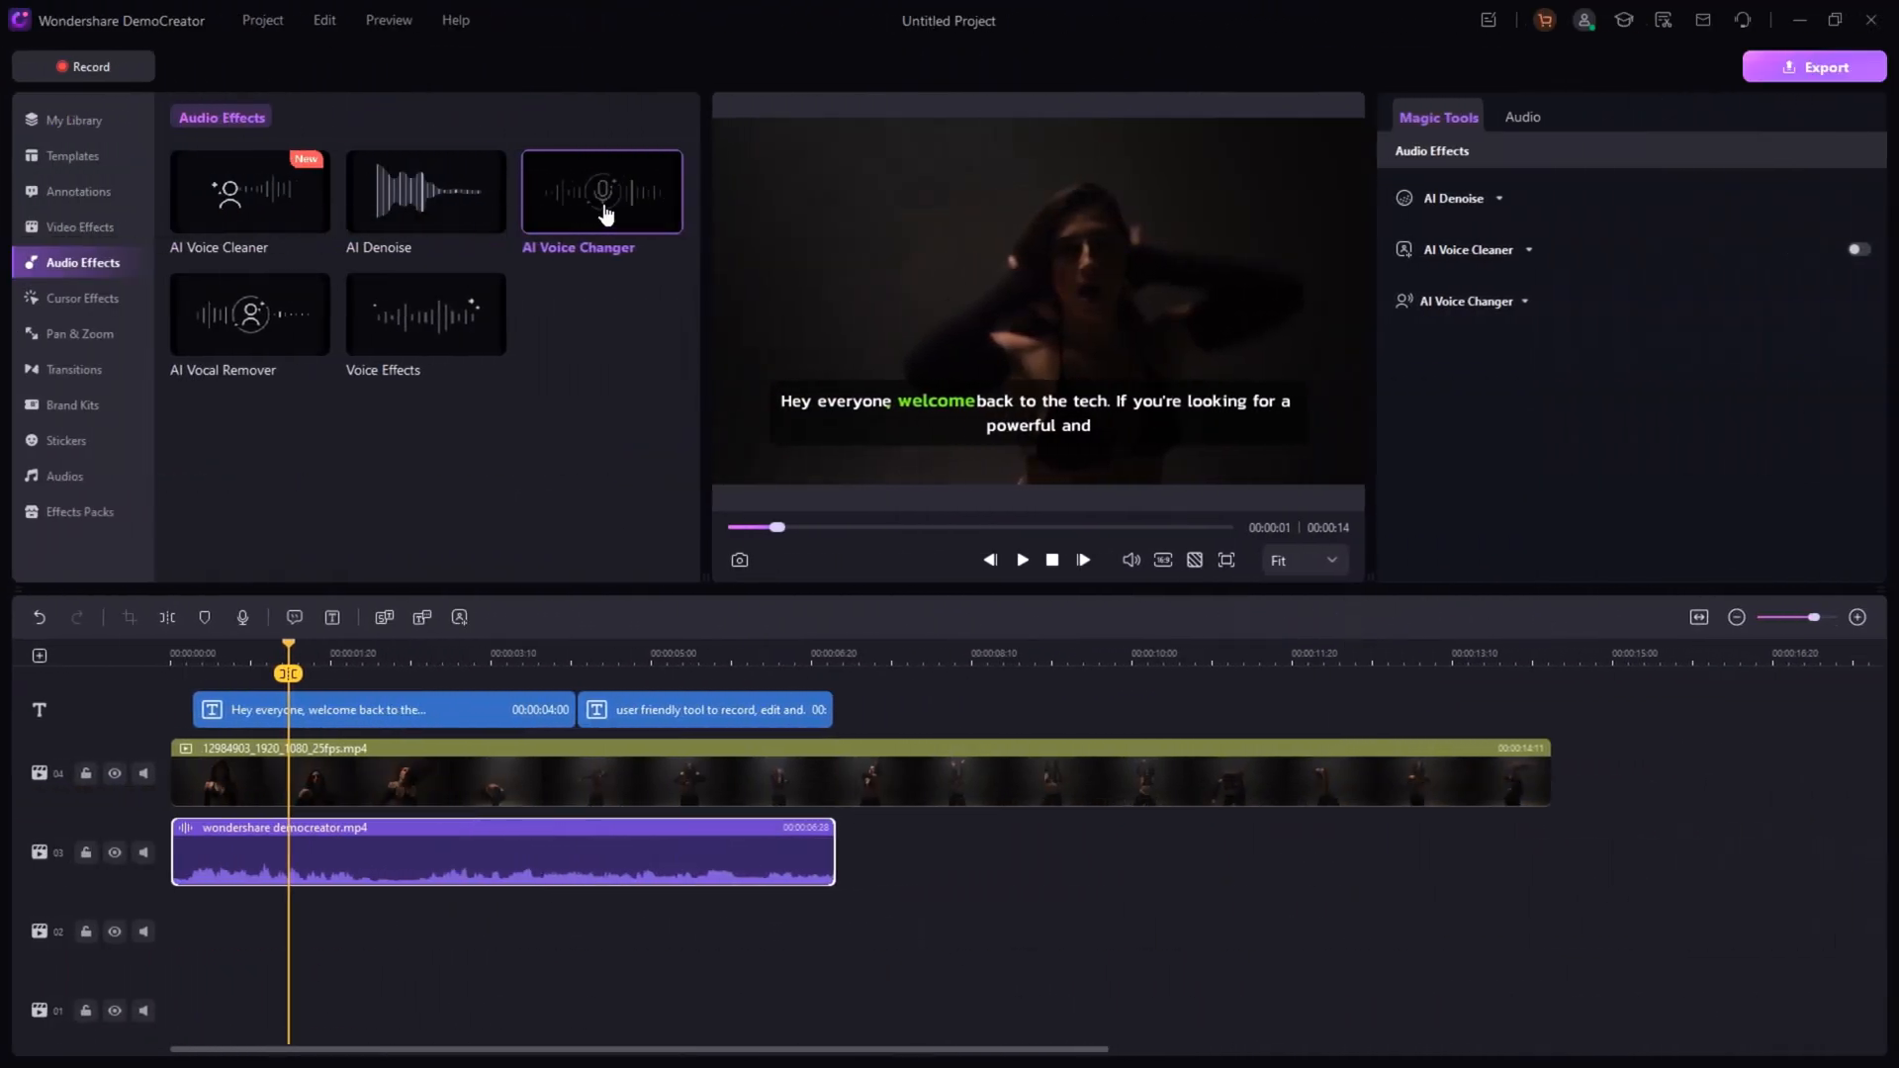
left_click(602, 191)
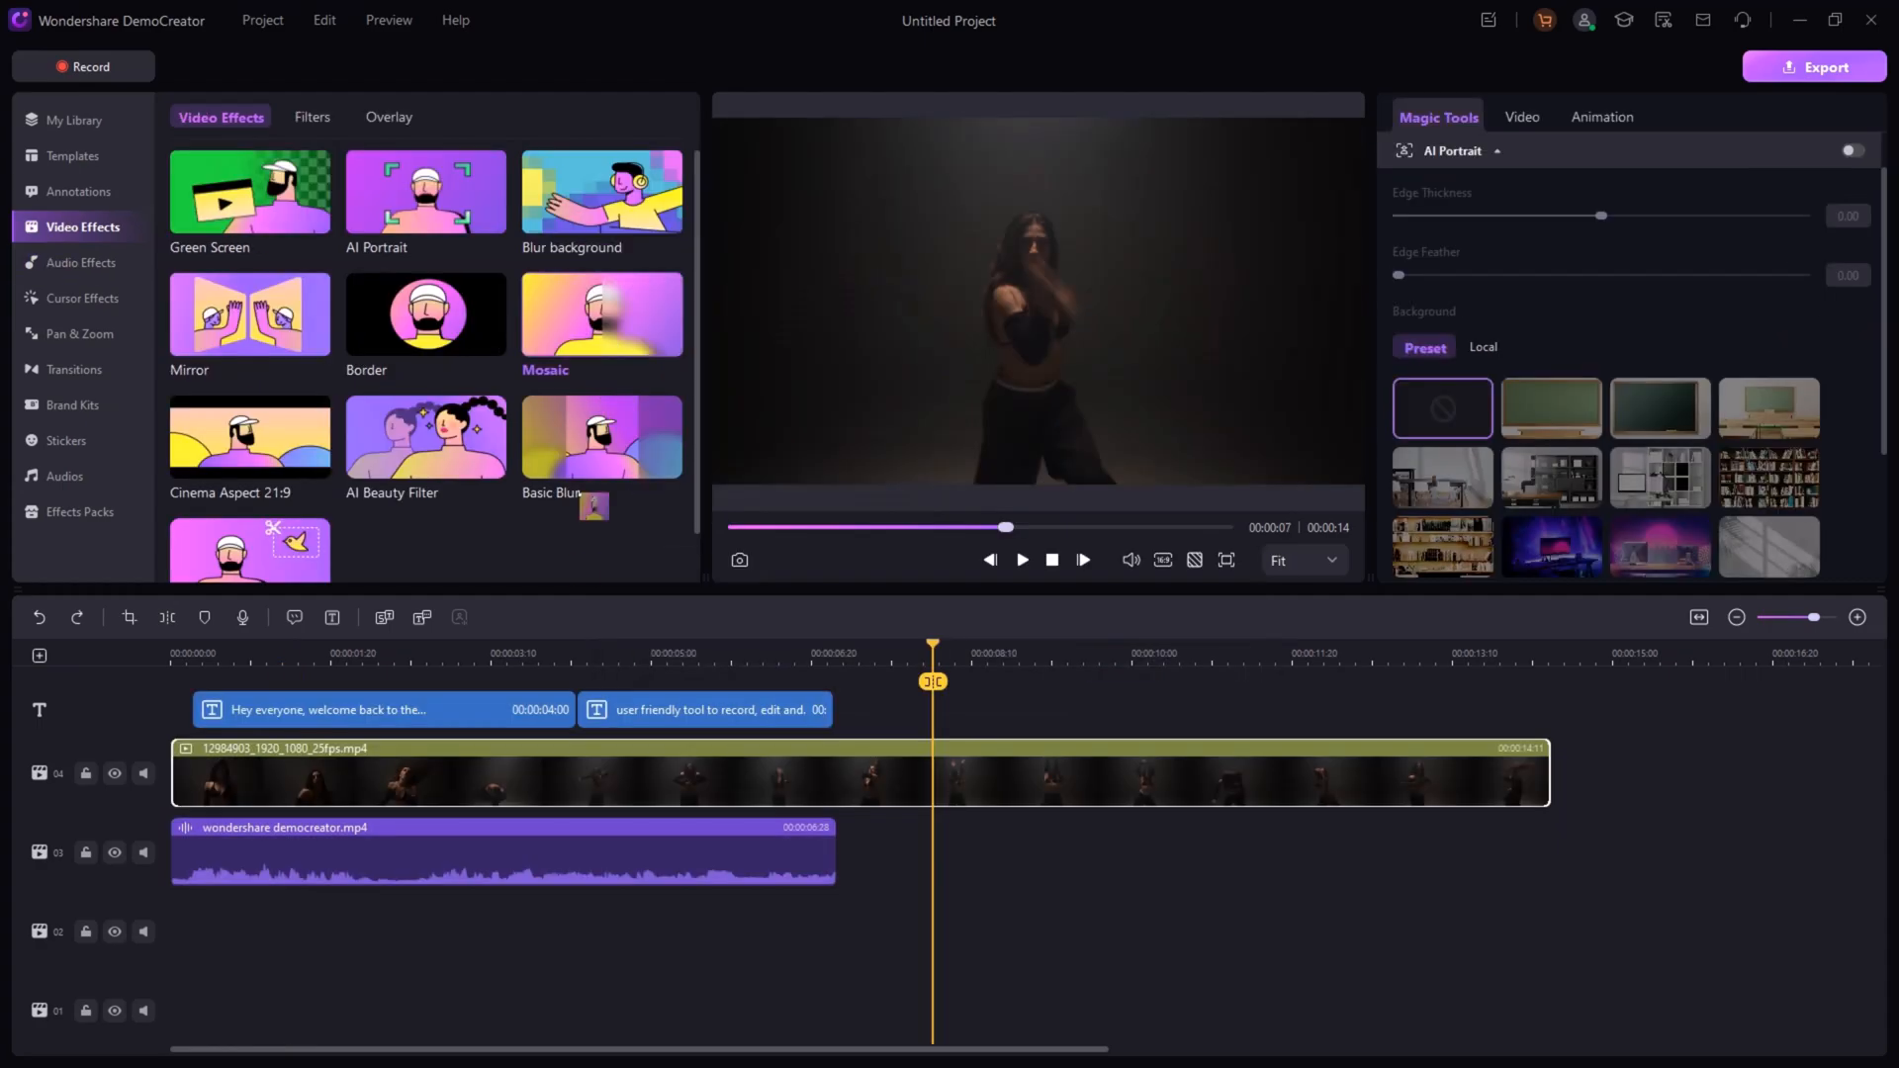
double_click(602, 315)
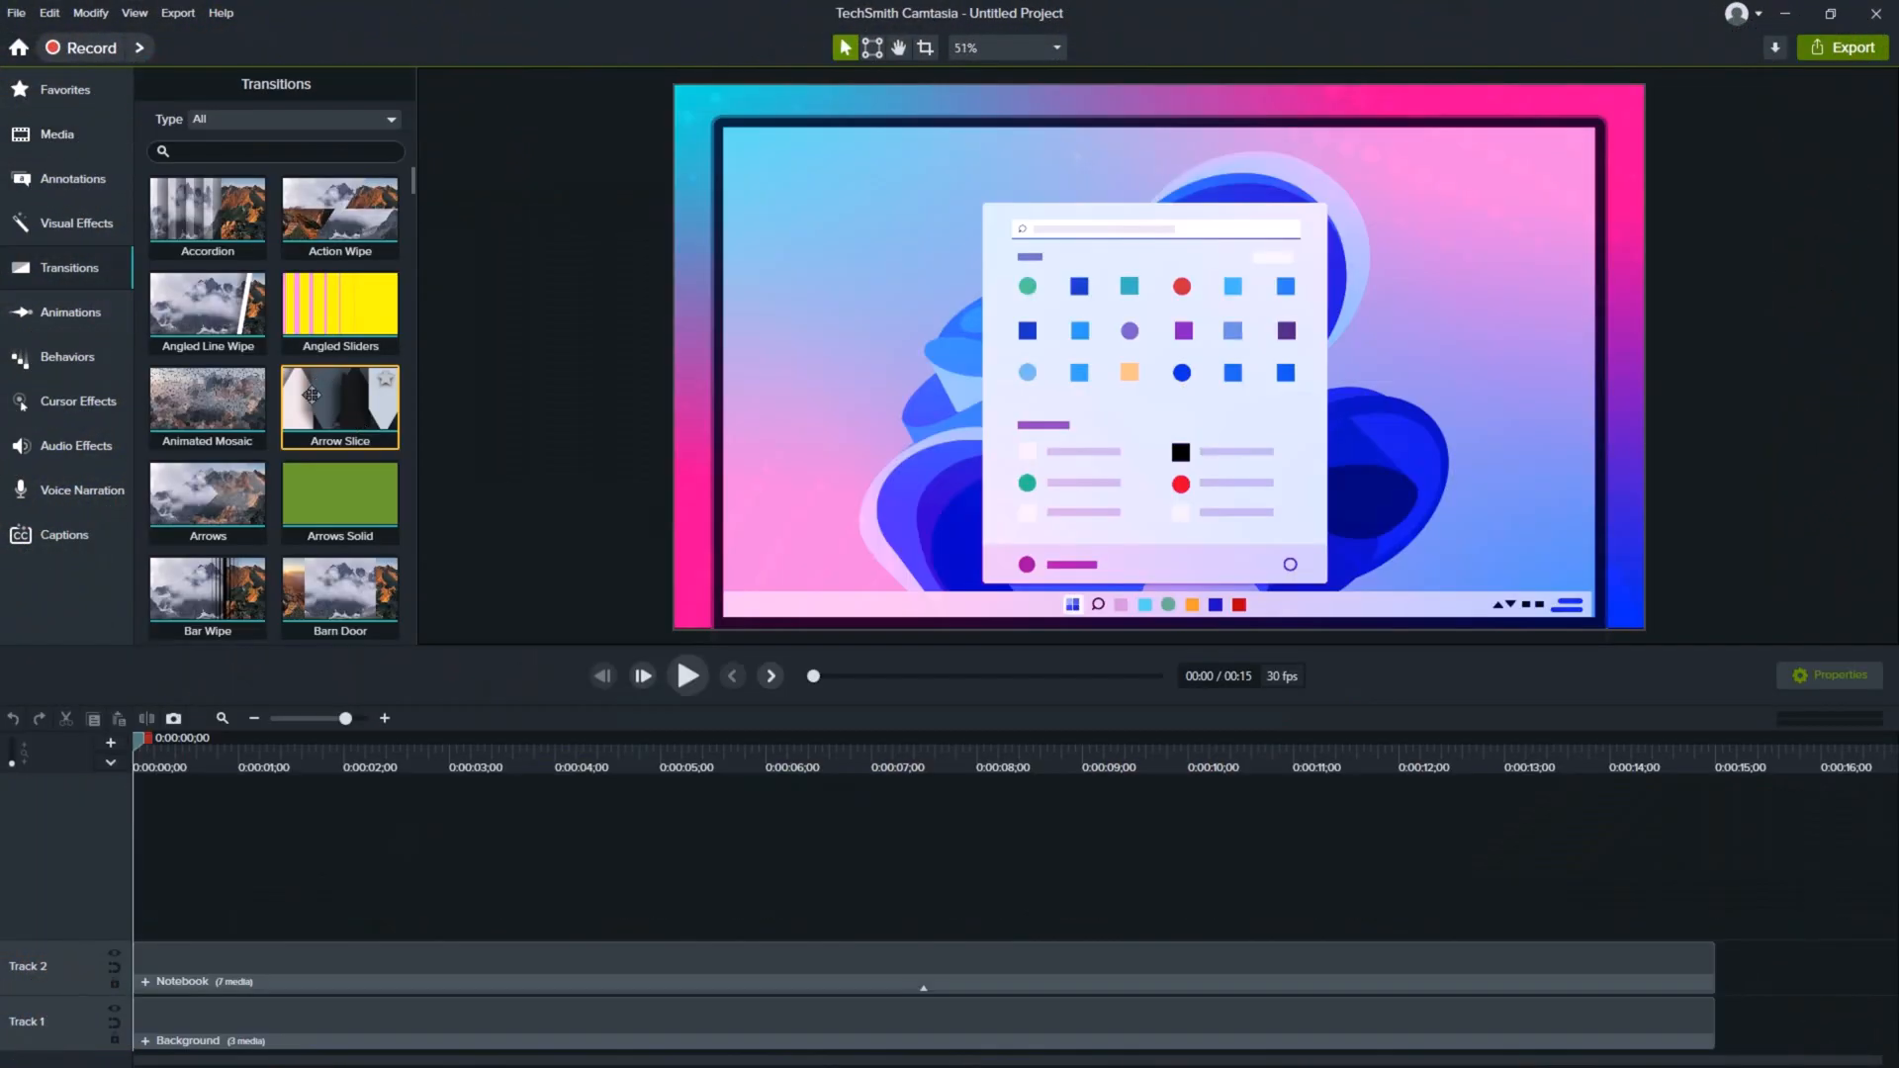
- Show Camtasia's Visual Effects collection and scroll through it
left_click(76, 223)
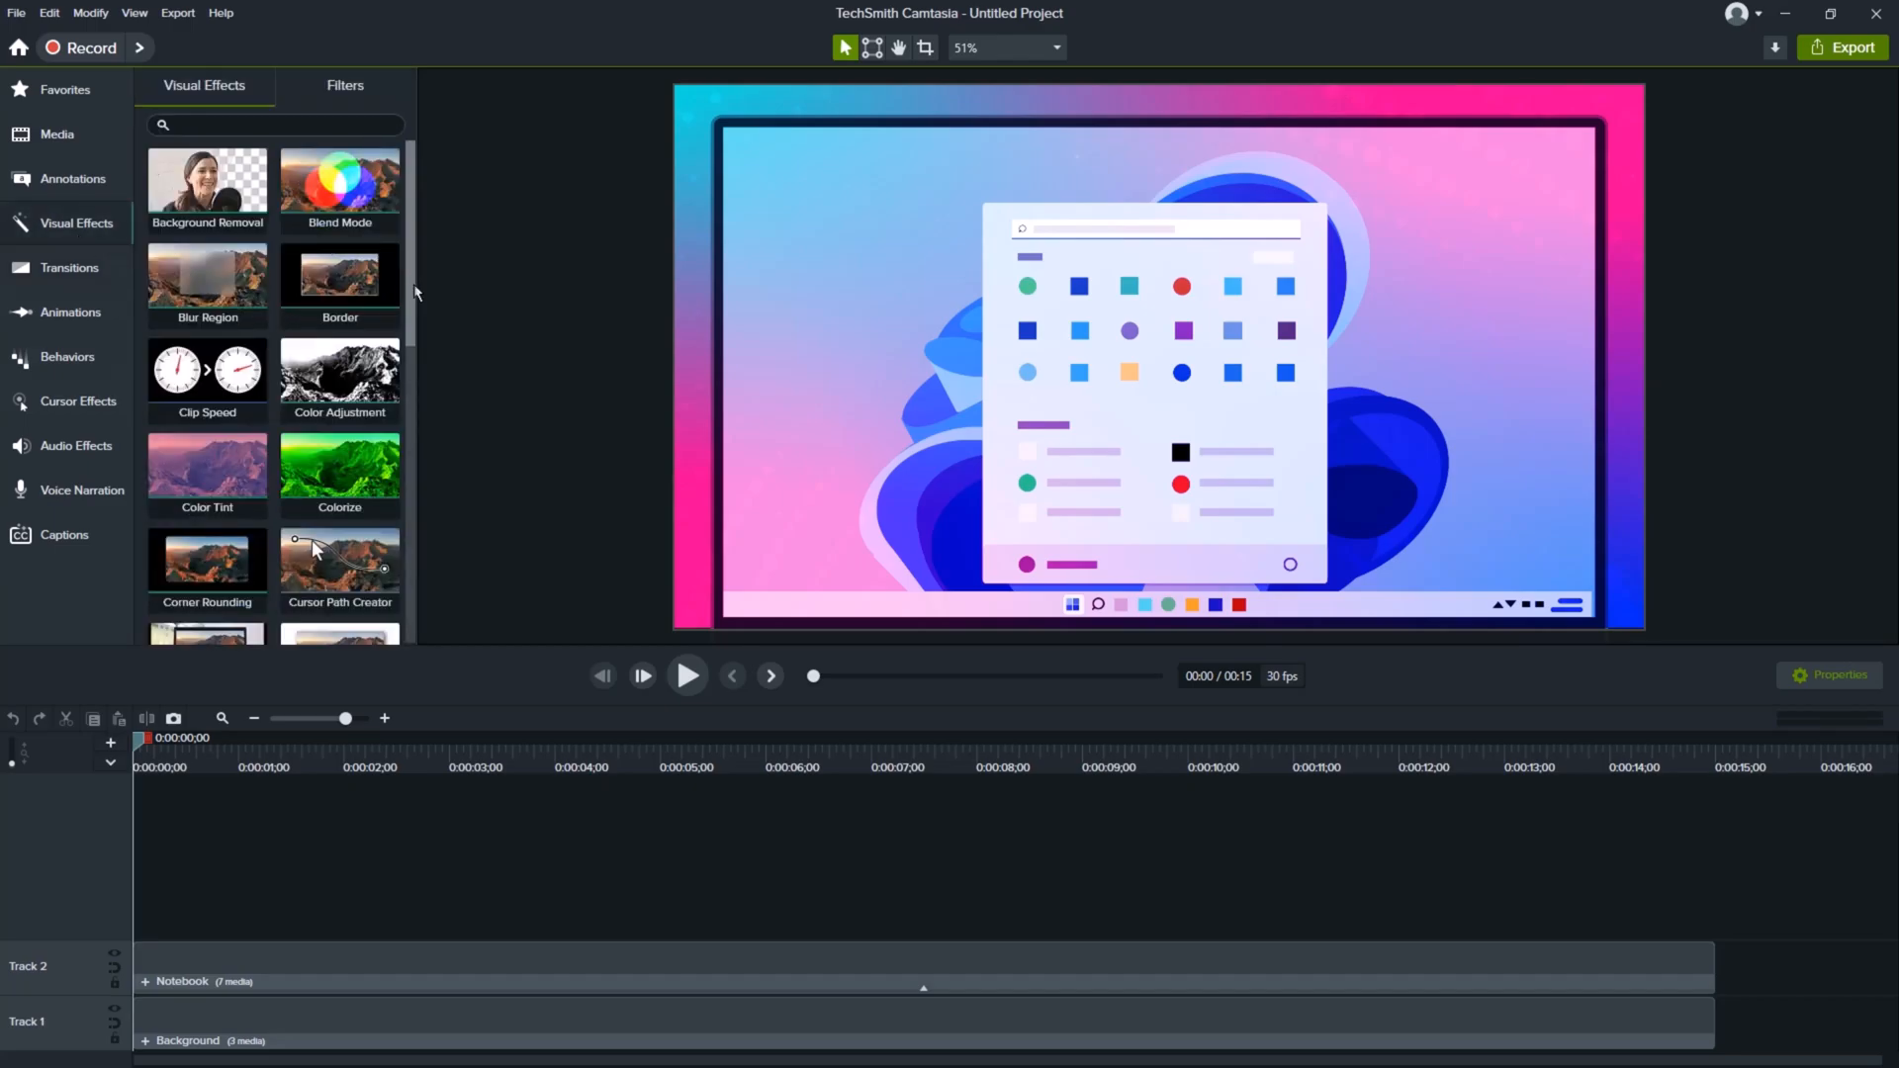
scroll("down", 3)
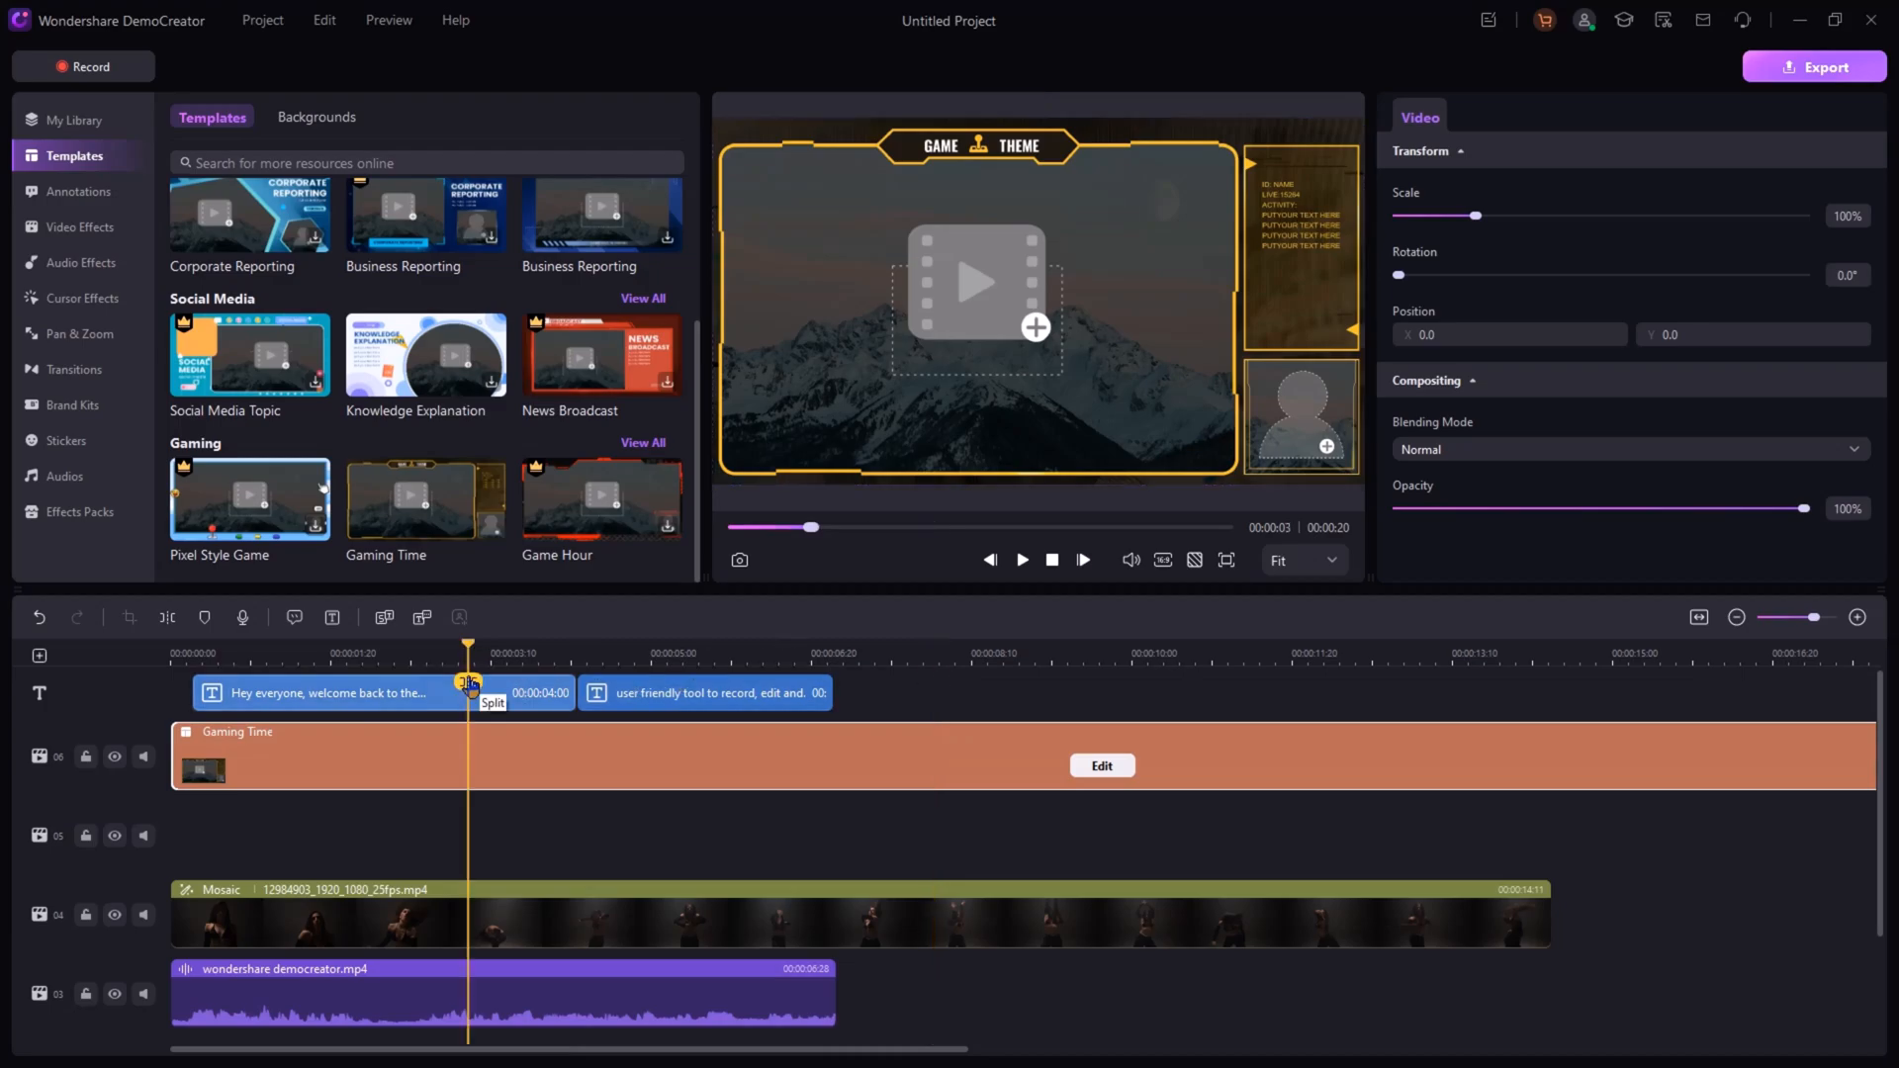
- Browse the sticker collection and add the Instagram sticker to the timeline
left_click(64, 439)
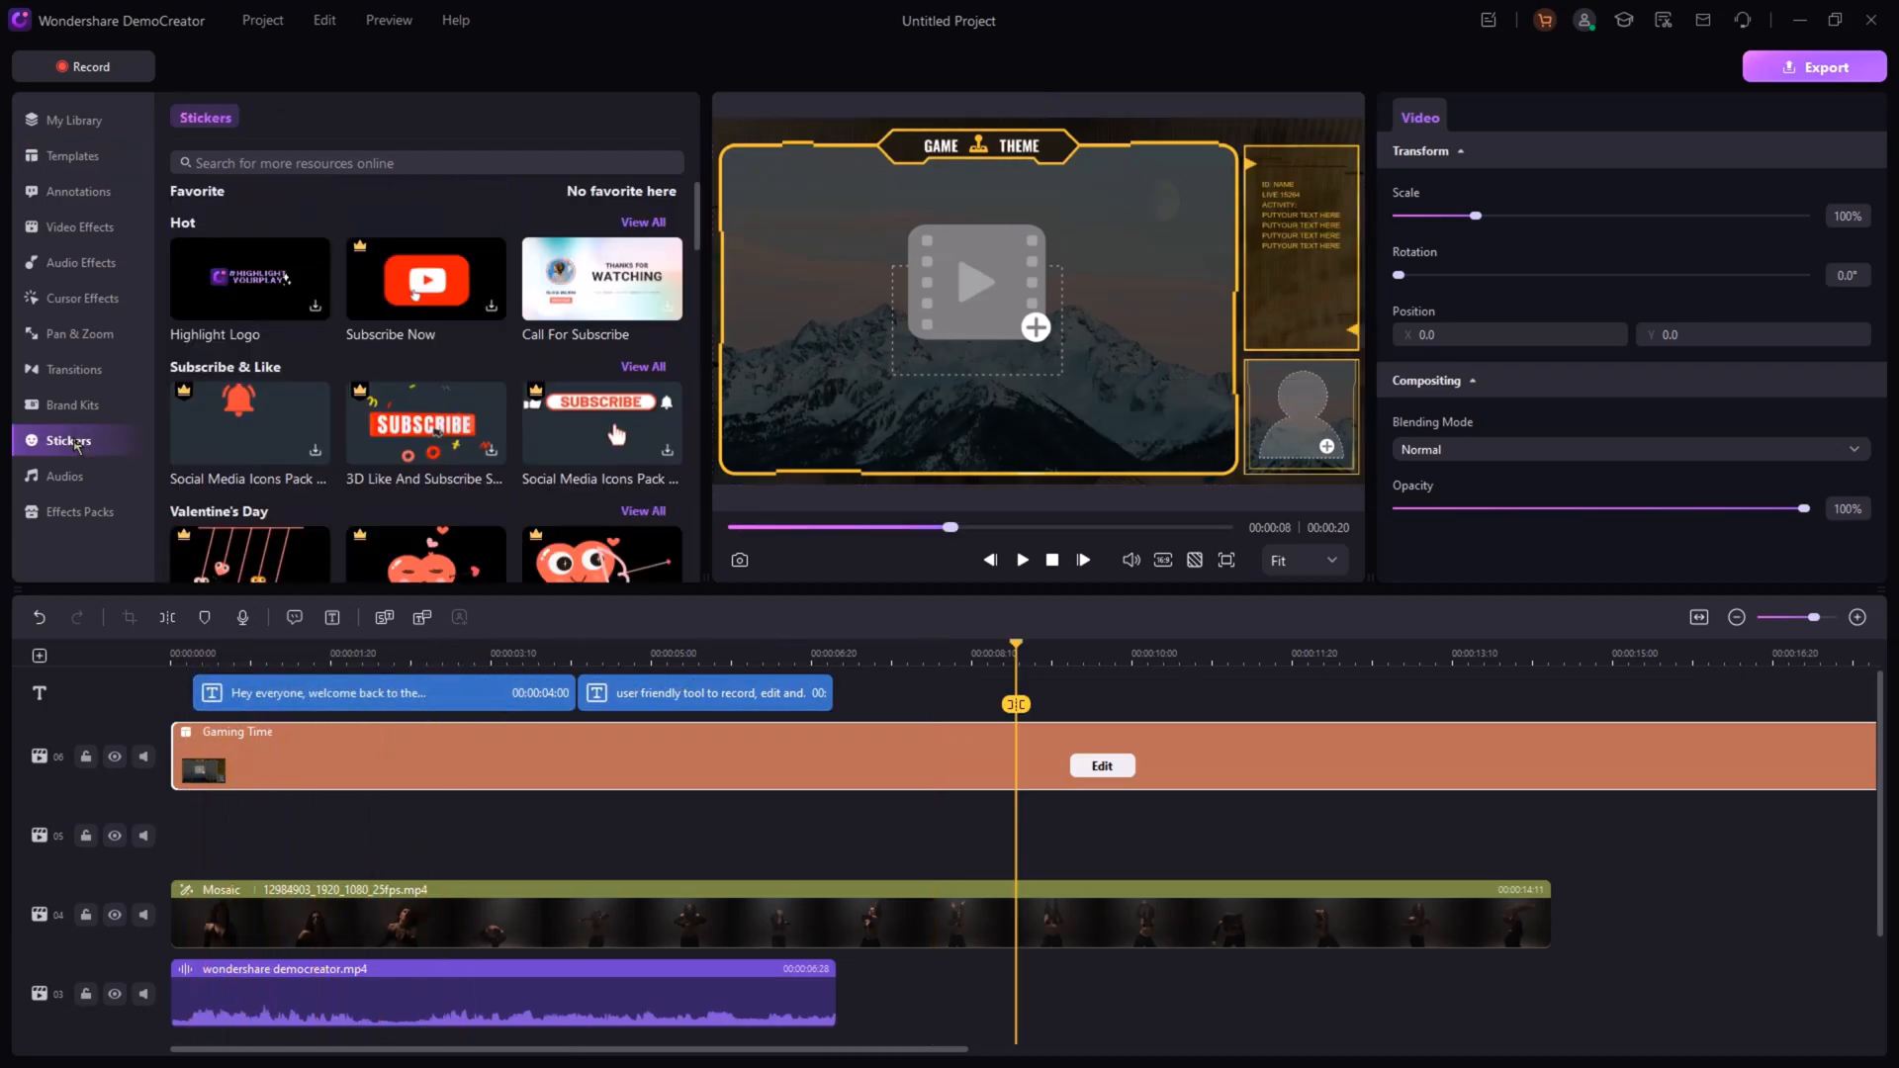
scroll("down", 3)
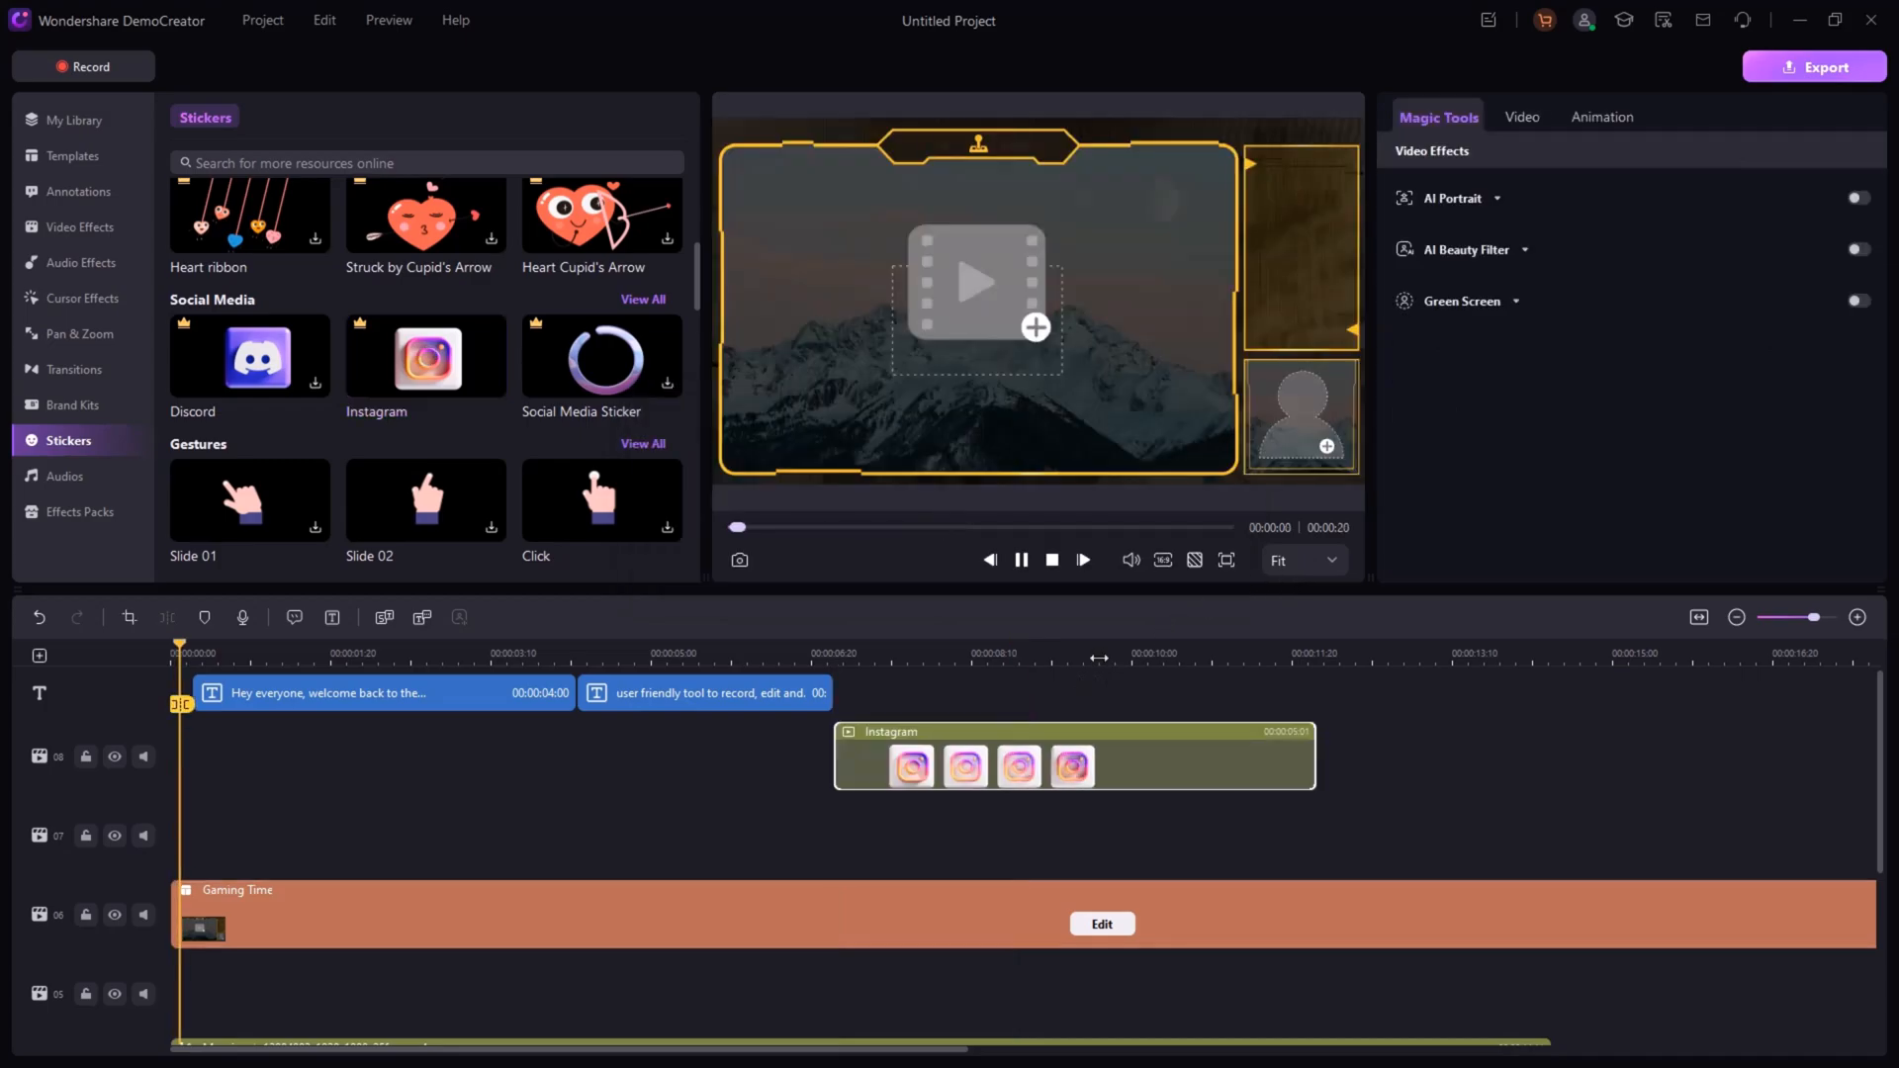
left_click(1814, 67)
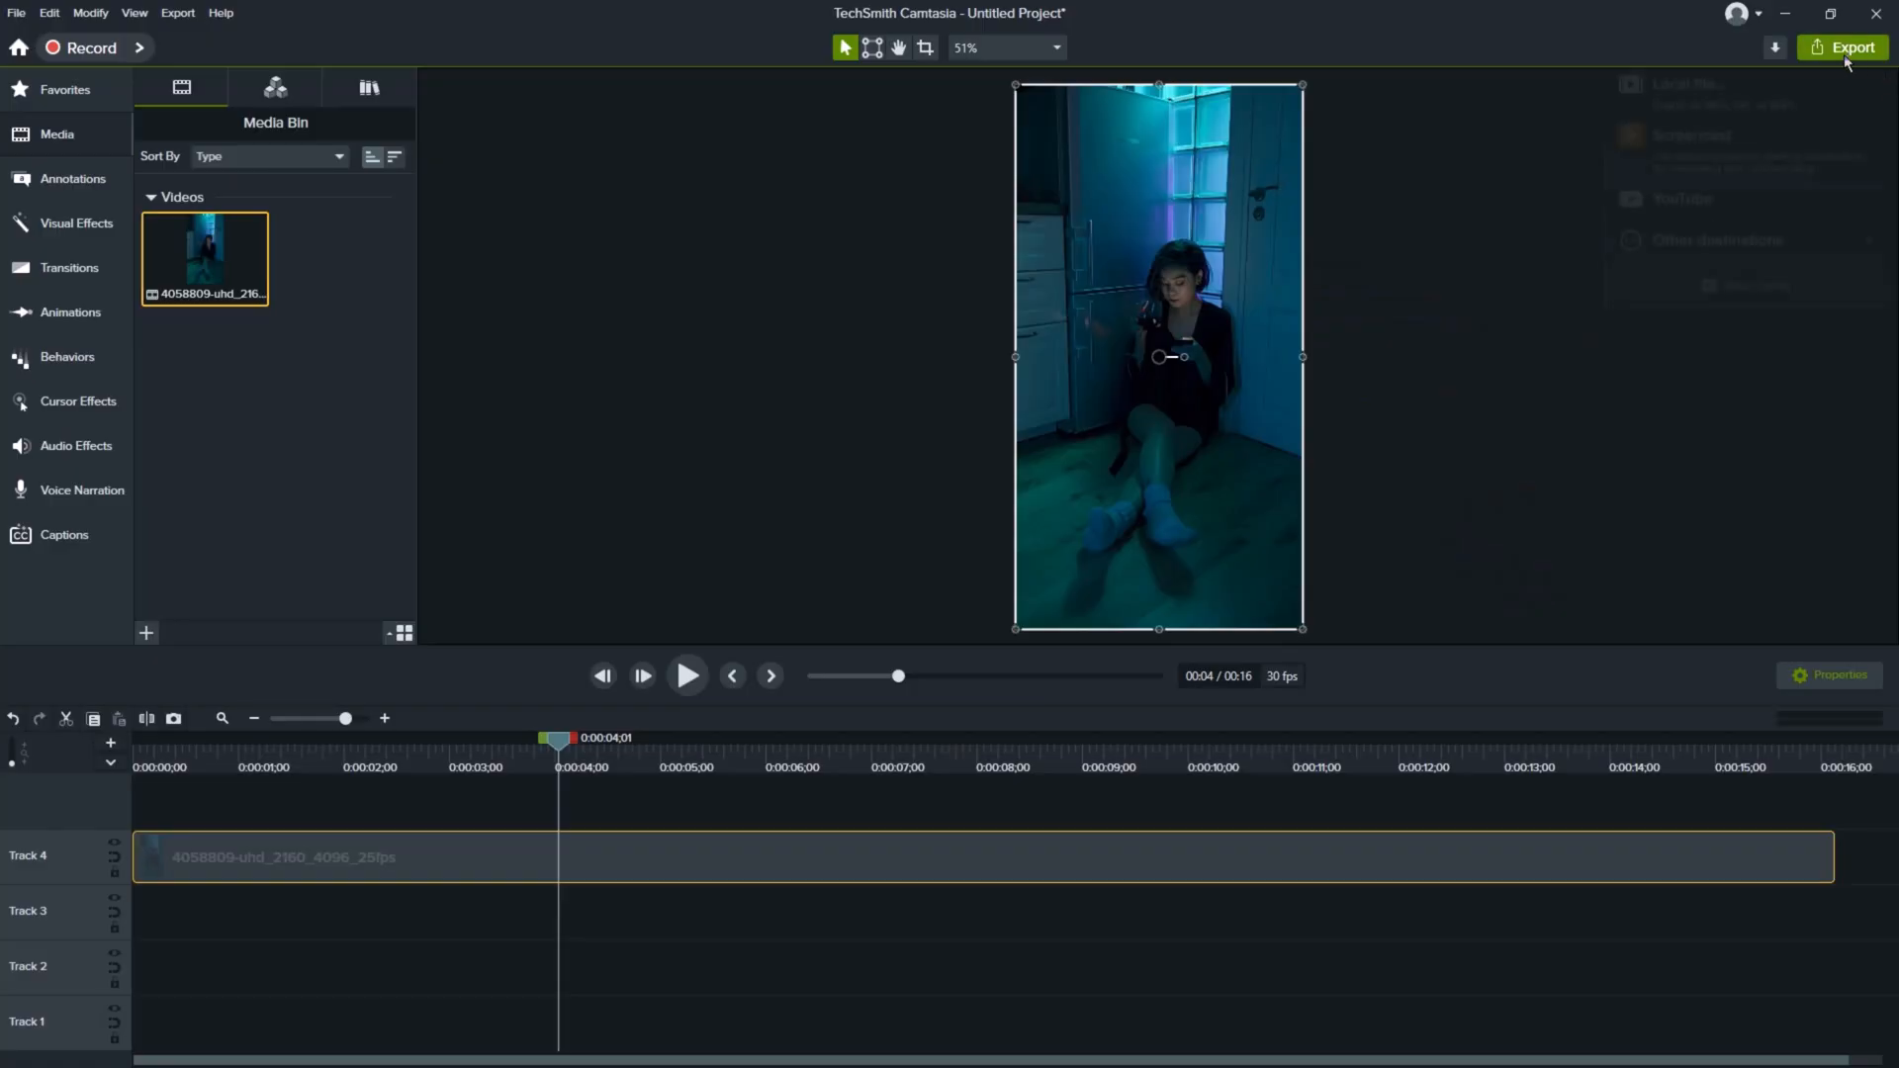
- Choose Local File export in Camtasia and review its list of file types
left_click(1682, 83)
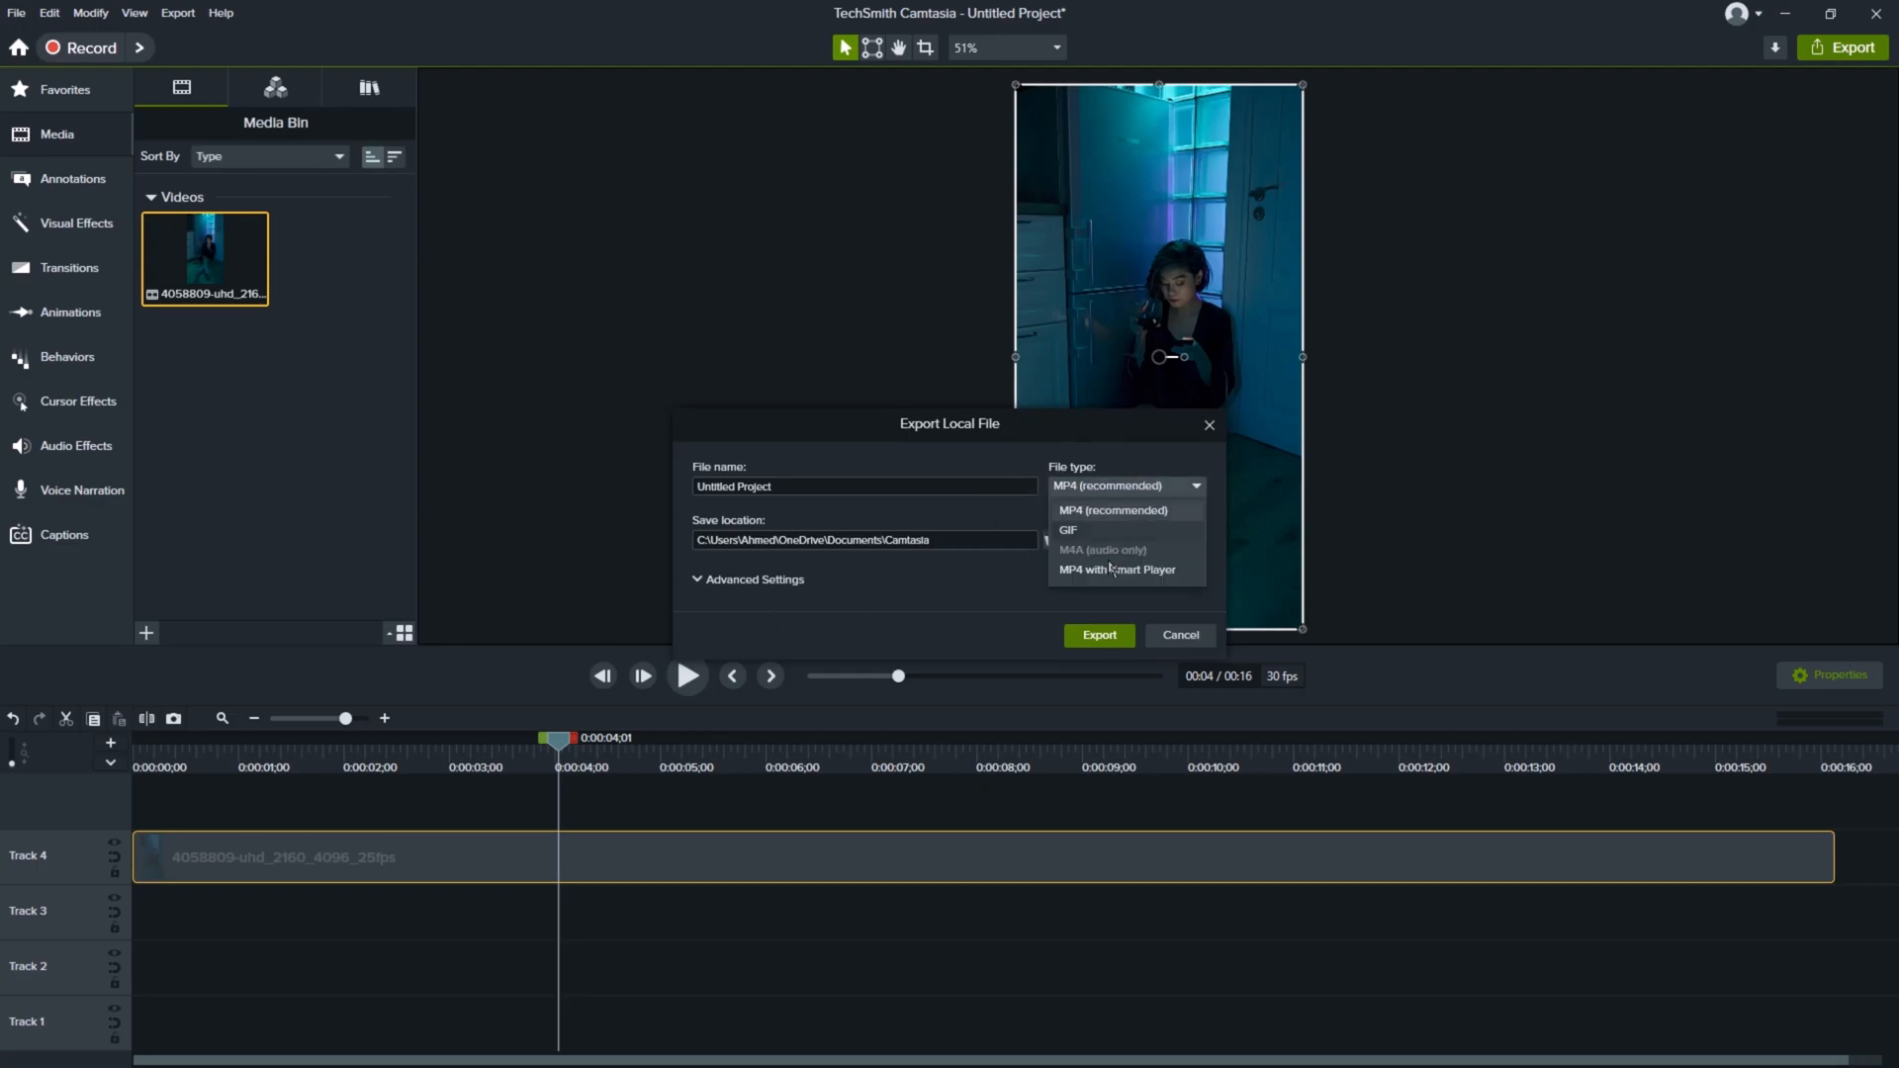
left_click(1124, 485)
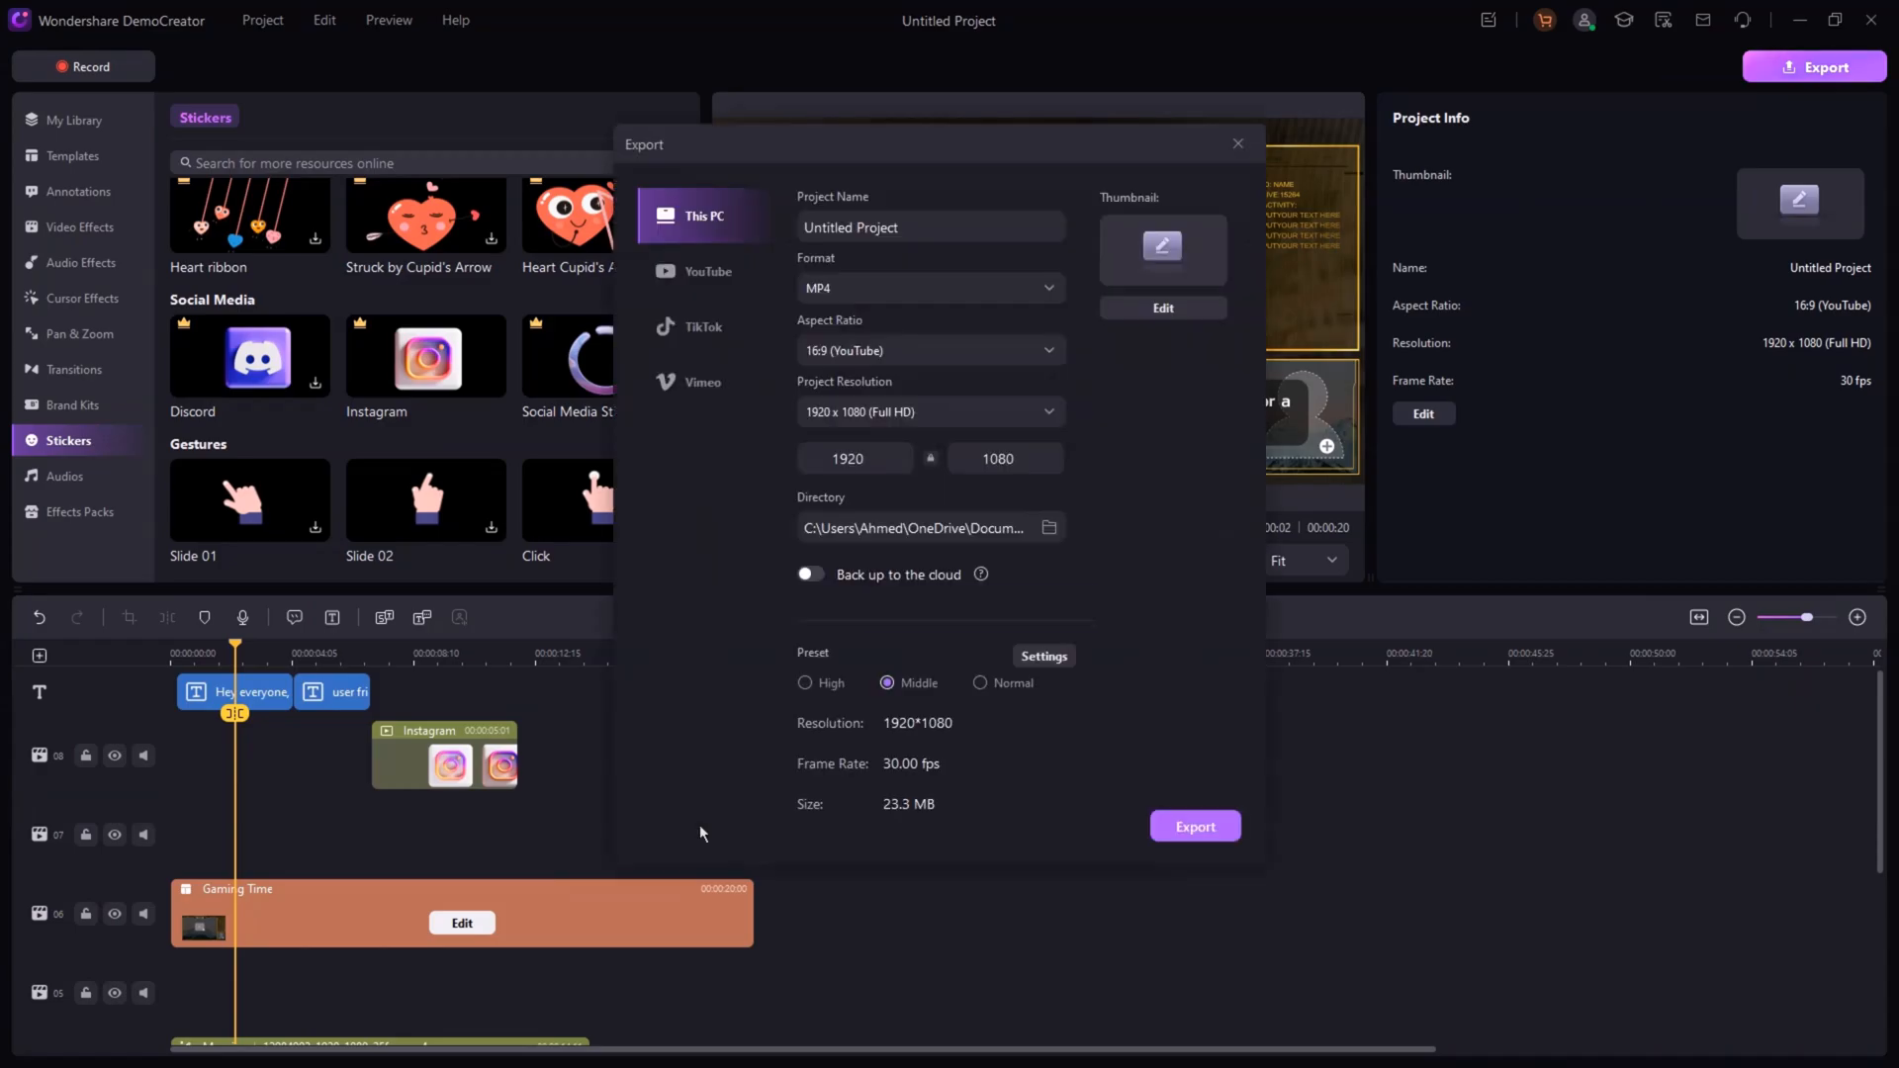
mouse_move(980, 574)
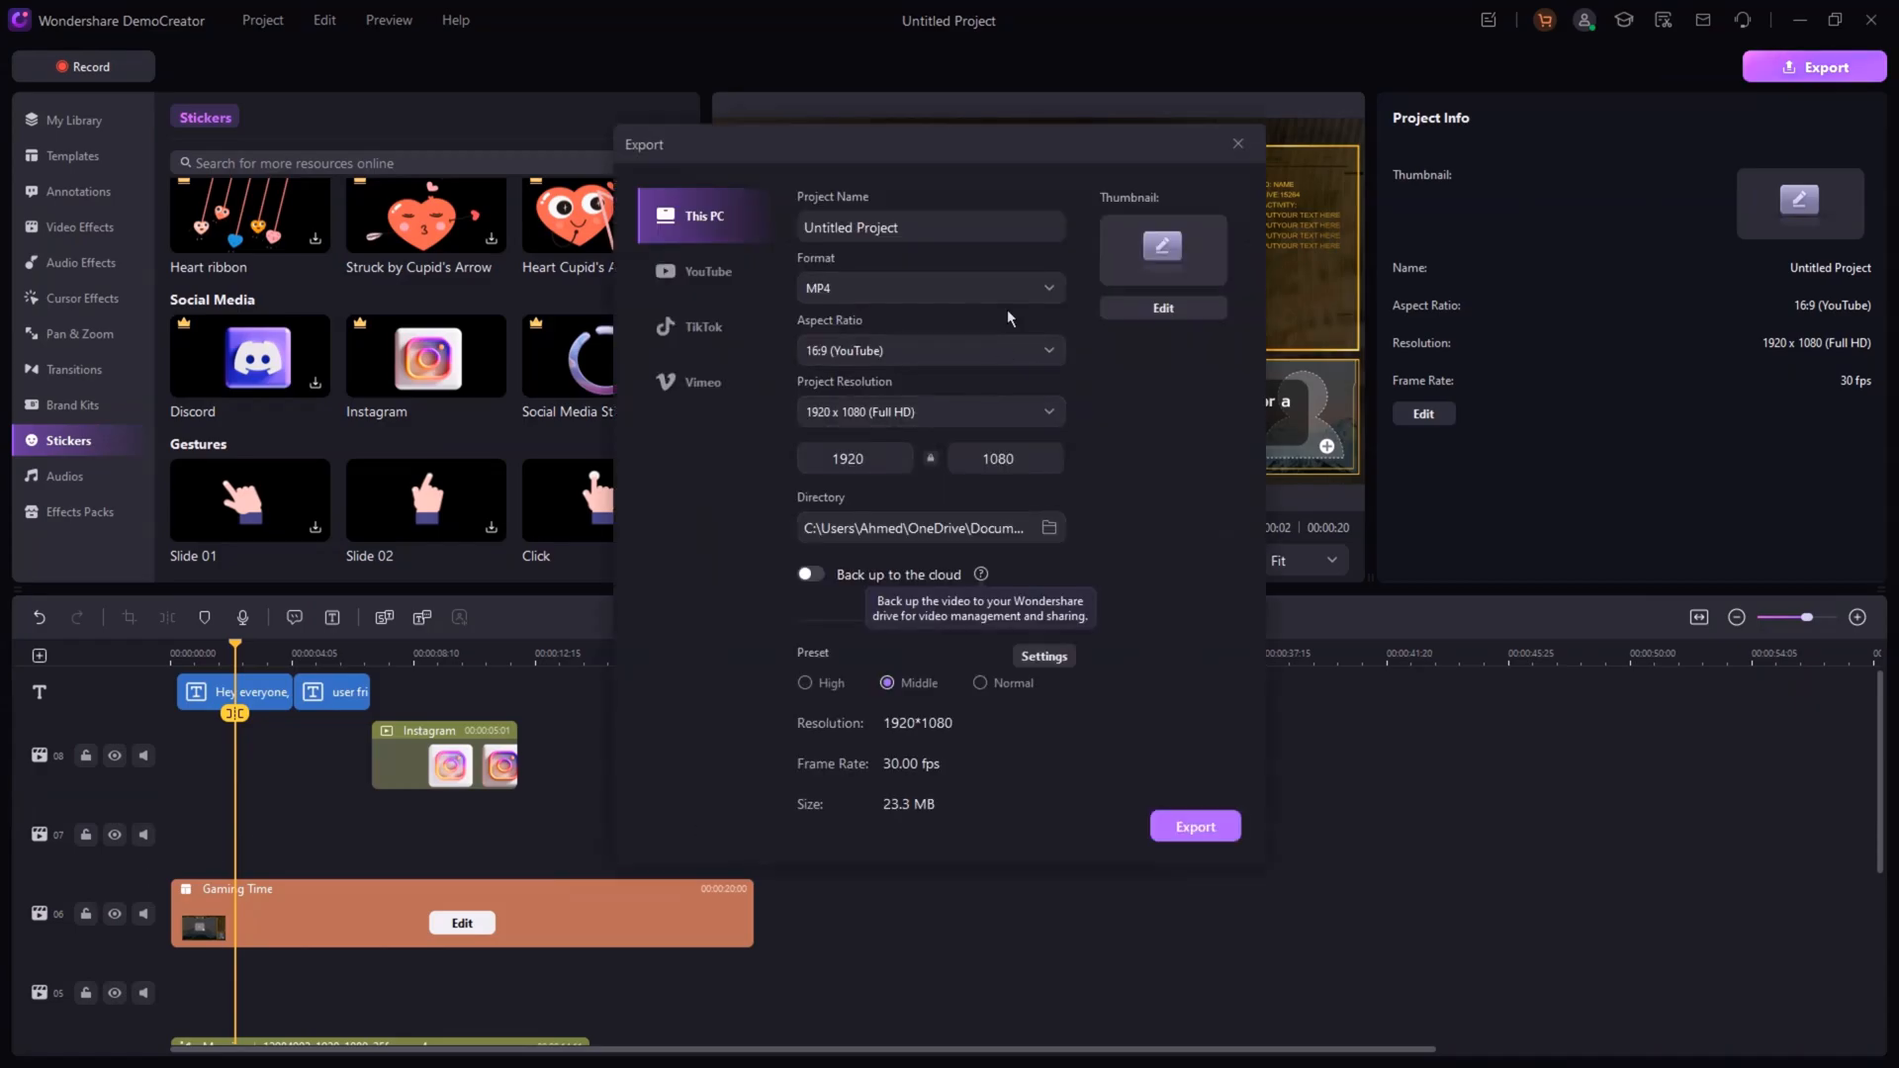
left_click(928, 287)
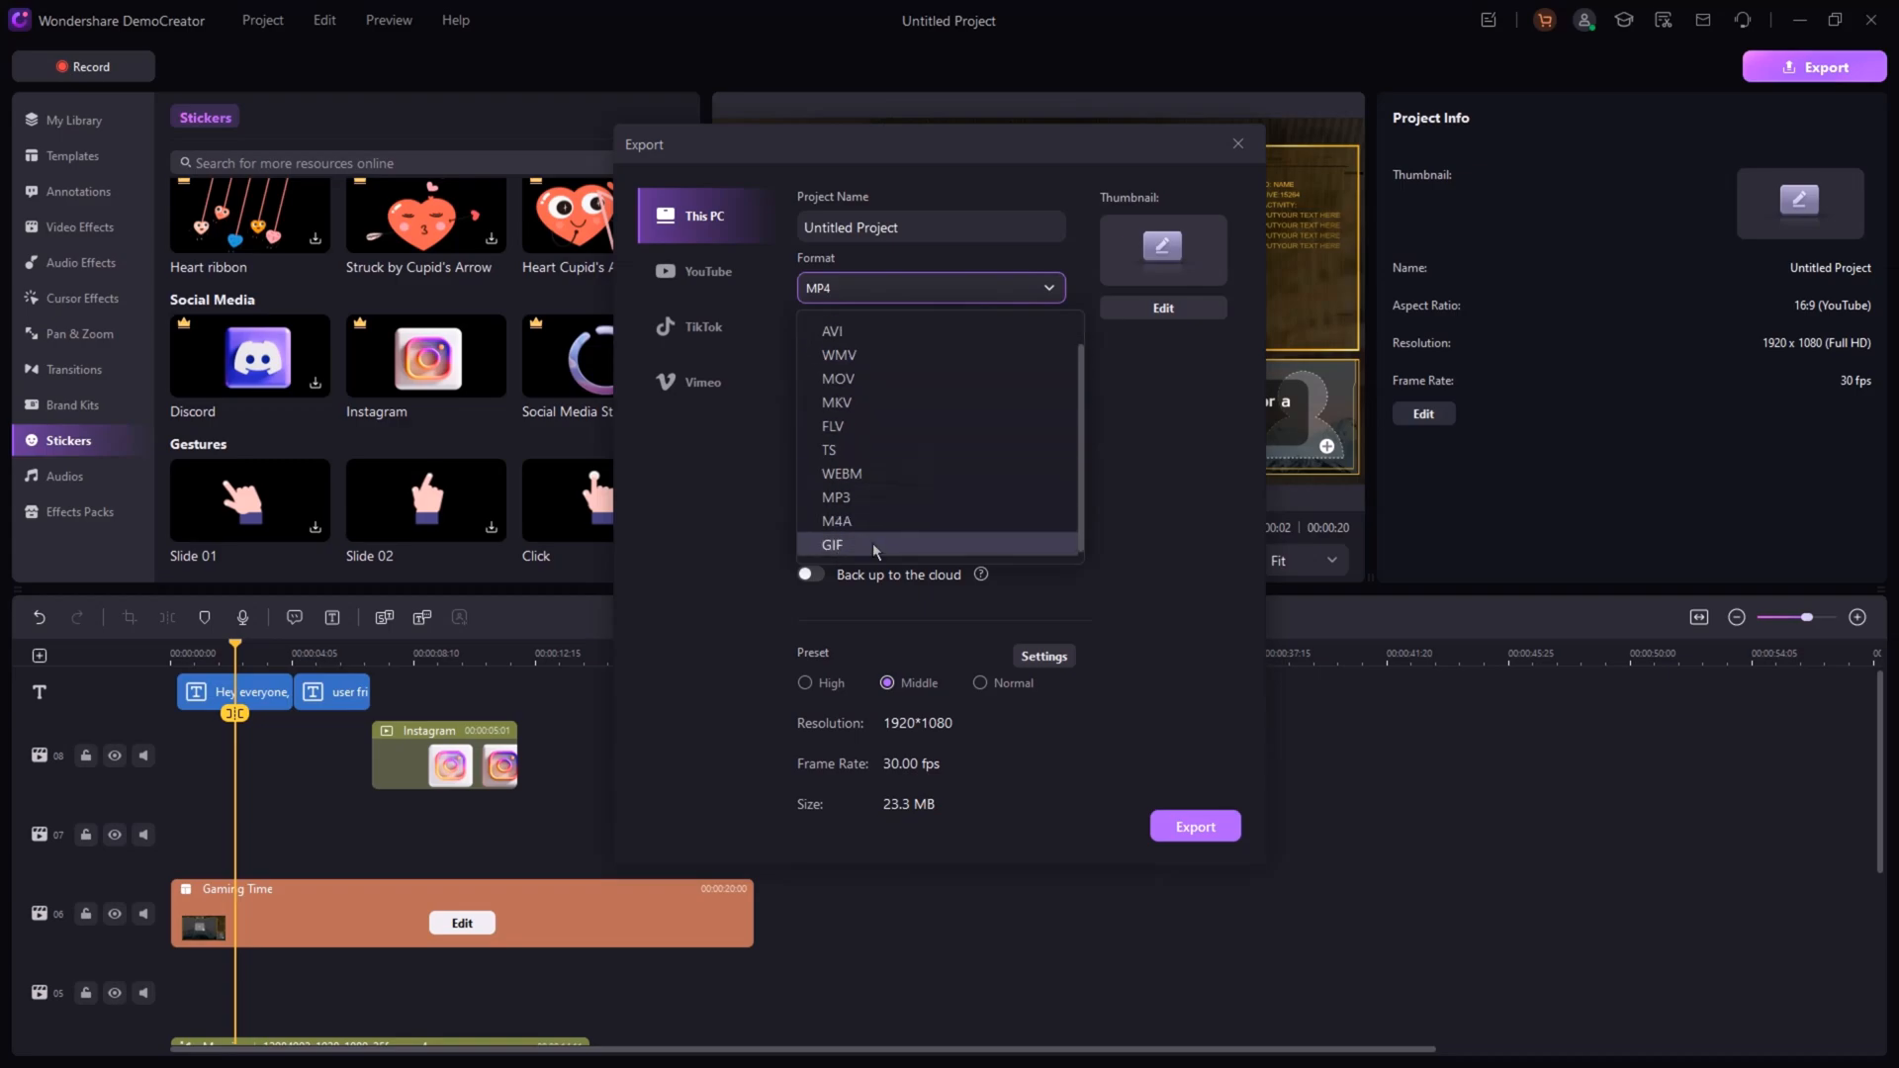
left_click(929, 287)
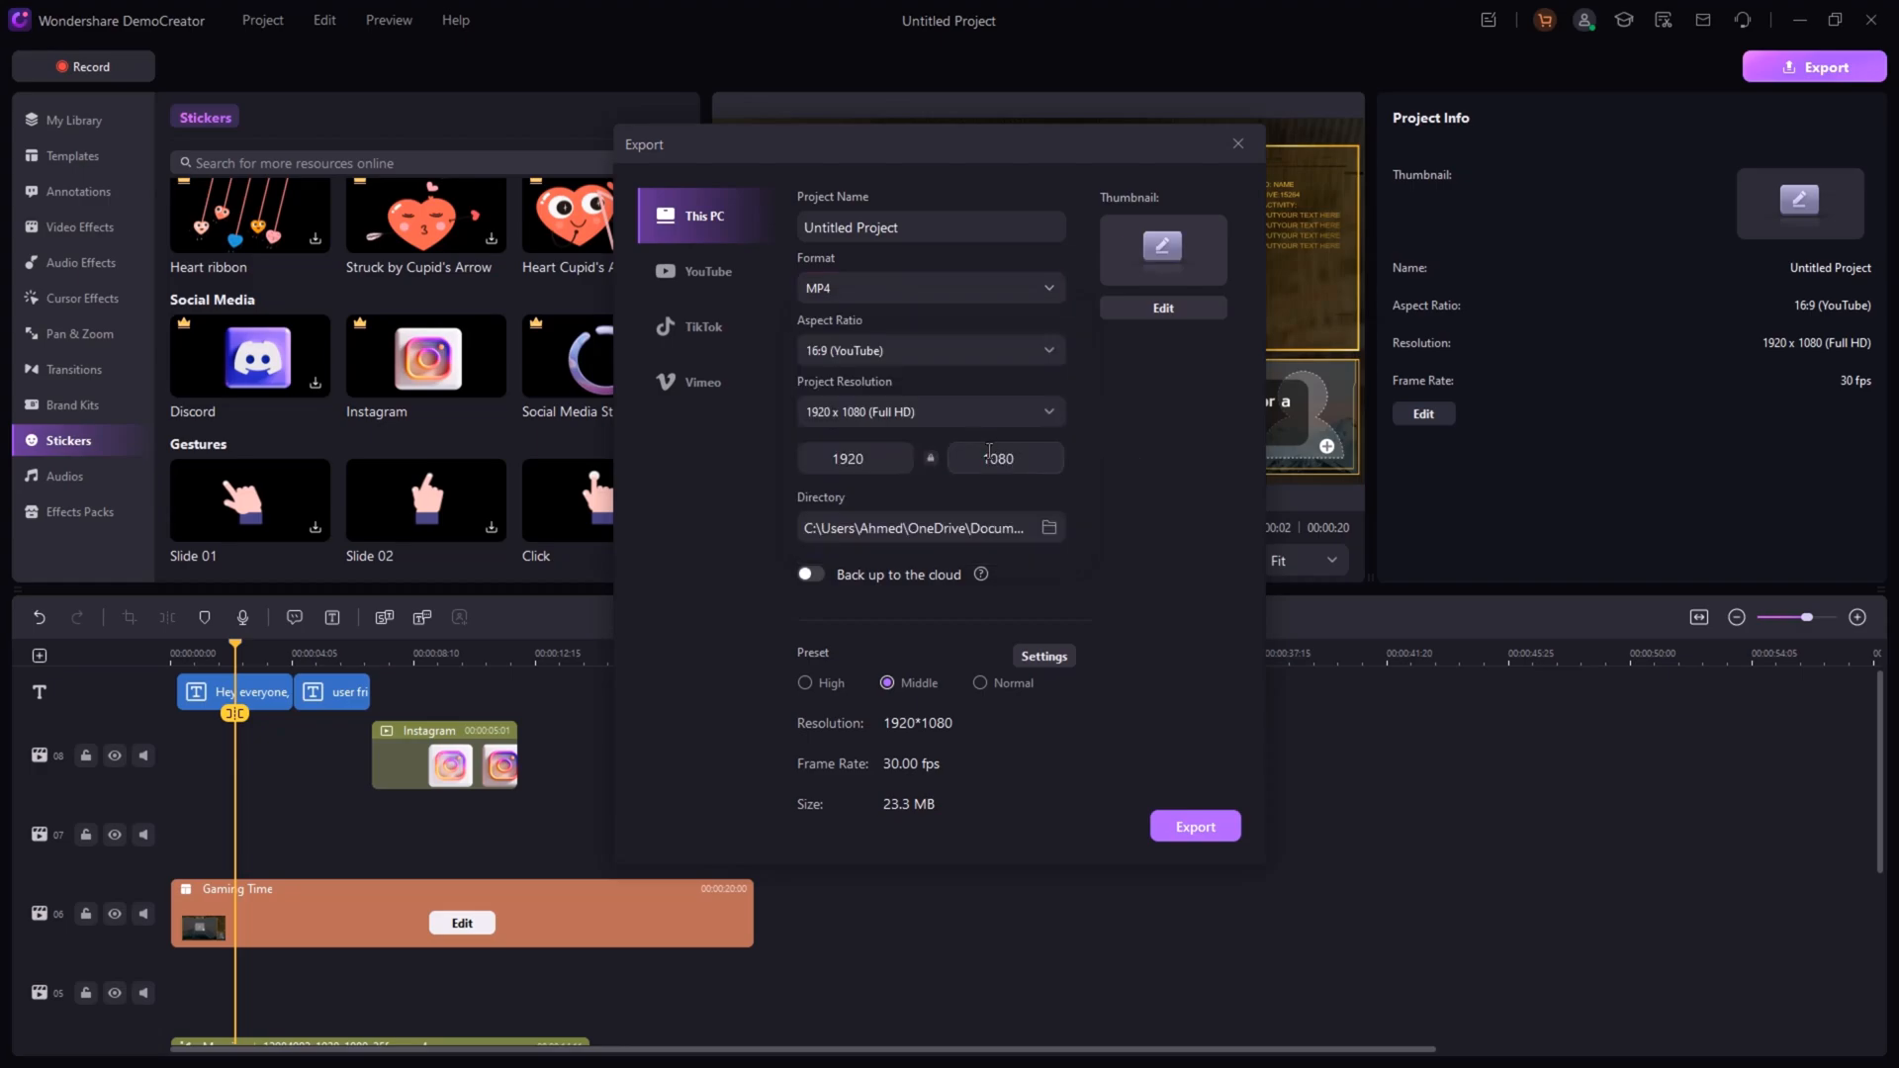
left_click(700, 328)
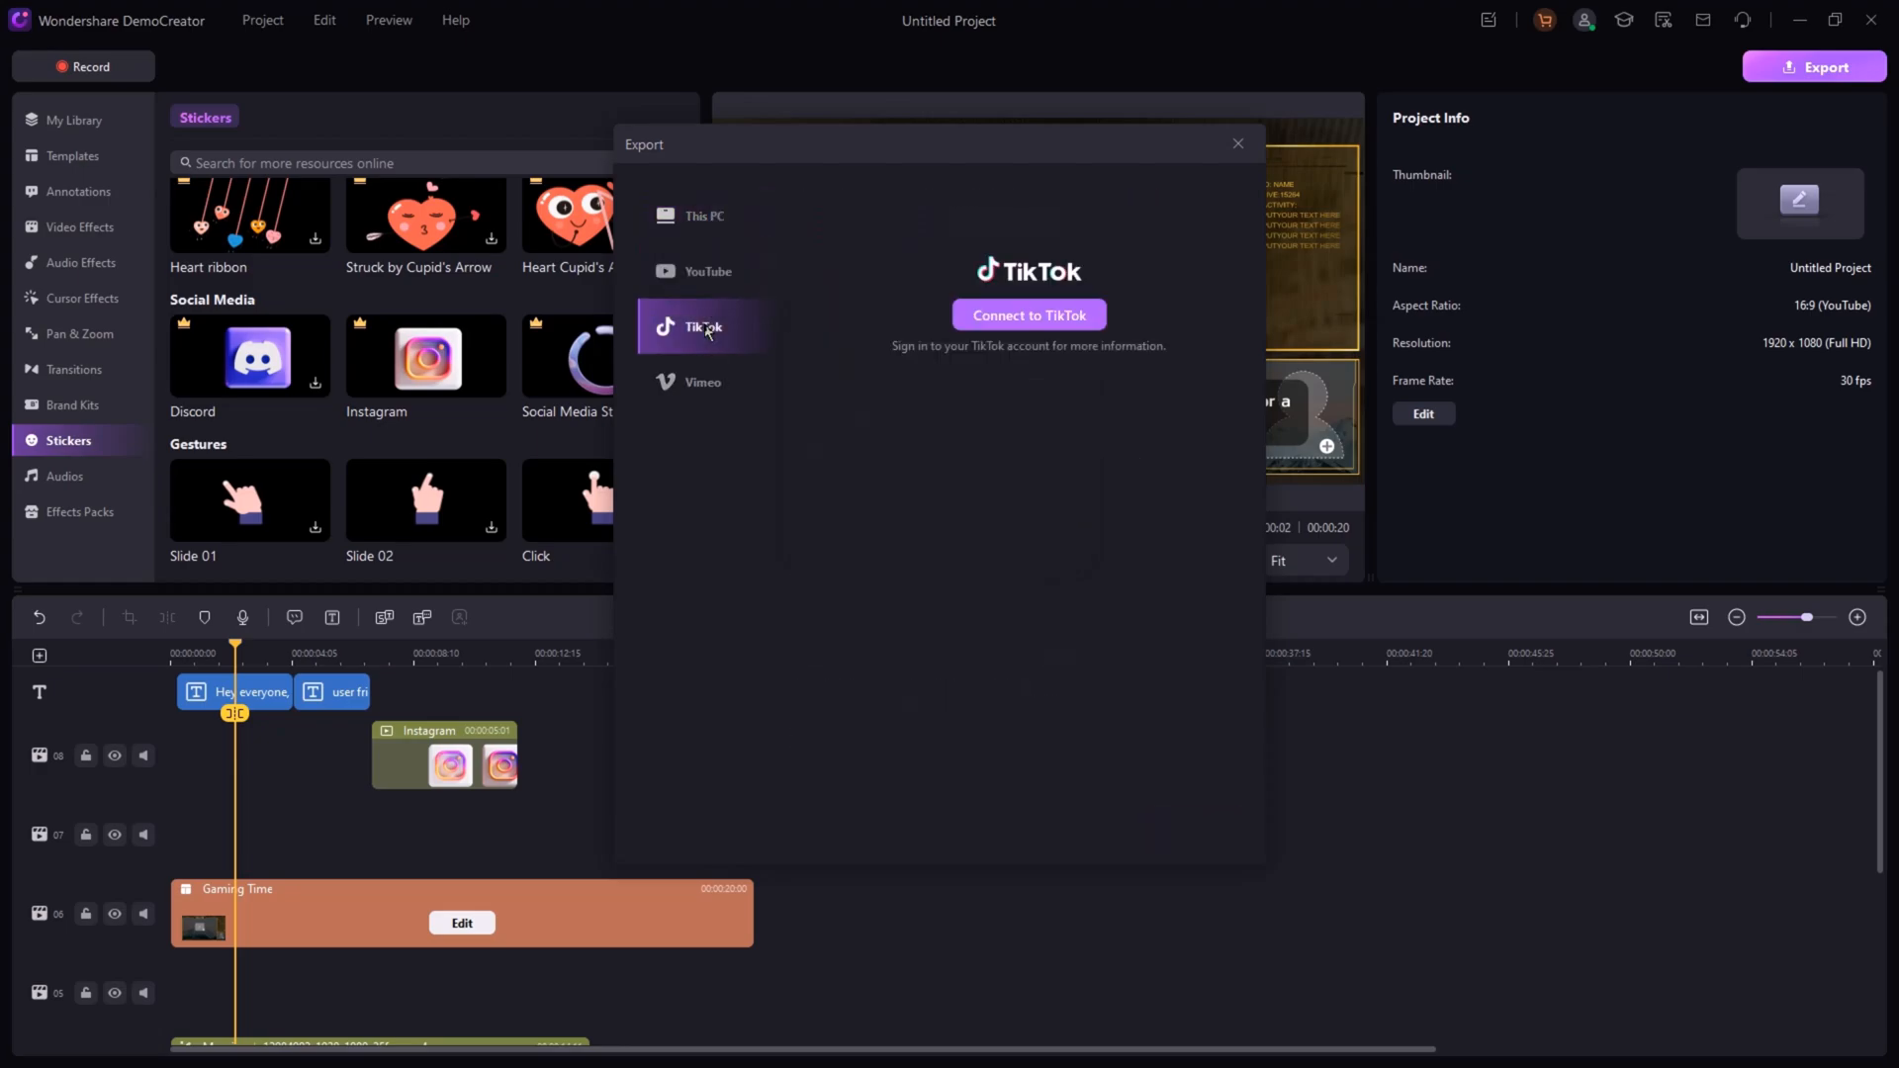
left_click(702, 381)
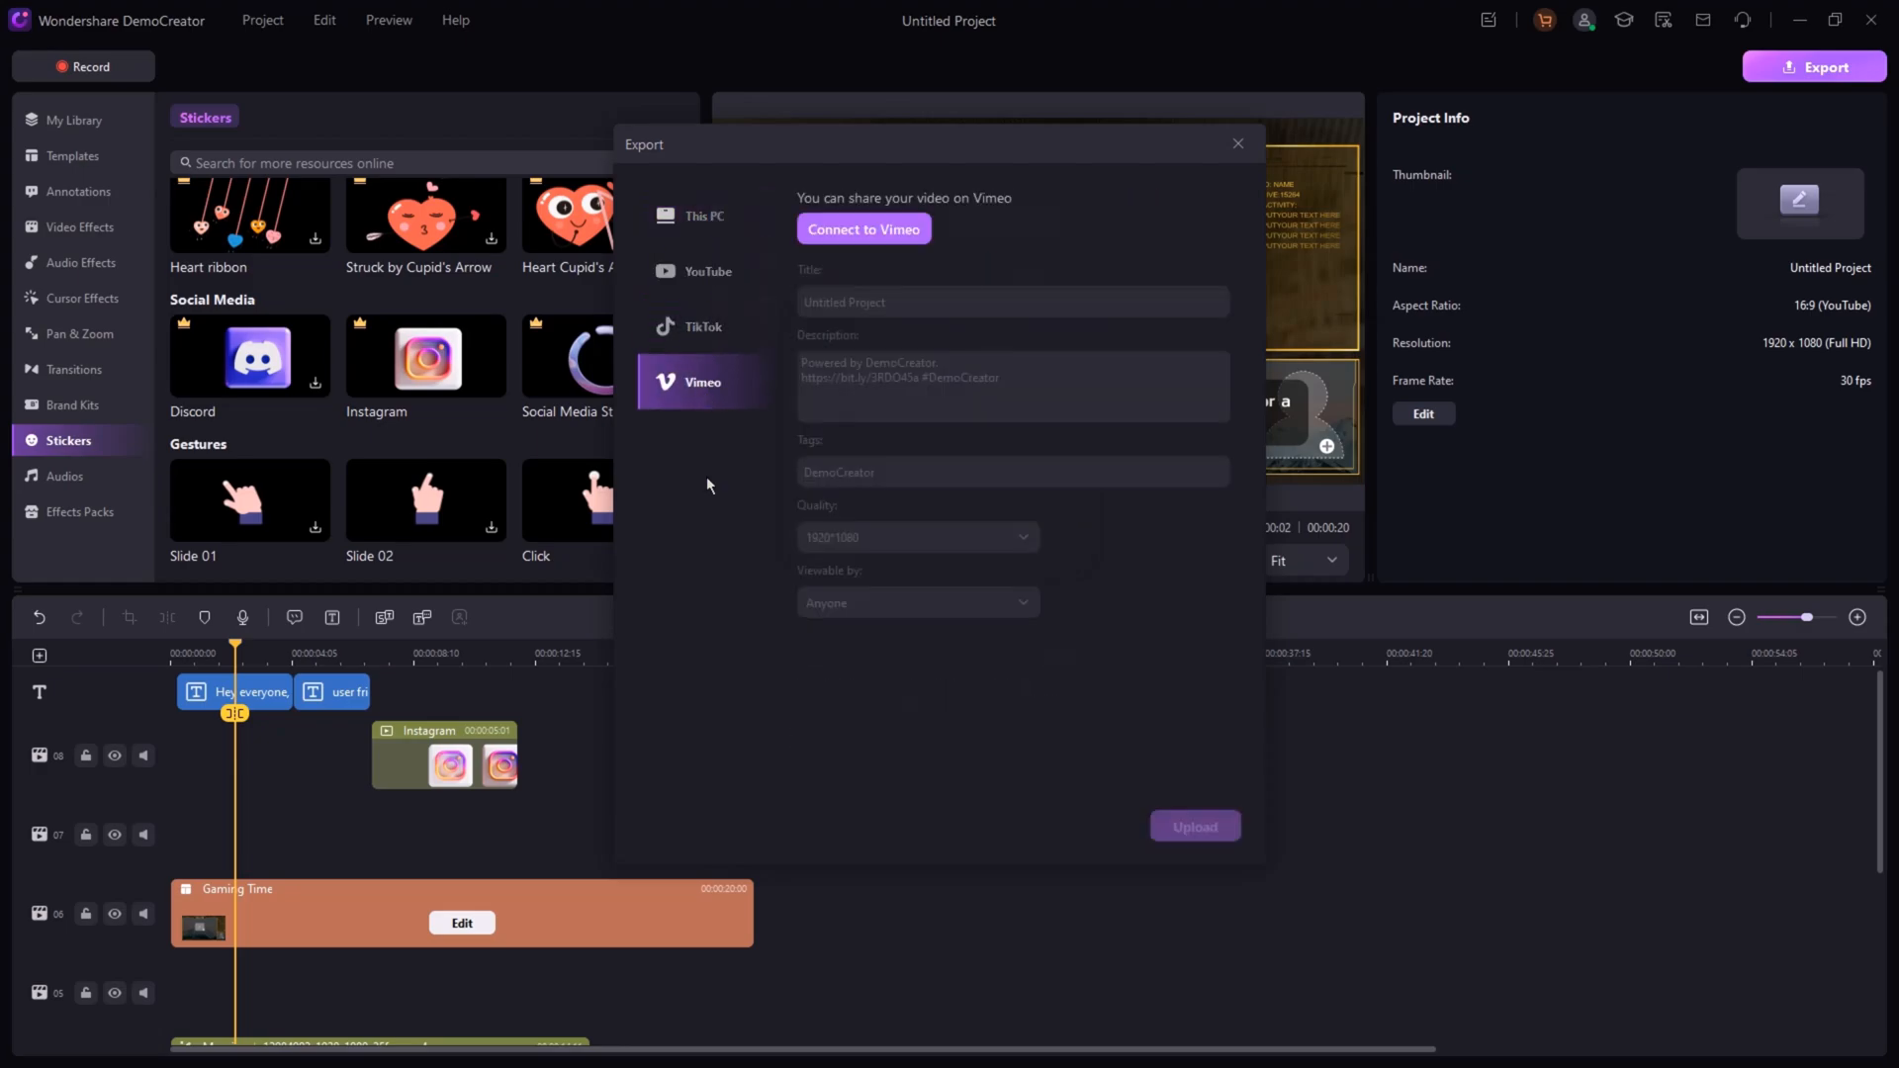
left_click(713, 216)
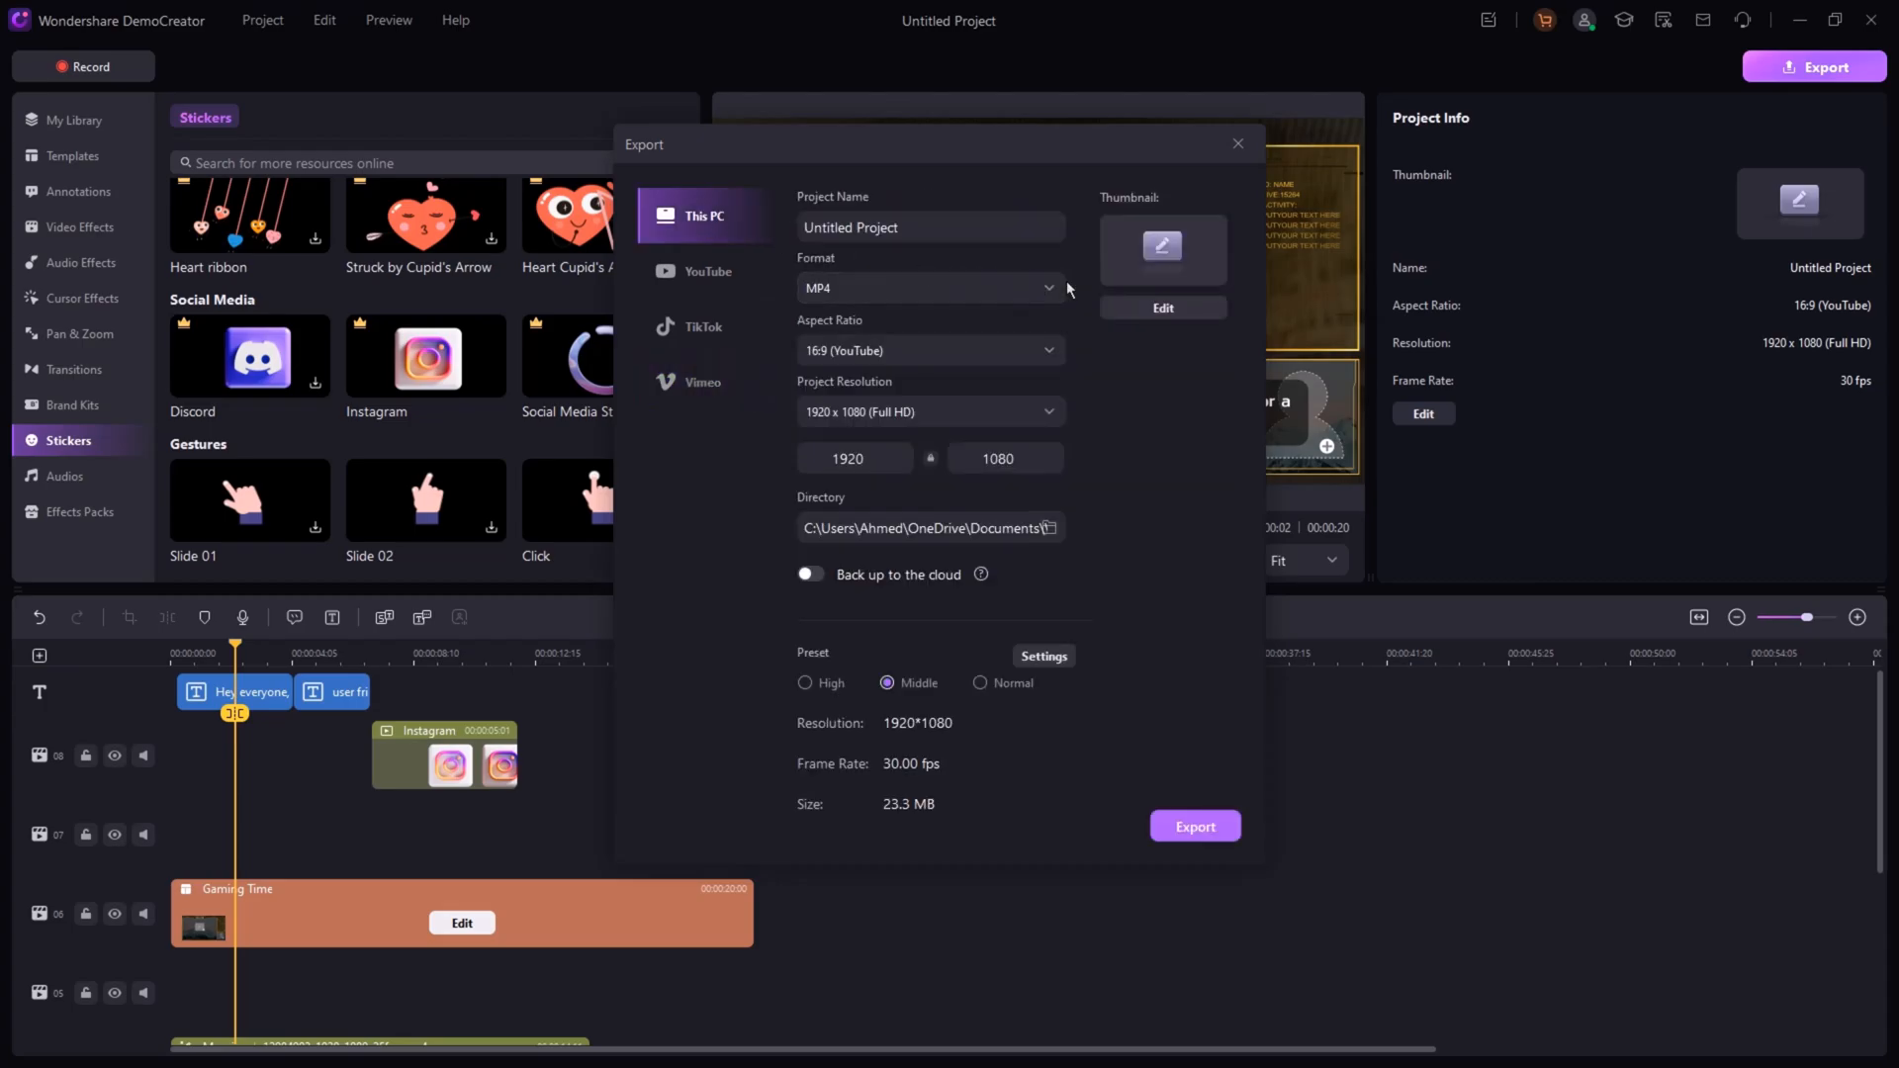
left_click(1236, 143)
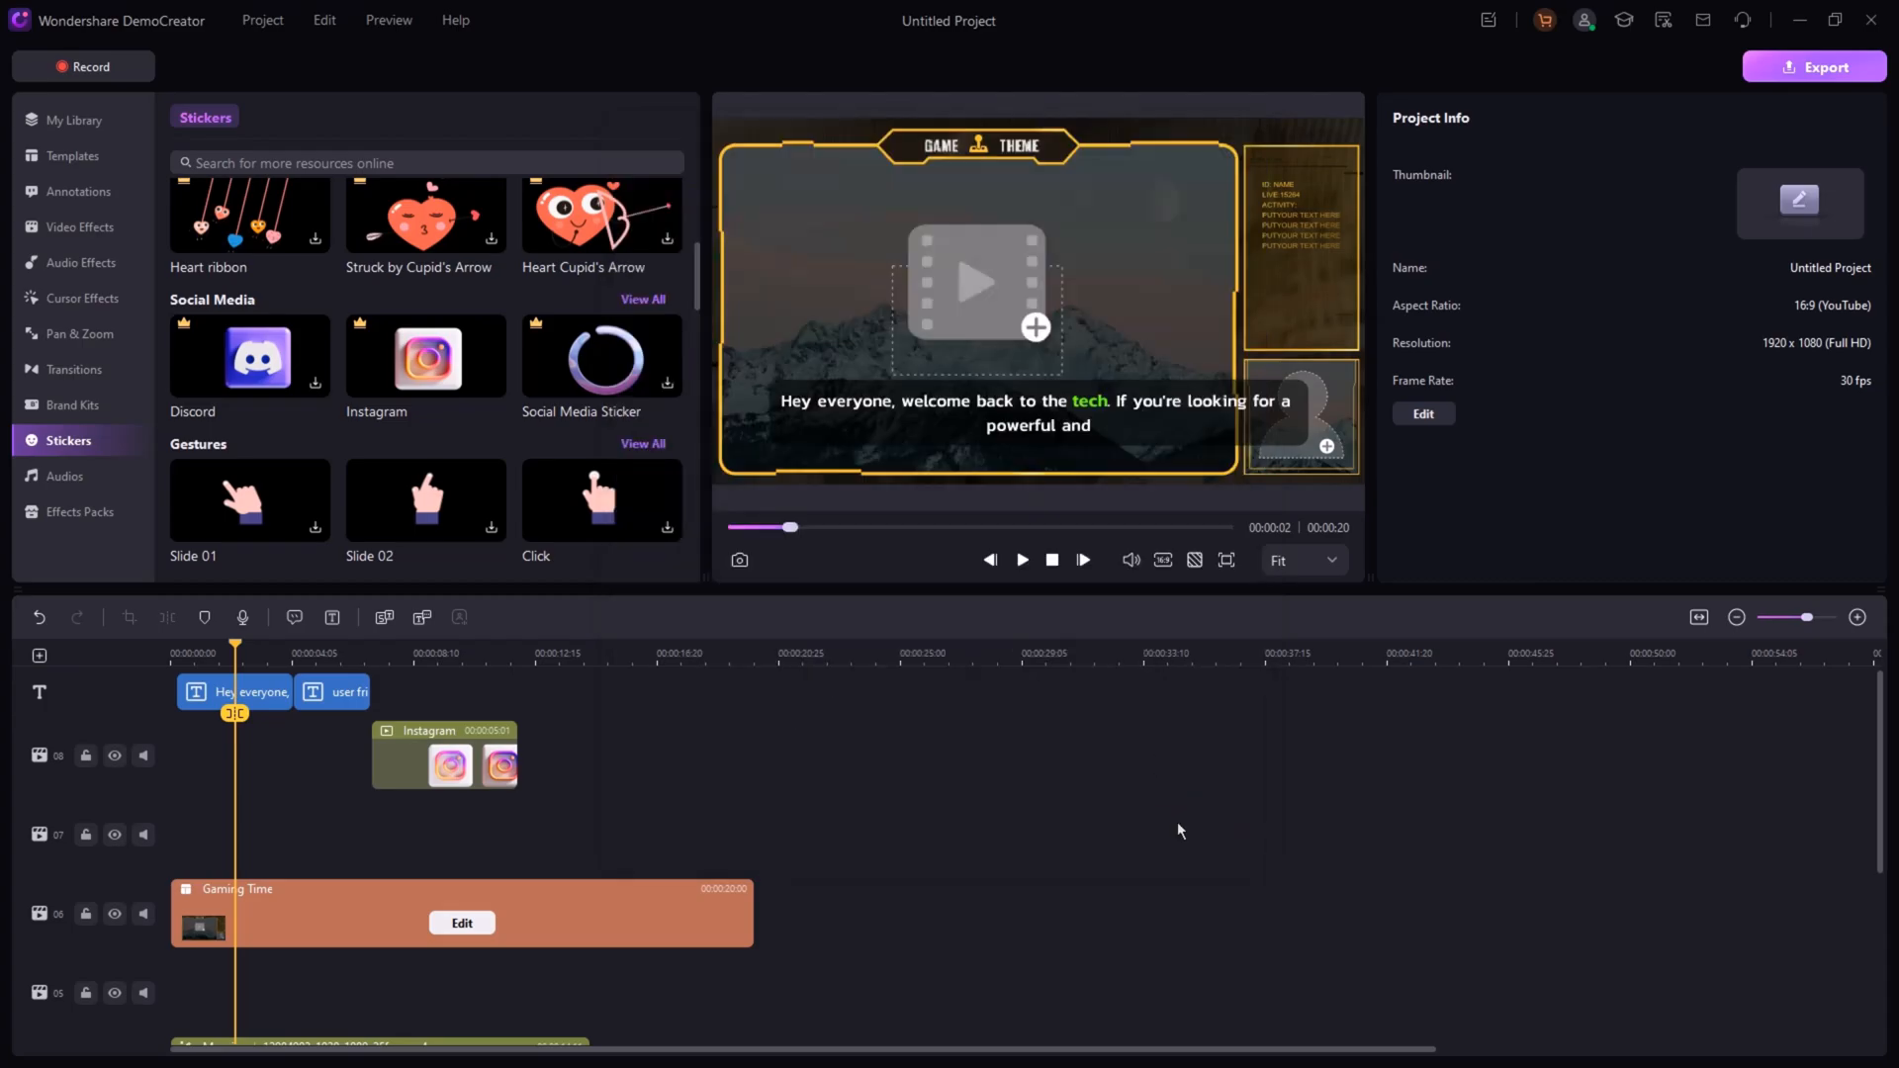
- Open the selfie-and-beach-clip project and move the playhead into the selfie clip
left_click(1815, 66)
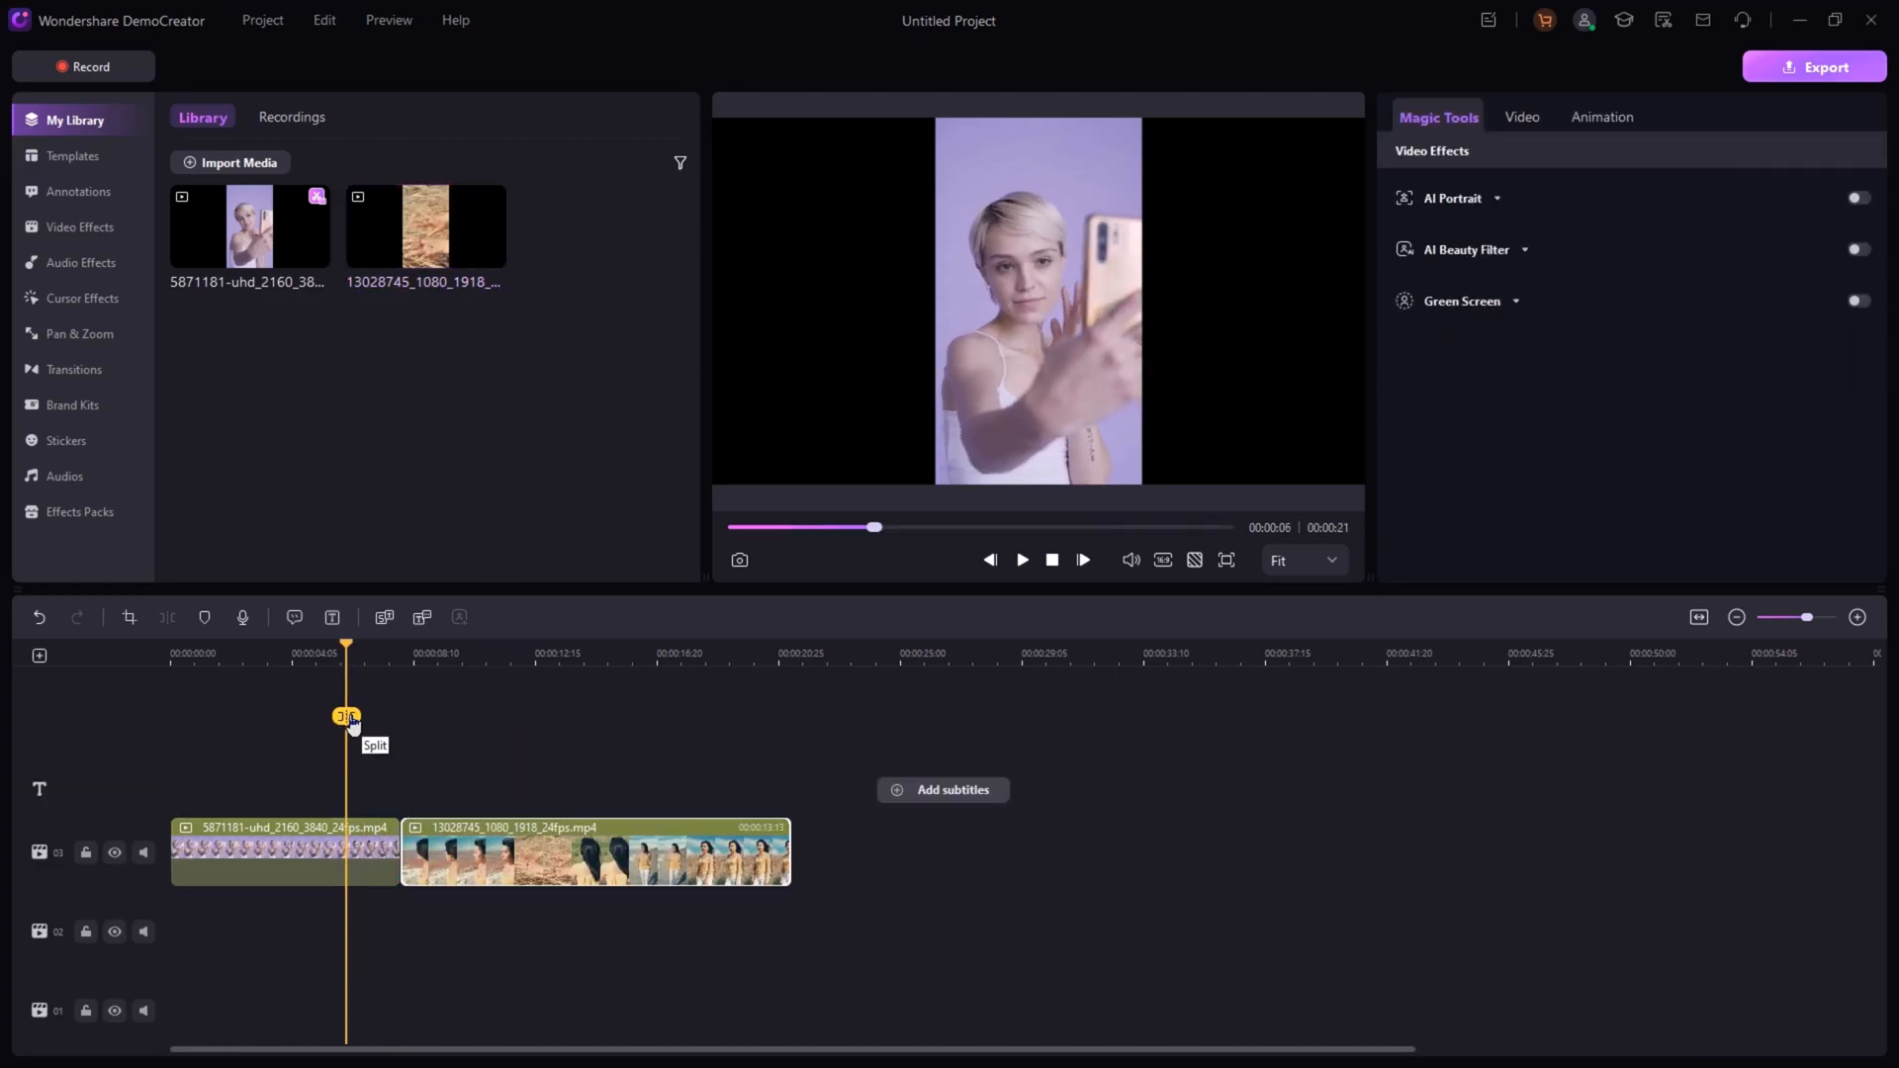
left_click_drag(345, 643, 378, 643)
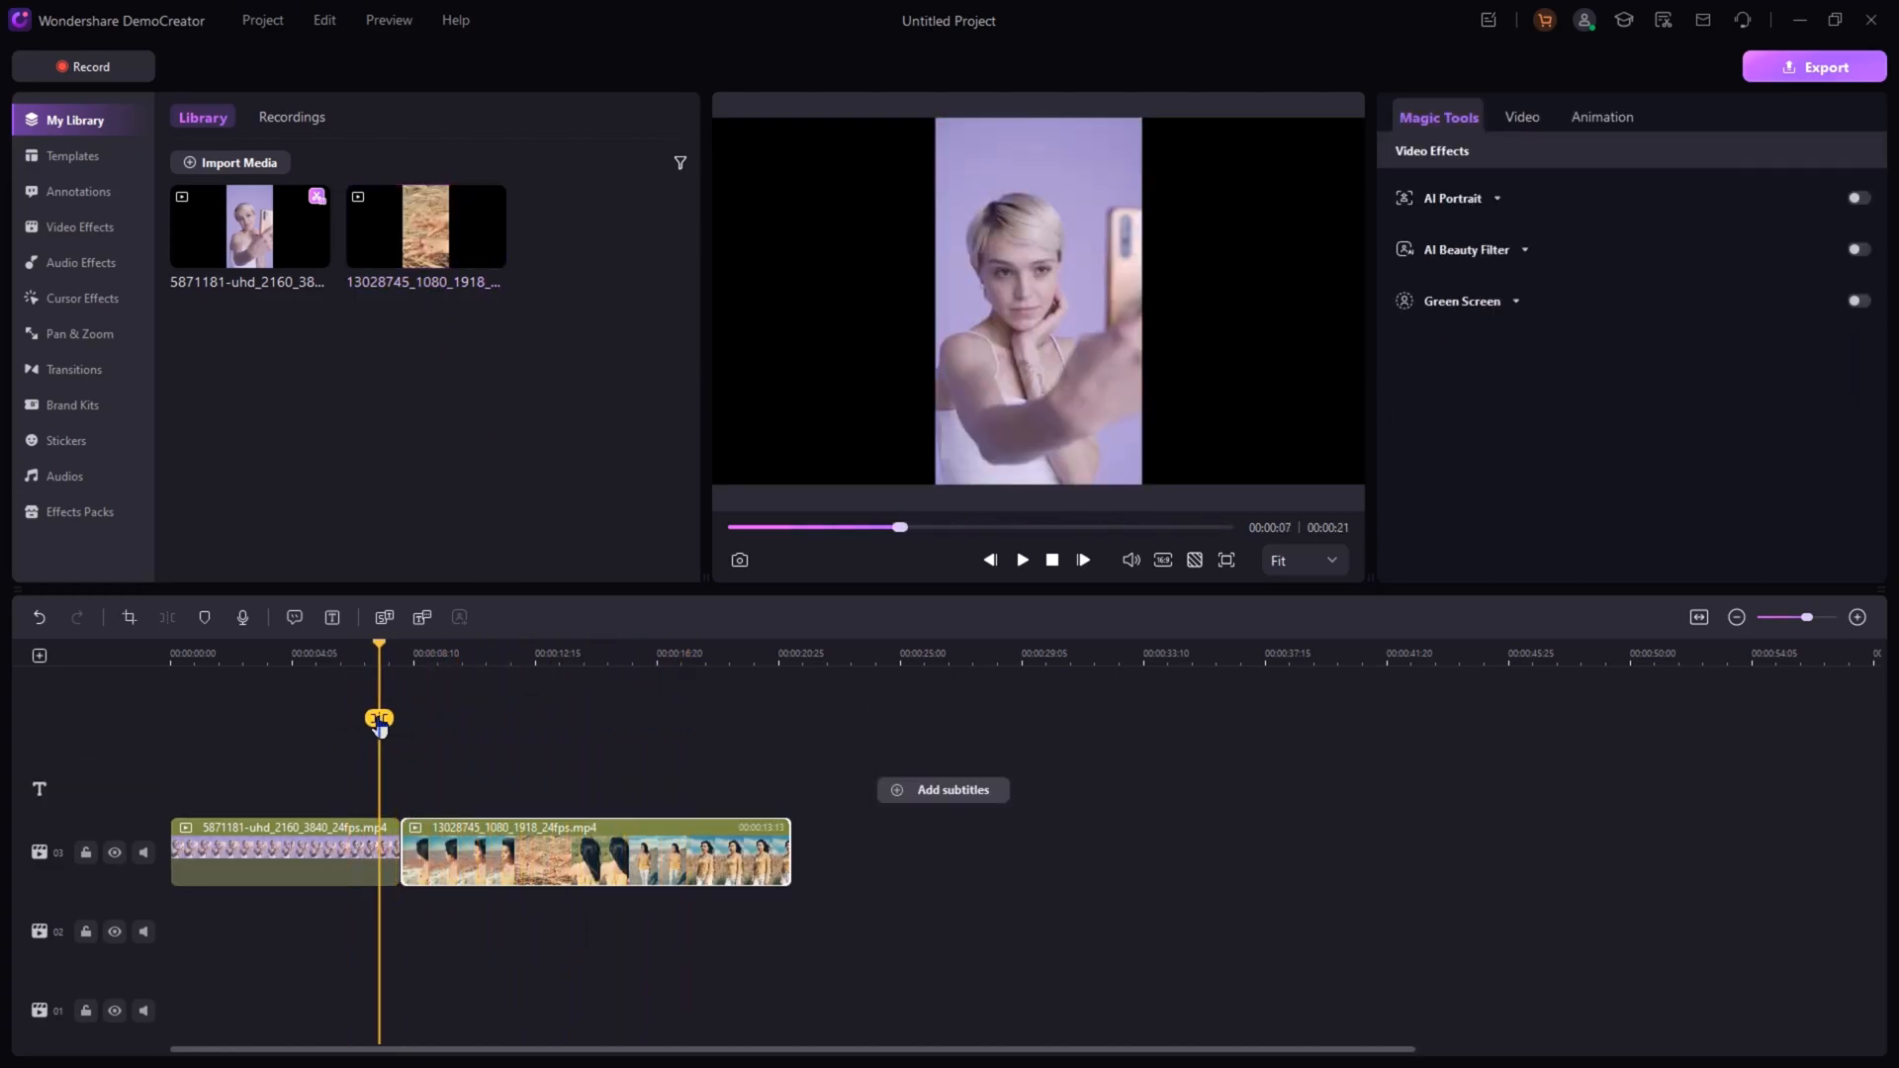
left_click(81, 298)
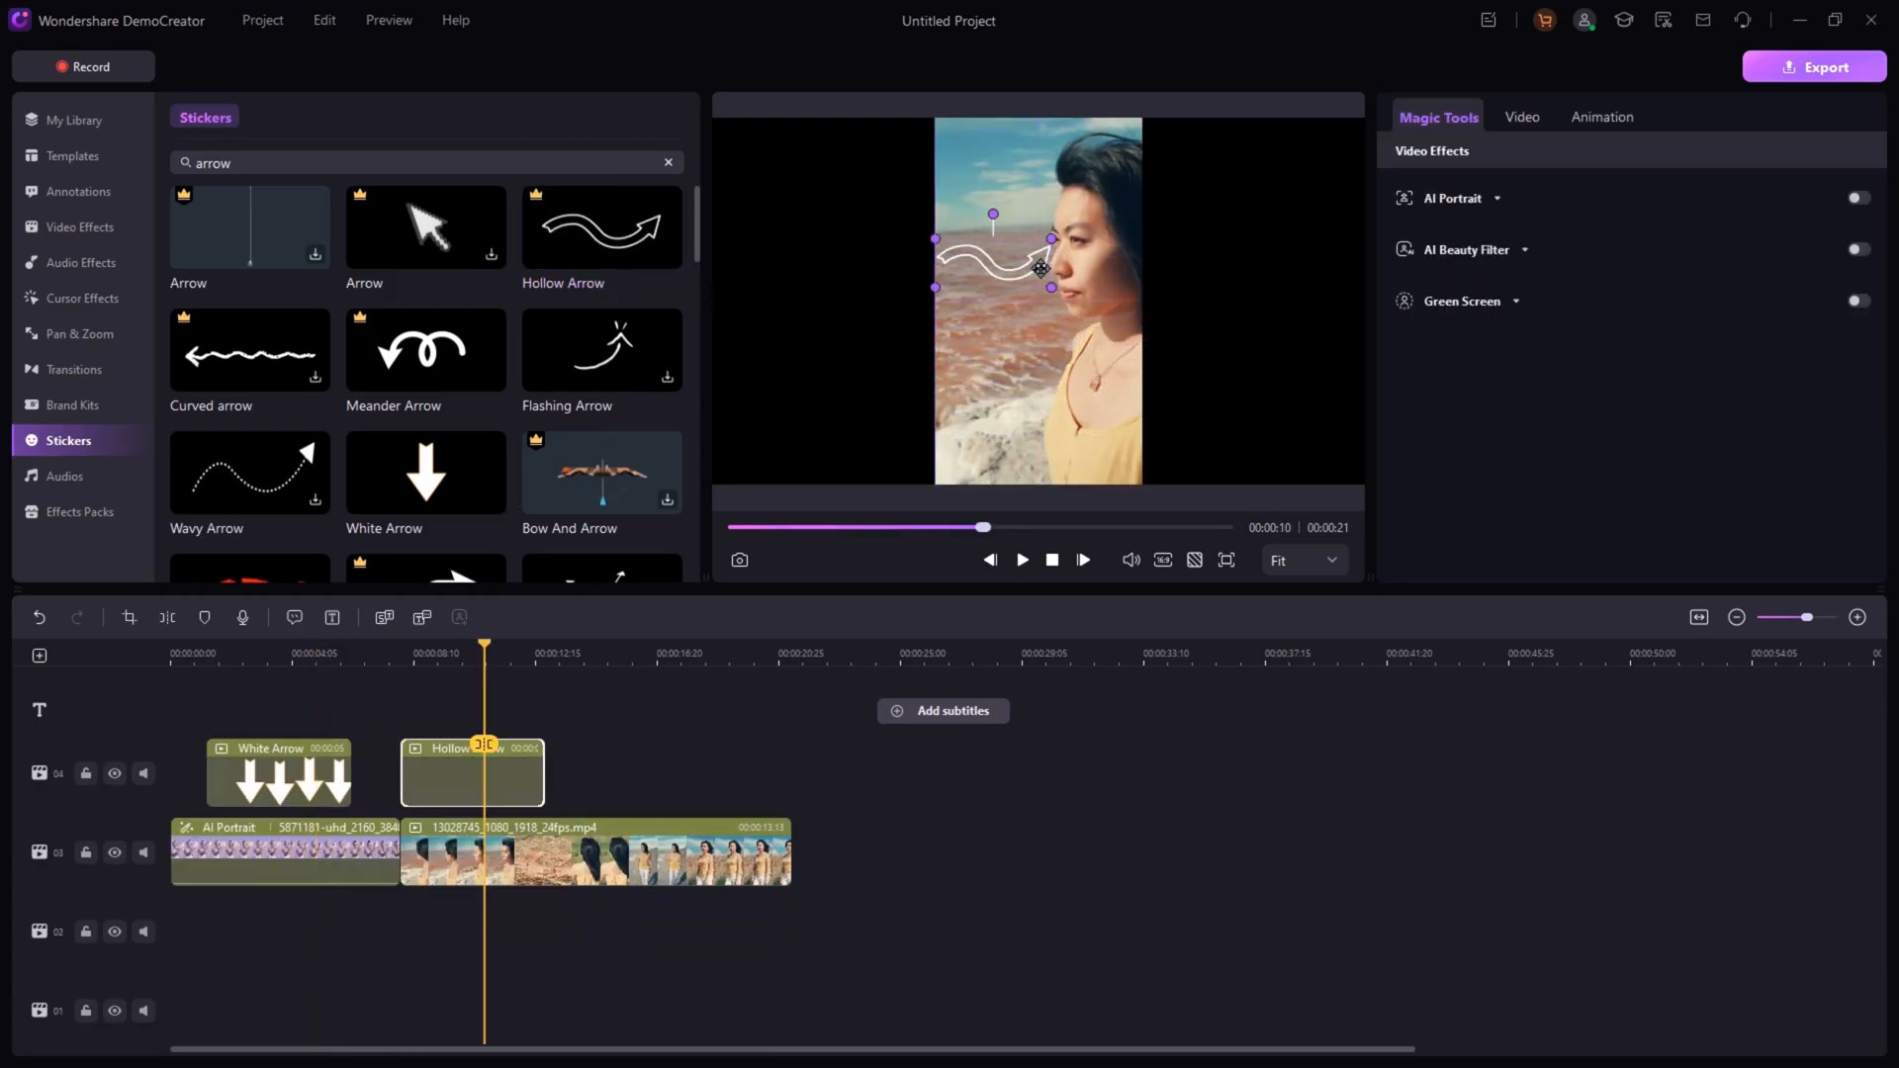
- Scroll the arrow sticker results and bring up the Pan & Zoom motion presets
scroll("down", 3)
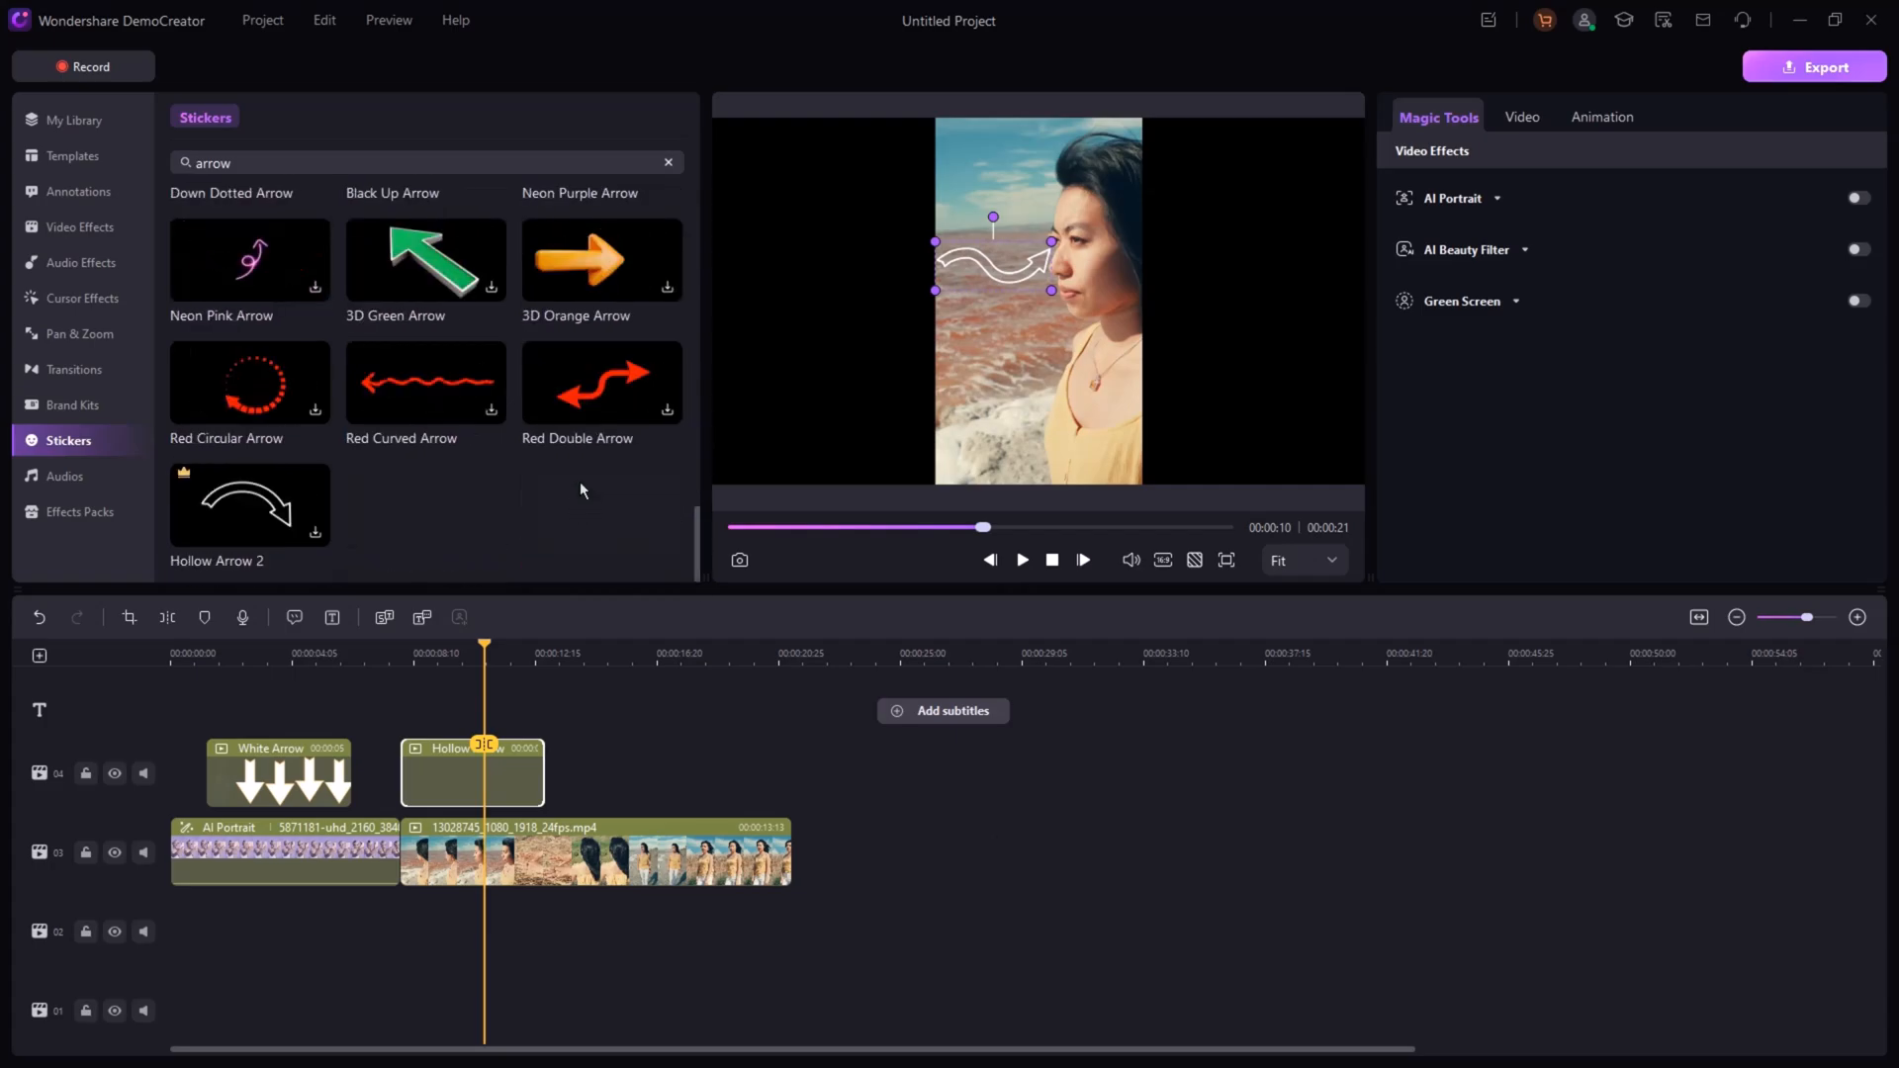
left_click(77, 335)
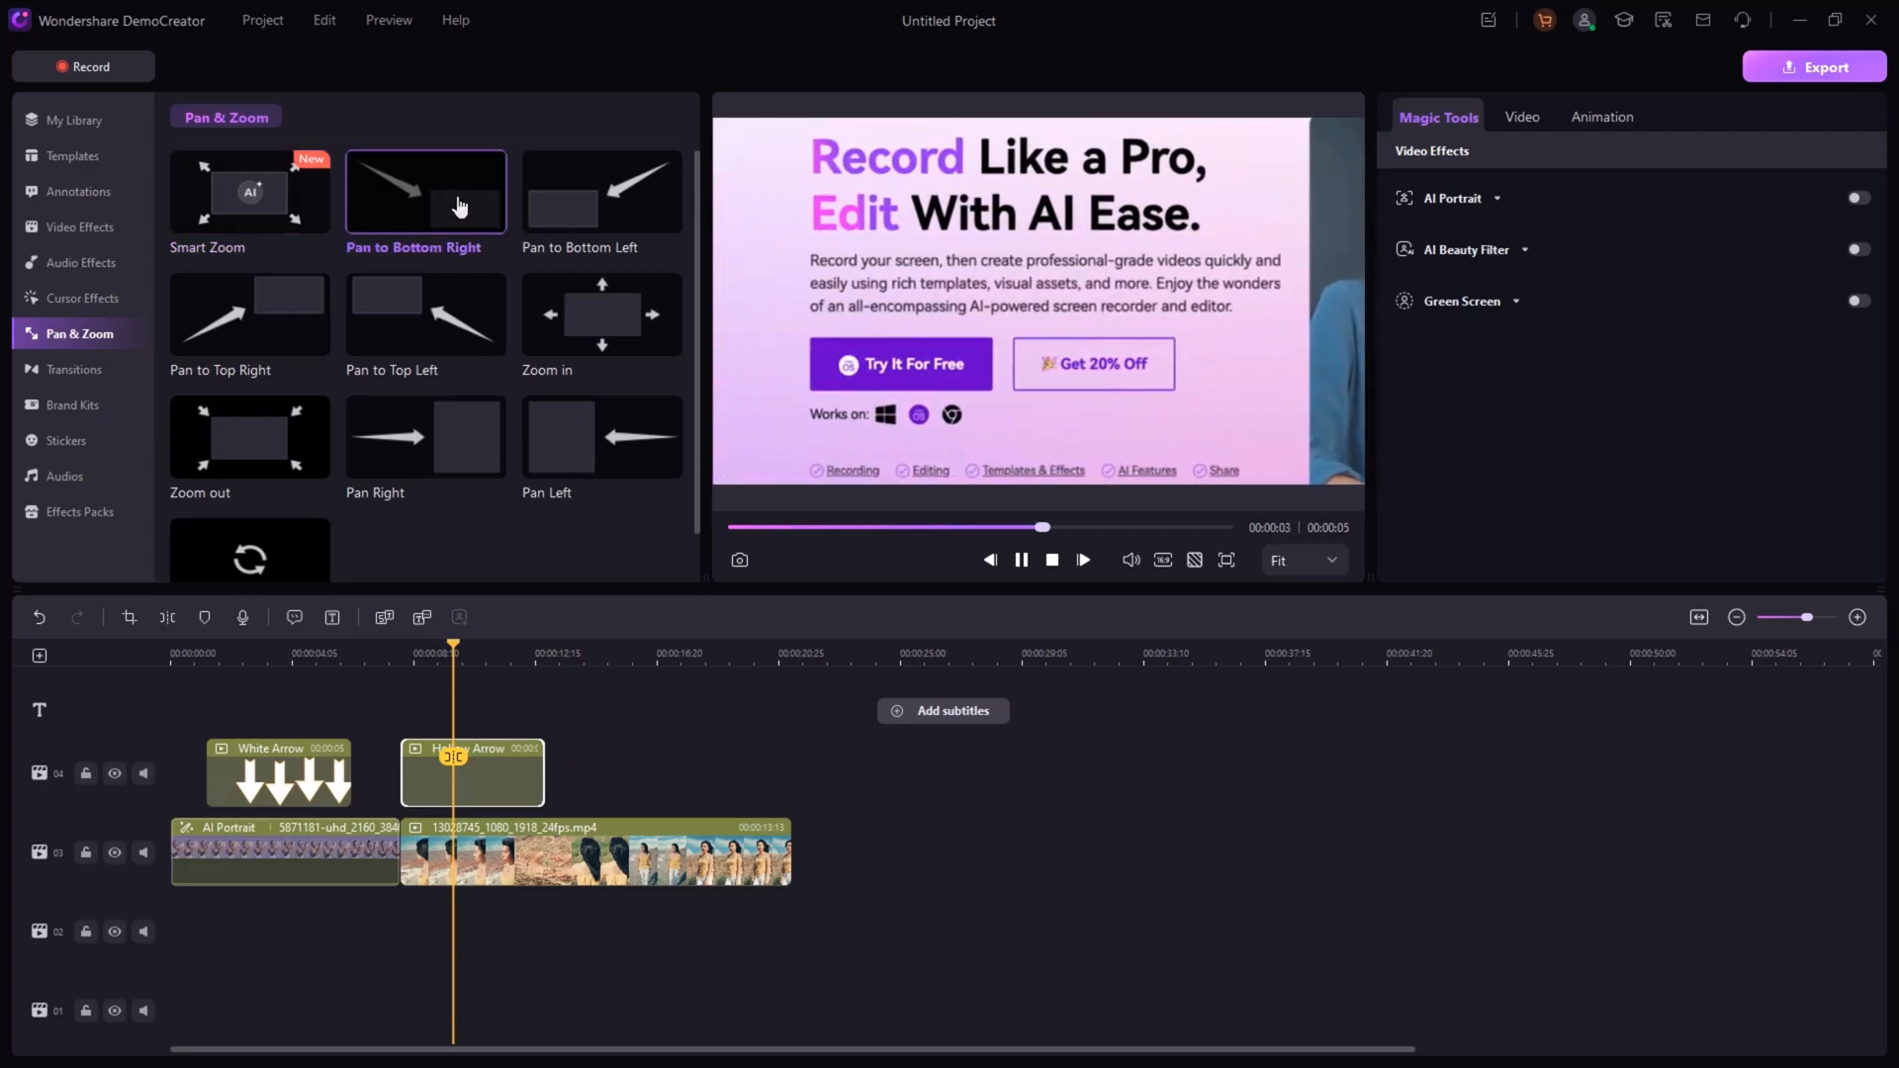
left_click(601, 191)
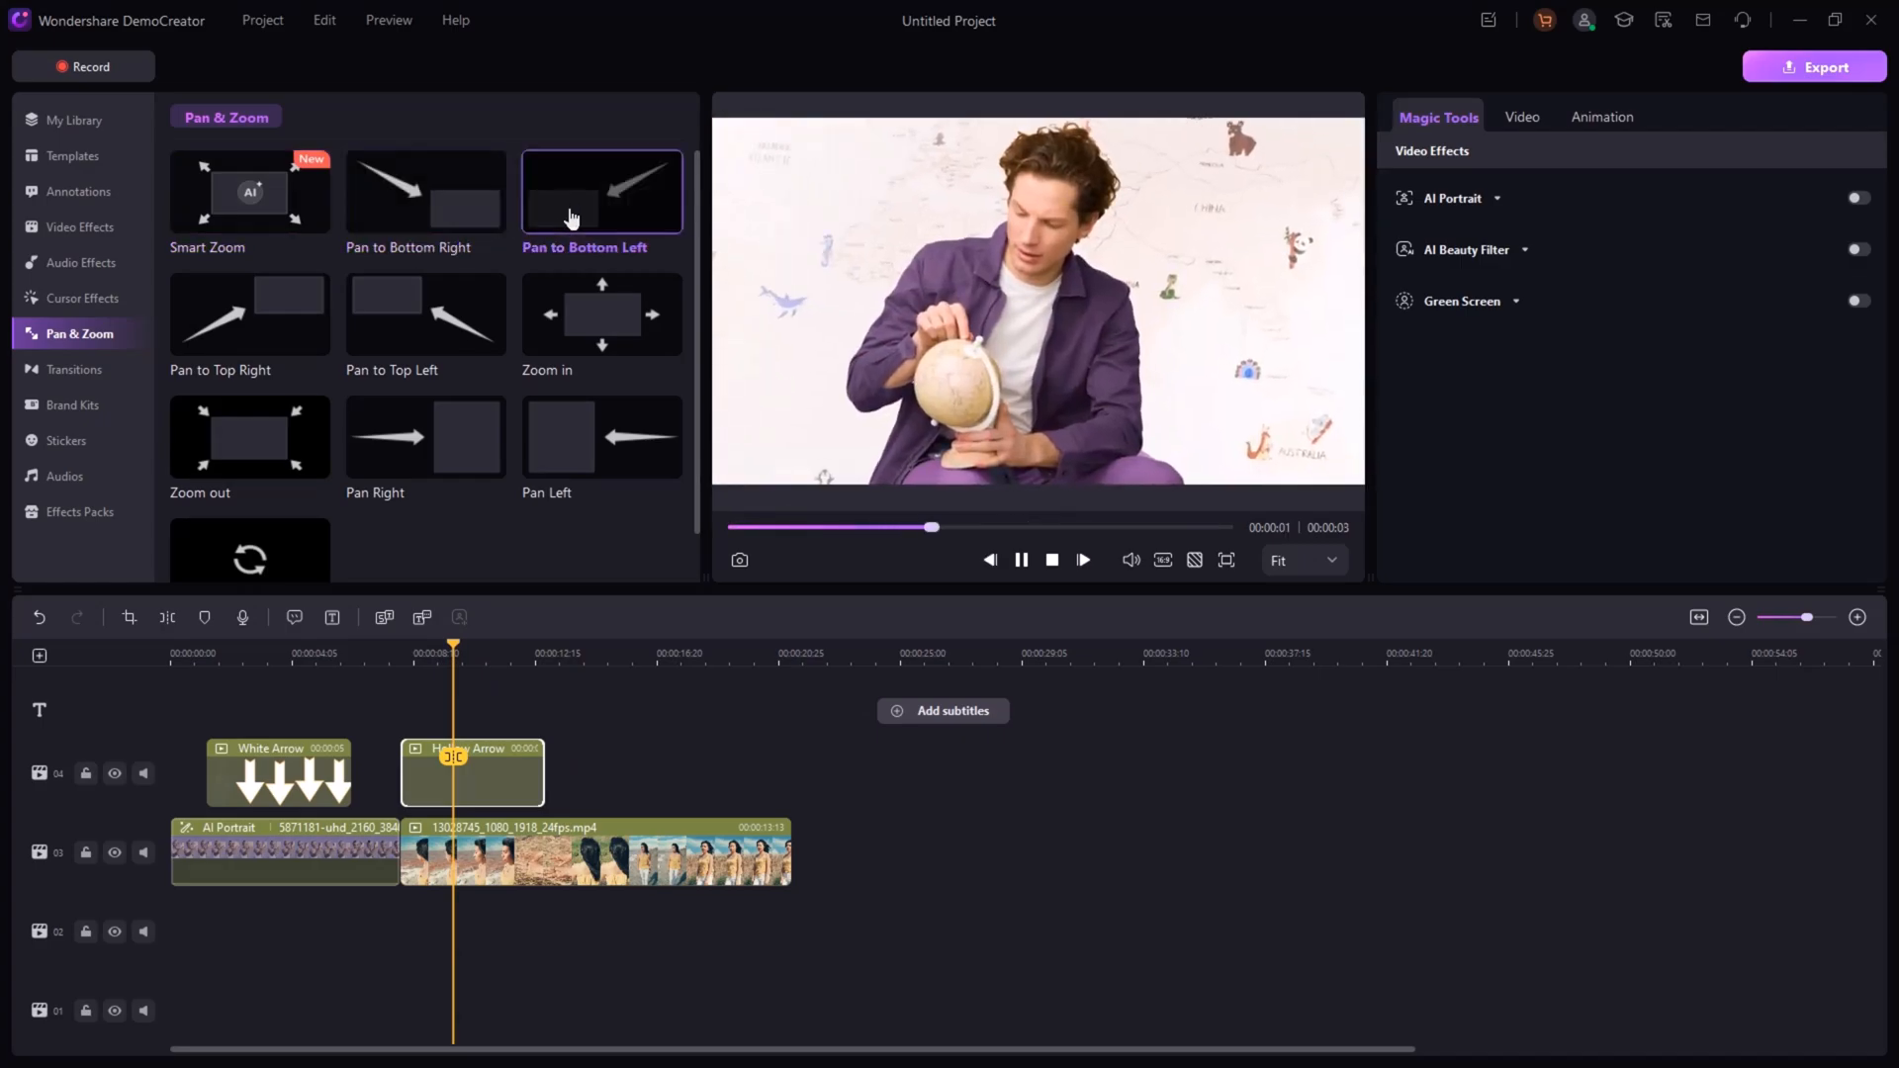
left_click(601, 437)
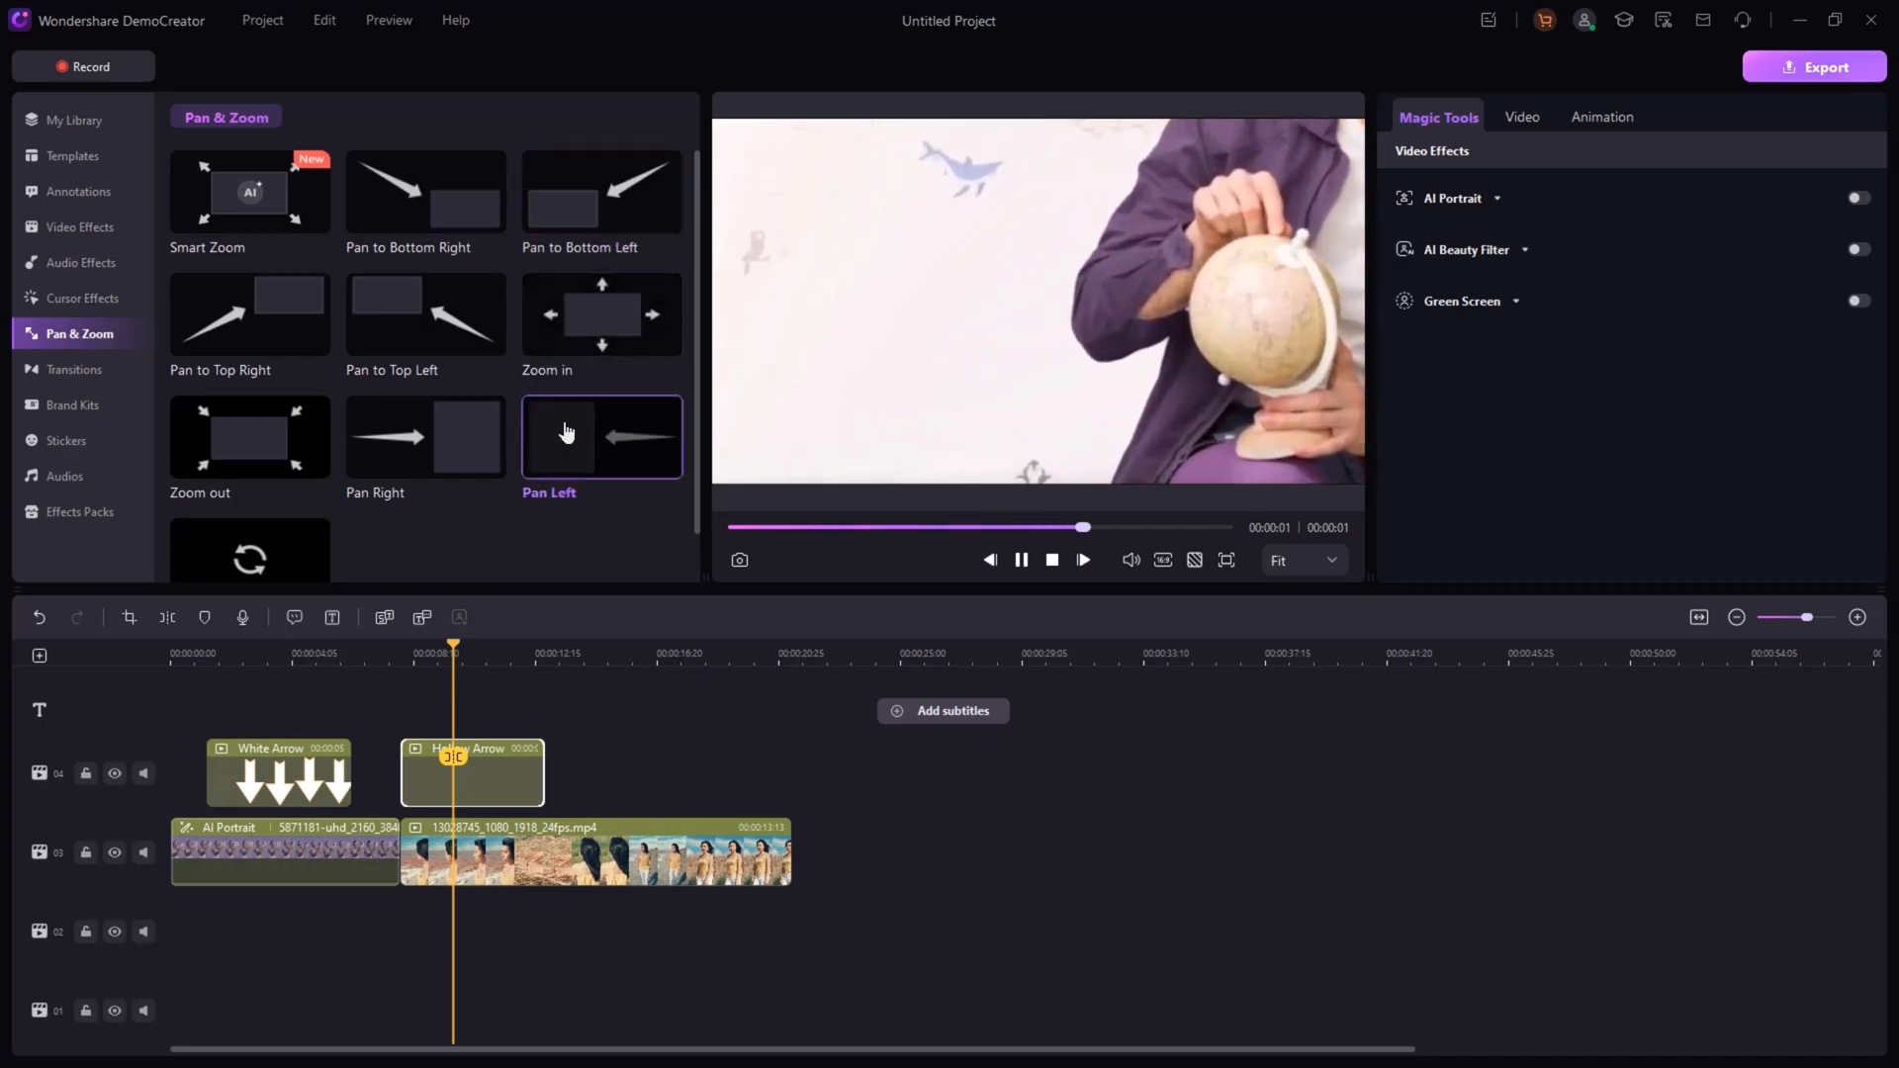
left_click(424, 437)
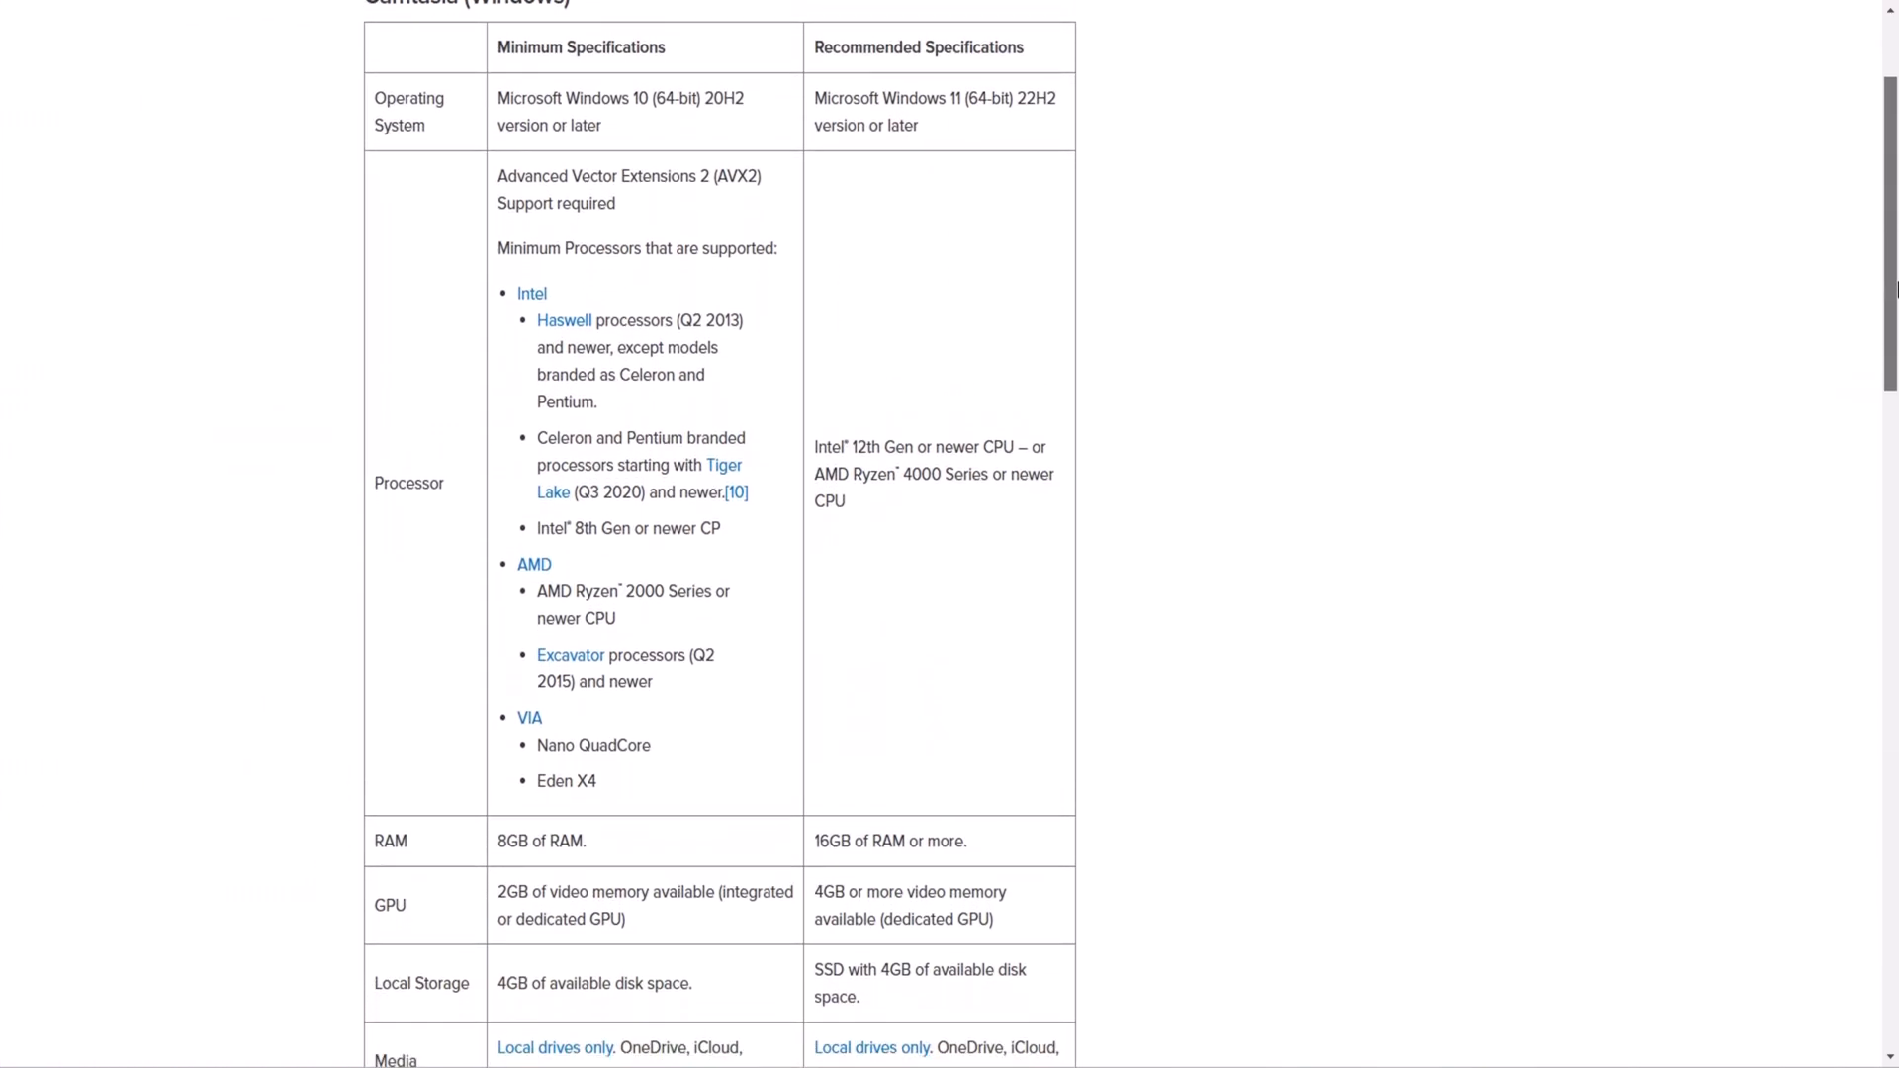
- Scroll through Camtasia's Windows minimum and recommended specs table down to the Mac section
scroll("down", 3)
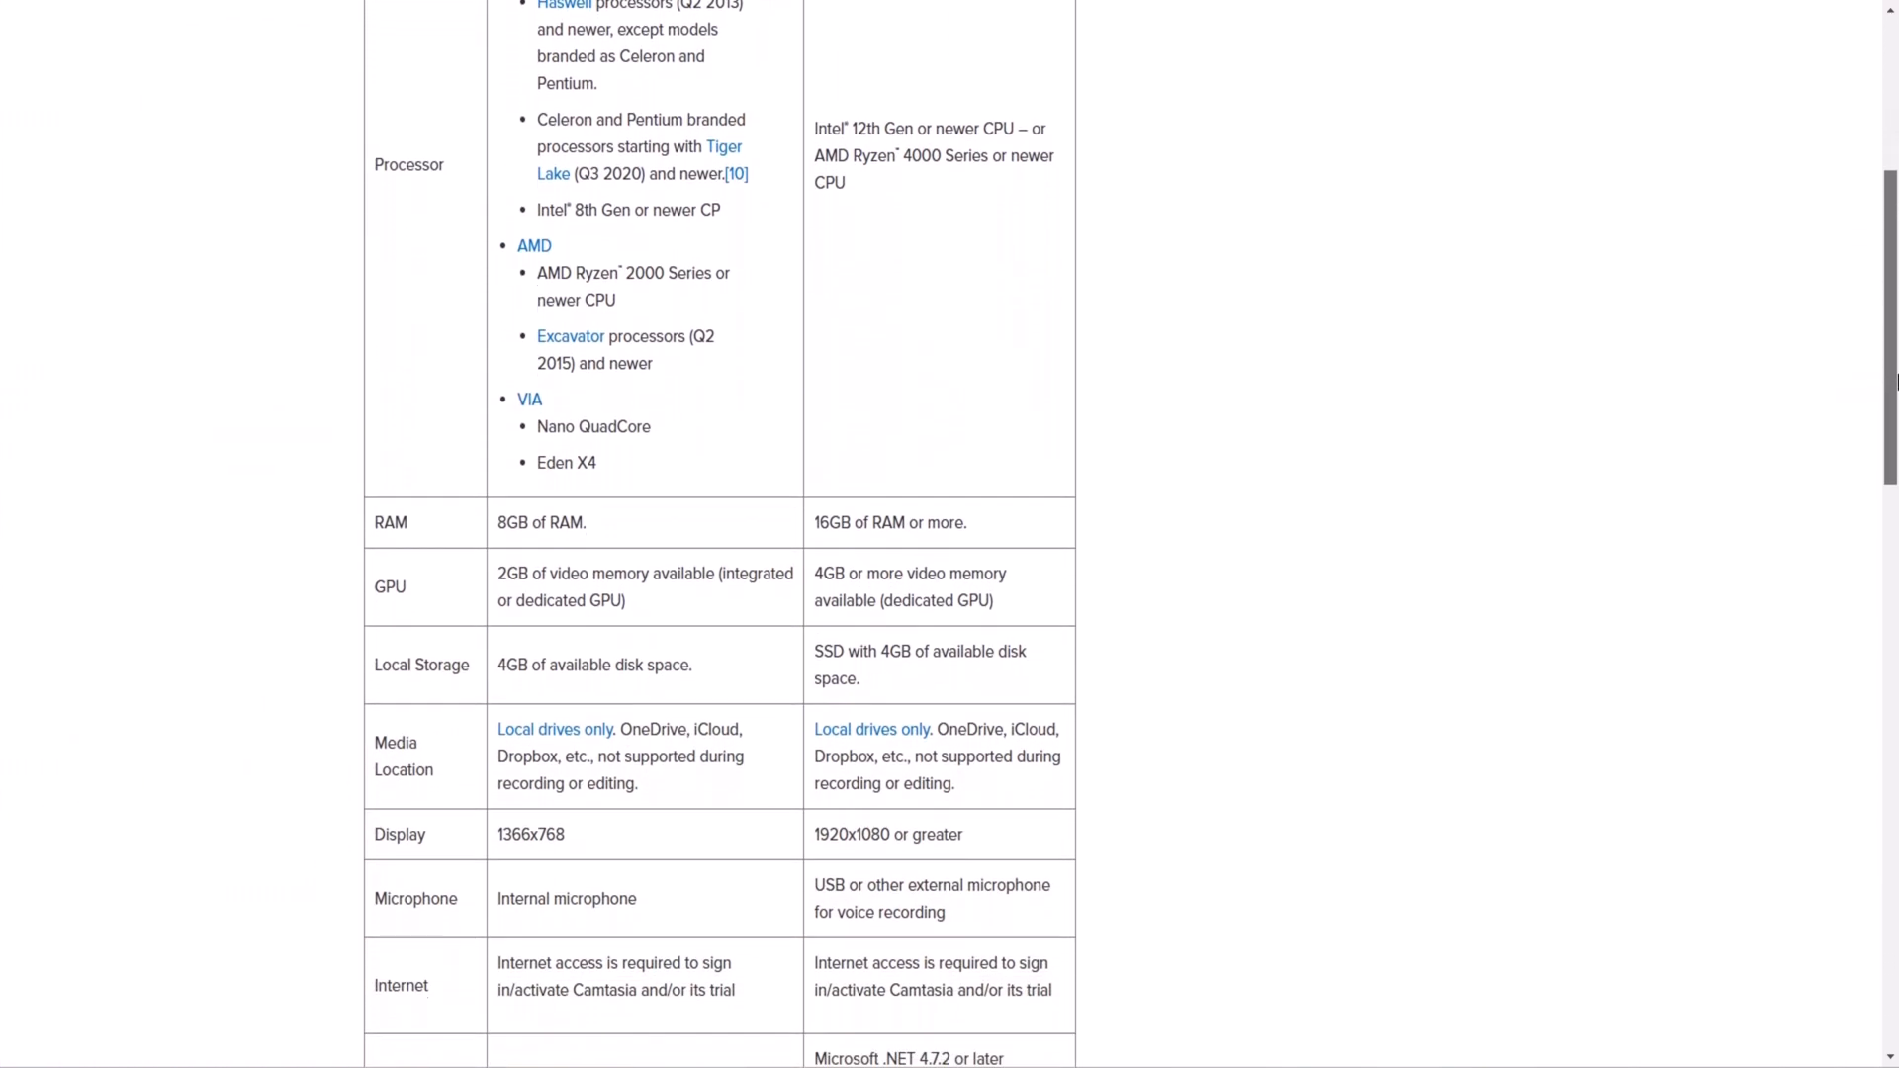
scroll("down", 3)
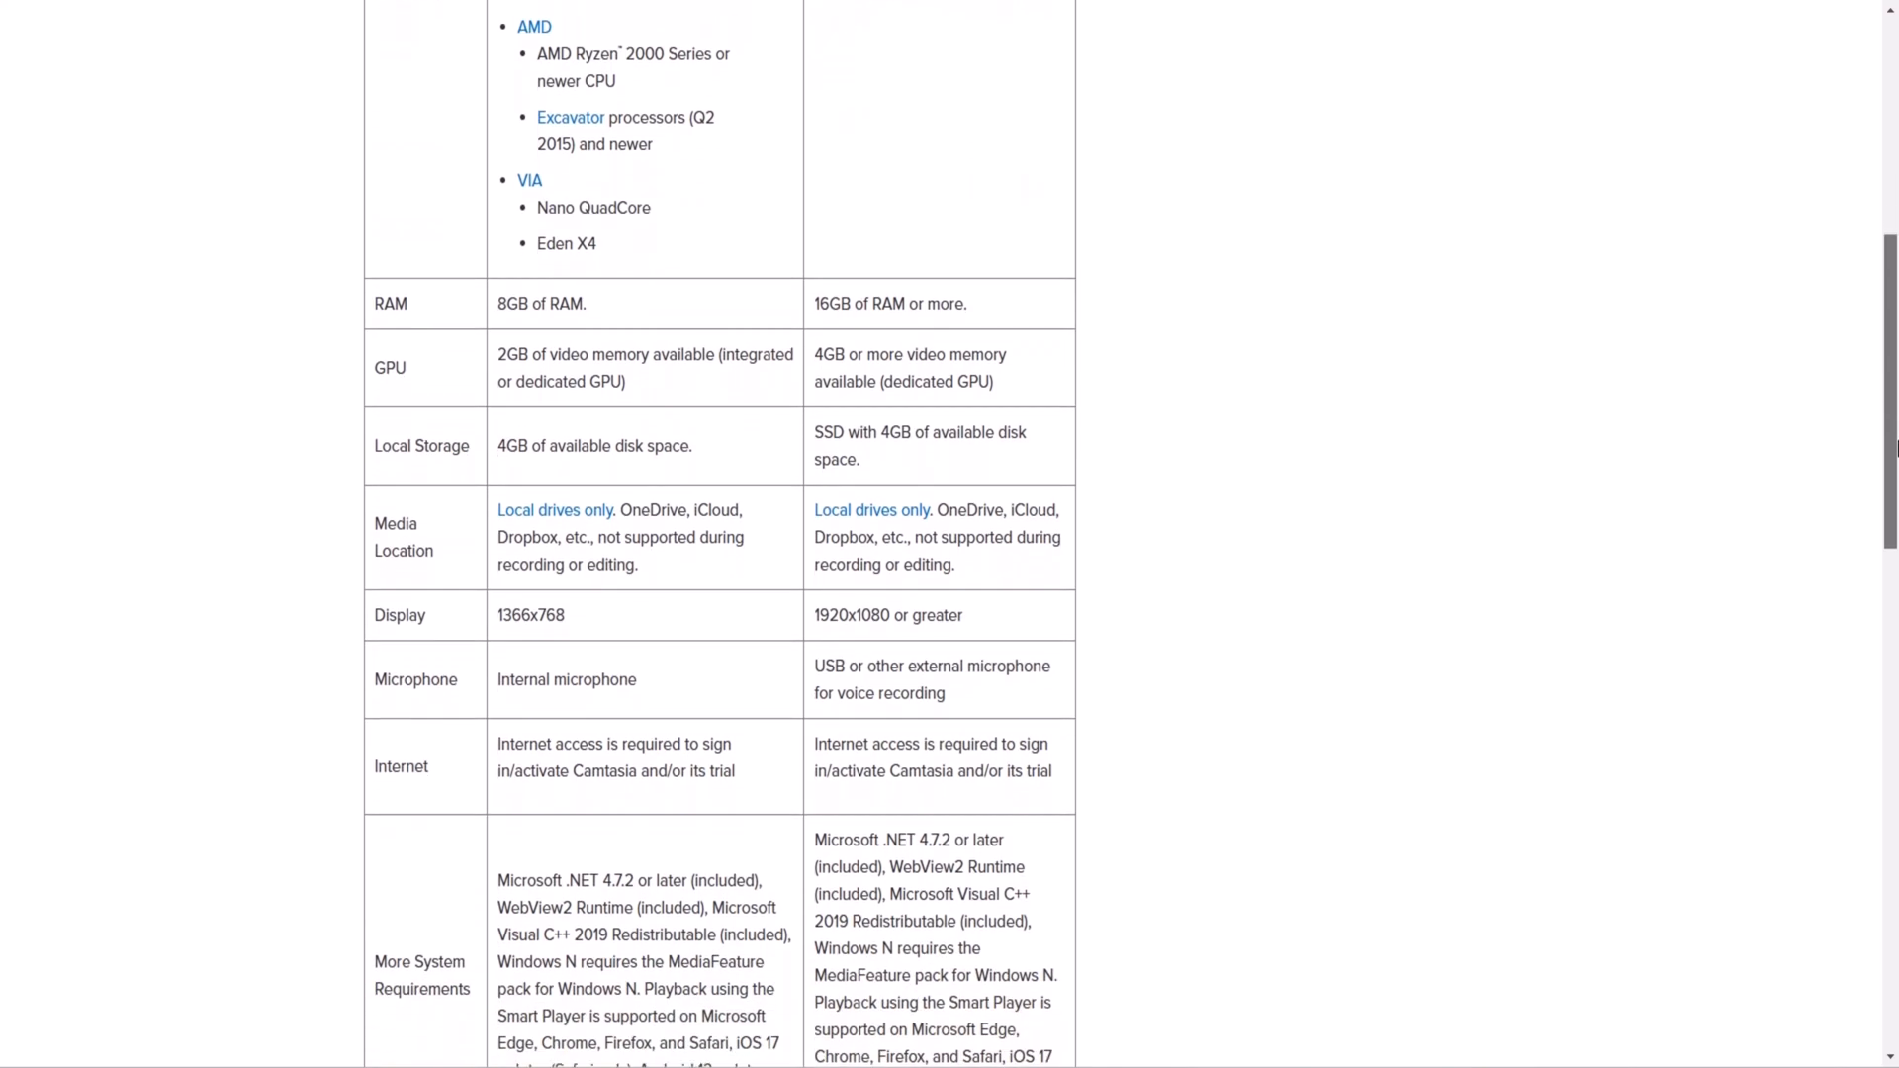
scroll("down", 3)
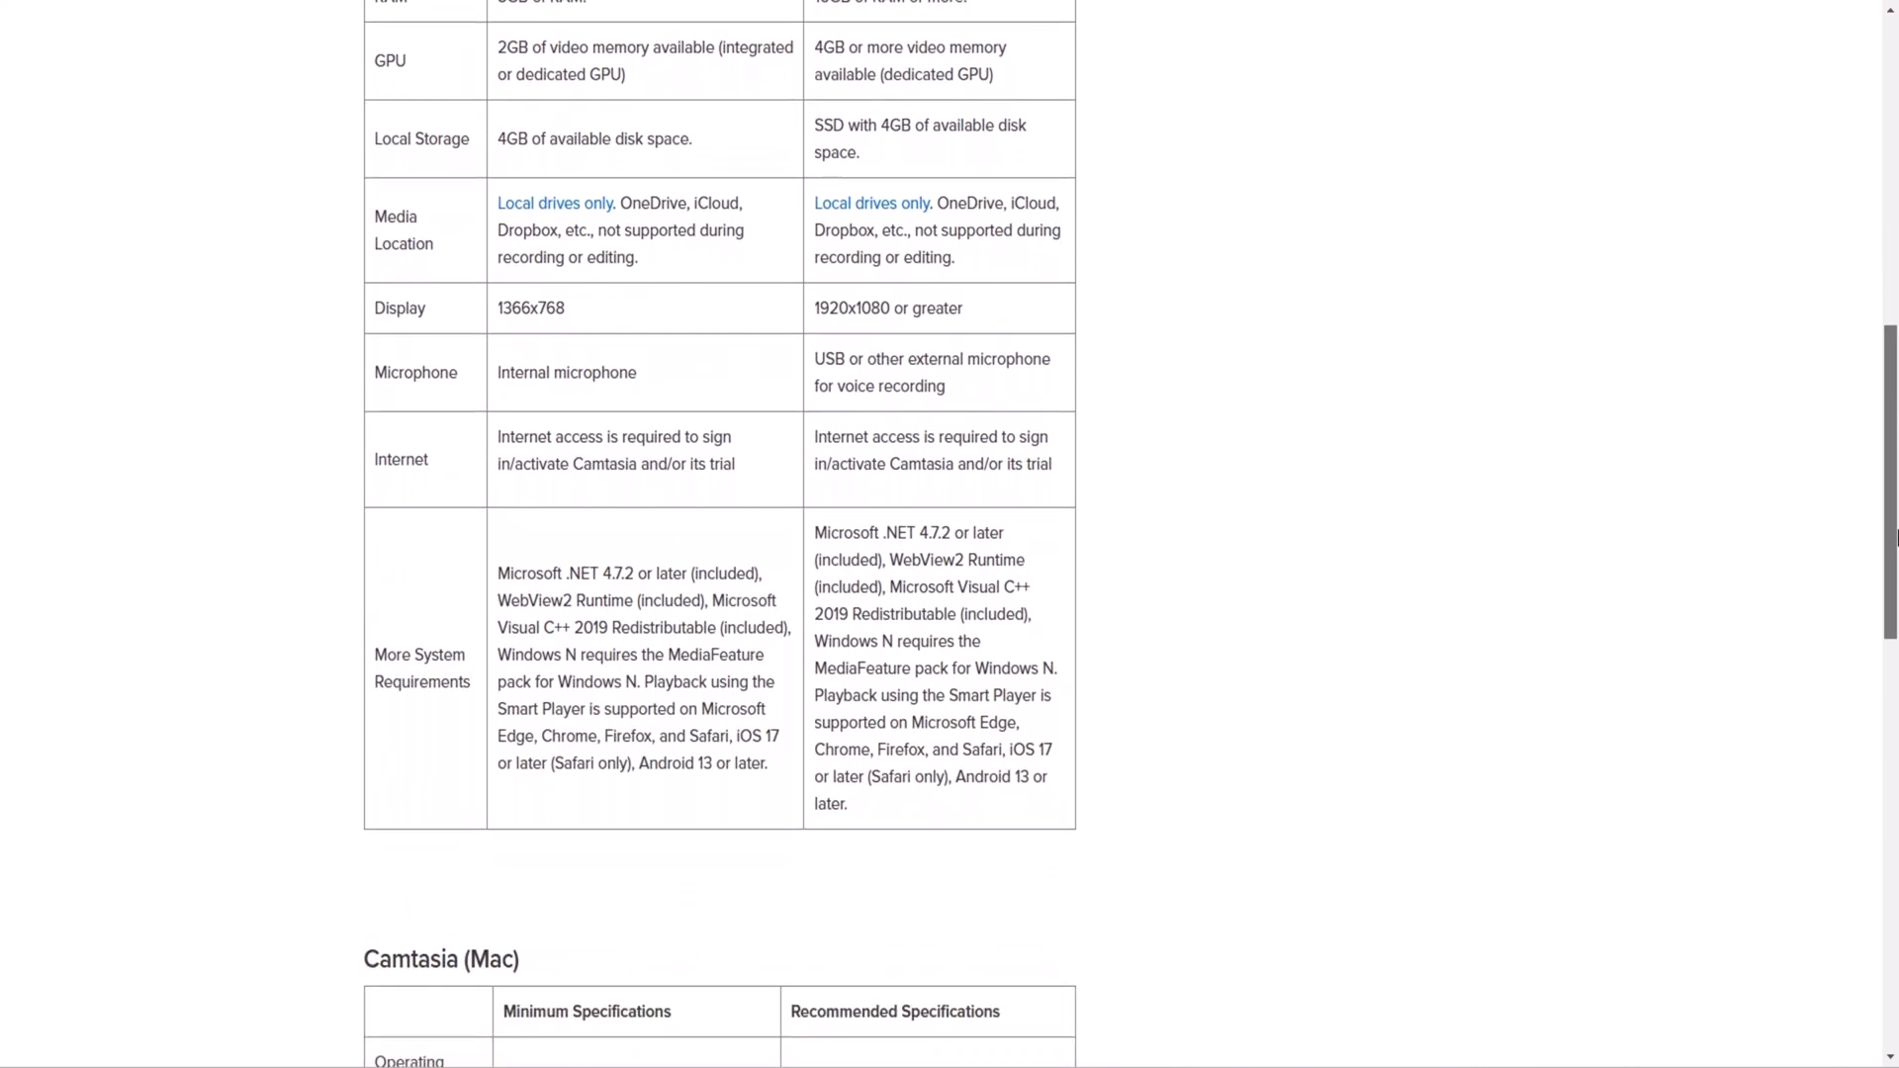
scroll("down", 3)
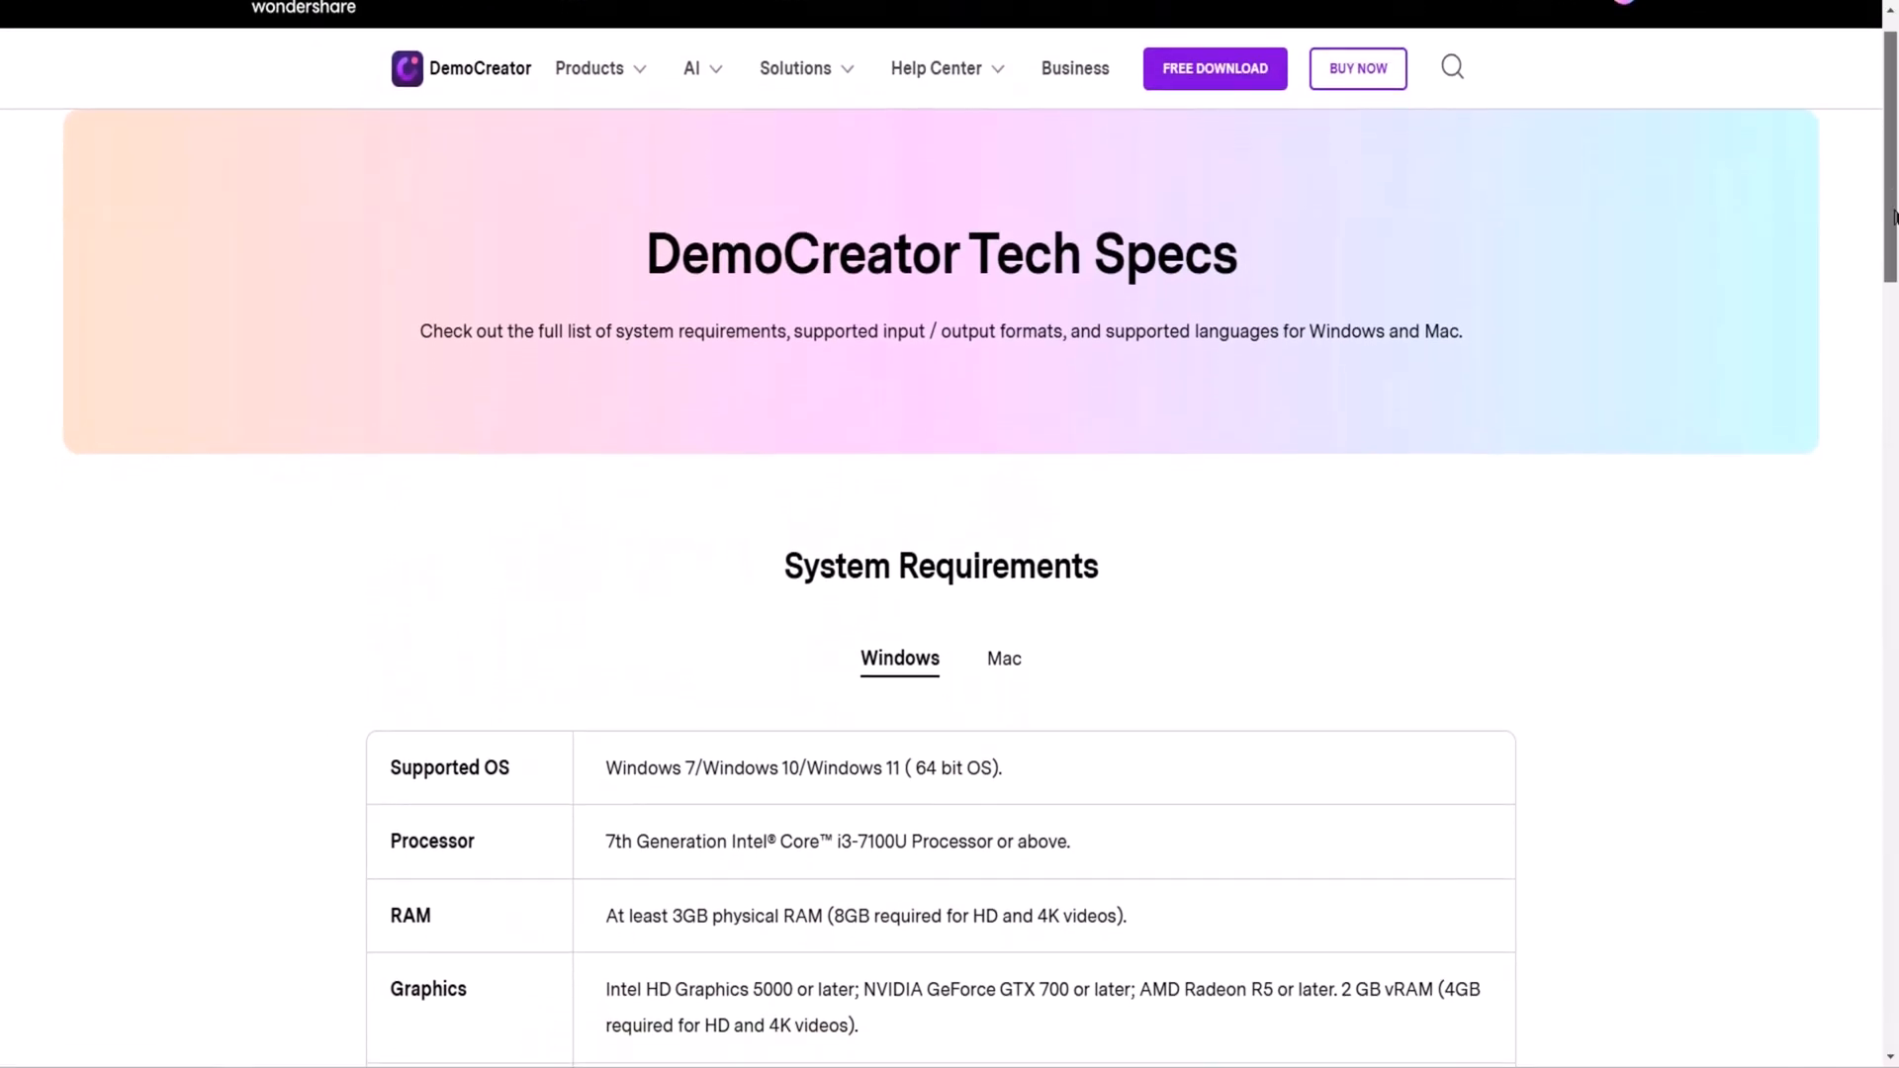
- Scroll DemoCreator's Tech Specs Windows requirements, from supported OS through microphone to input formats
scroll("down", 3)
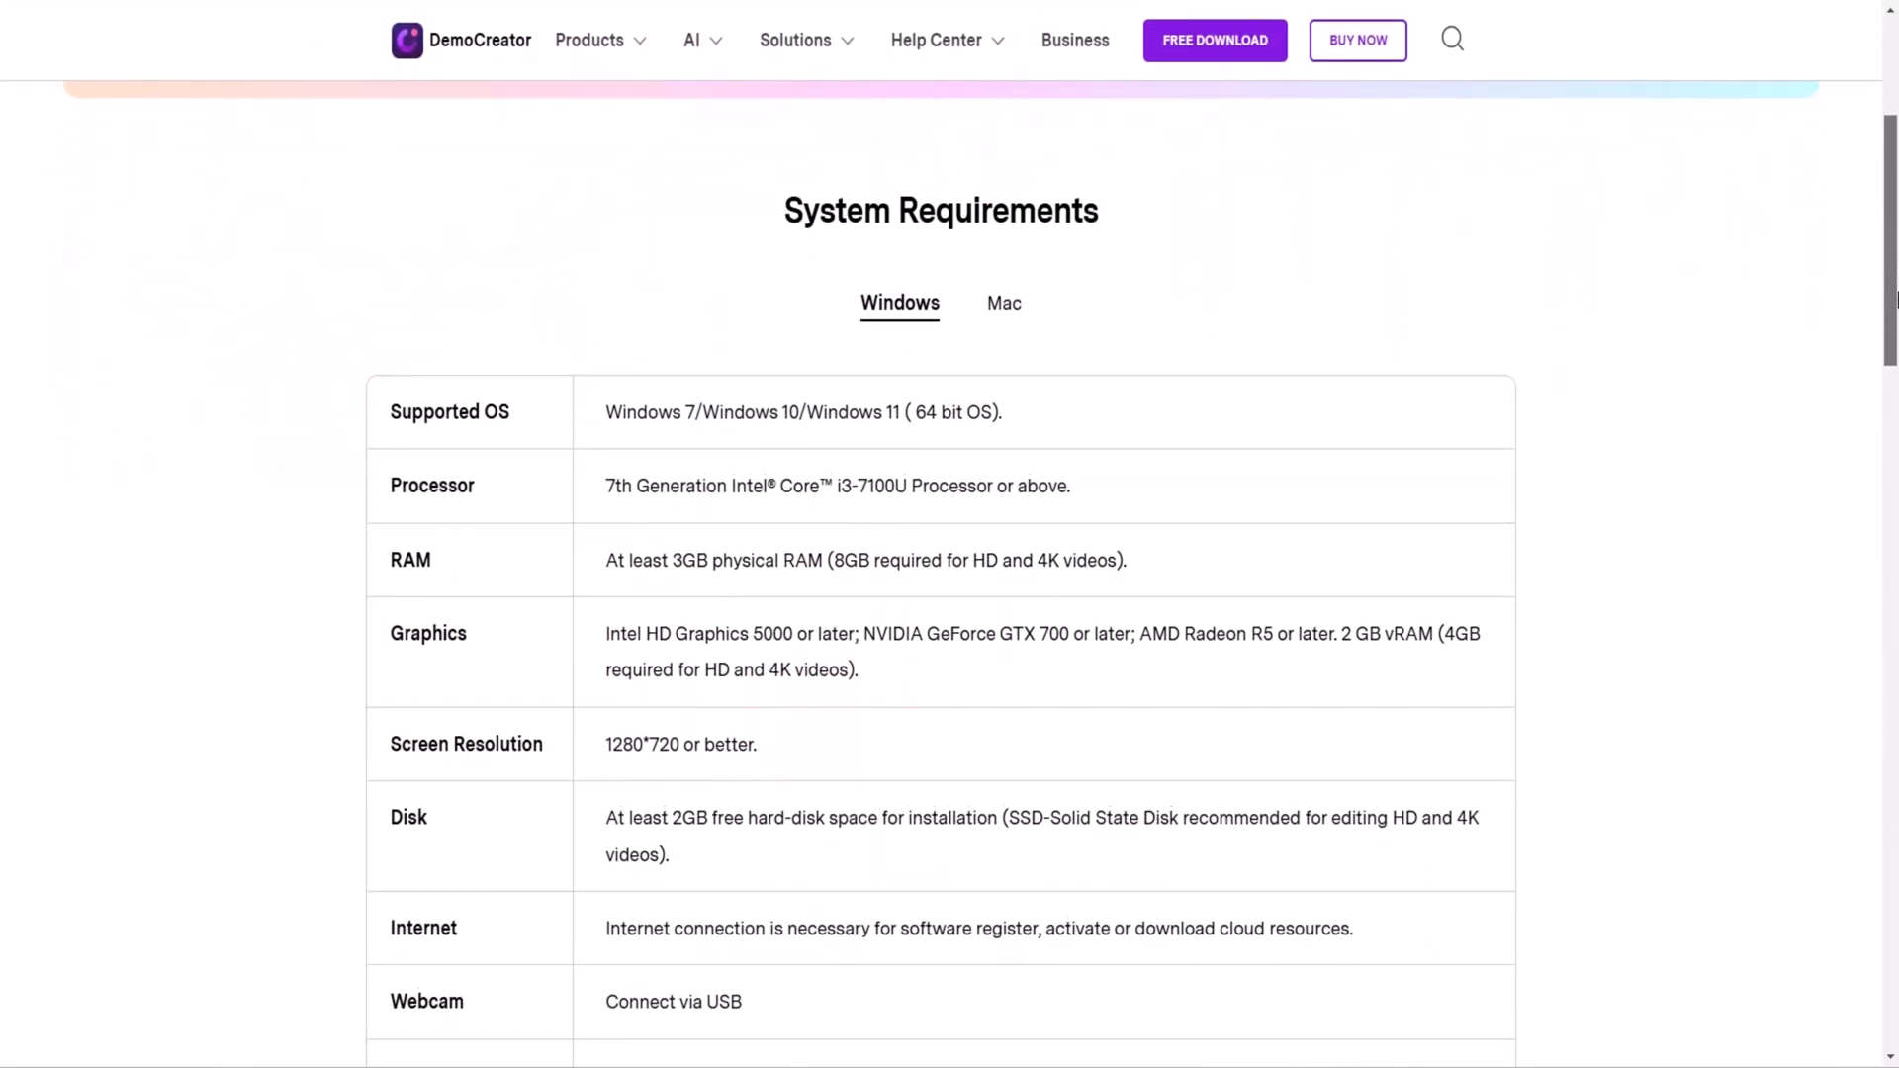
scroll("down", 3)
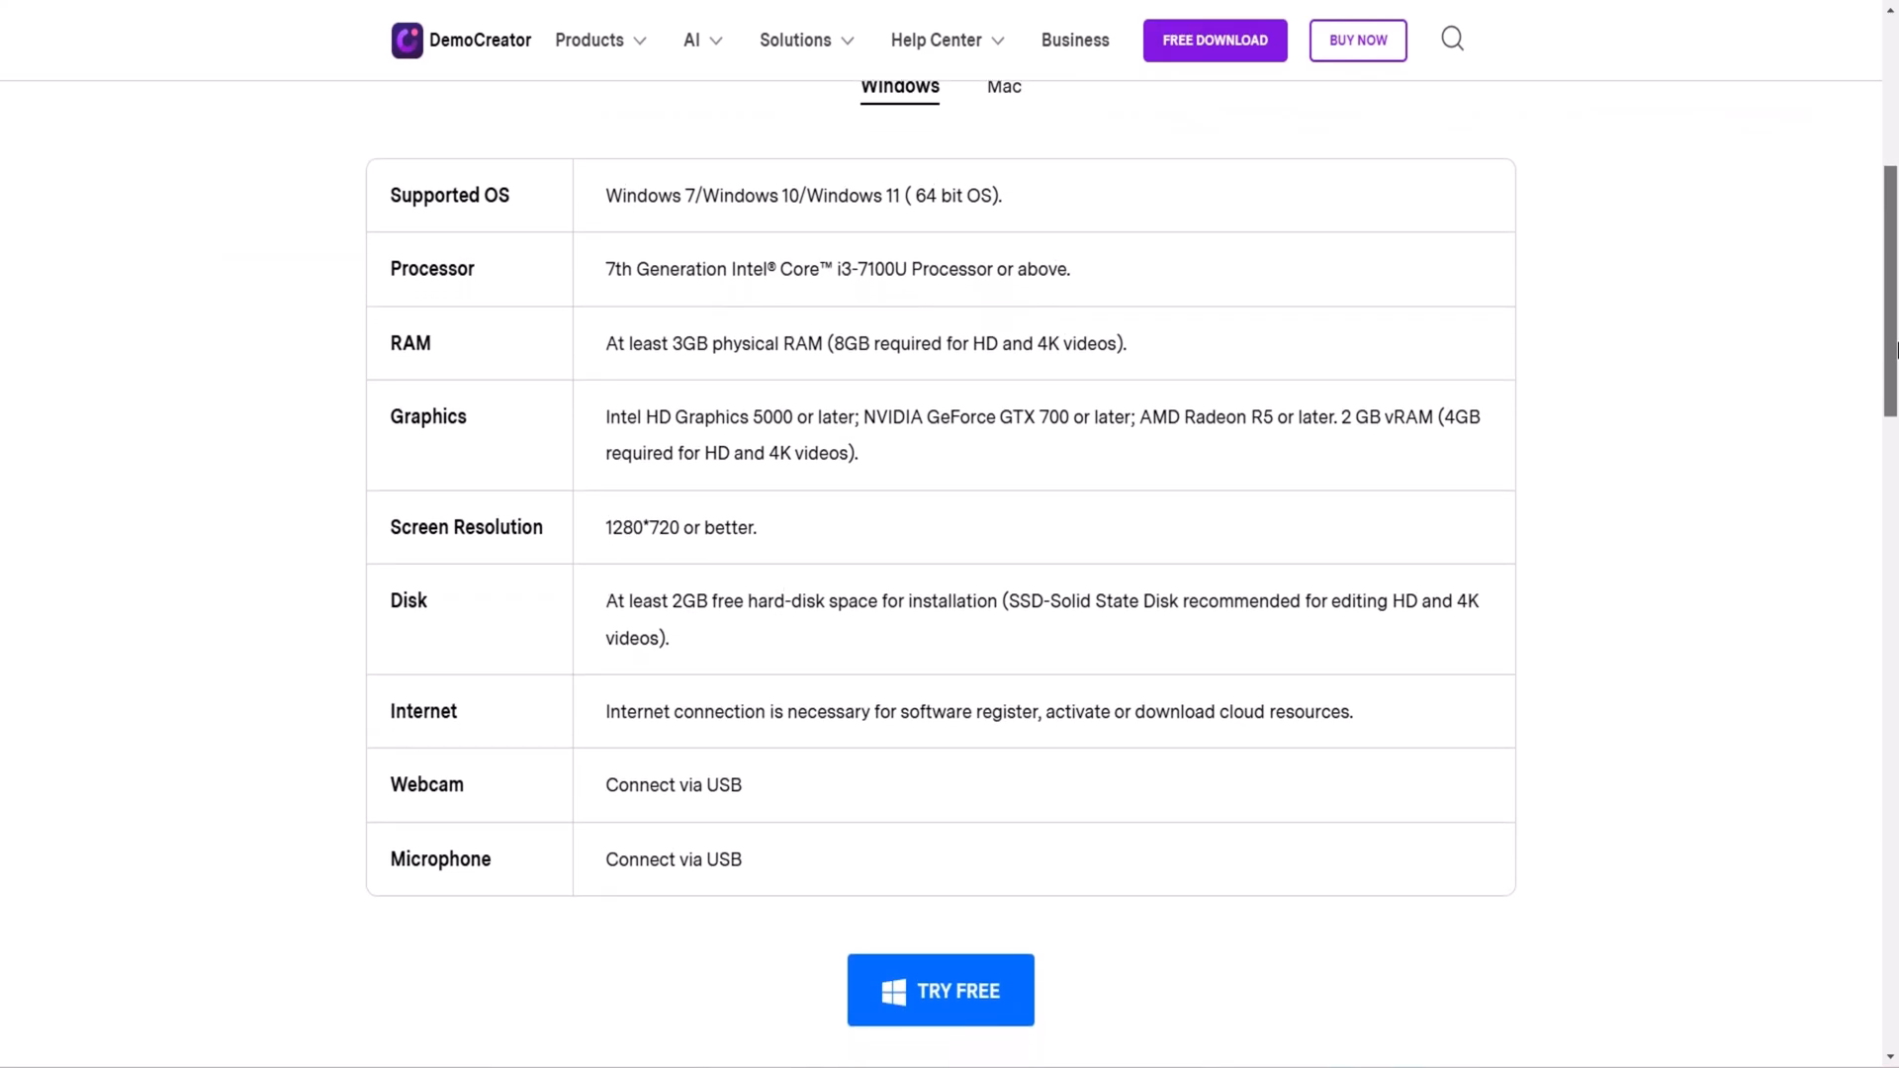
scroll("down", 3)
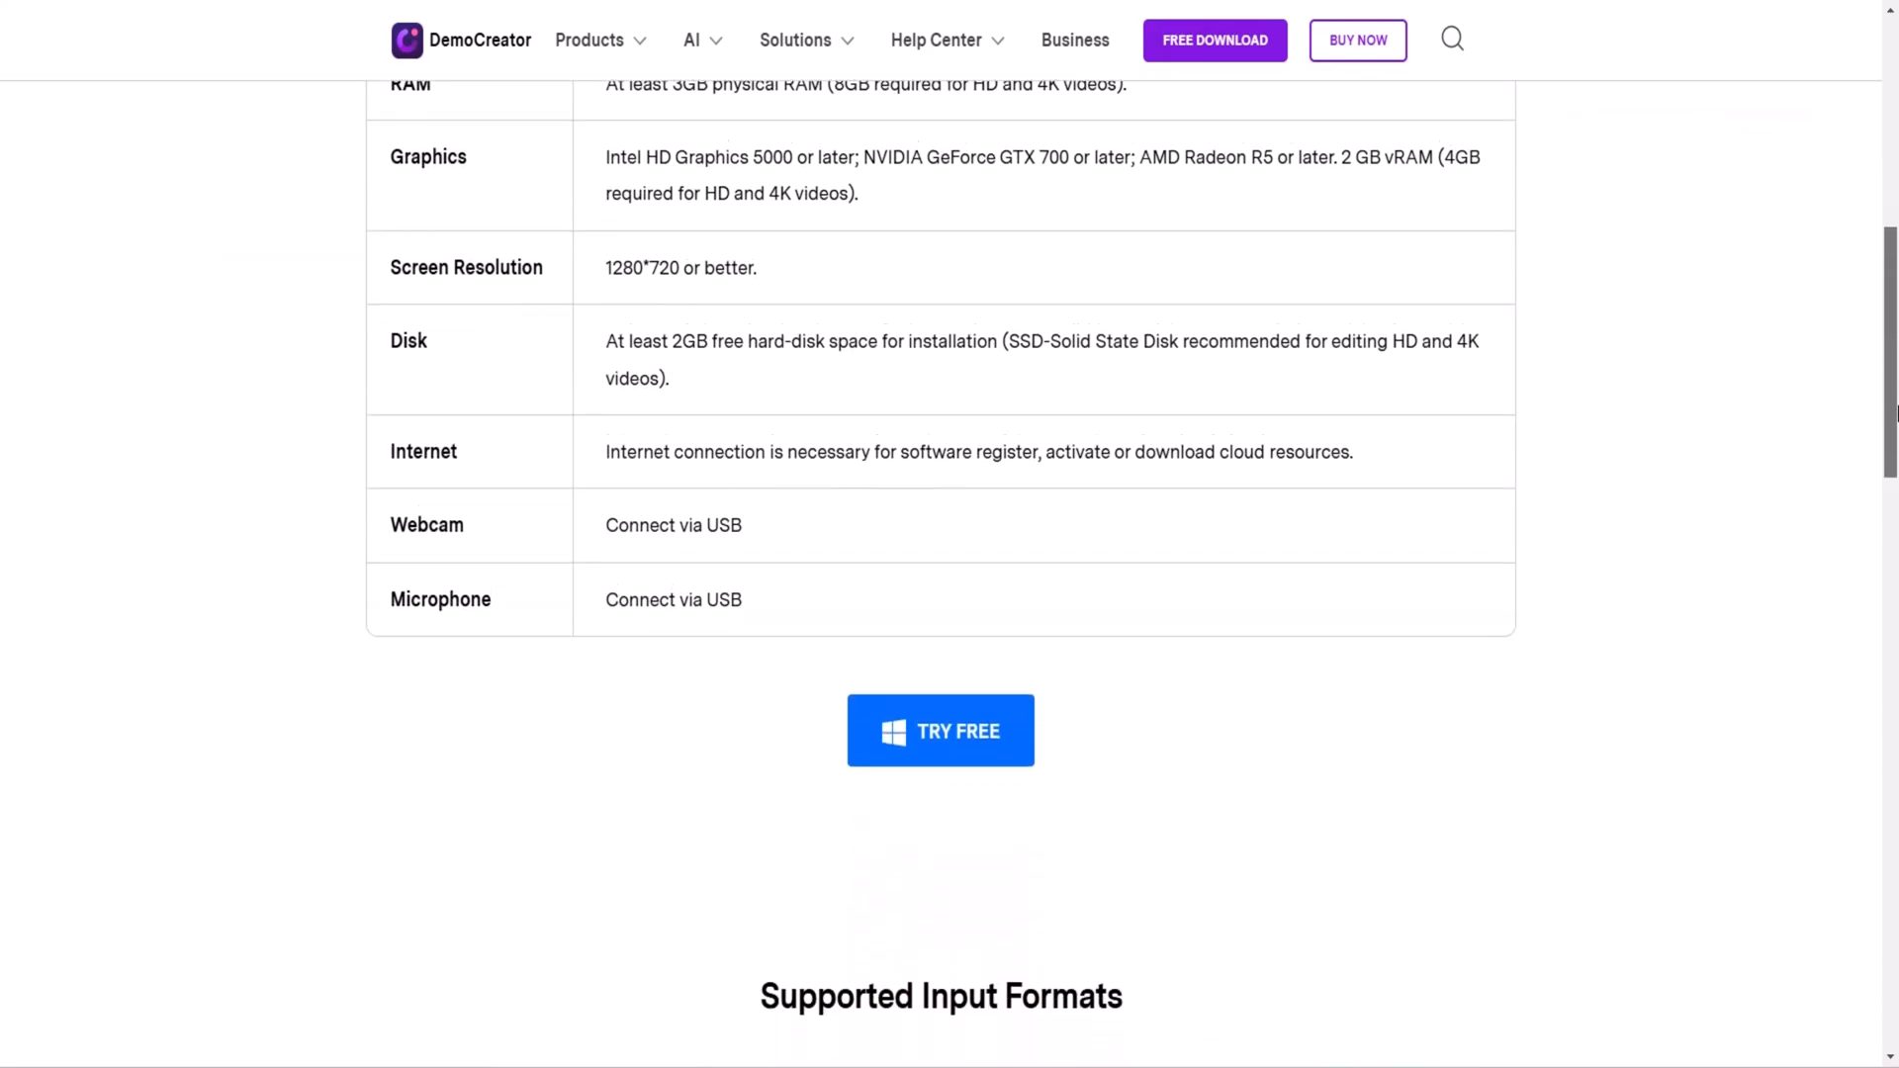
scroll("down", 3)
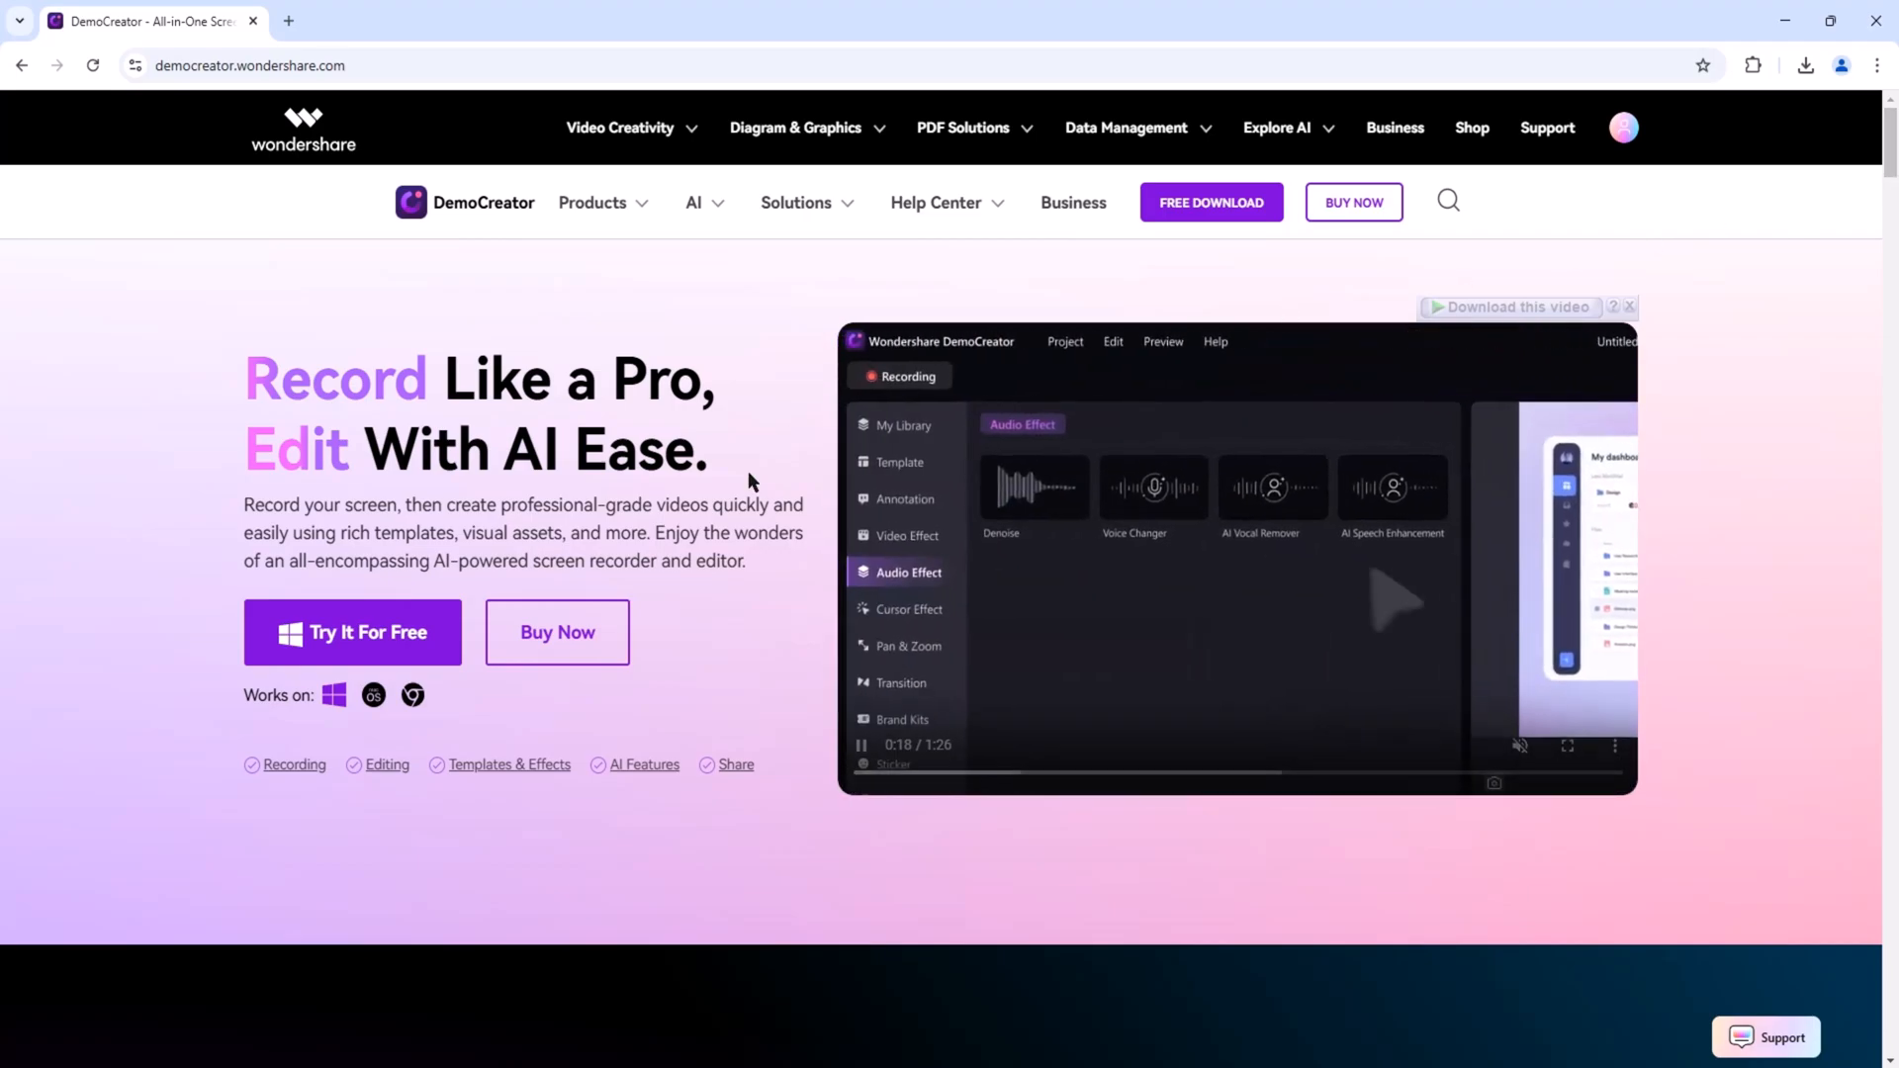
- Scroll the DemoCreator homepage and reveal the AI features and Solutions menu lists
scroll("down", 3)
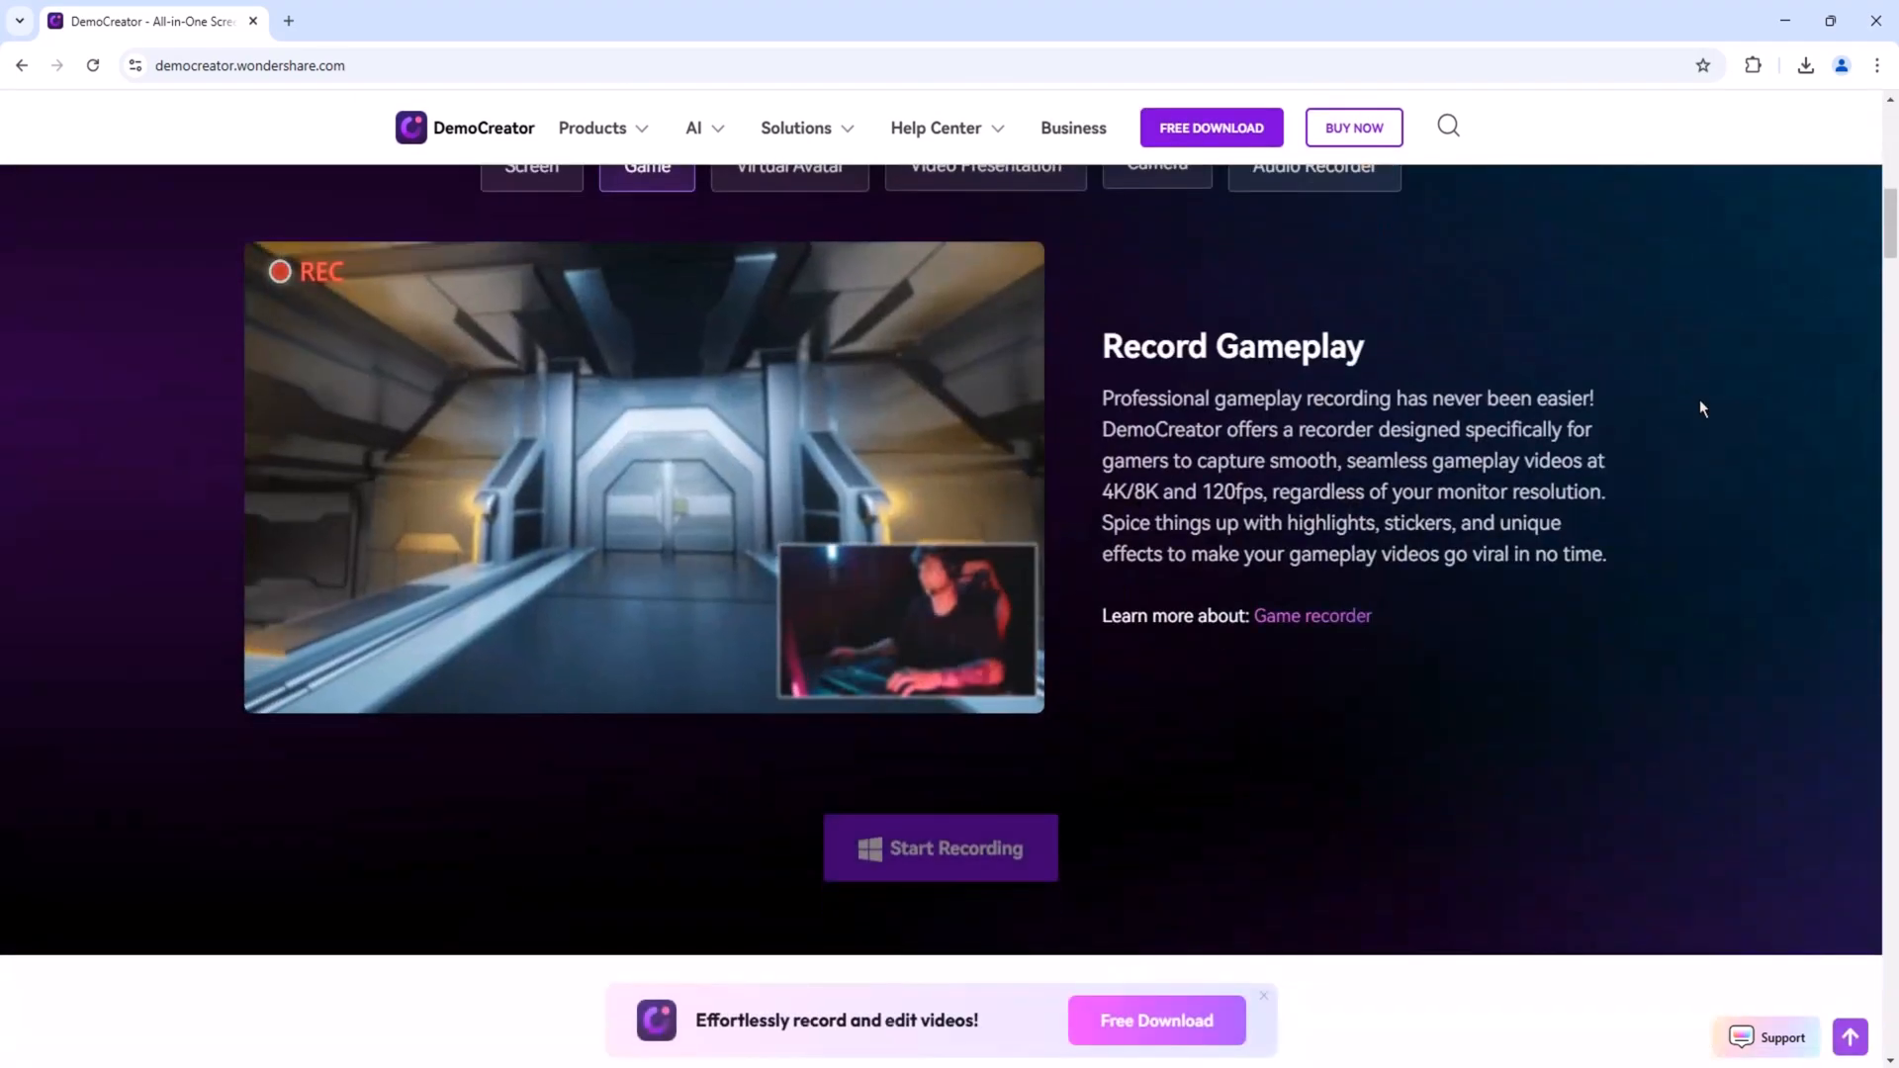
scroll("down", 3)
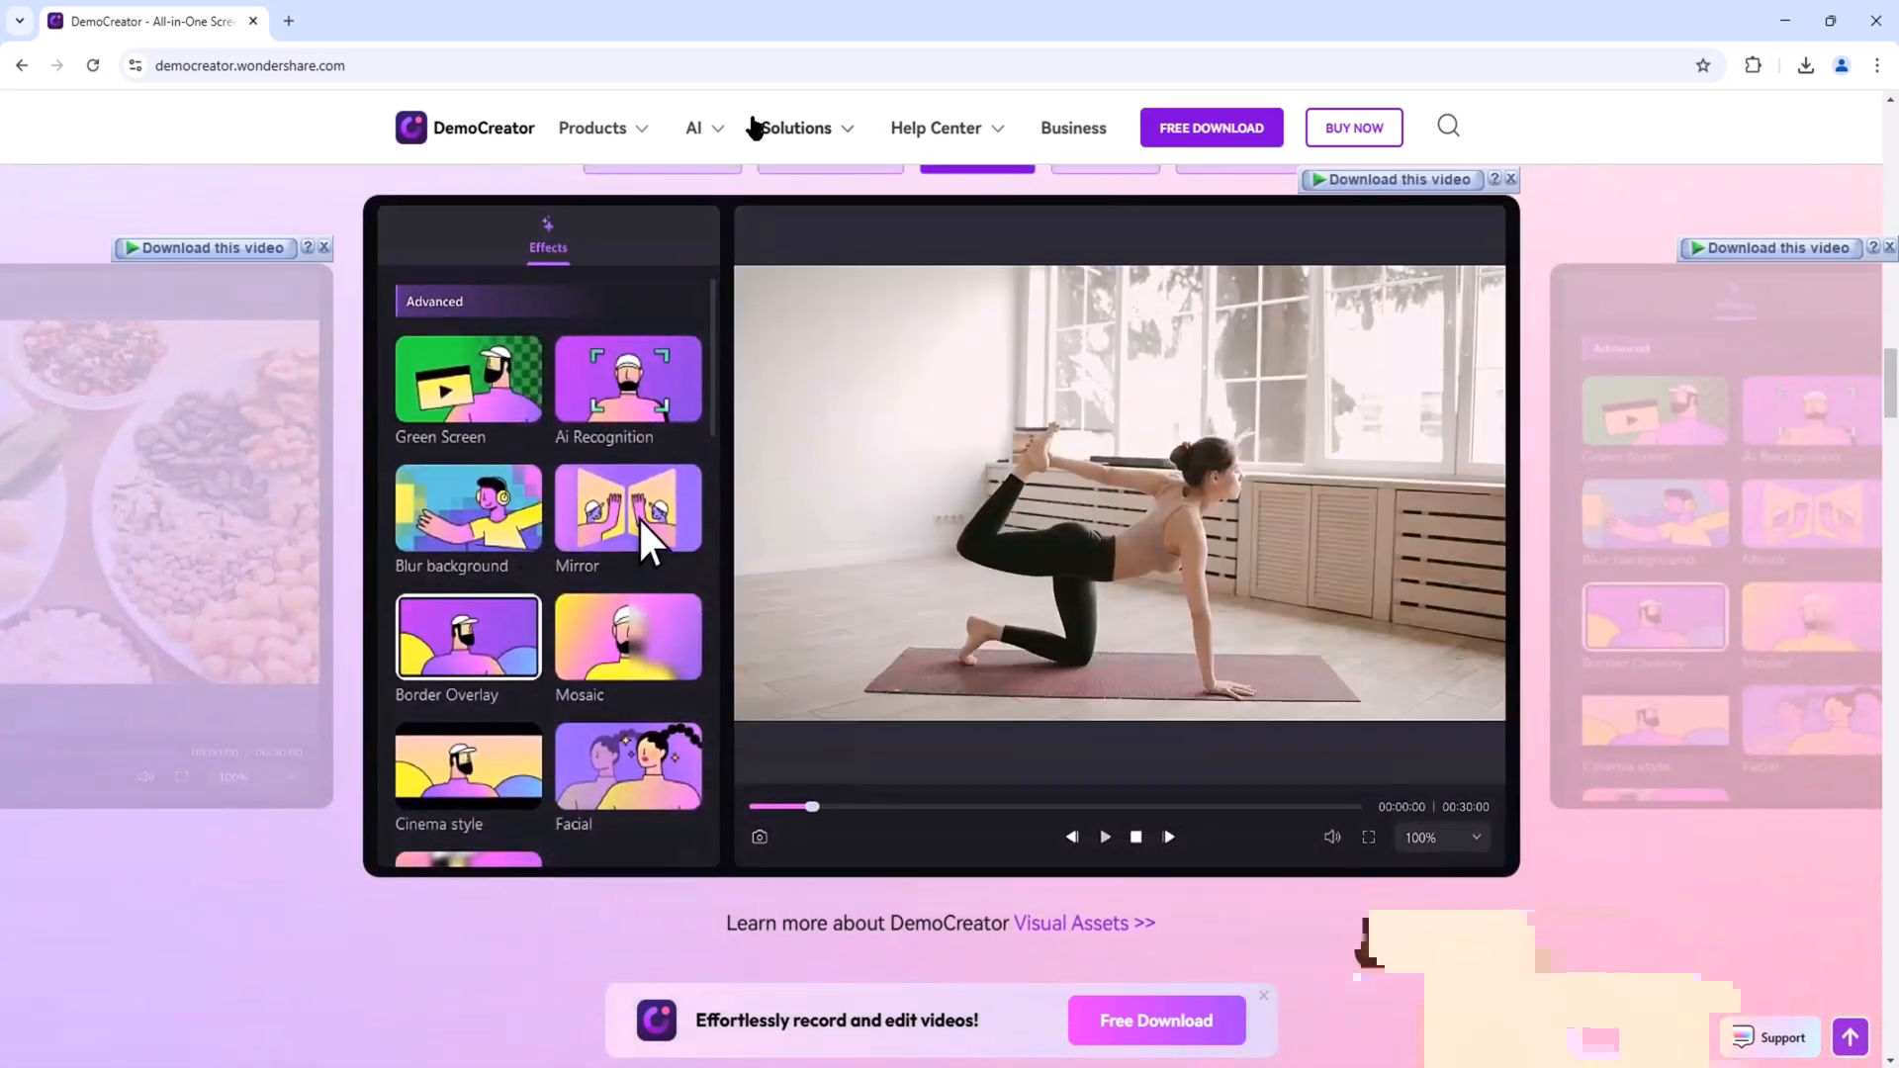
left_click(694, 127)
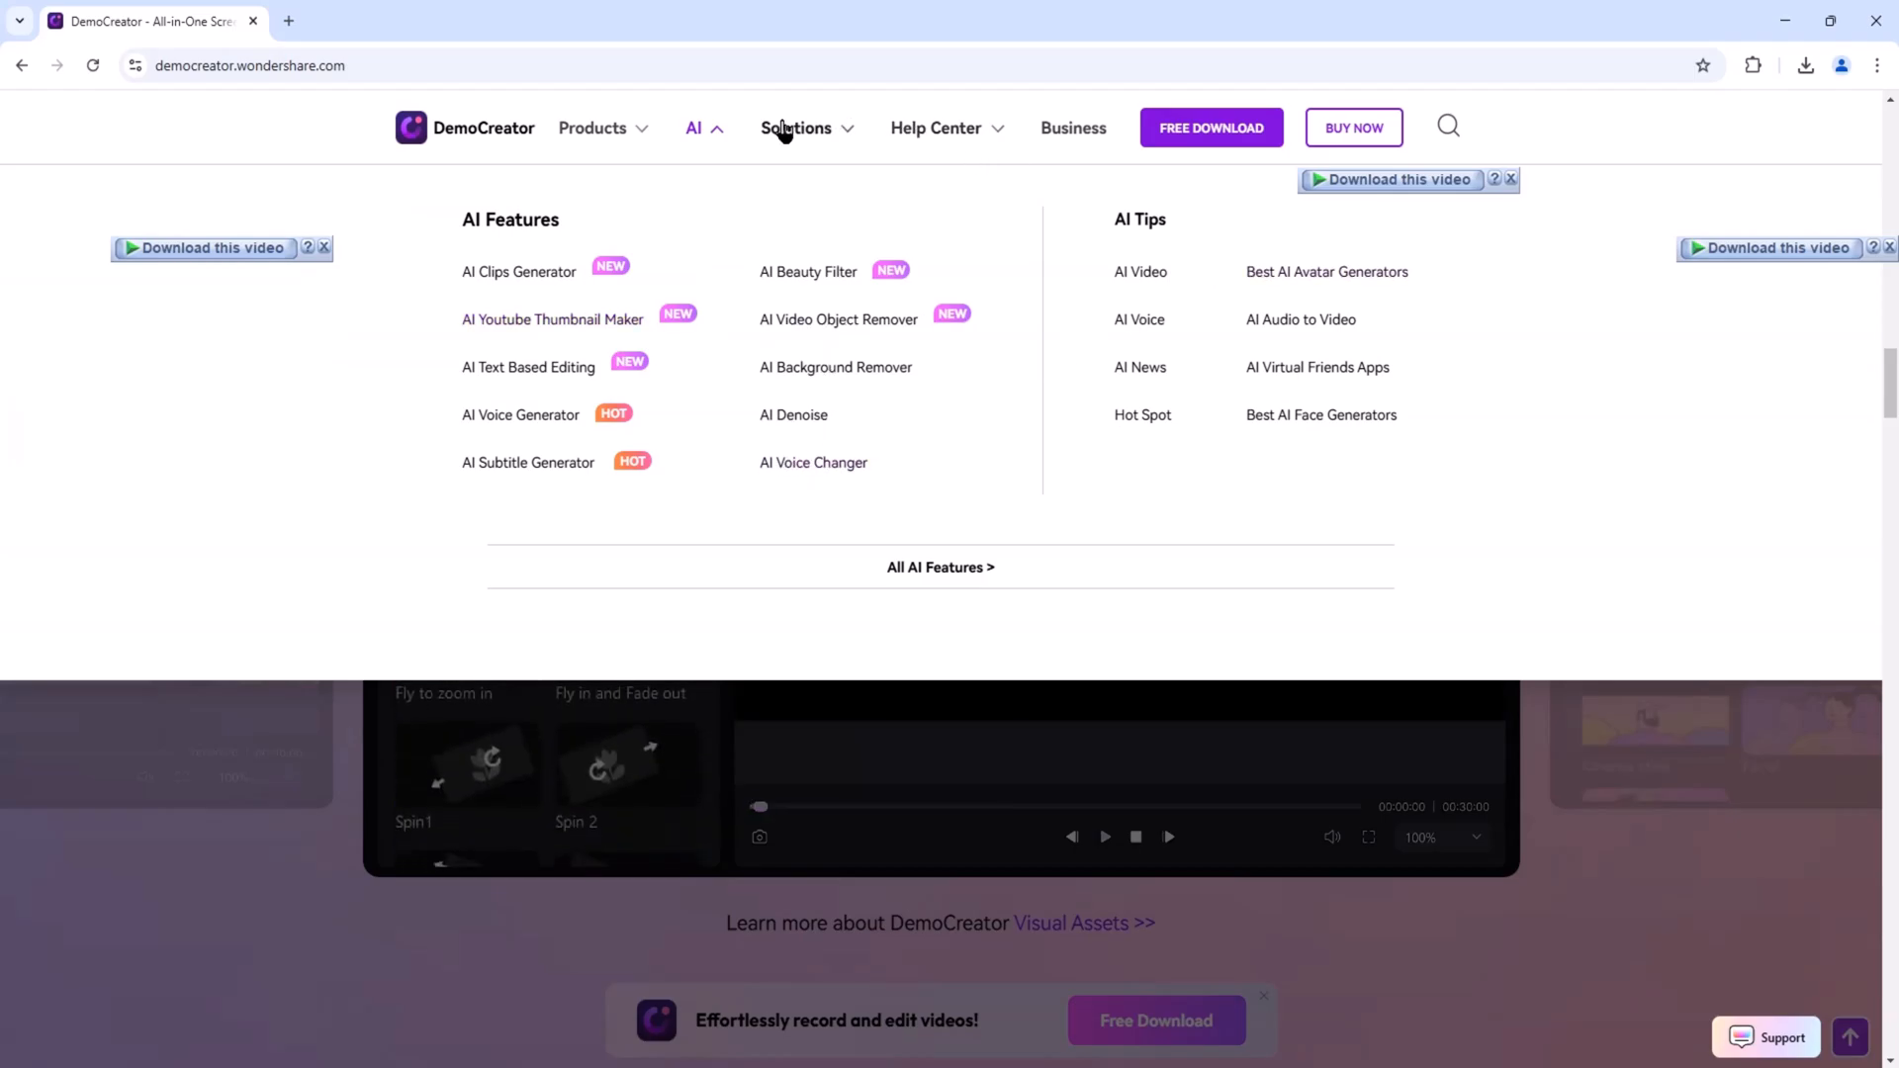
left_click(795, 128)
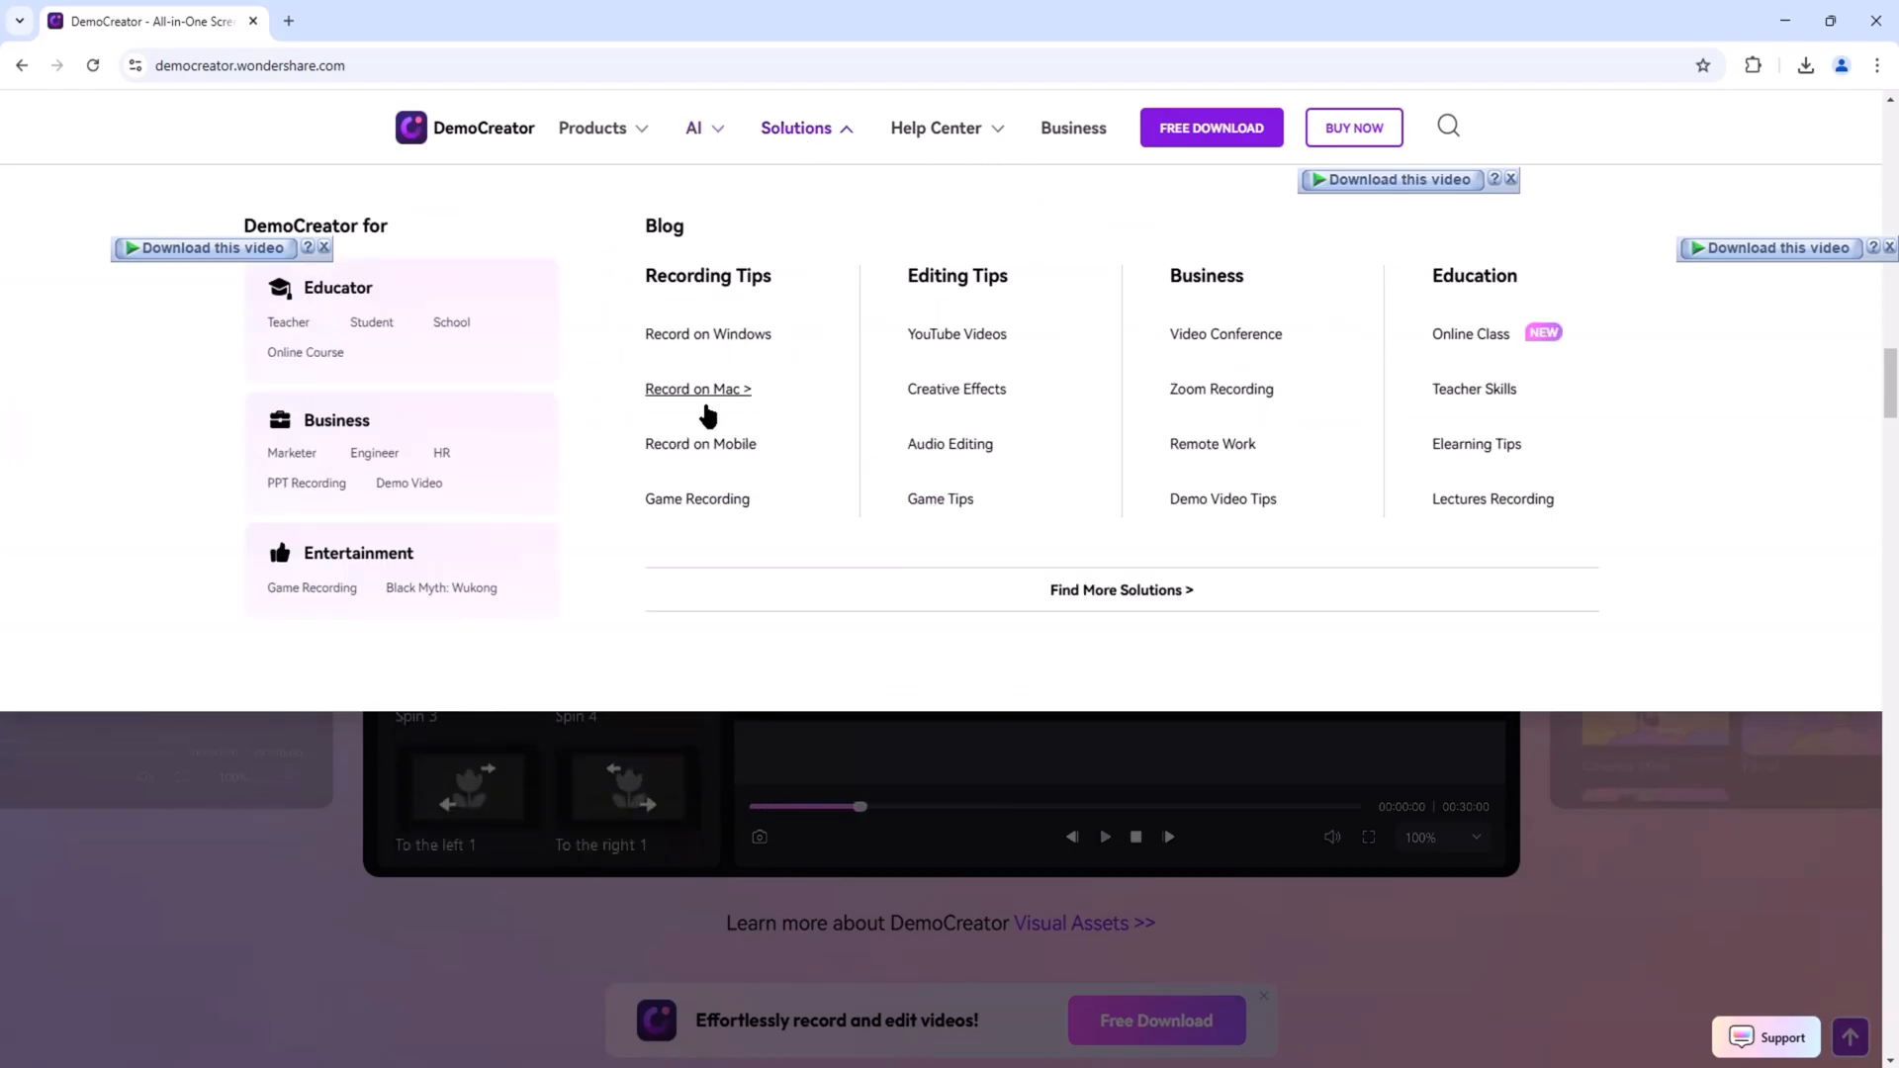
scroll("down", 3)
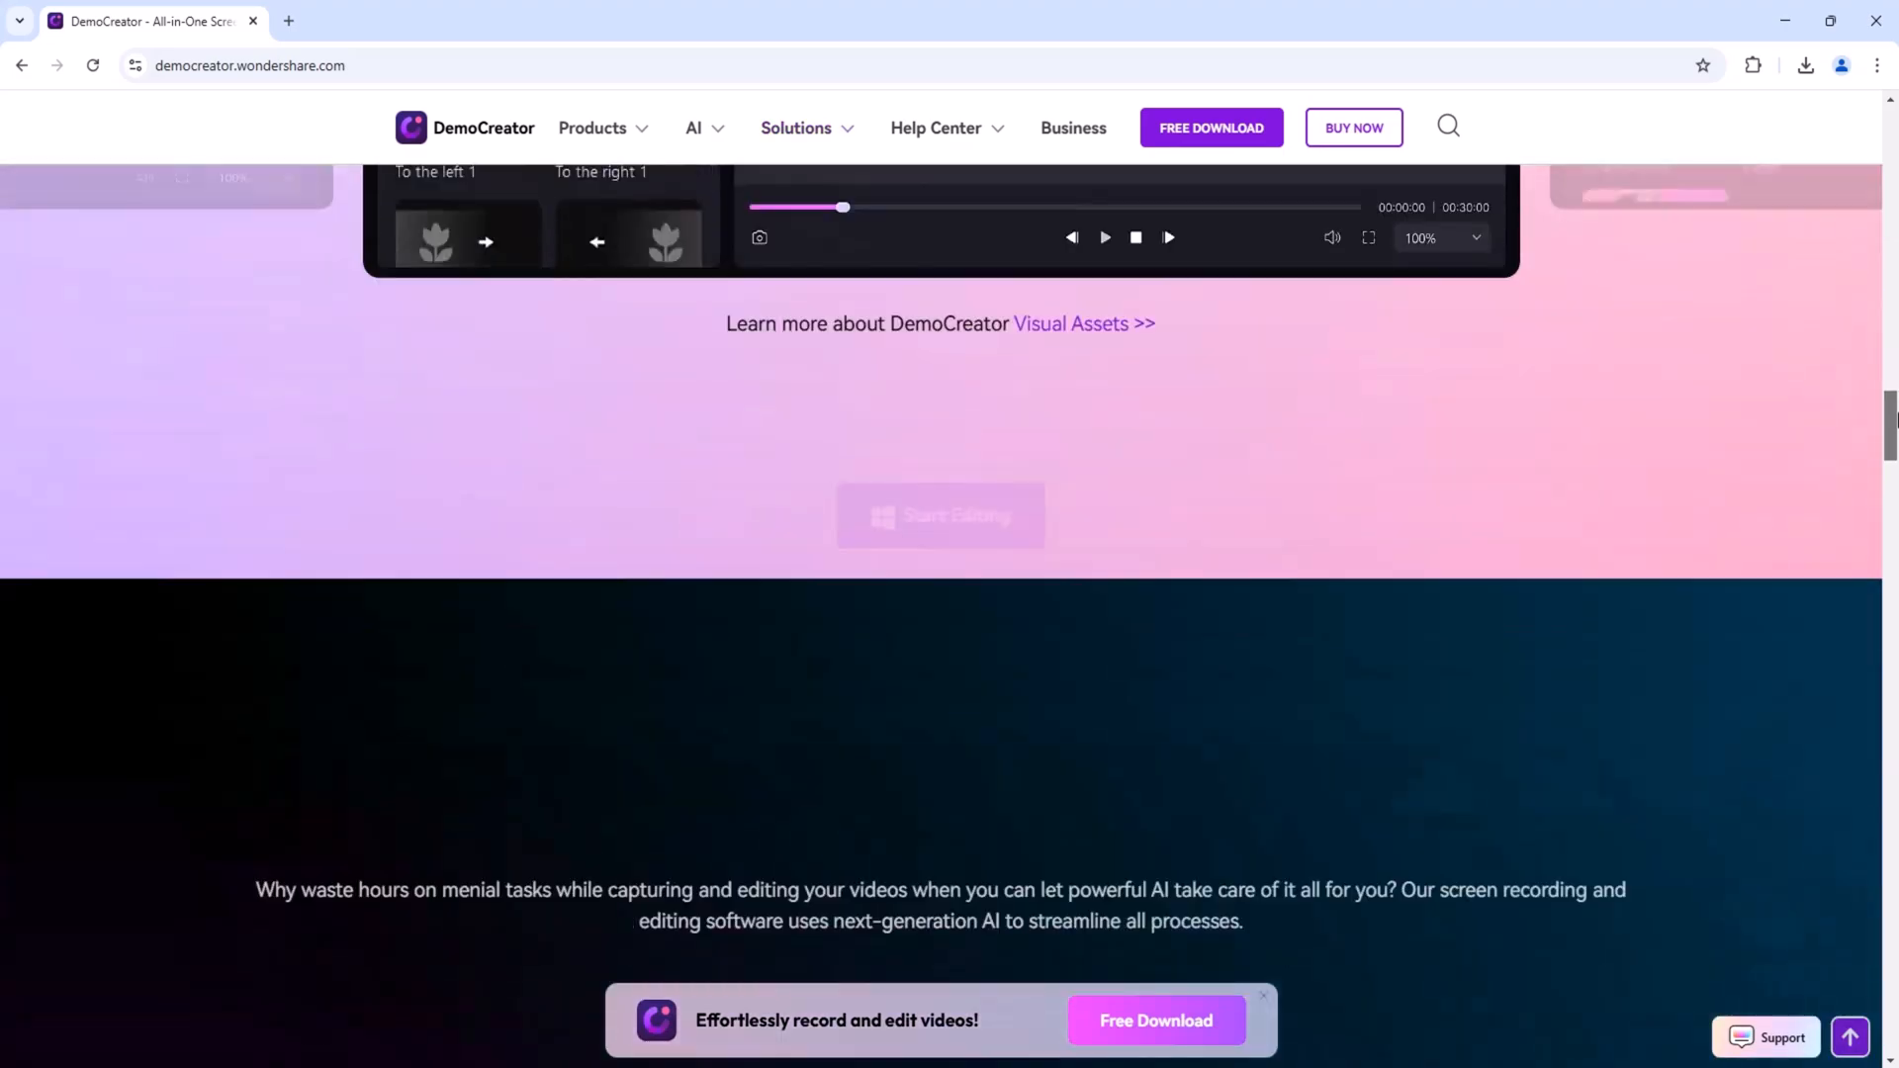
- Show the AI in Audio Editing tab, then scroll past sharing, testimonials and news to the footer
scroll("down", 3)
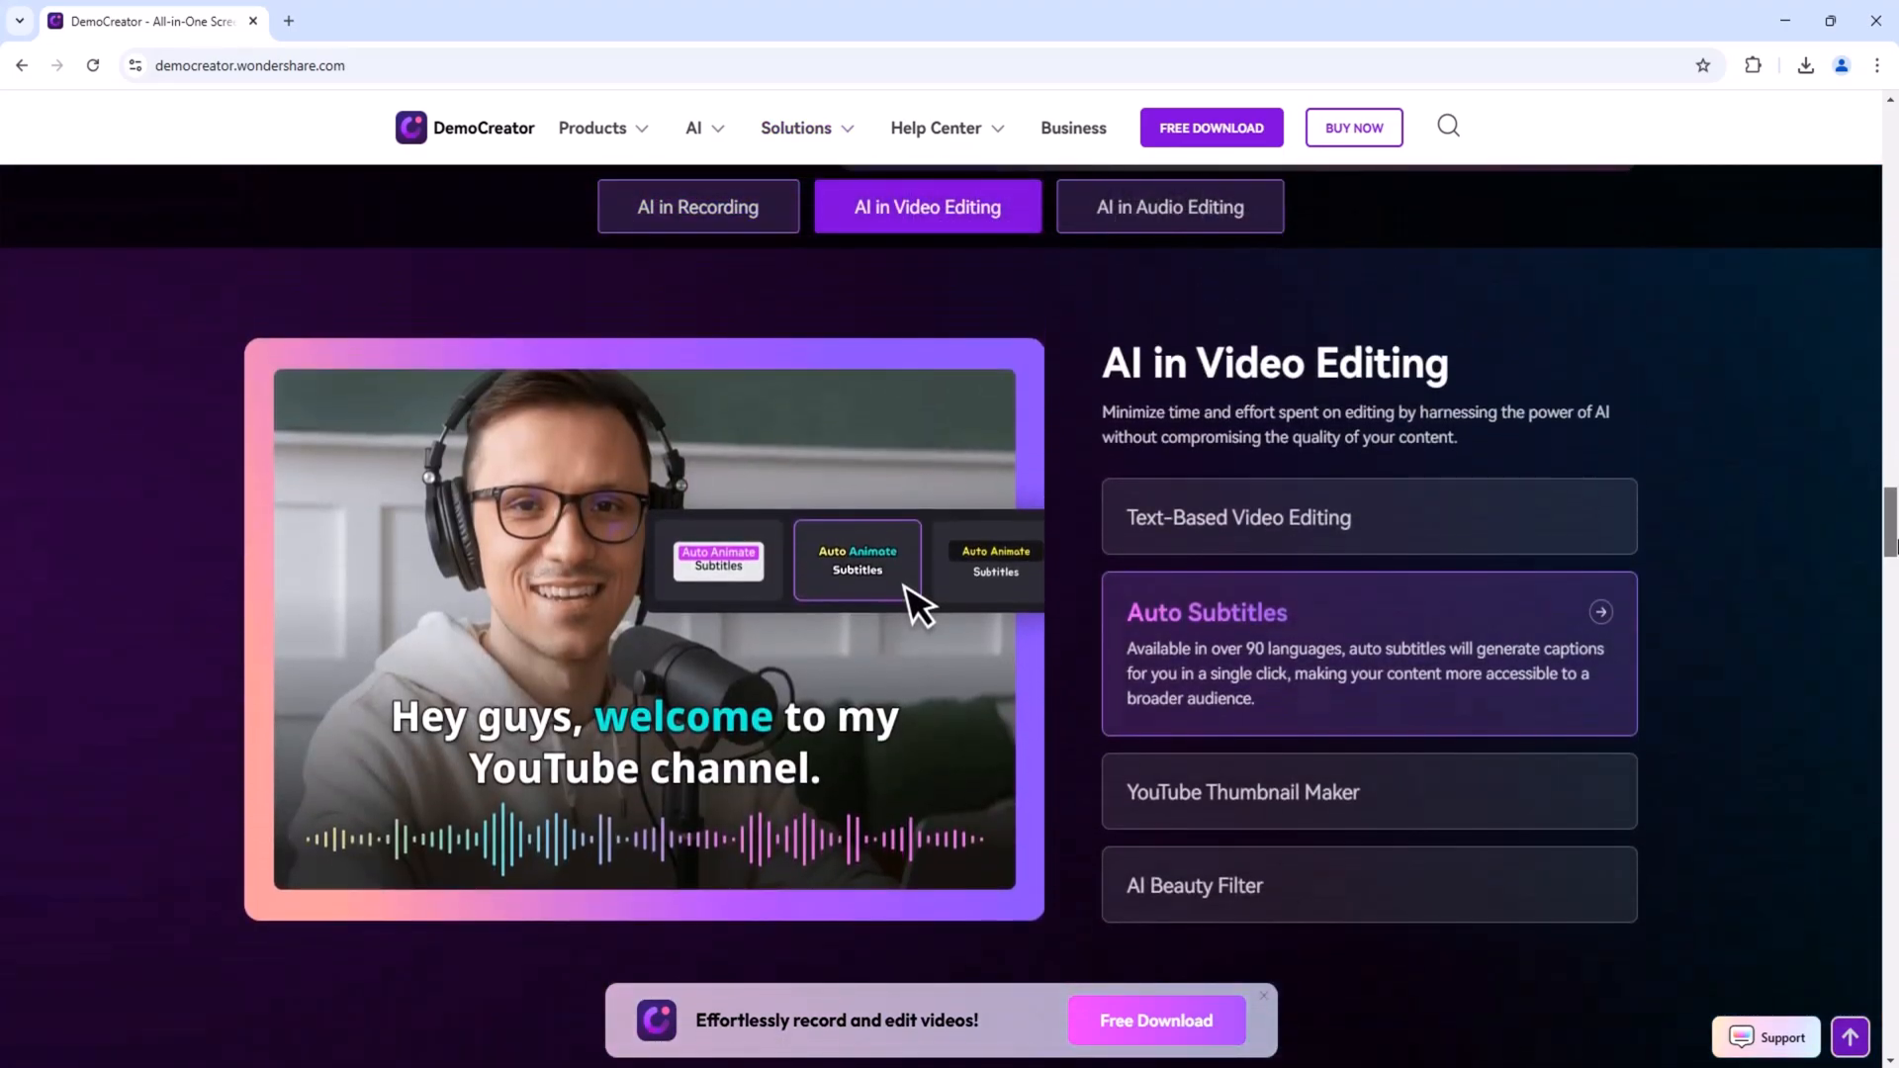
left_click(1169, 206)
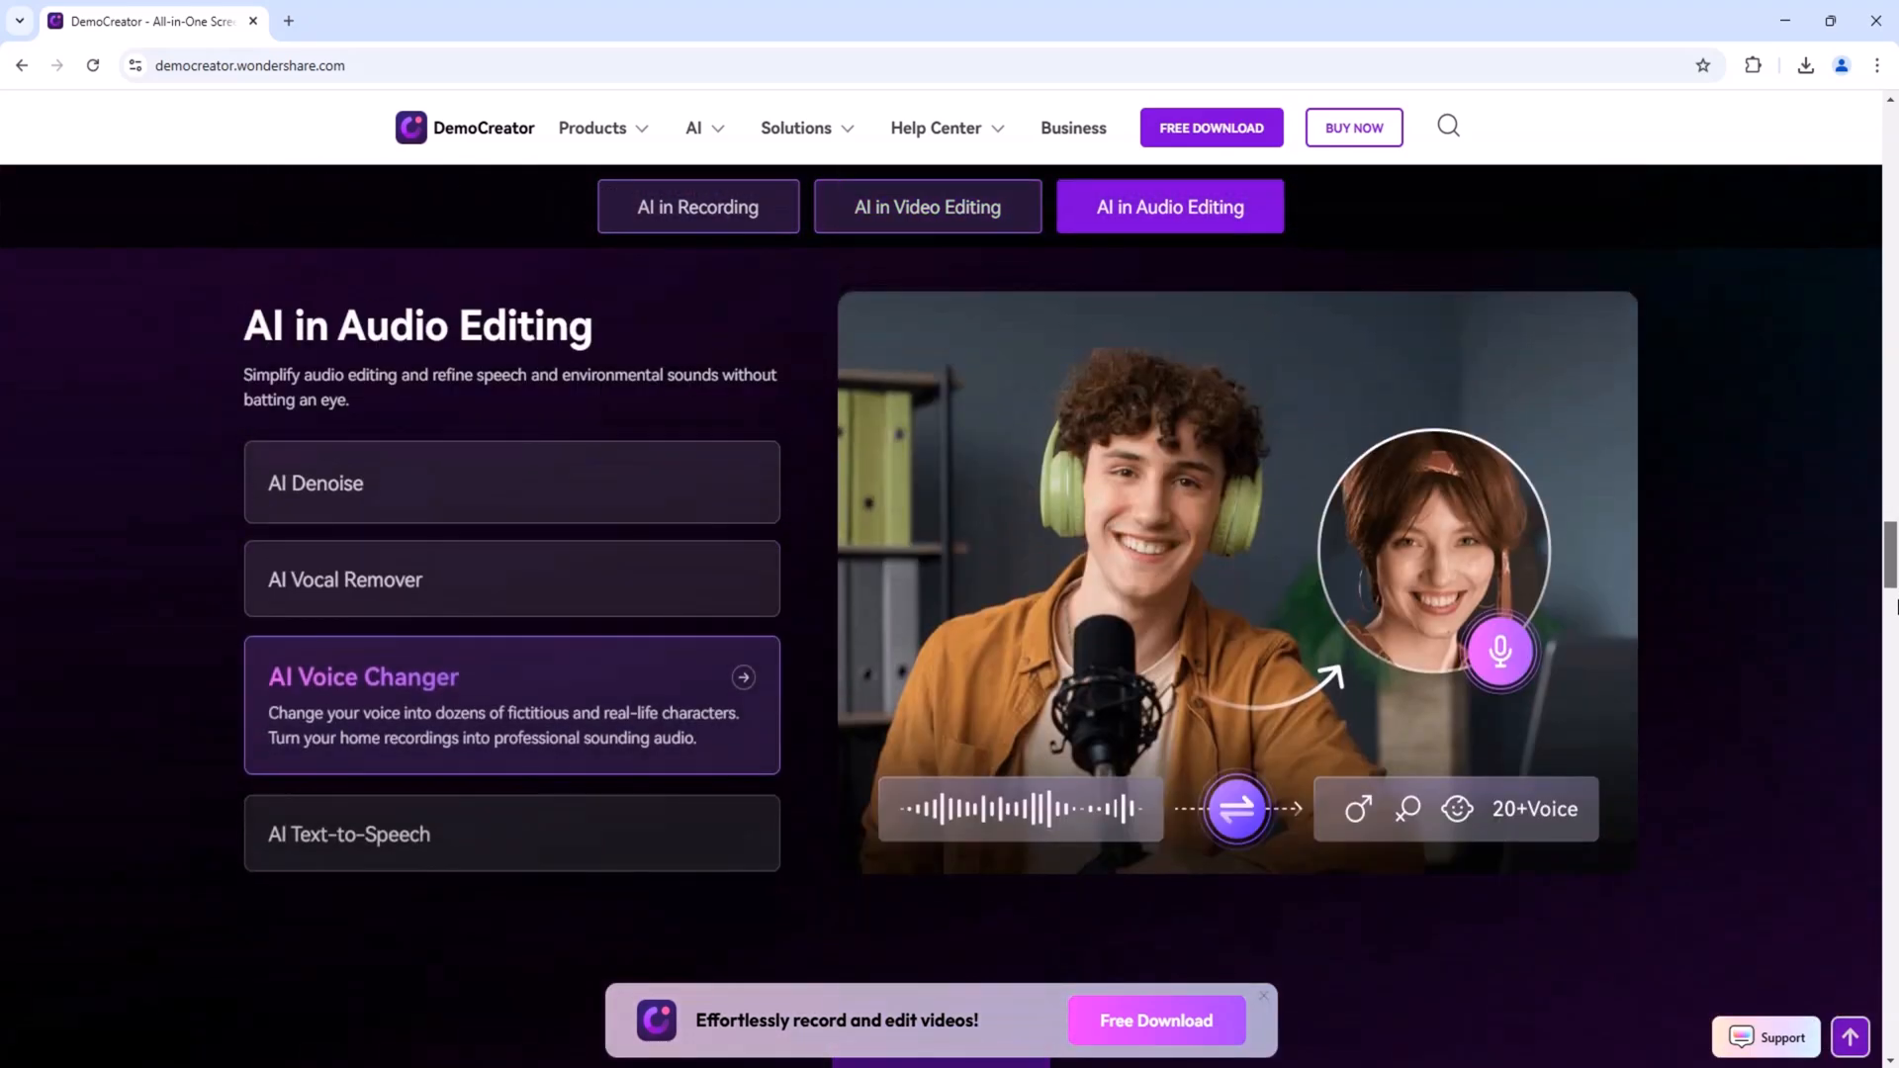
scroll("down", 3)
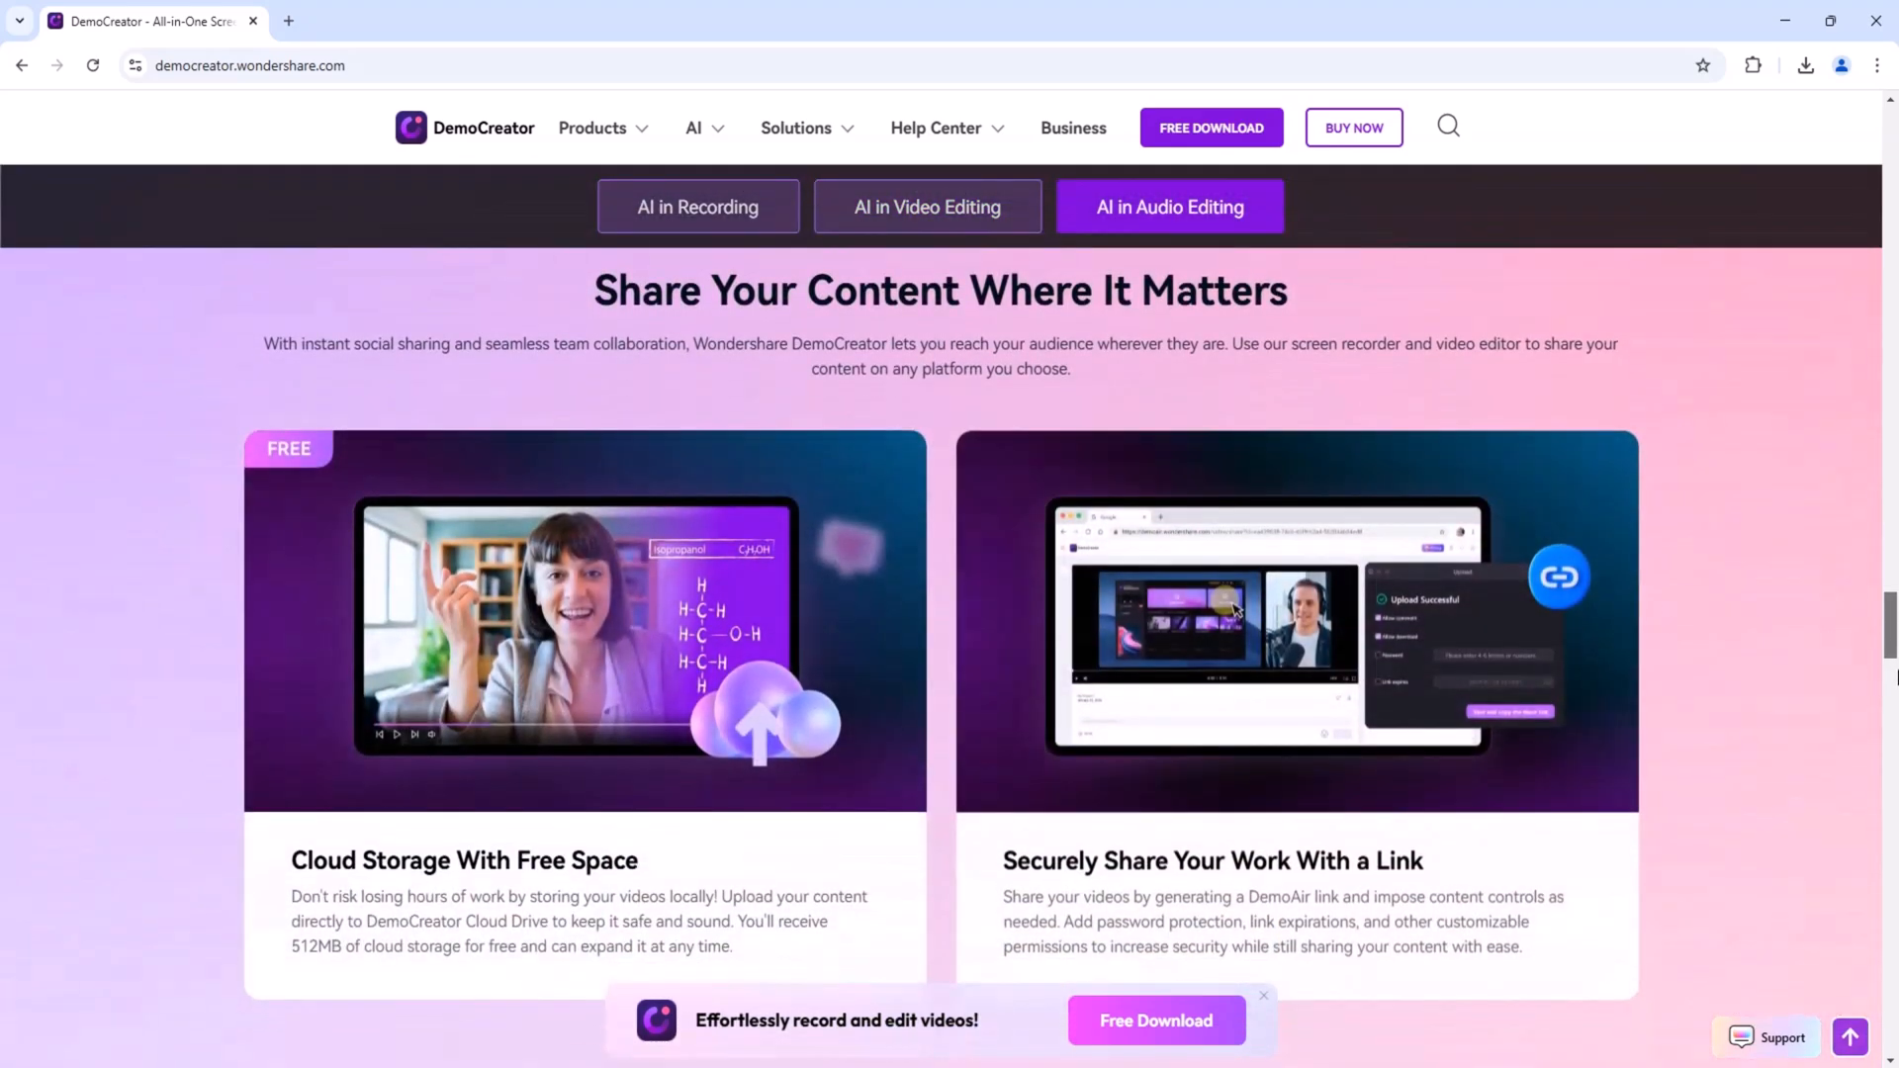
scroll("down", 3)
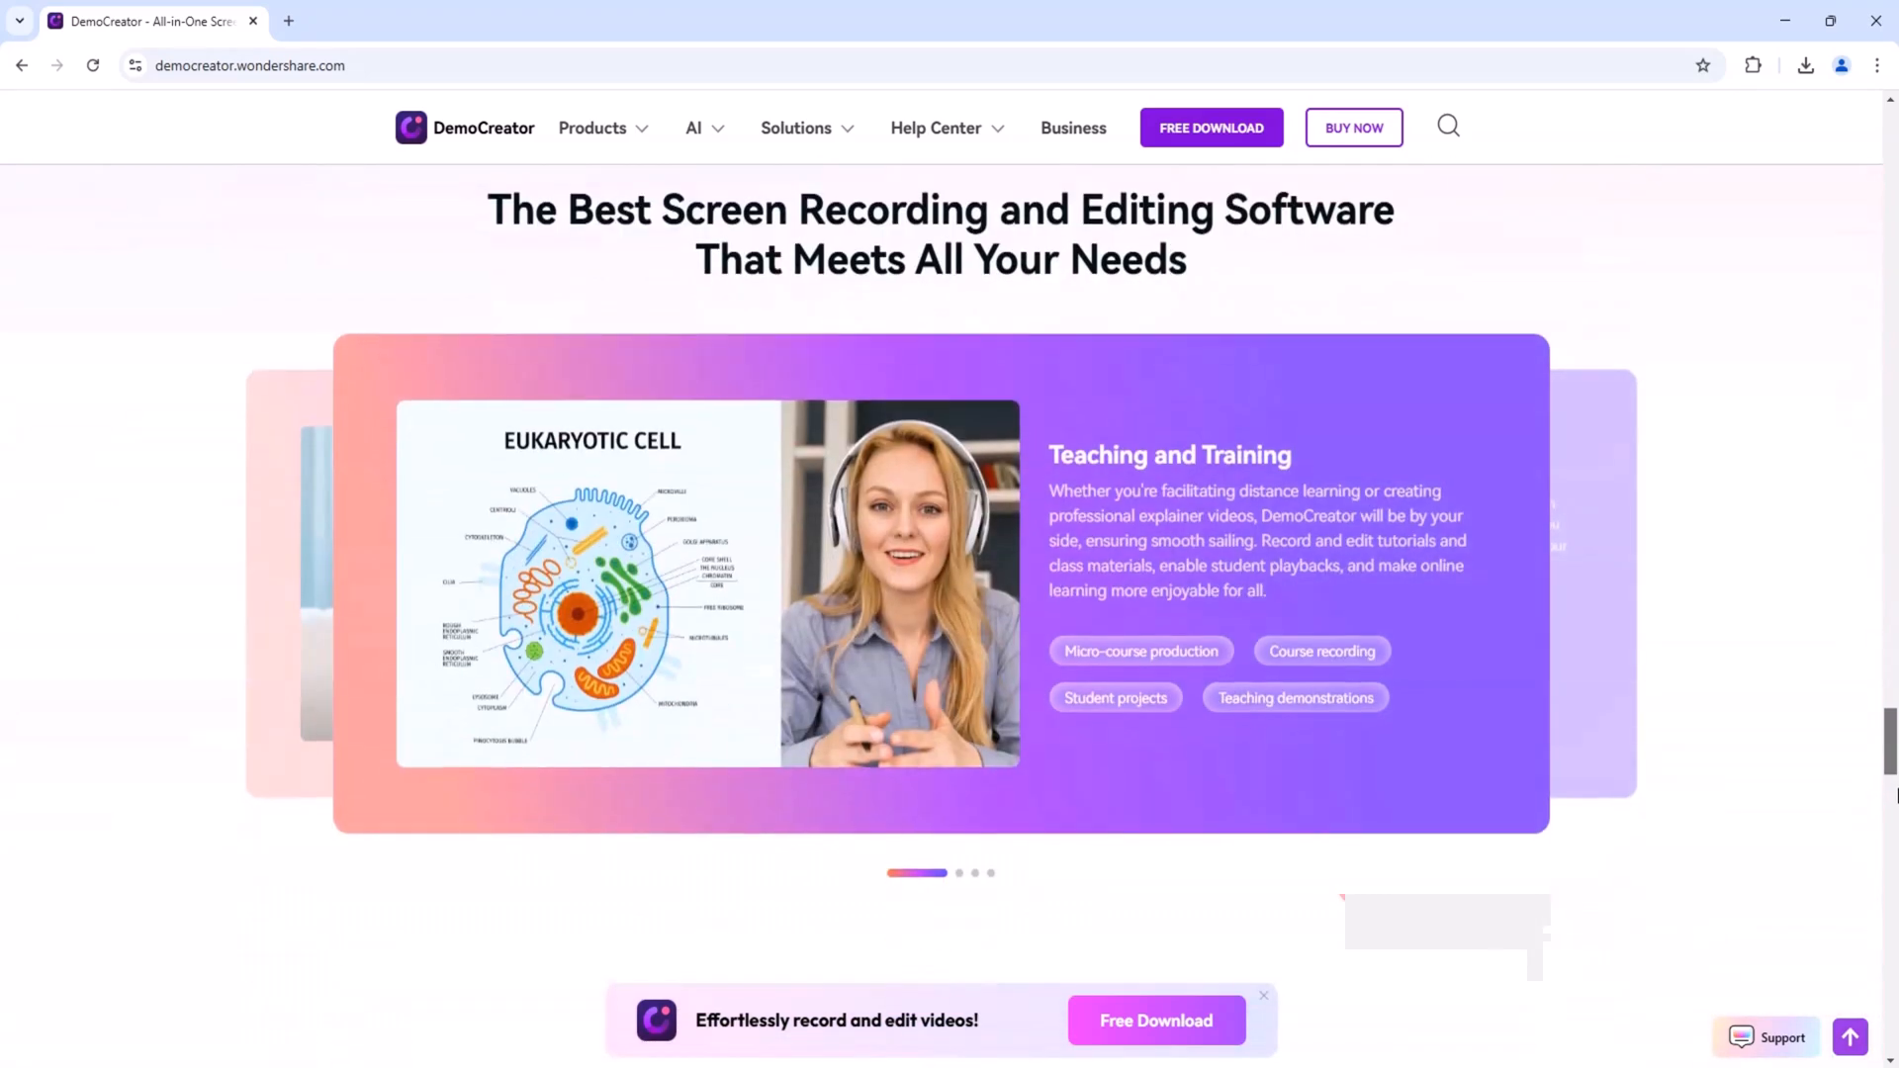
scroll("down", 3)
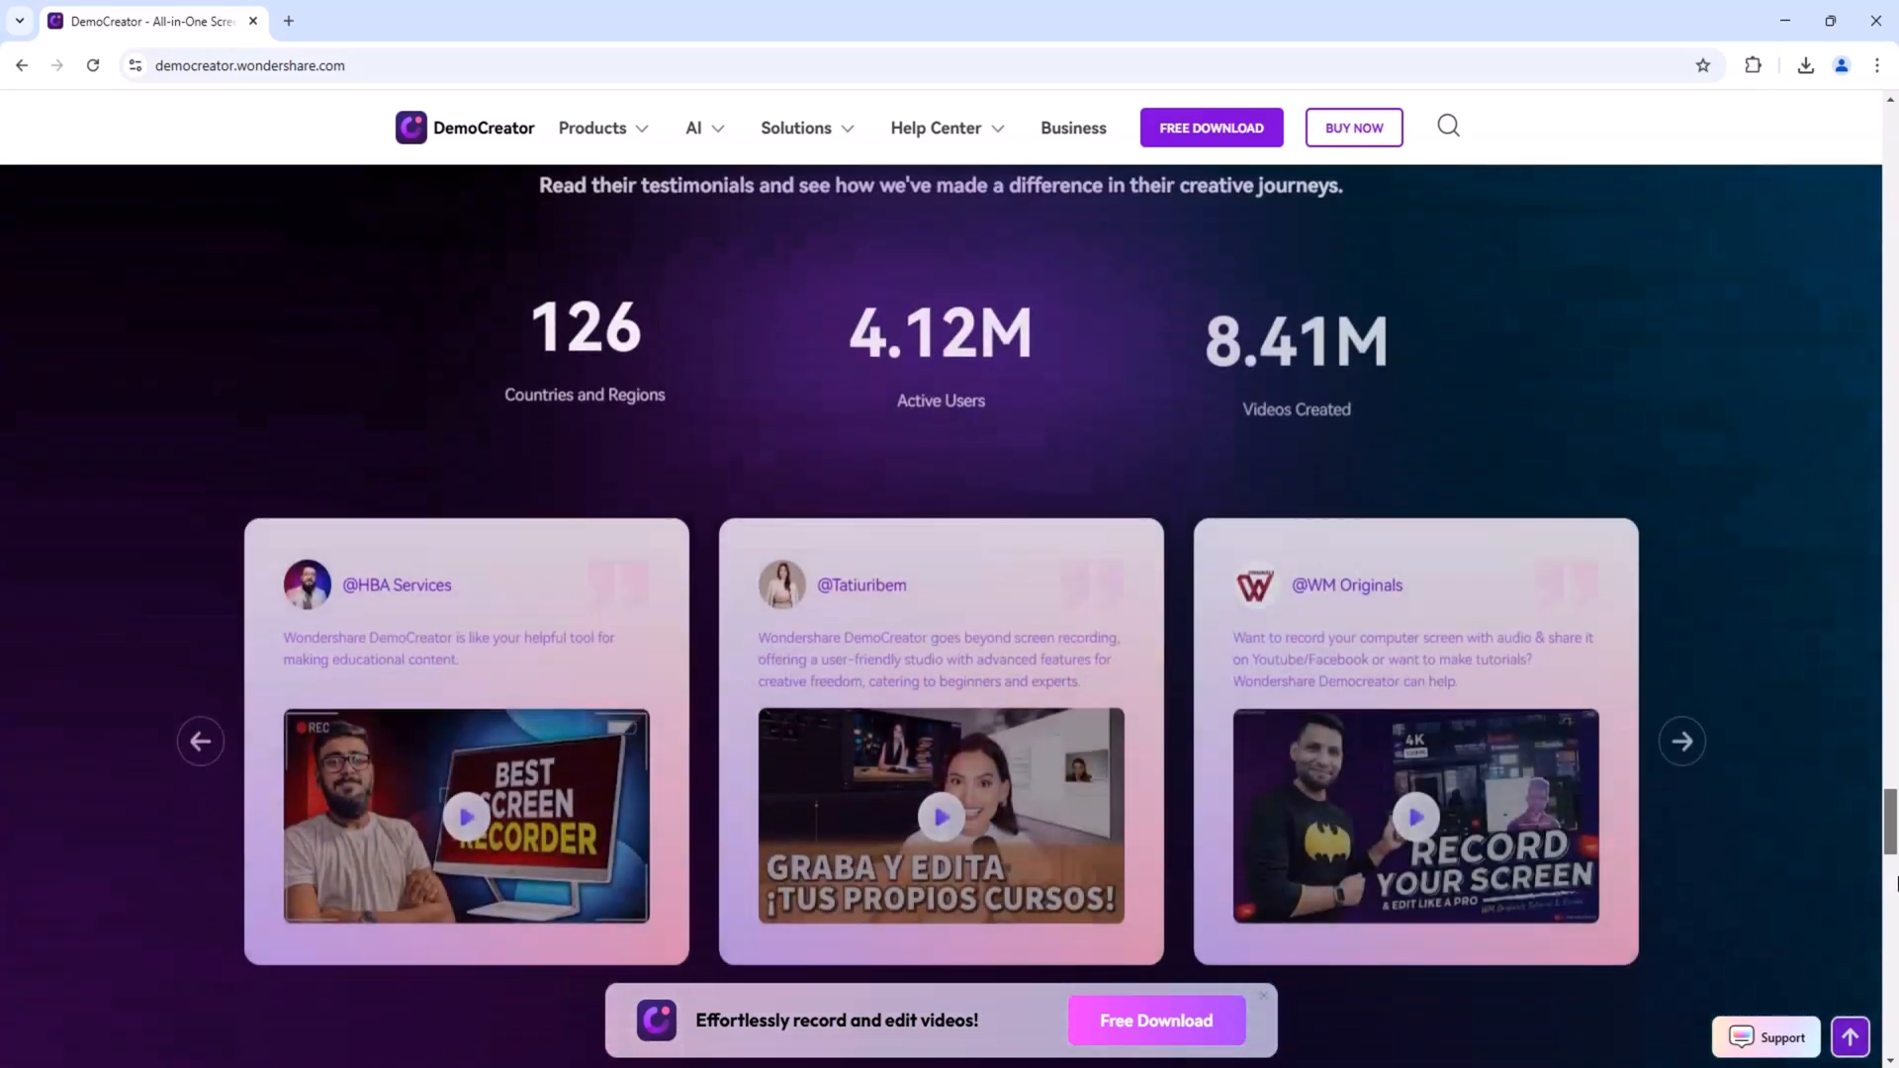
scroll("down", 3)
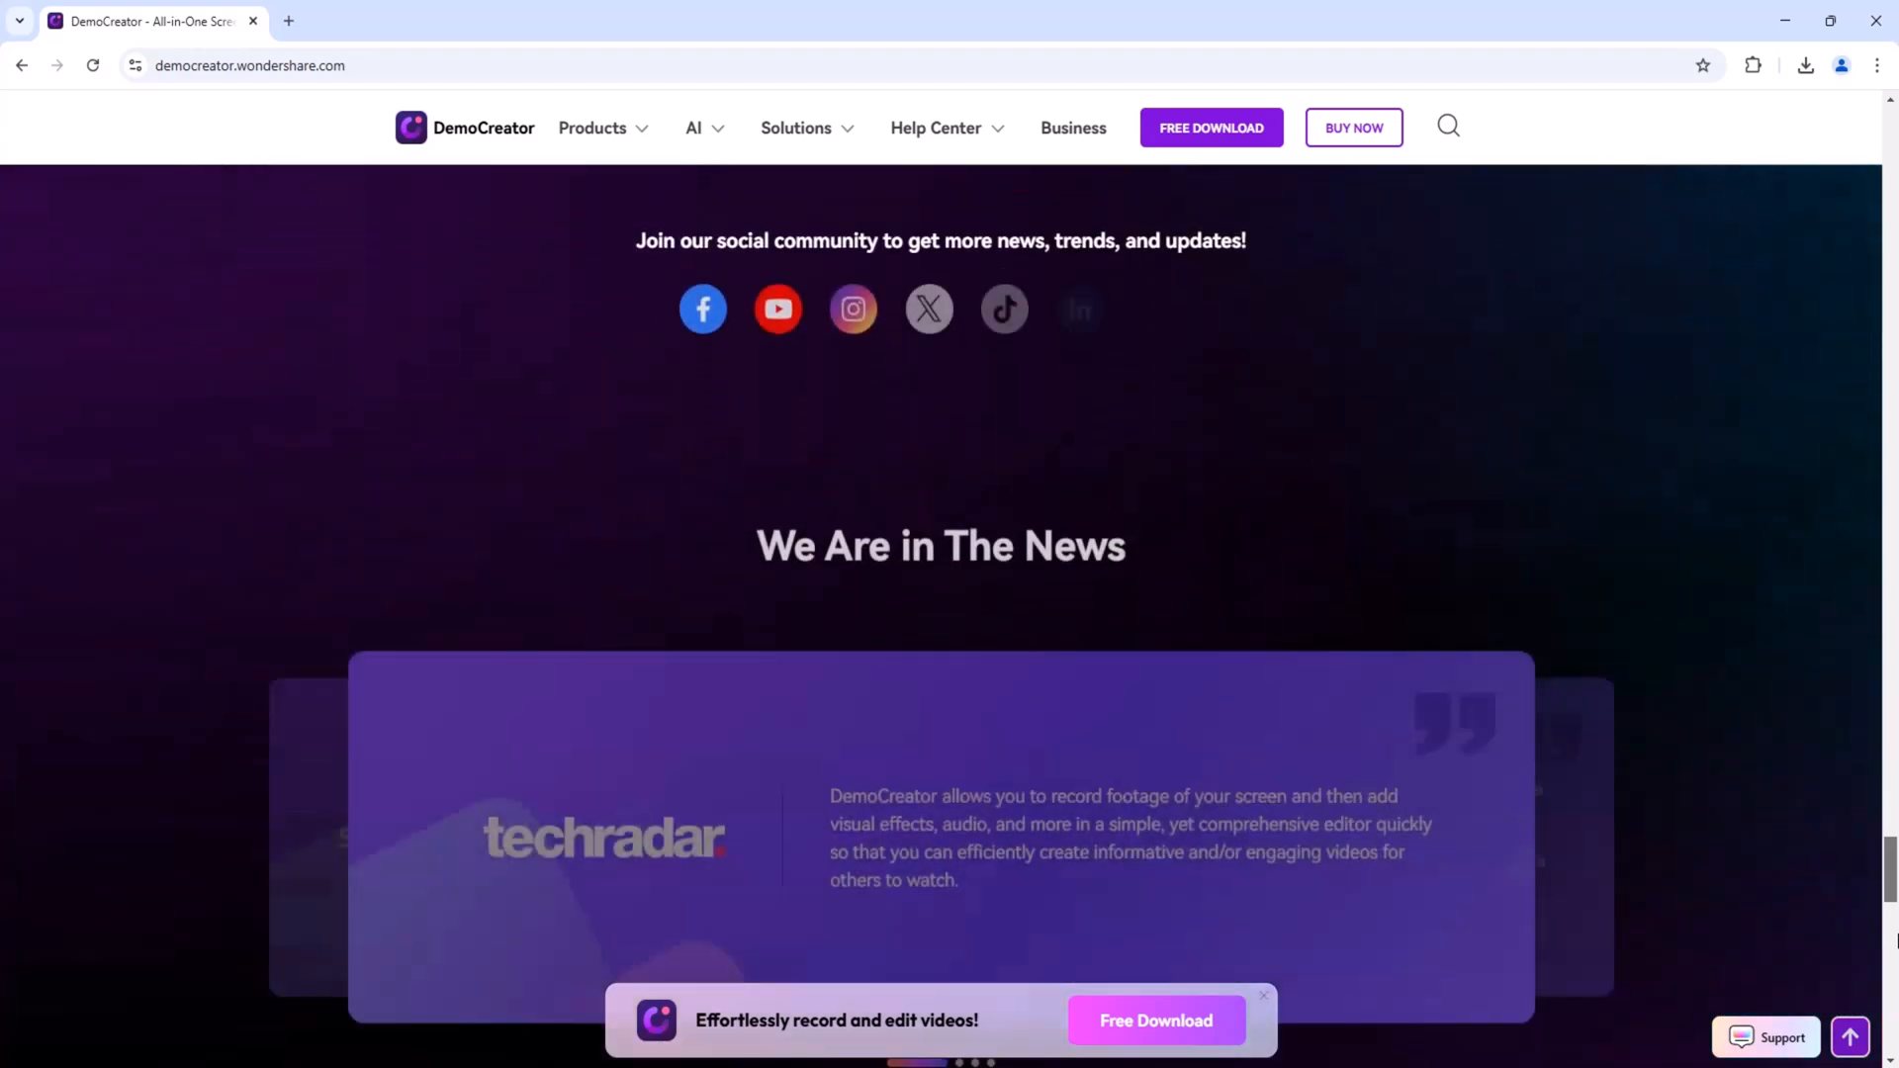
scroll("up", 3)
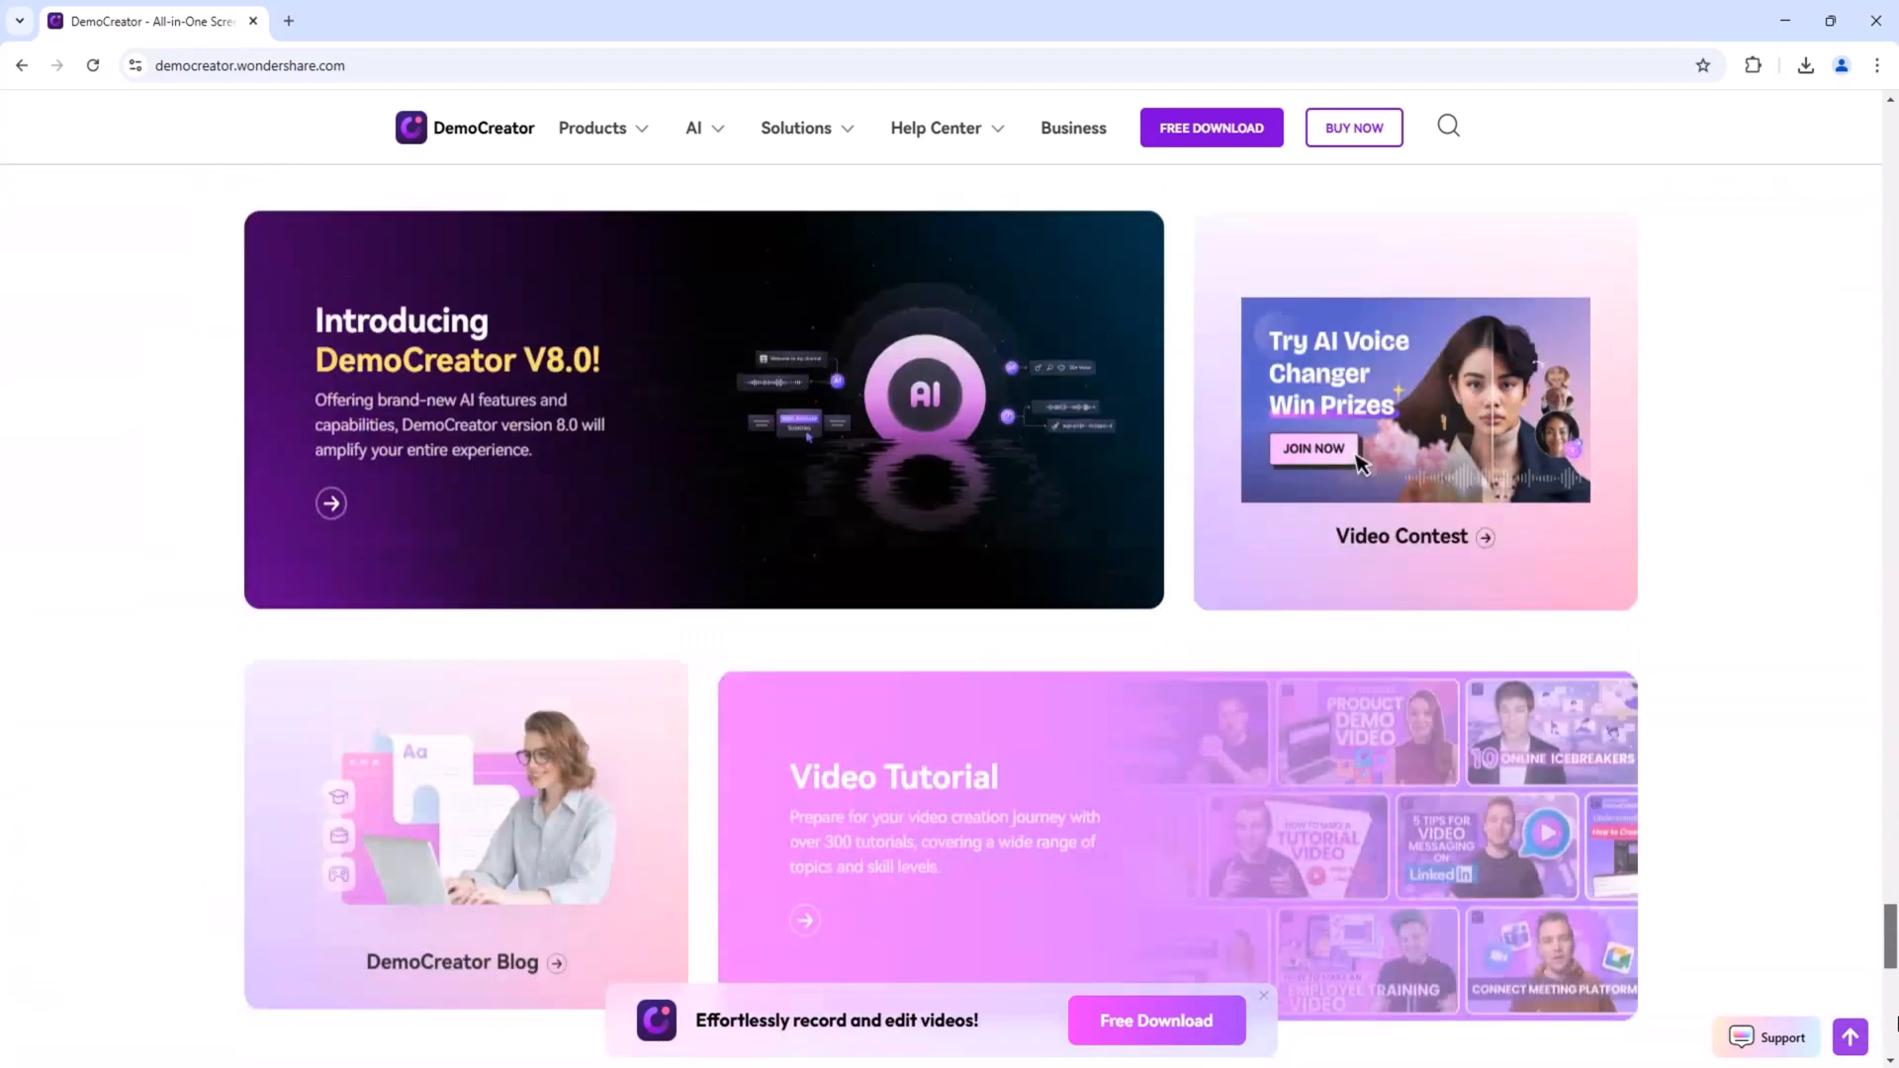
scroll("down", 3)
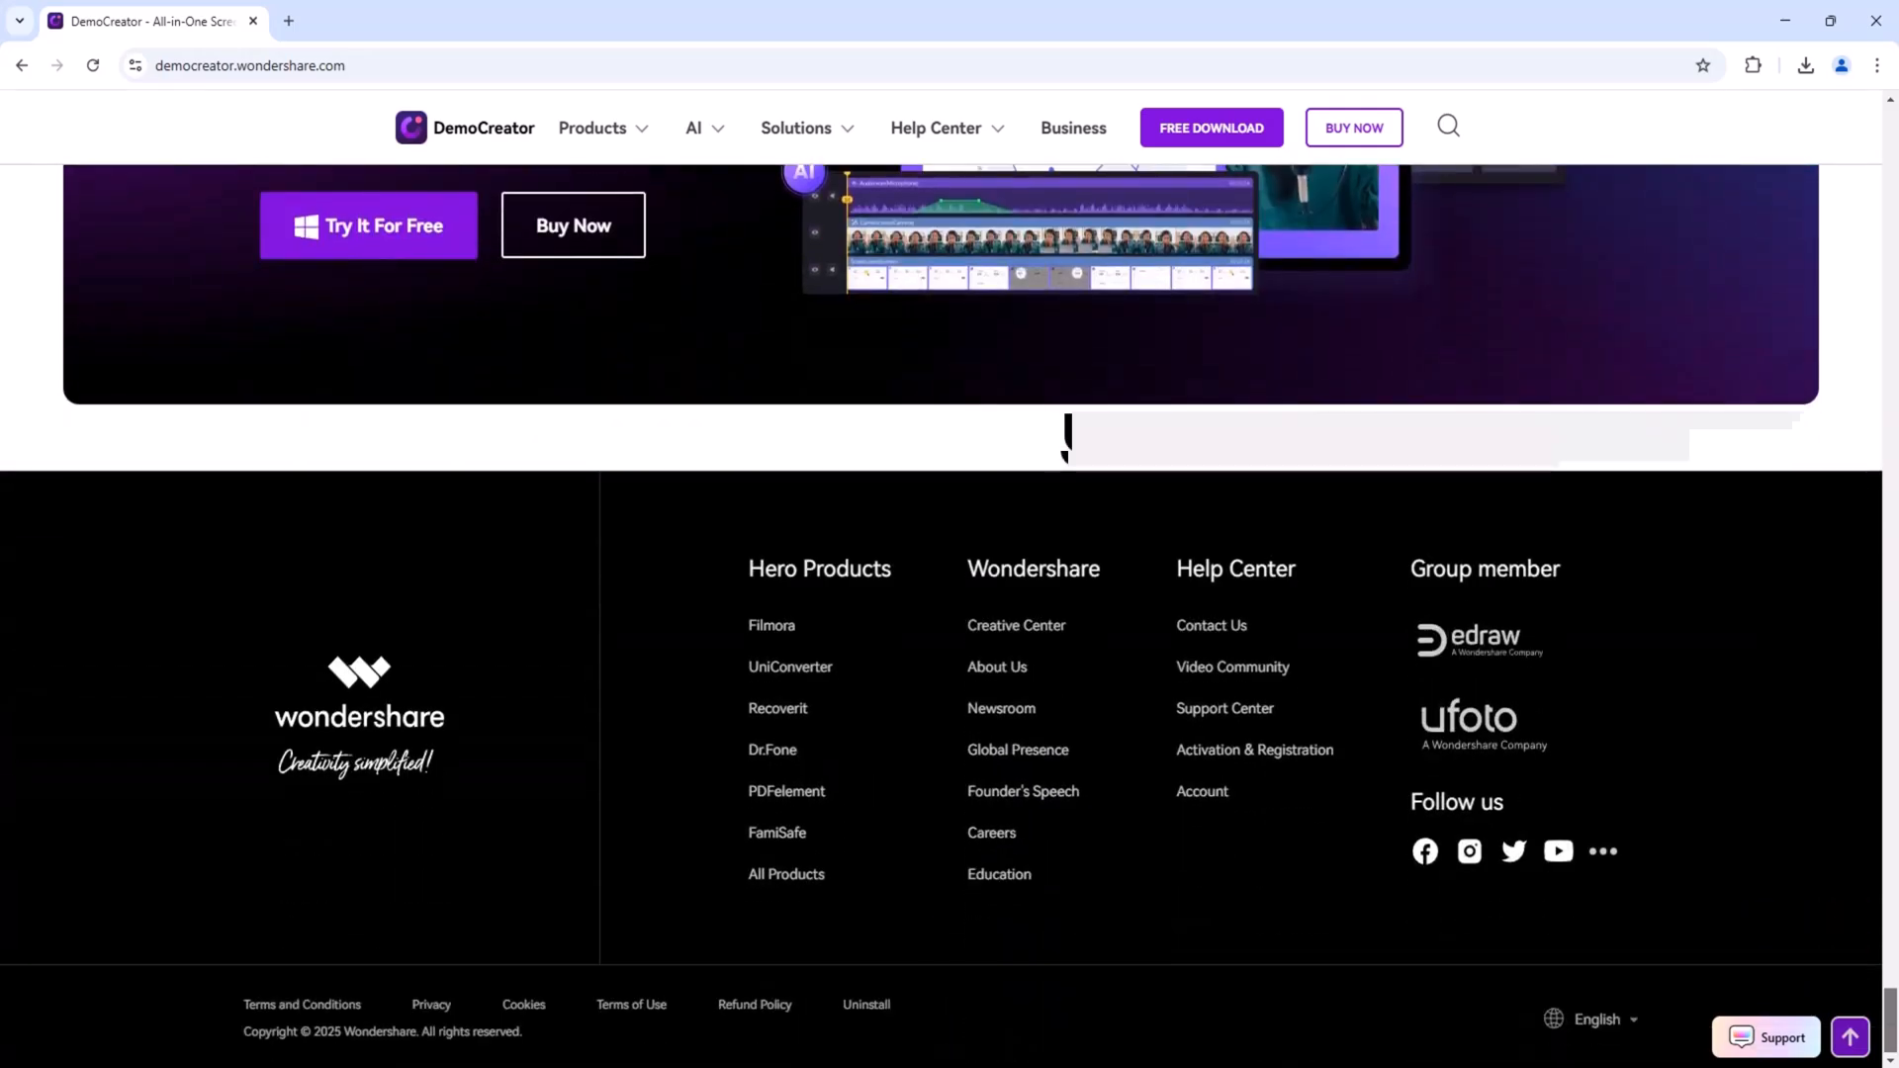